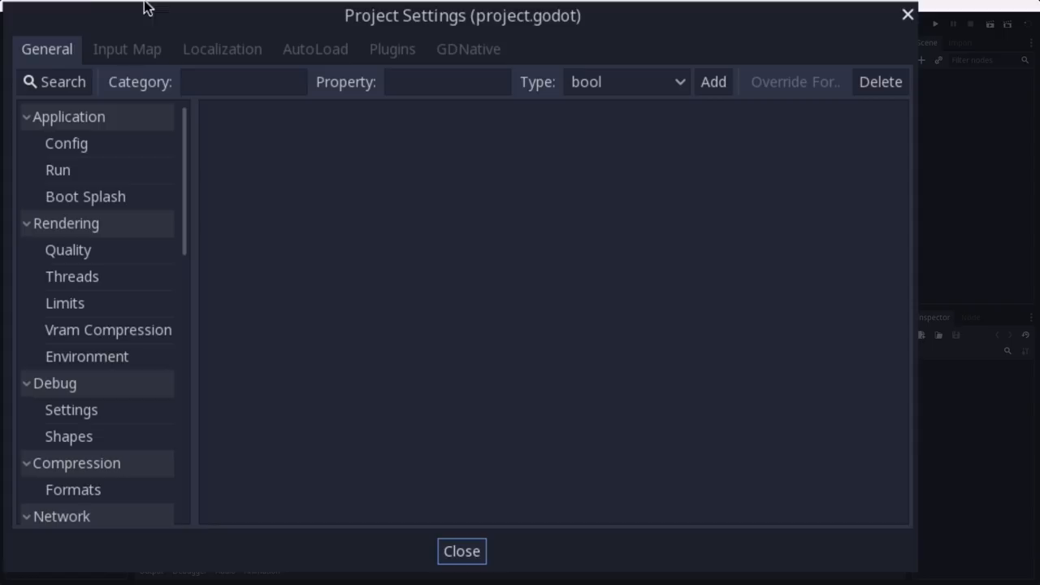
mouse_move(44, 209)
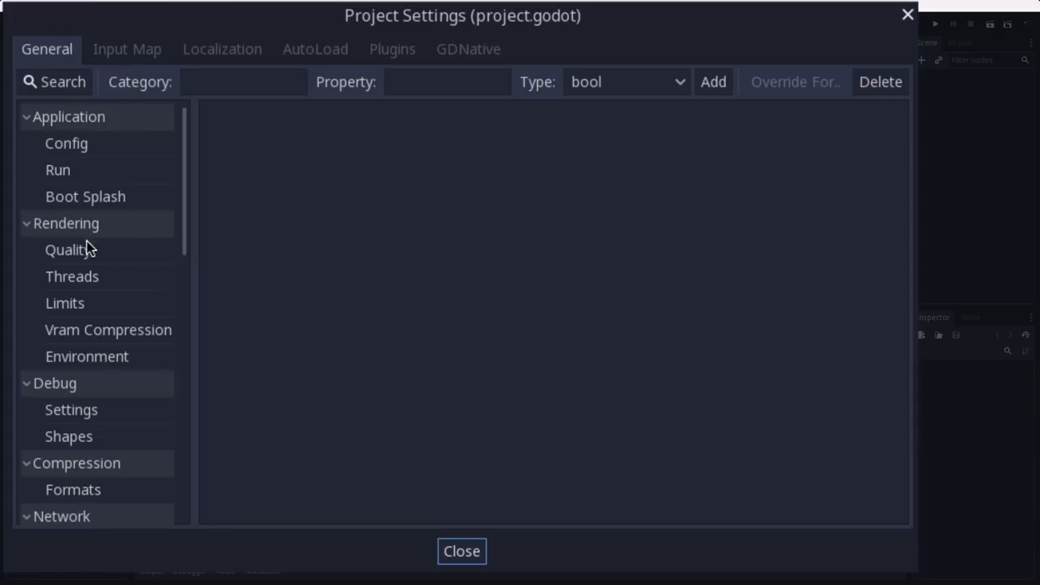
Step: Enable Use Pixel Snap under Rendering > Quality > 2d in Project Settings
click(68, 249)
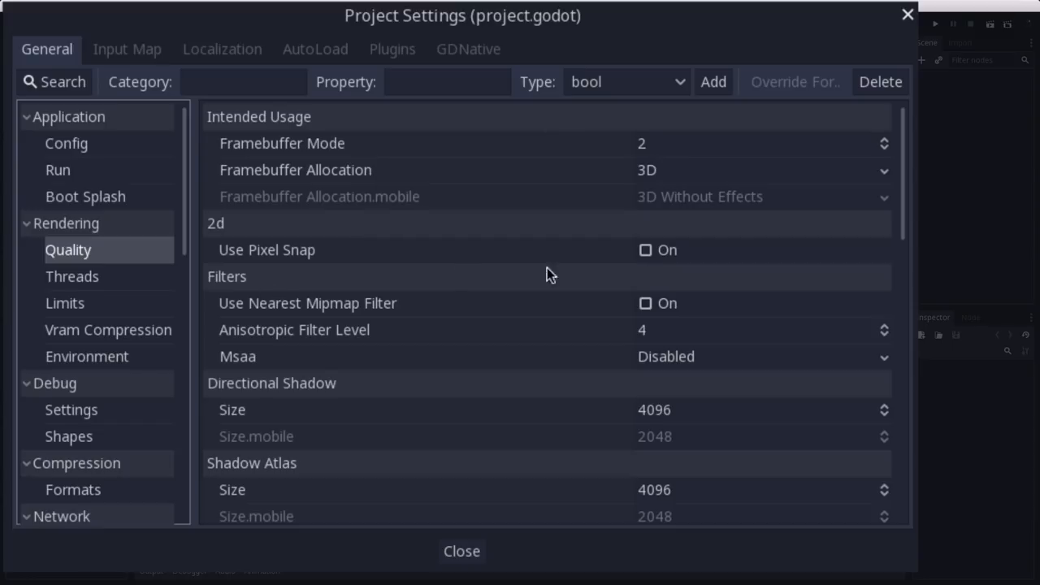
click(647, 249)
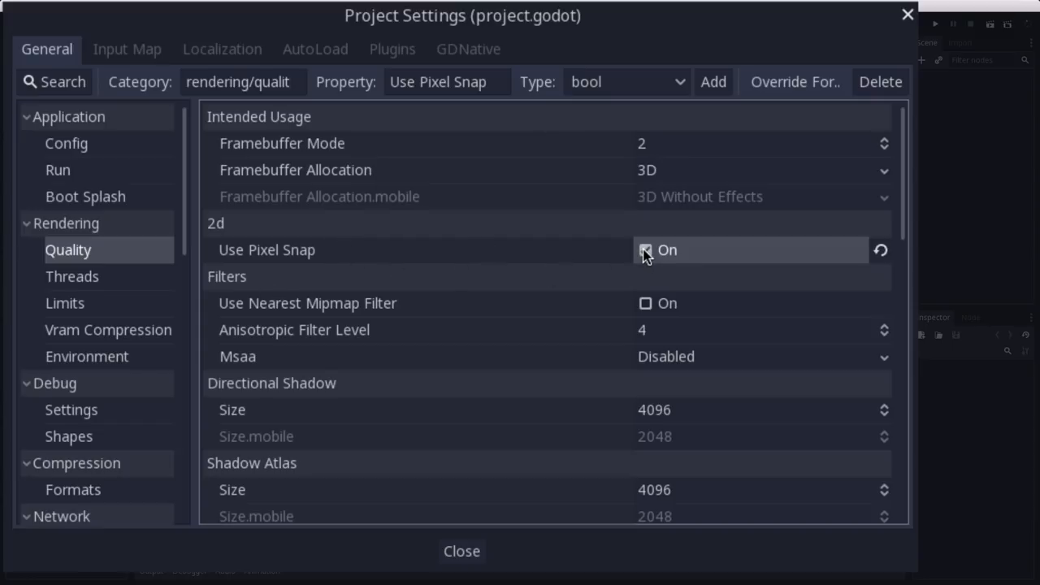
click(647, 249)
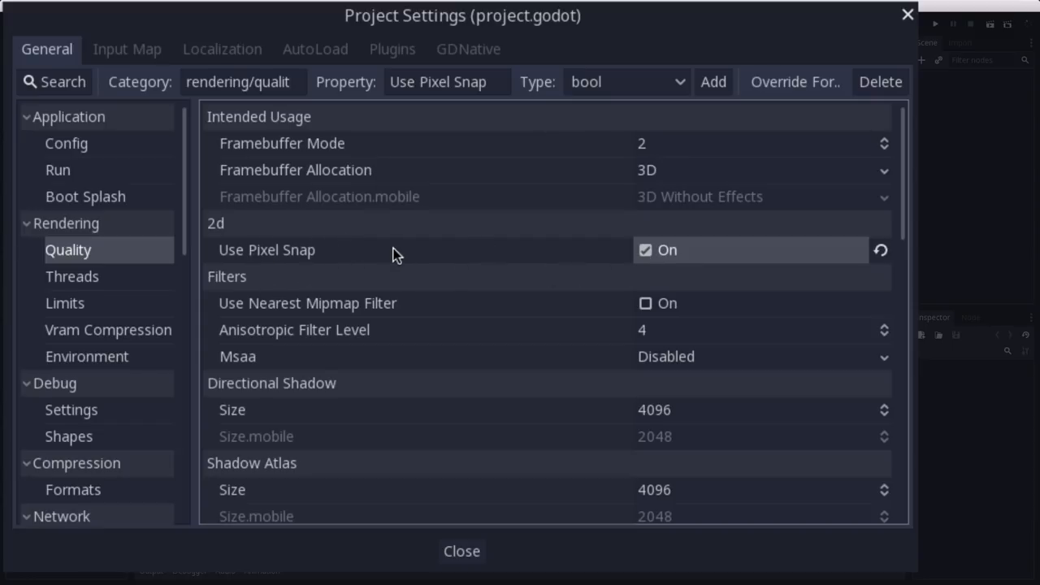
mouse_move(530, 248)
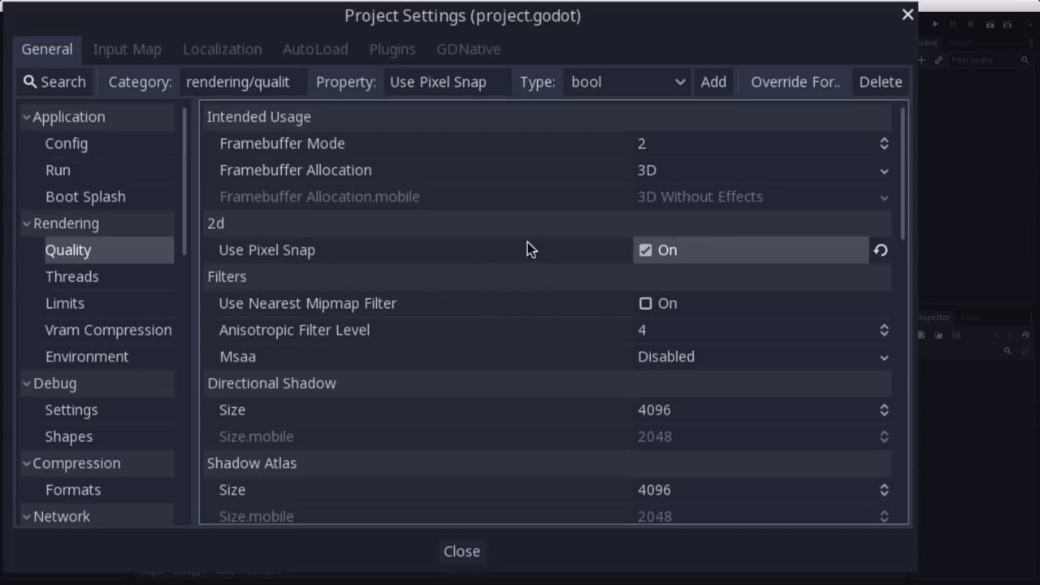
mouse_move(447, 250)
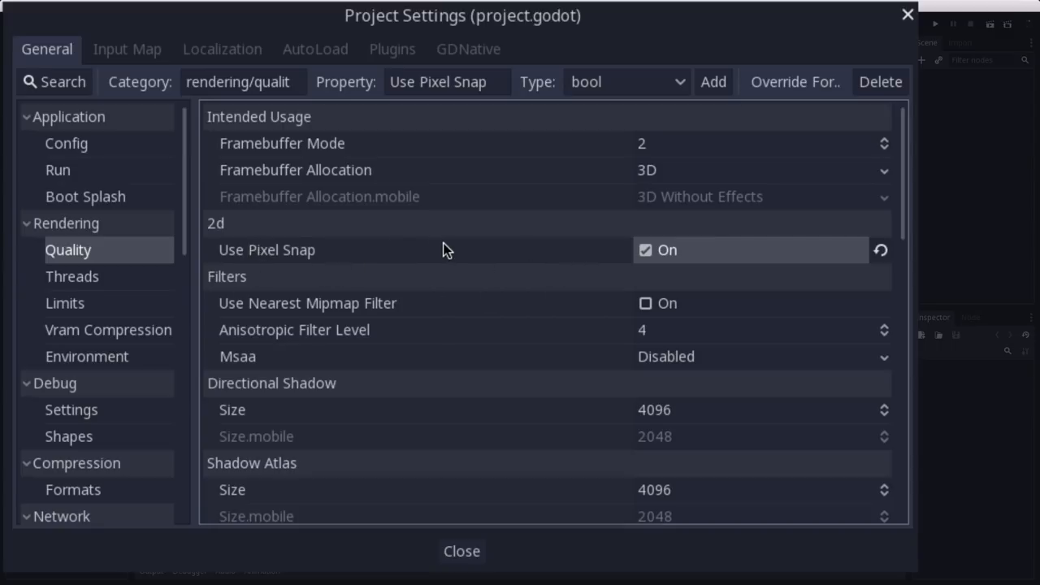
mouse_move(445, 250)
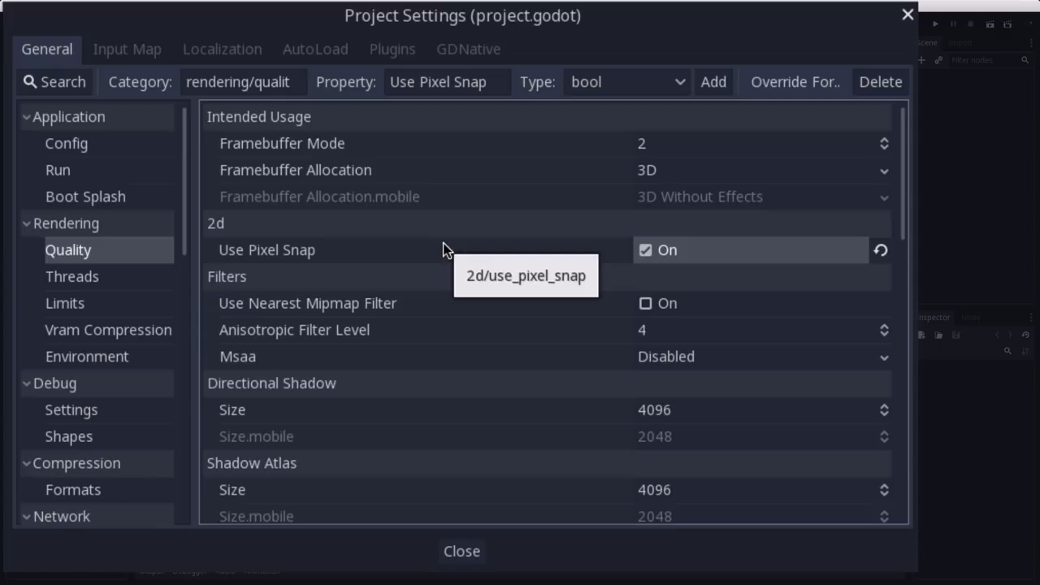
mouse_move(433, 318)
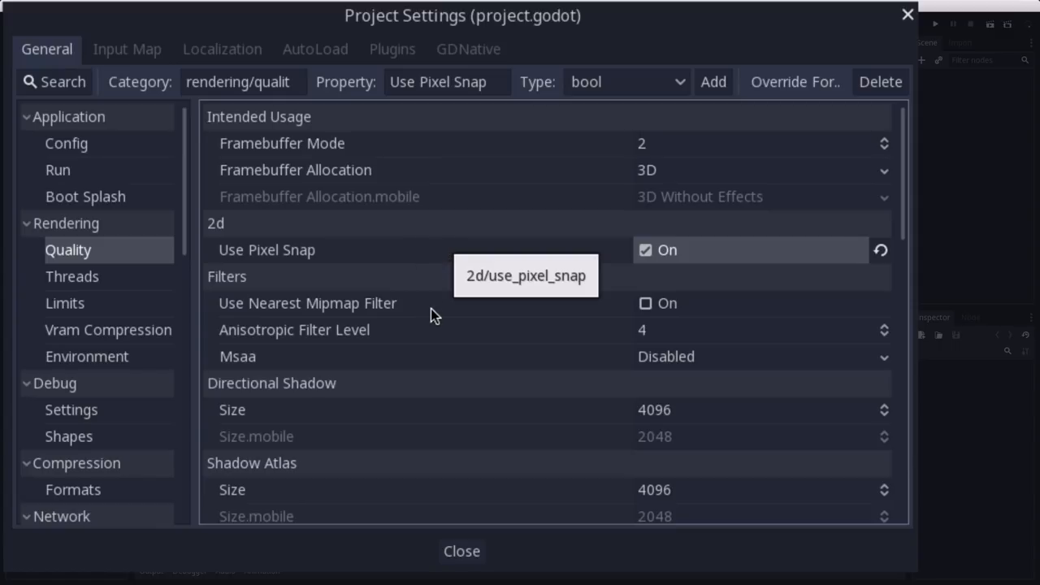
mouse_move(430, 310)
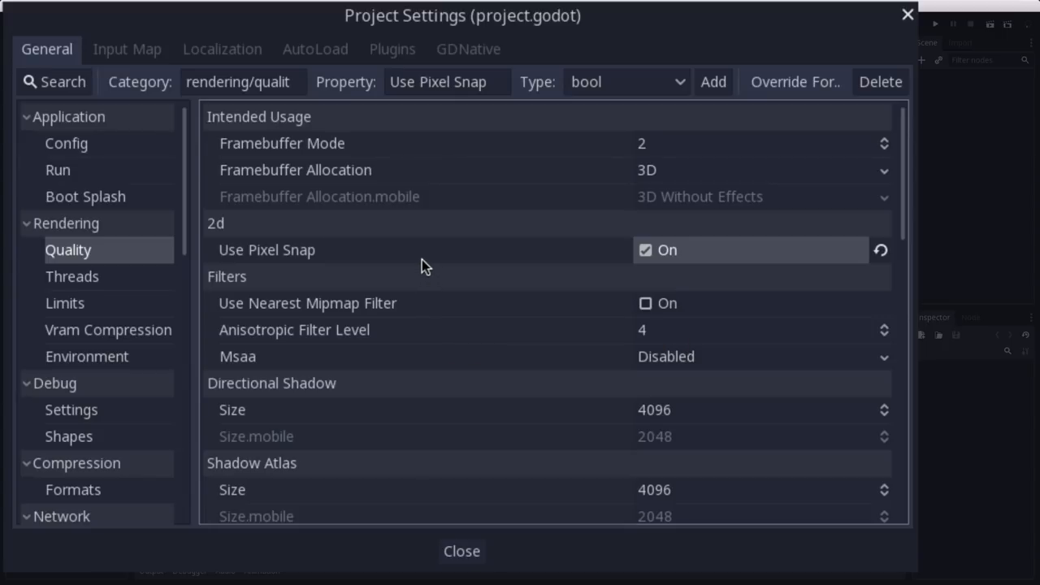
mouse_move(433, 279)
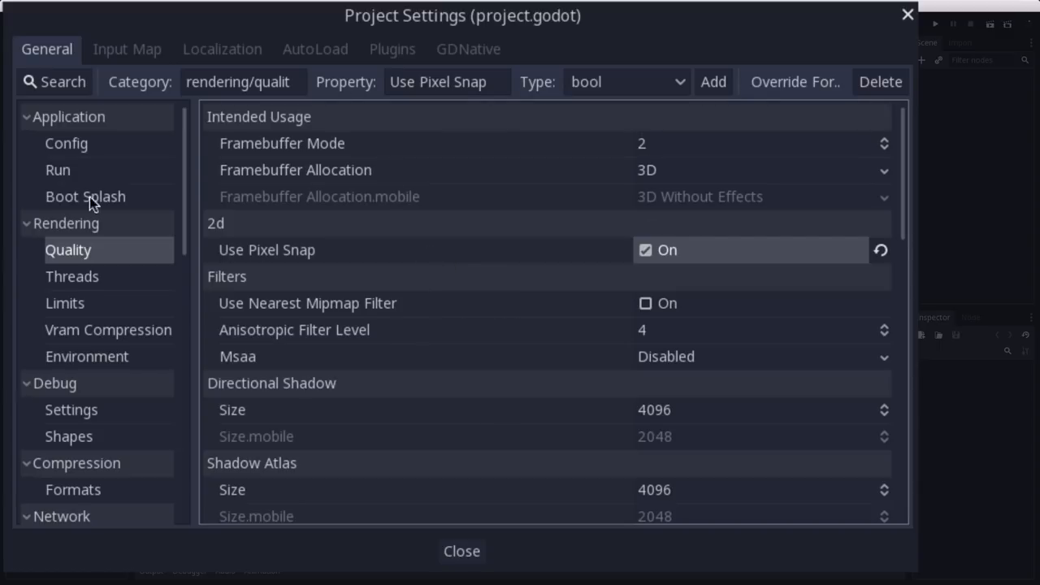
Step: Set Display > Window Stretch Mode to 2d and Stretch Aspect to keep
scroll(down, 3)
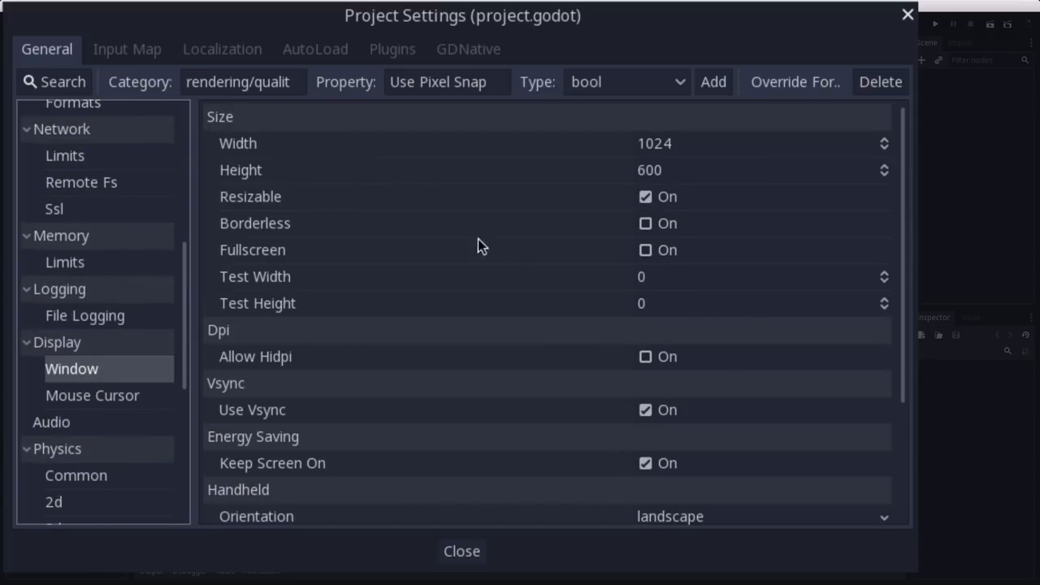
scroll(down, 3)
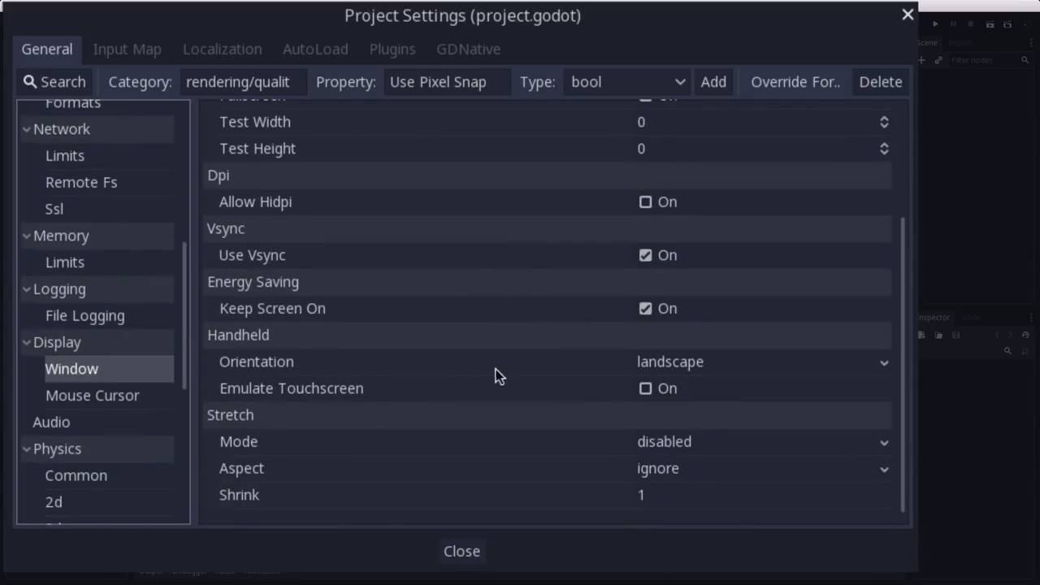
click(760, 441)
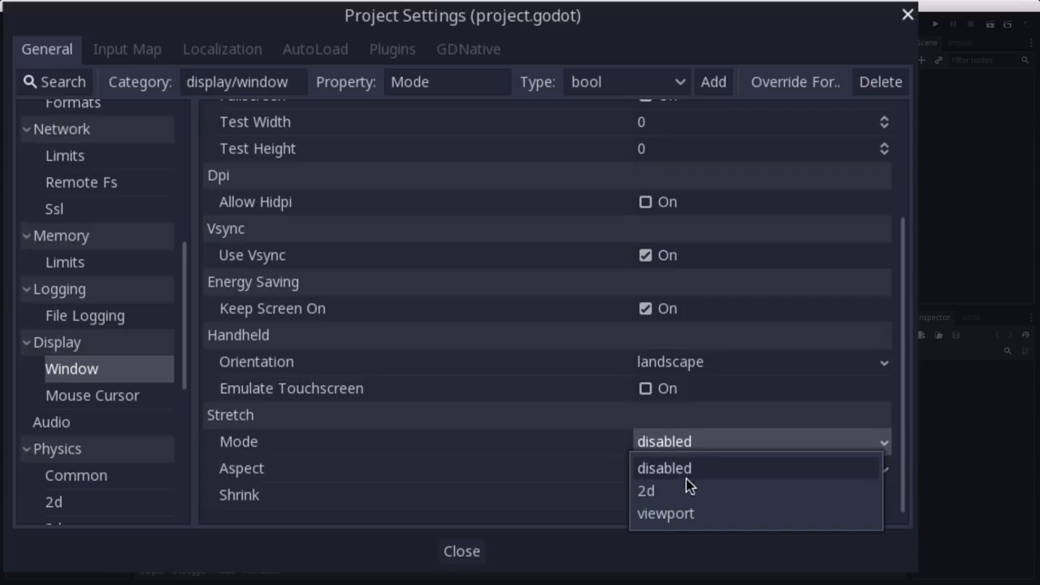
click(648, 491)
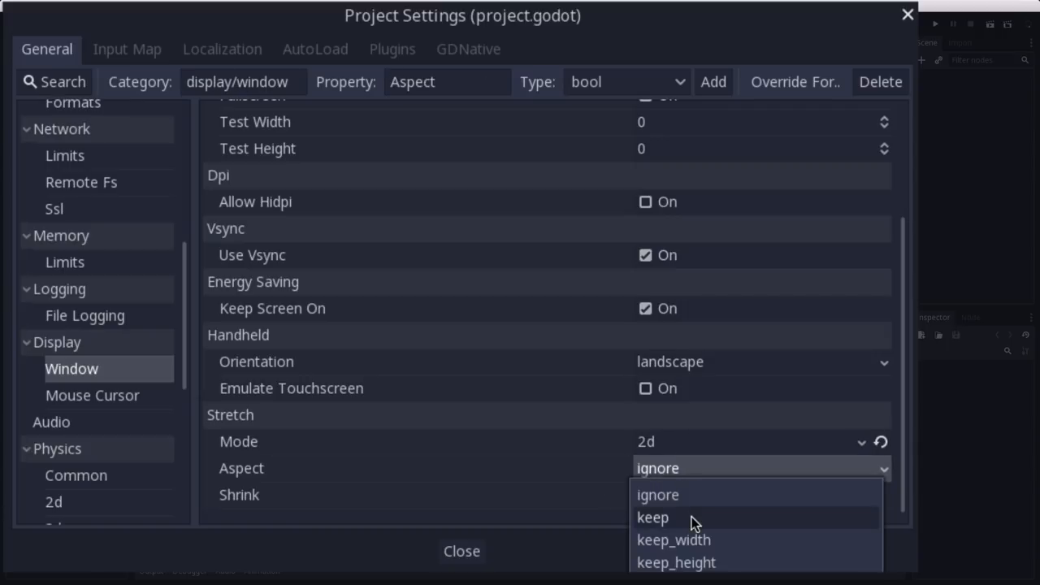
click(653, 519)
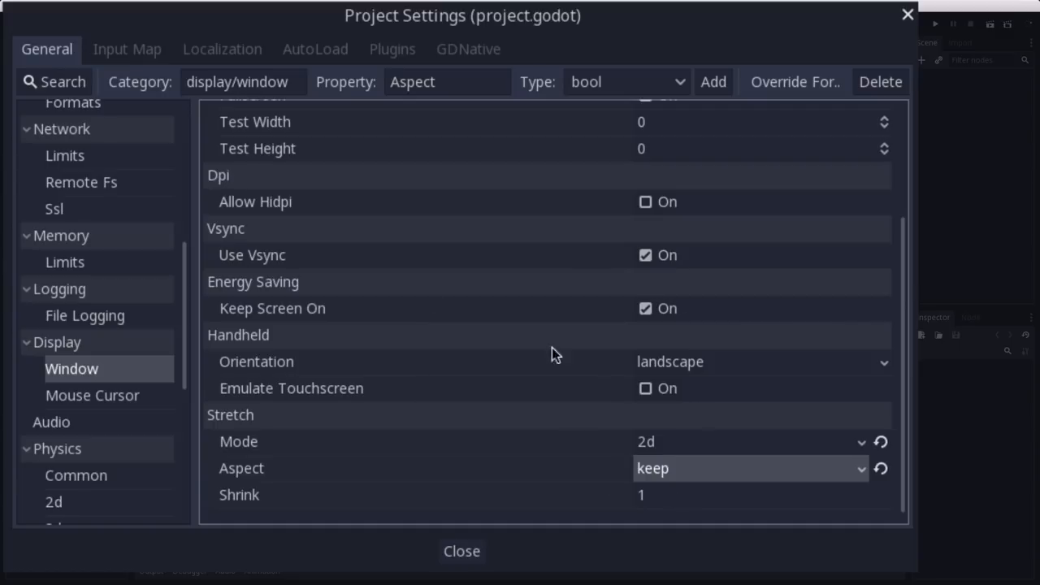
mouse_move(521, 434)
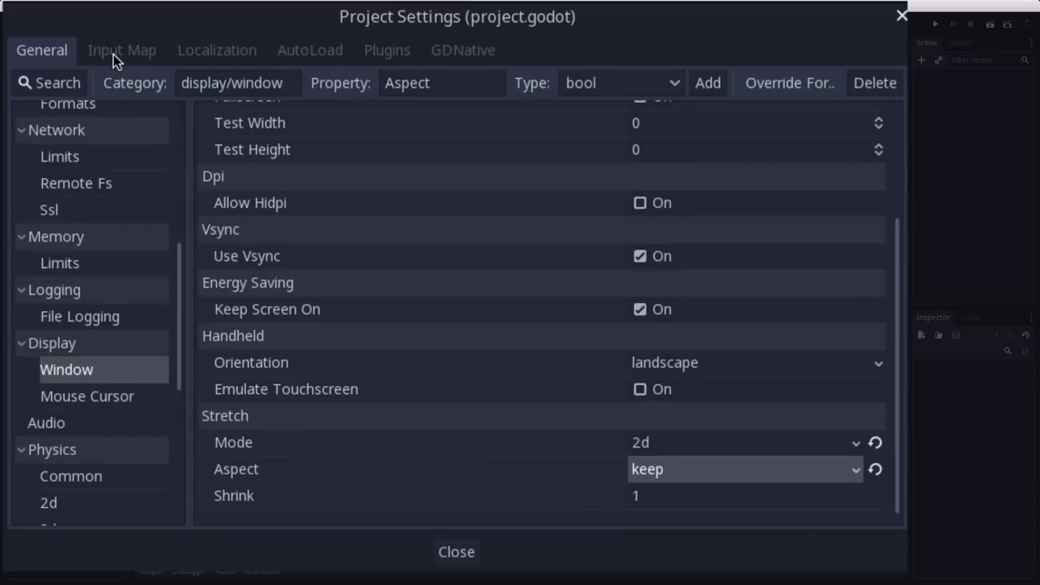
Step: Show the Input Map with the turn_right, turn_left, forward, back and click actions
click(121, 49)
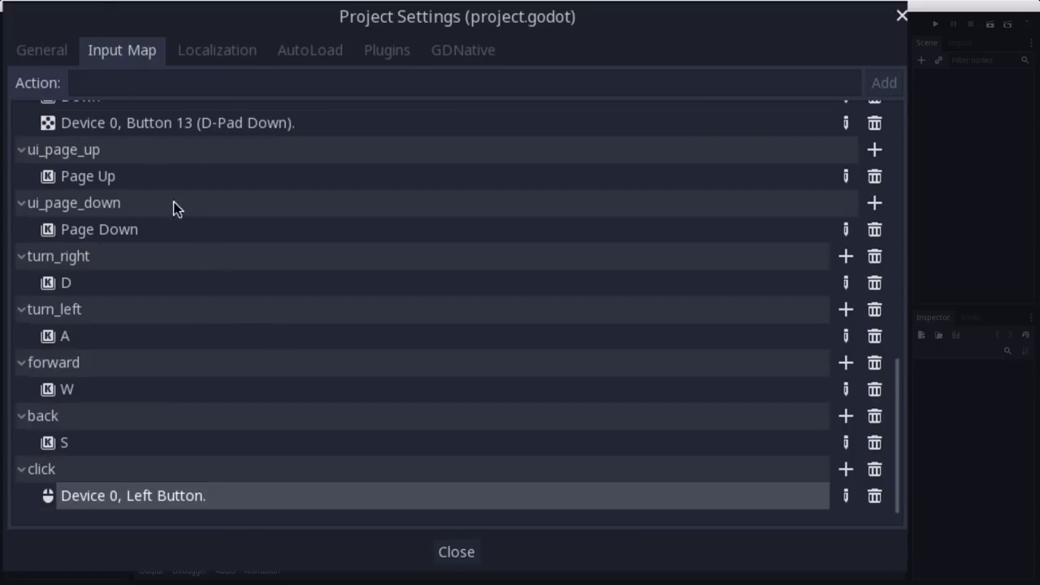
mouse_move(110, 268)
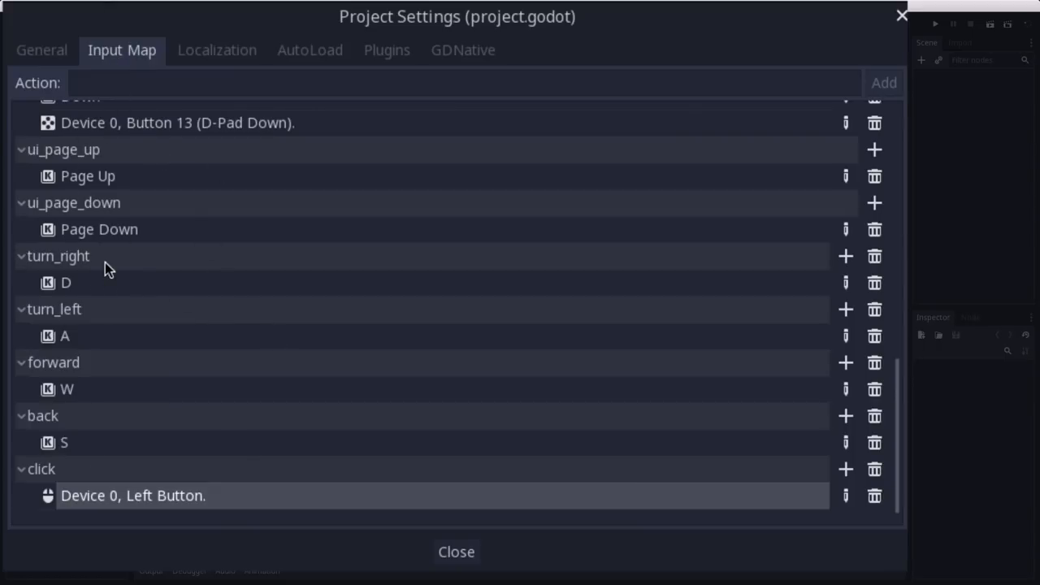
mouse_move(118, 327)
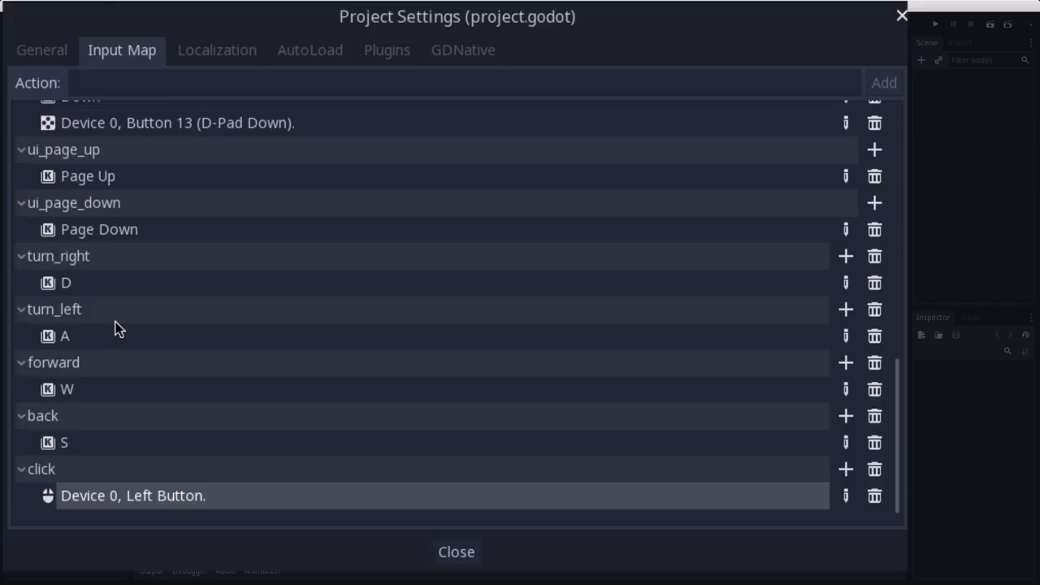
mouse_move(104, 448)
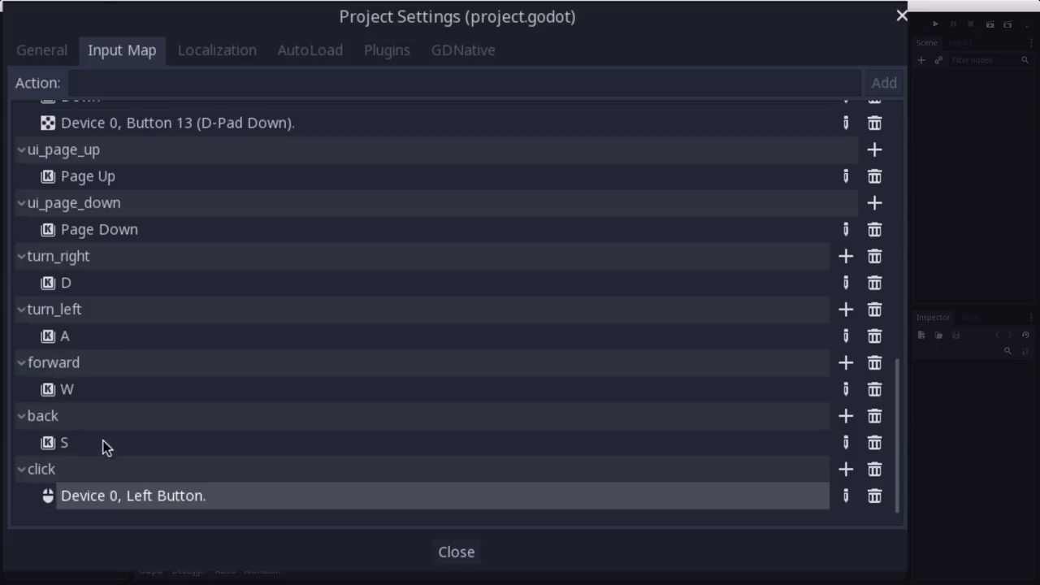
mouse_move(133, 441)
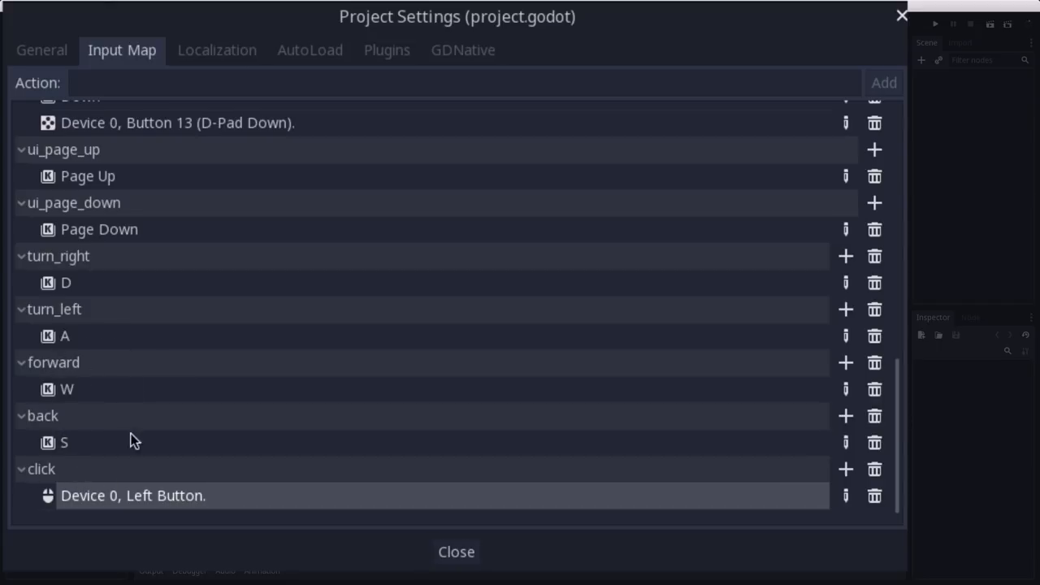
mouse_move(80, 296)
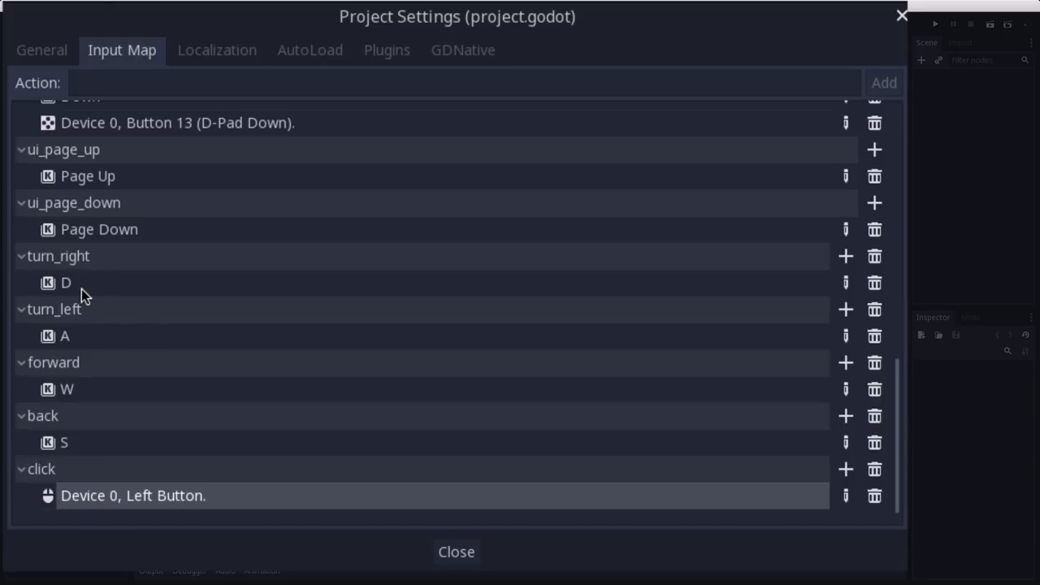
mouse_move(102, 280)
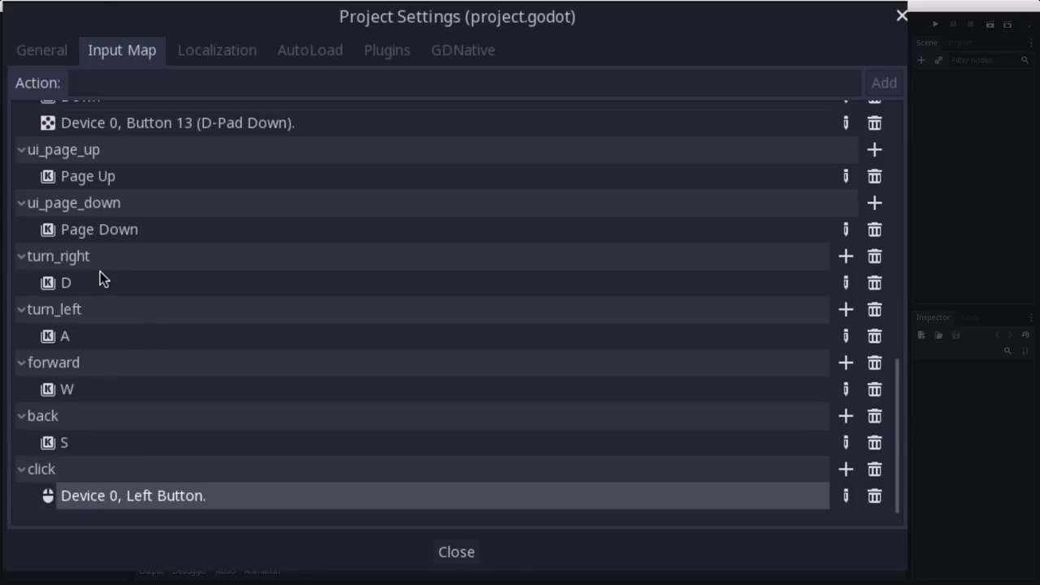
mouse_move(130, 508)
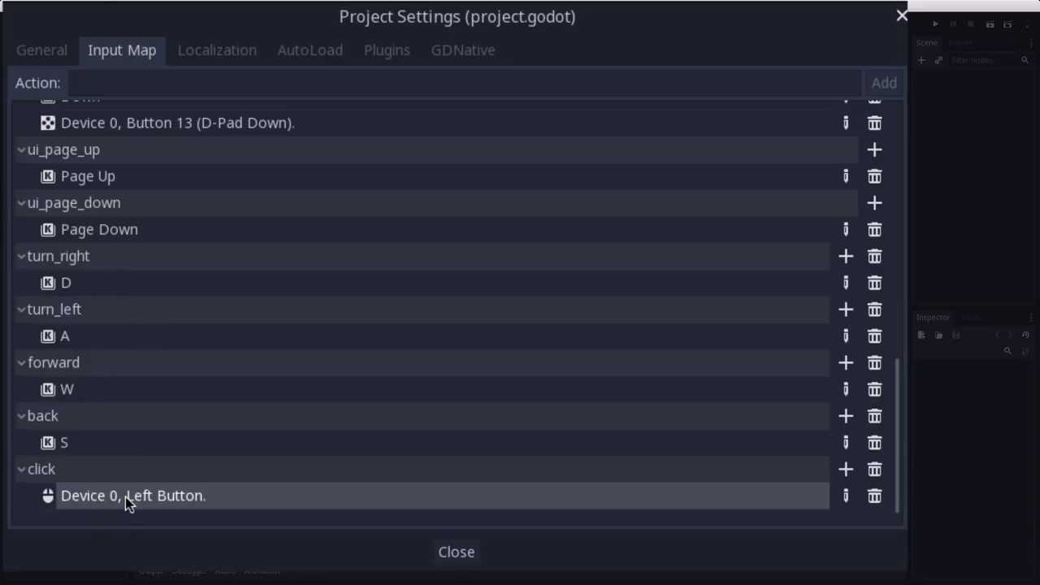
mouse_move(155, 514)
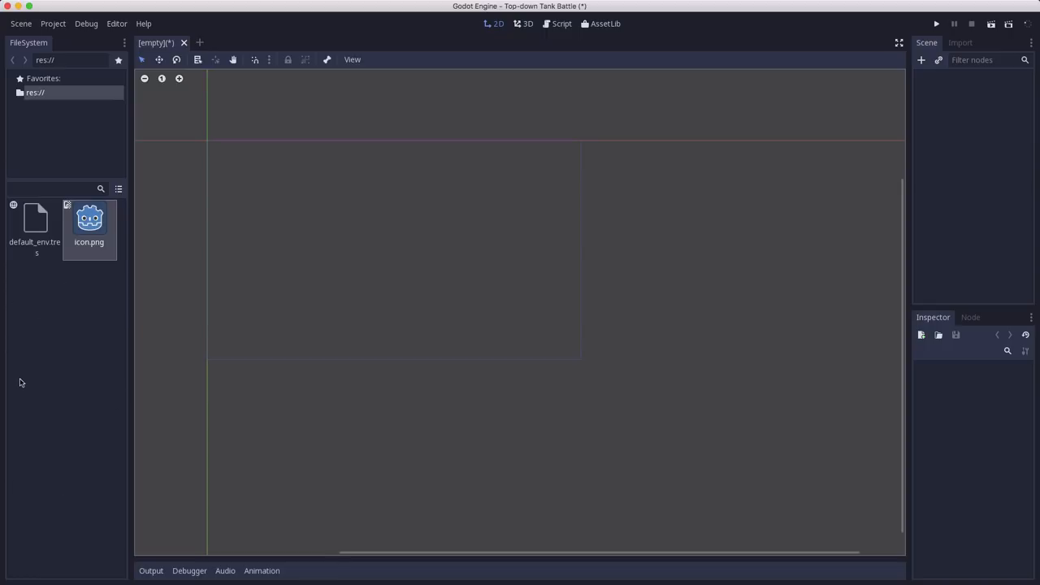
mouse_move(31, 376)
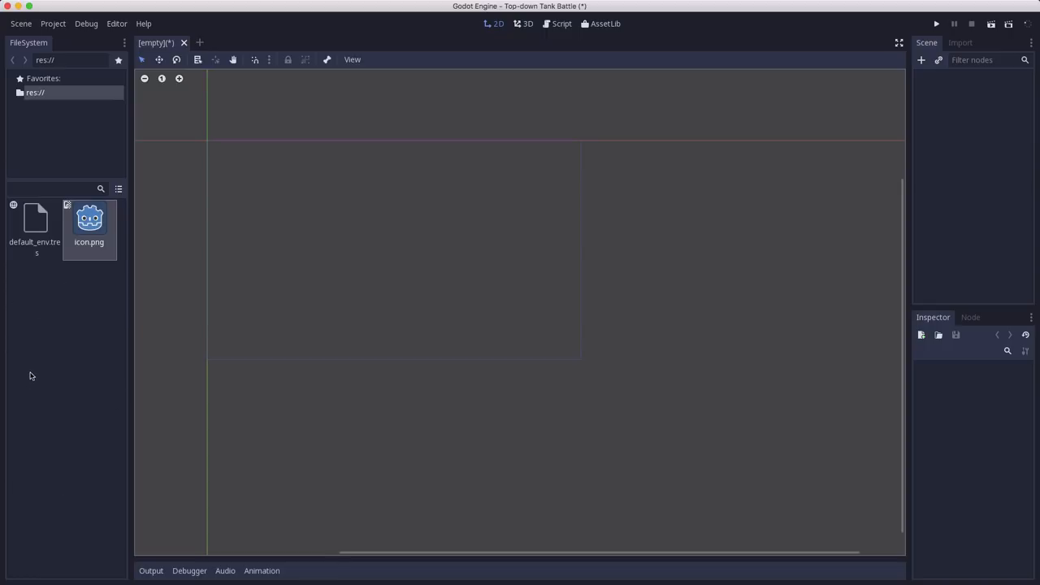
mouse_move(79, 286)
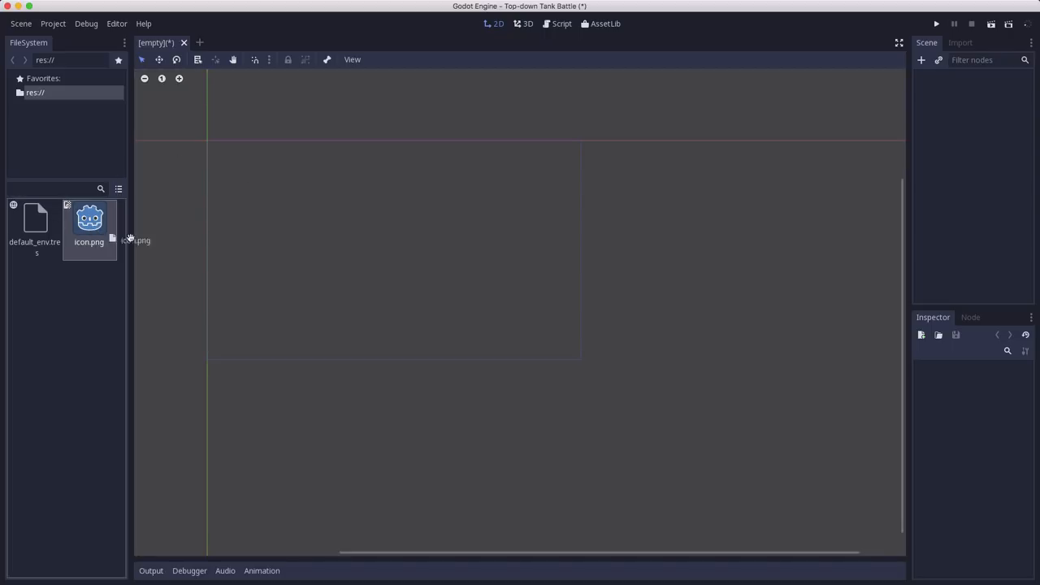
Step: Drag icon.png from the FileSystem dock into the empty 2D scene as an icon sprite
drag(89, 224, 392, 239)
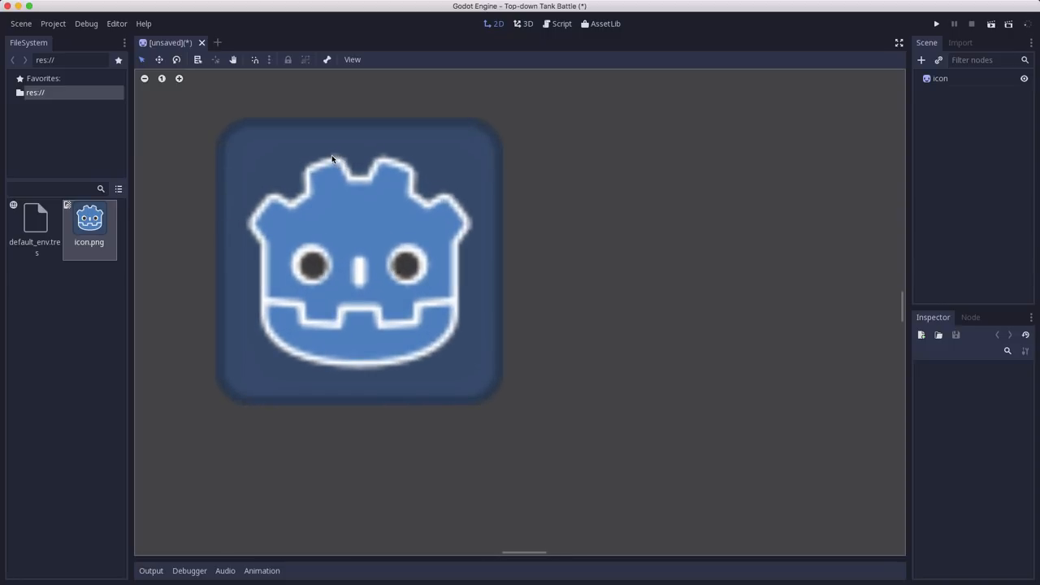
mouse_move(278, 210)
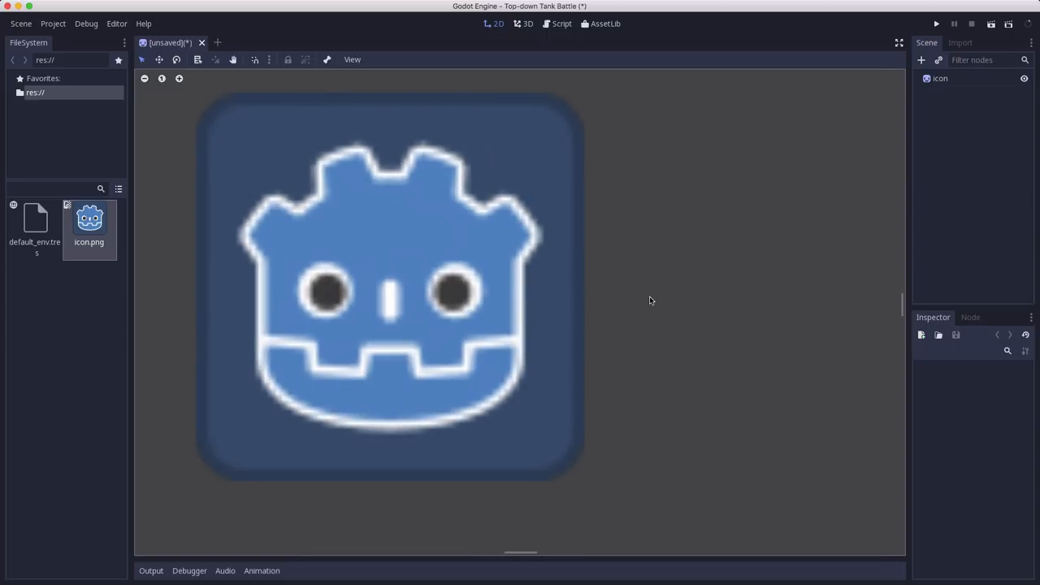
mouse_move(397, 231)
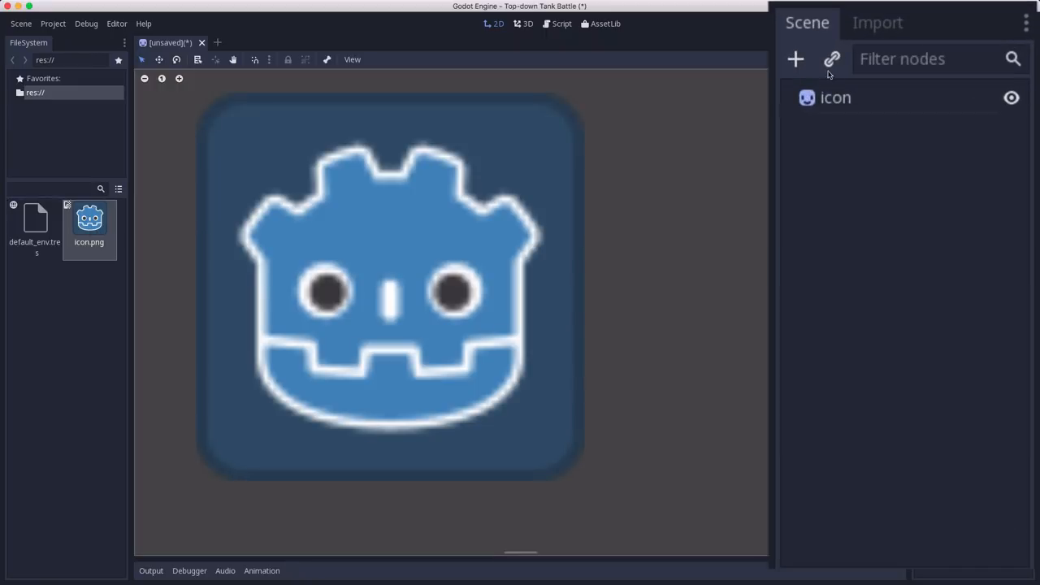
Step: Reimport icon.png with Filter off and set that preset as the default for Texture
click(883, 22)
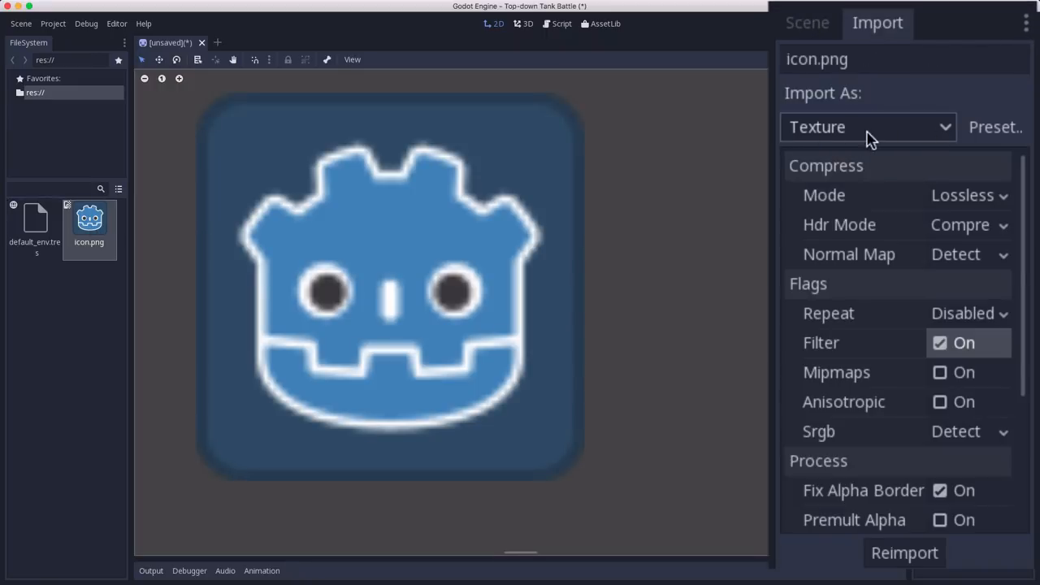
mouse_move(892, 504)
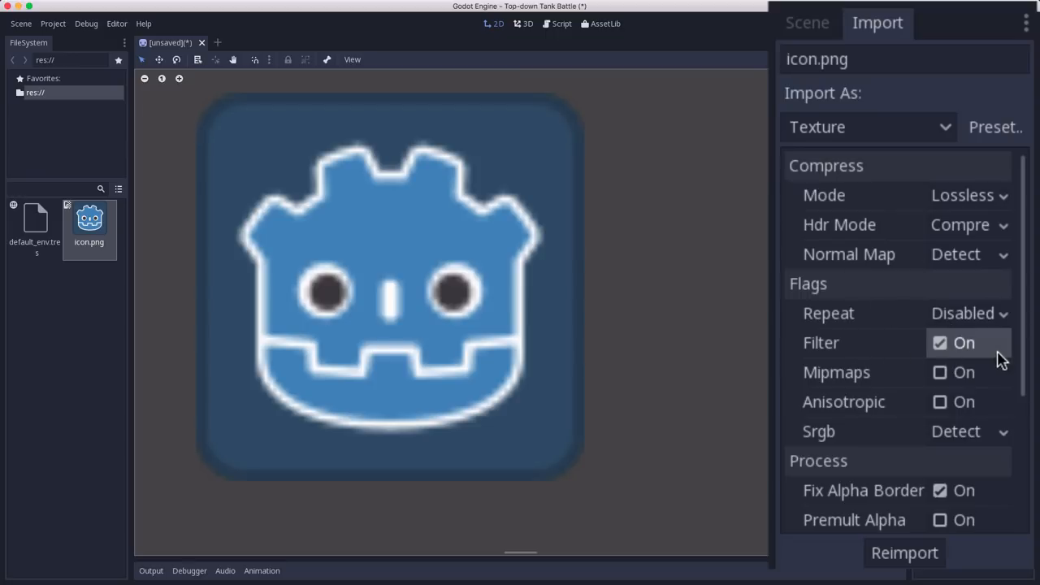
click(942, 343)
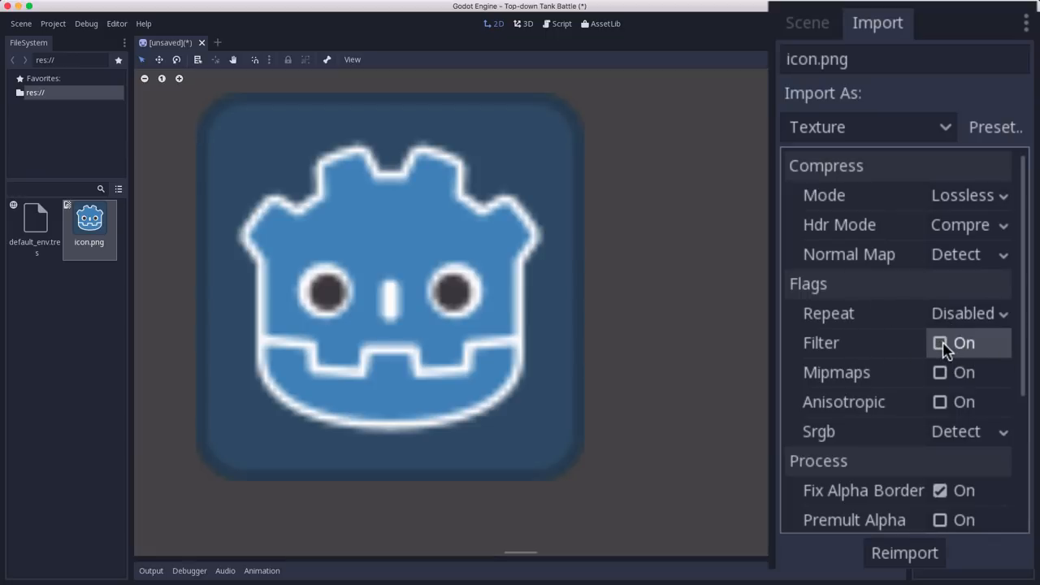
click(943, 342)
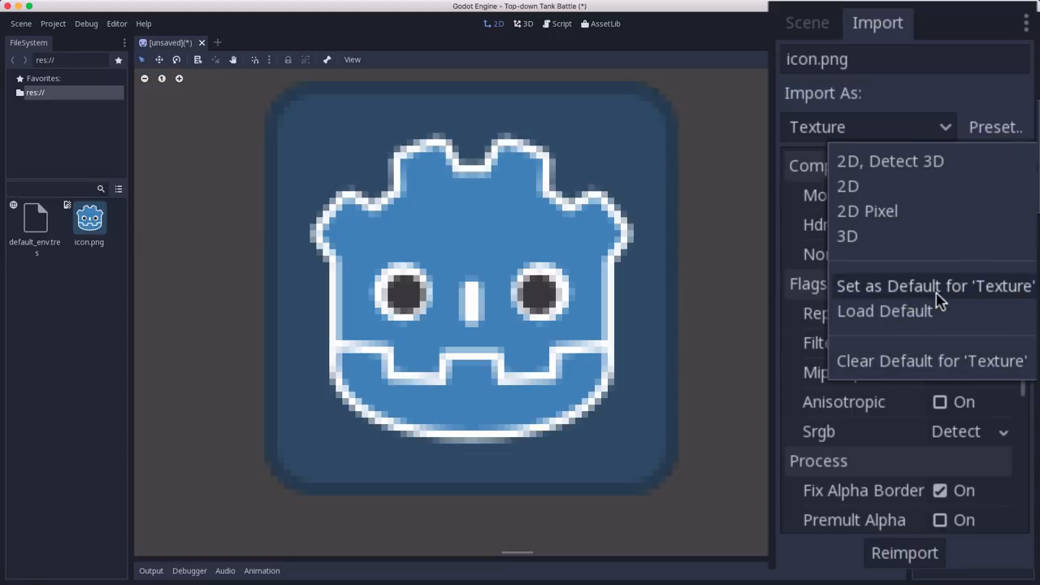
click(922, 288)
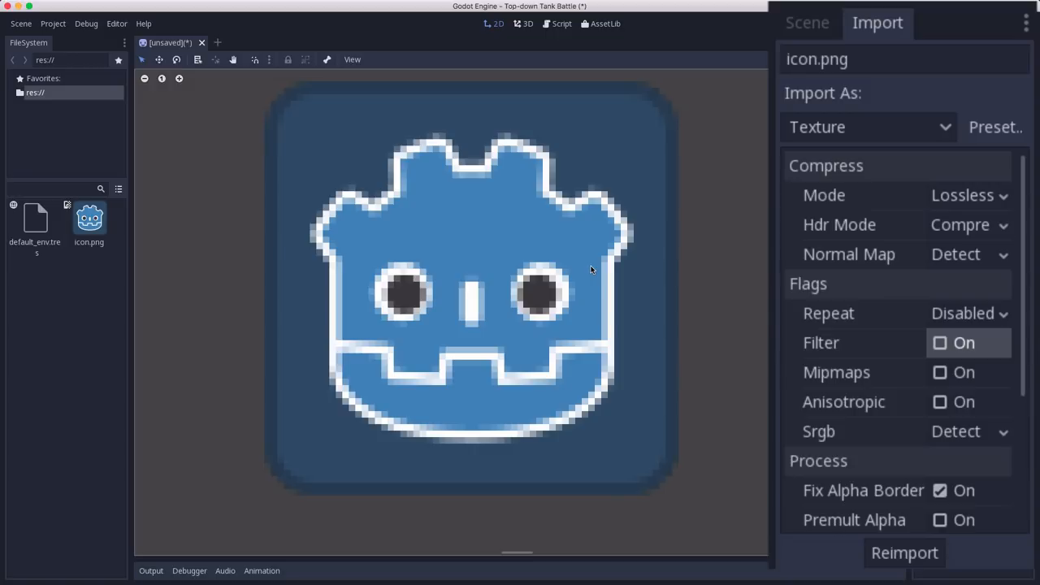
mouse_move(926, 434)
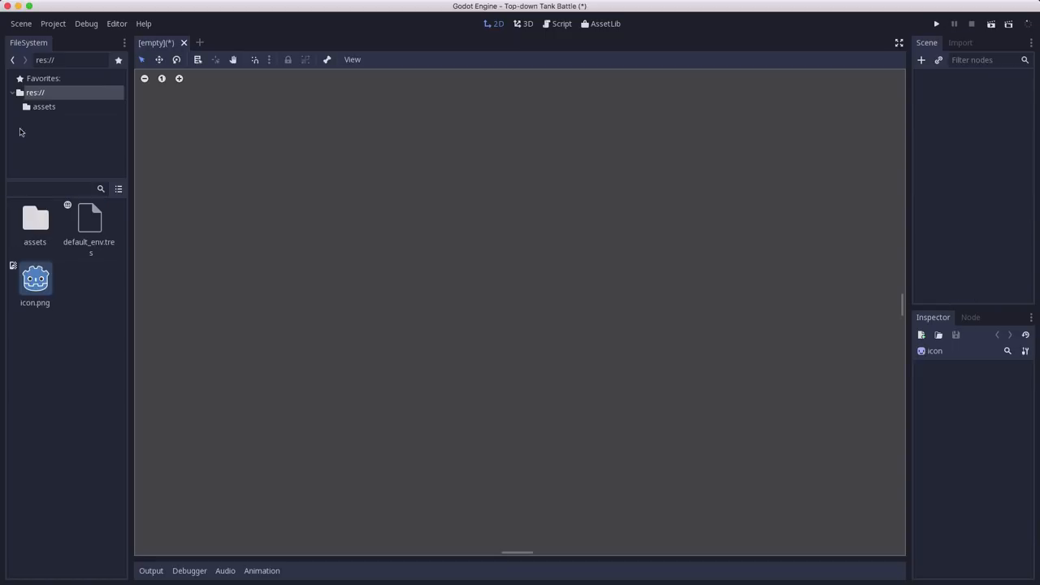
Step: Open the assets folder holding the two sprite sheets and the Xolonium font
click(35, 220)
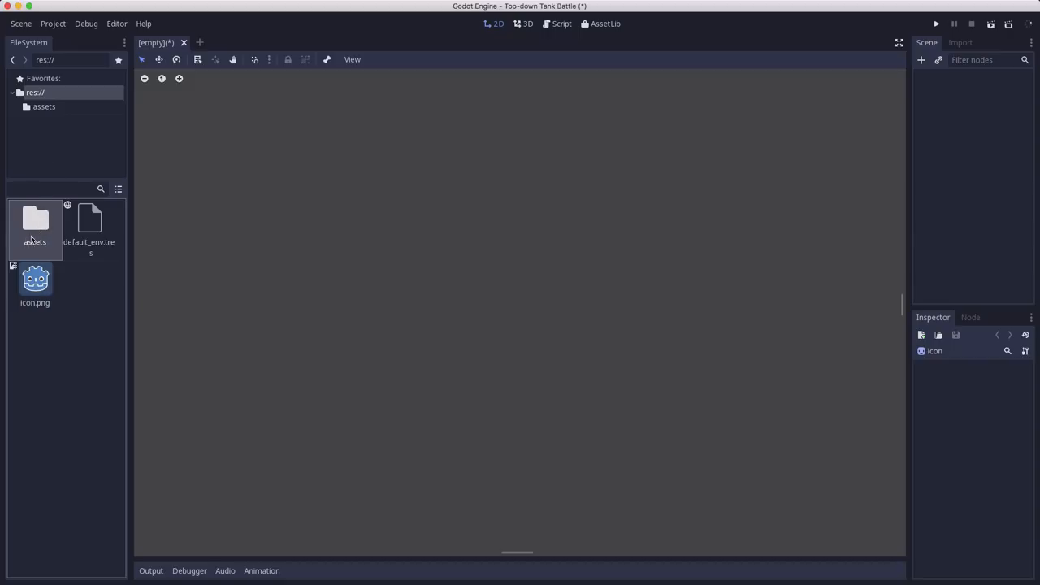
double_click(35, 228)
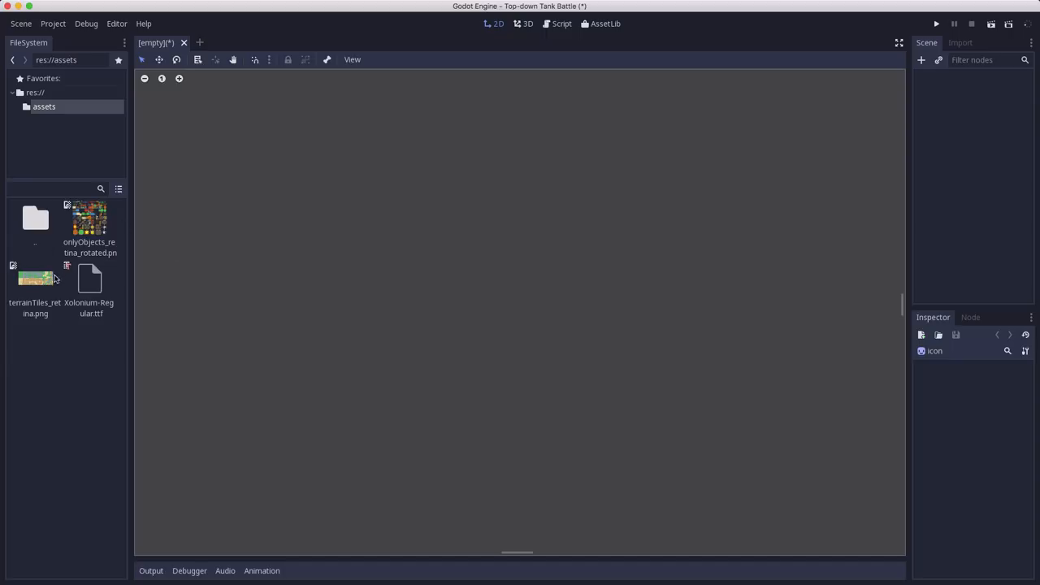
mouse_move(99, 282)
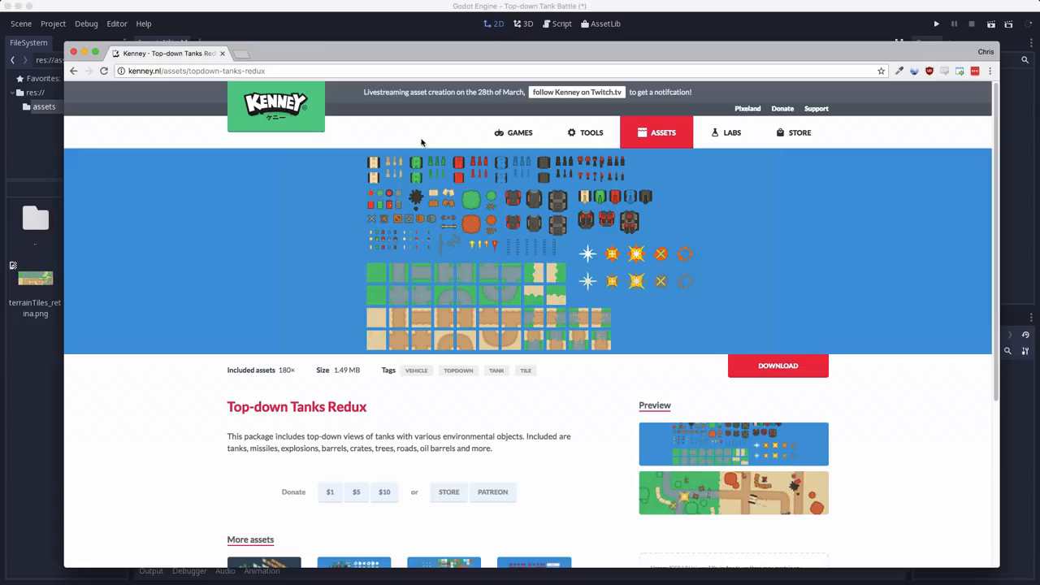
mouse_move(418, 401)
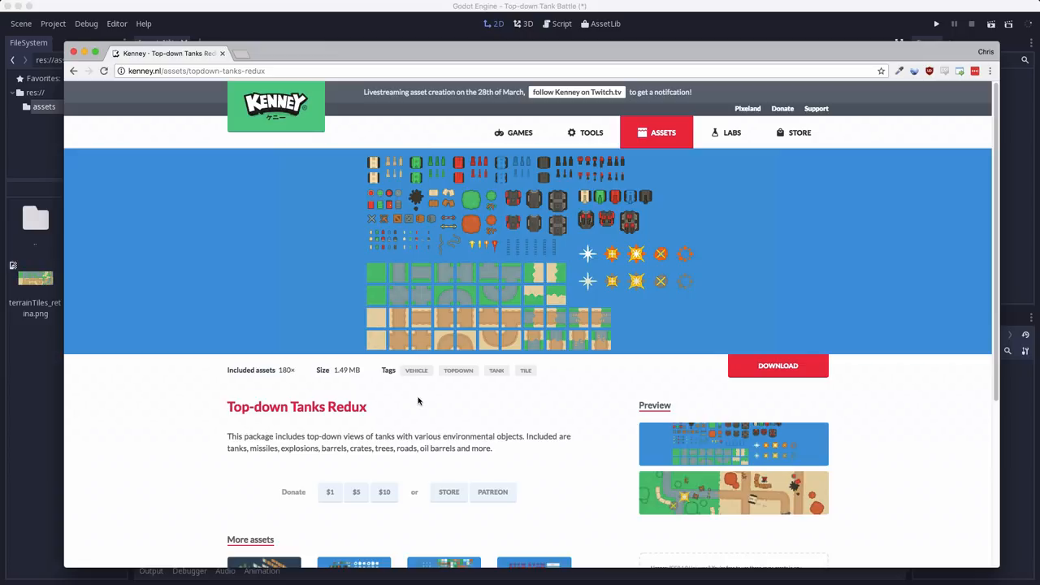
Step: Enlarge the Top-down Tanks Redux preview on the Kenney page, then close the lightbox
click(734, 493)
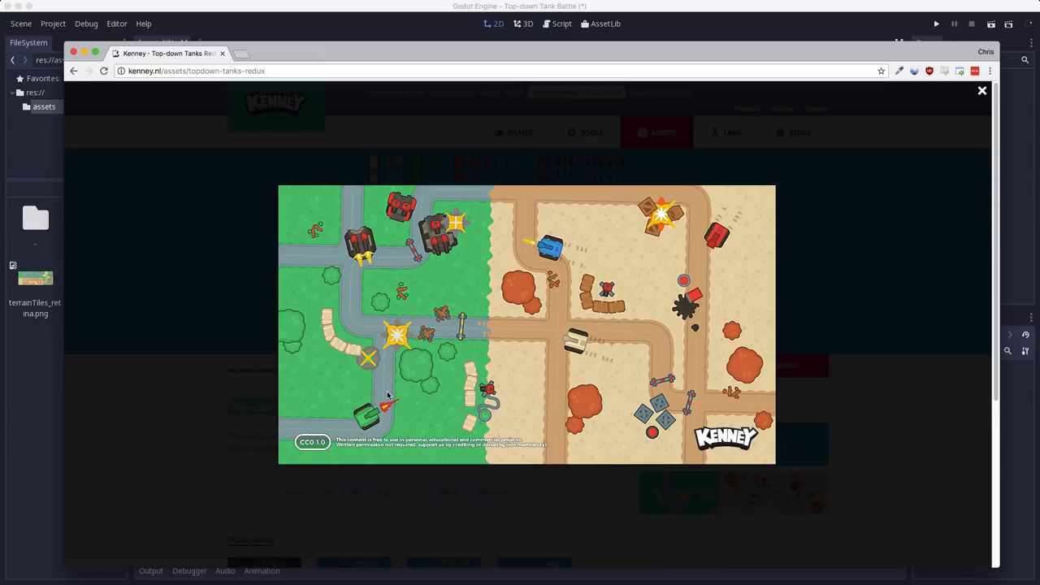
mouse_move(477, 245)
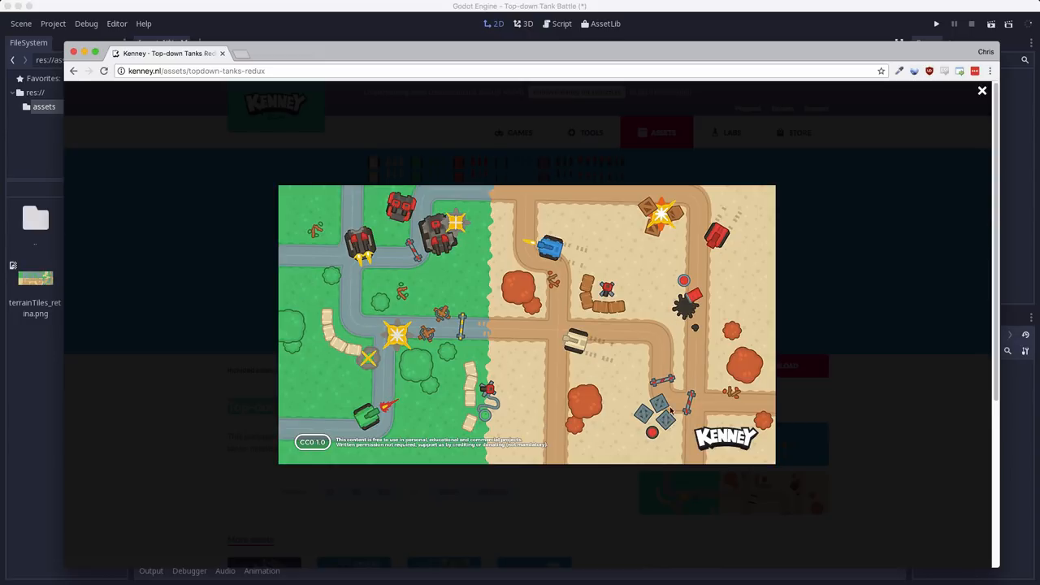
mouse_move(397, 211)
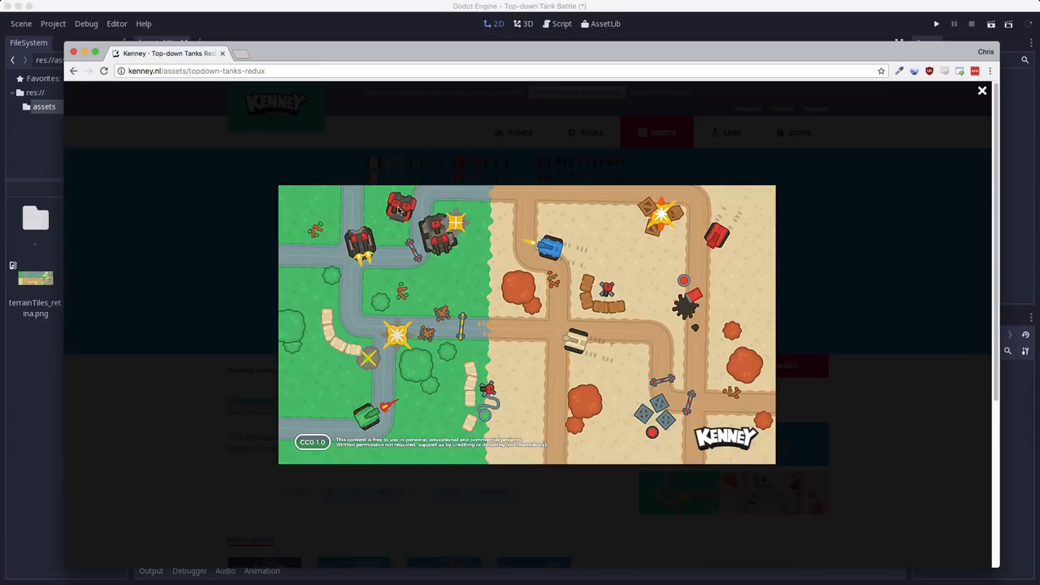
mouse_move(387, 249)
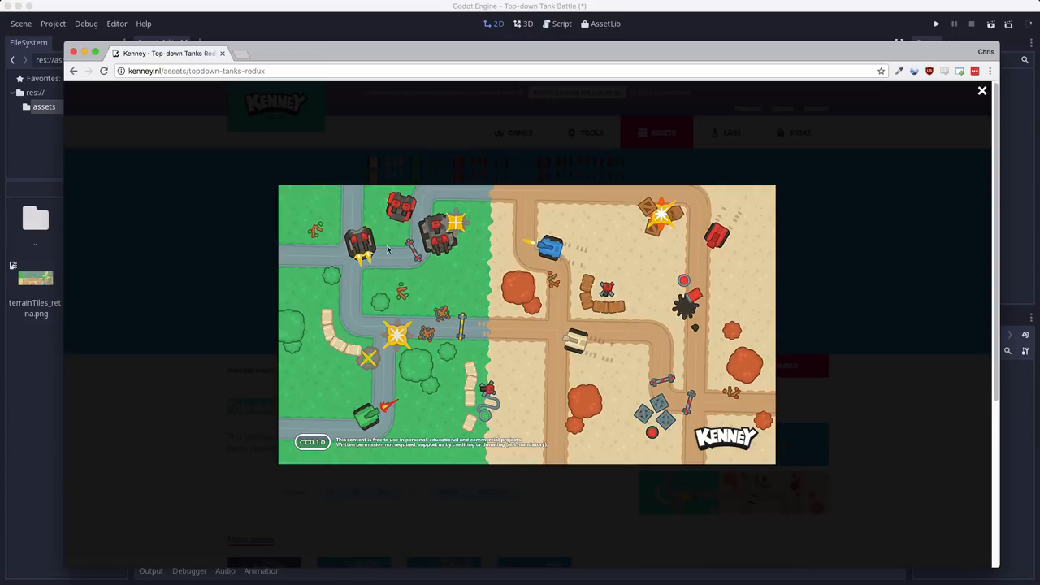
mouse_move(536, 306)
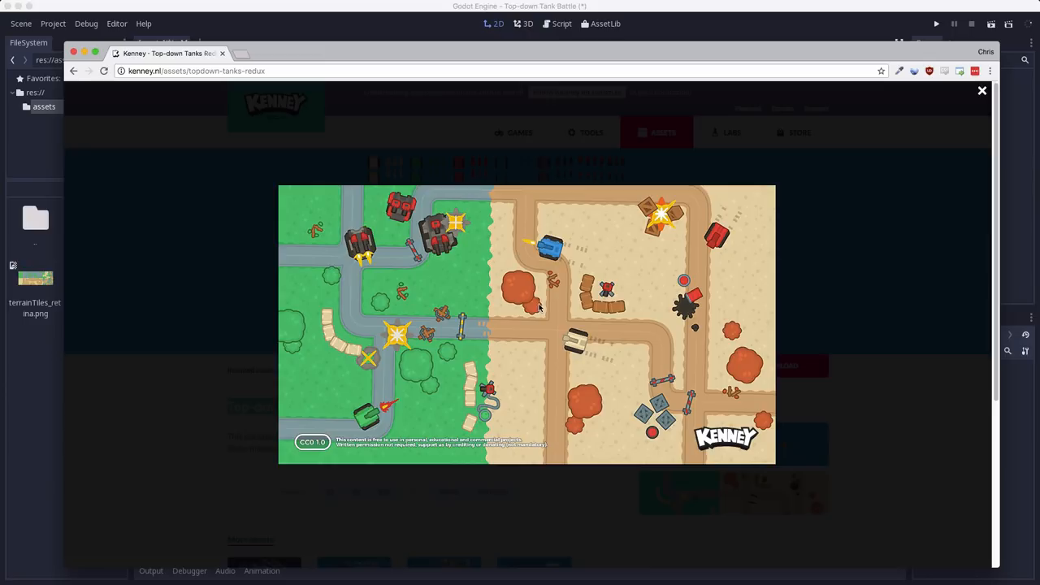
click(982, 90)
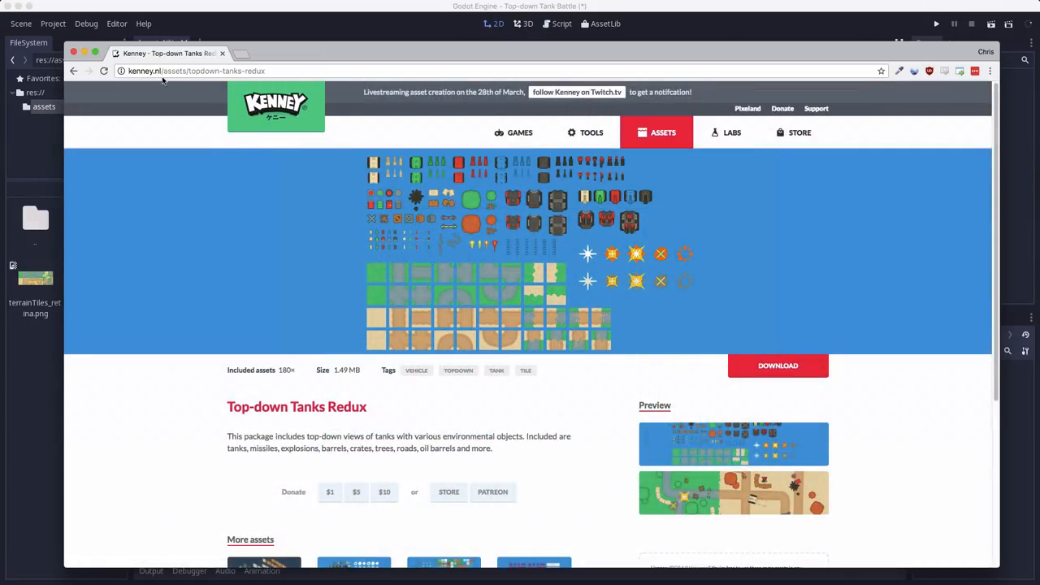
mouse_move(400, 327)
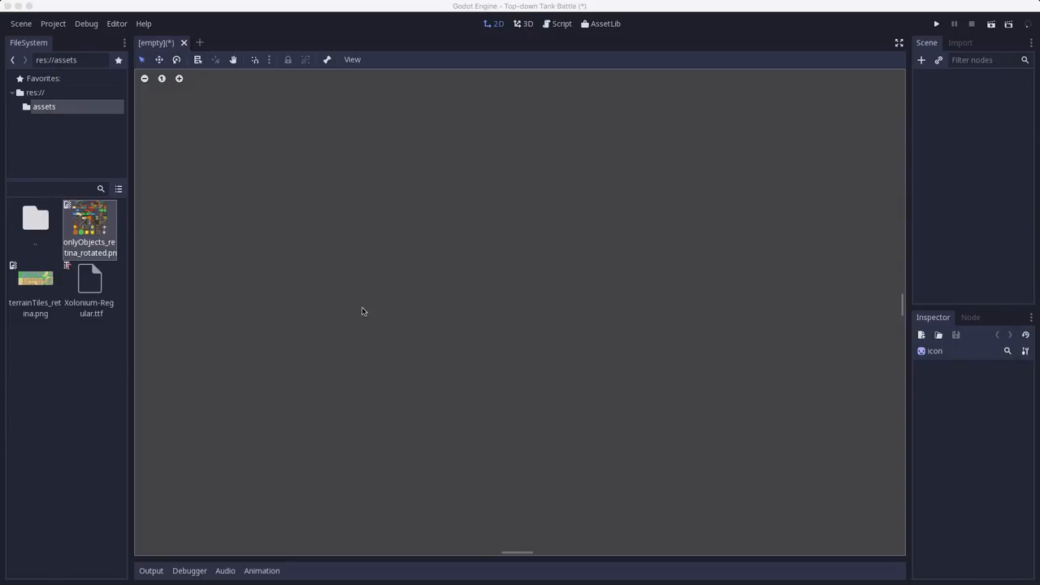
double_click(89, 224)
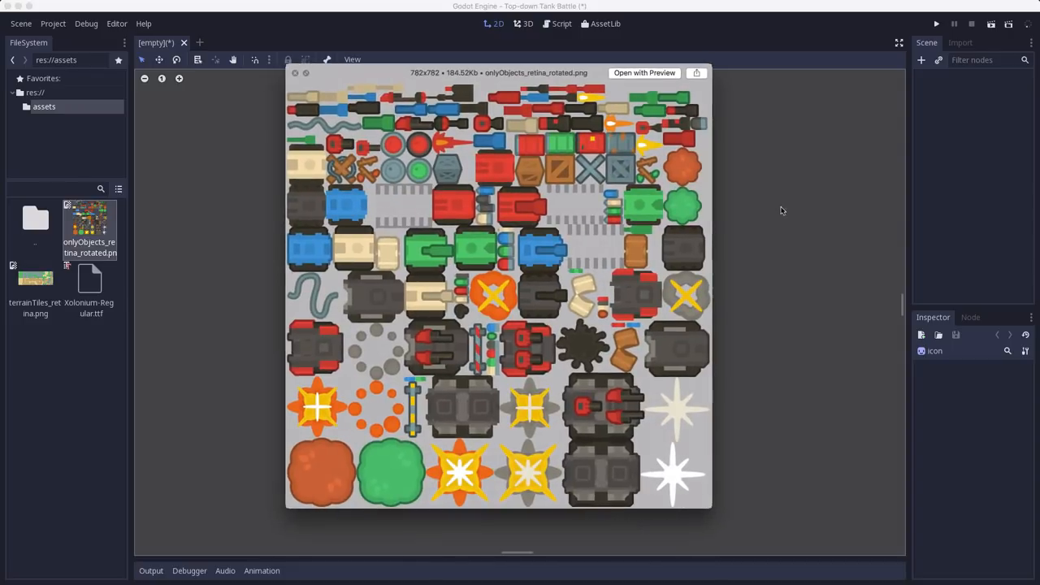
mouse_move(226, 296)
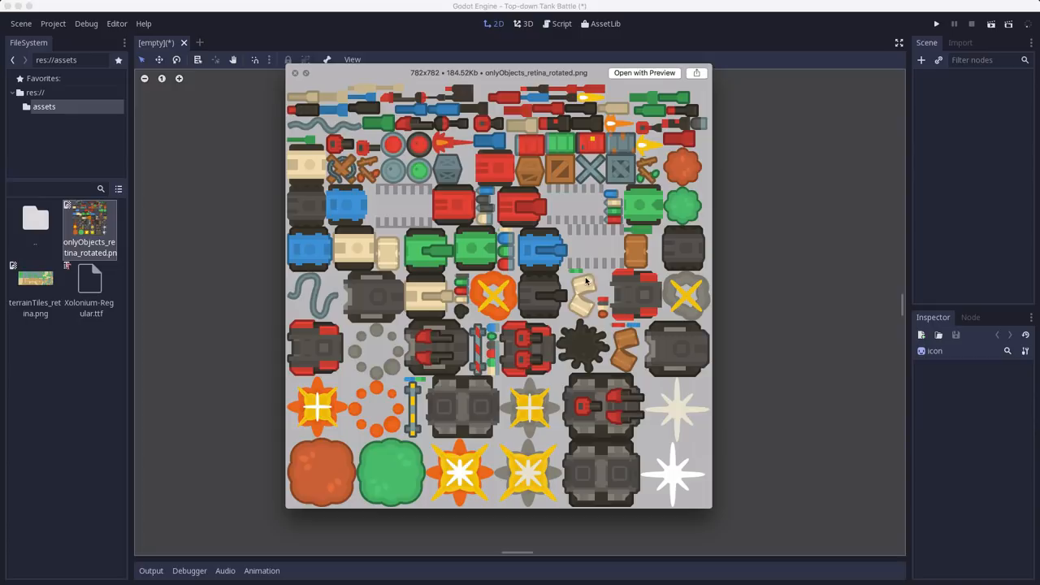
mouse_move(314, 182)
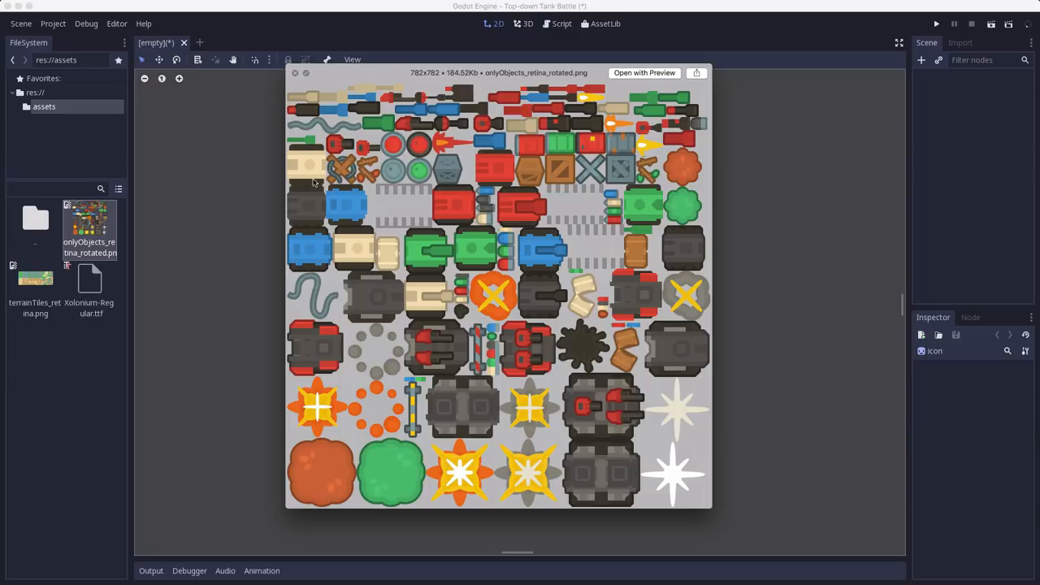
mouse_move(429, 299)
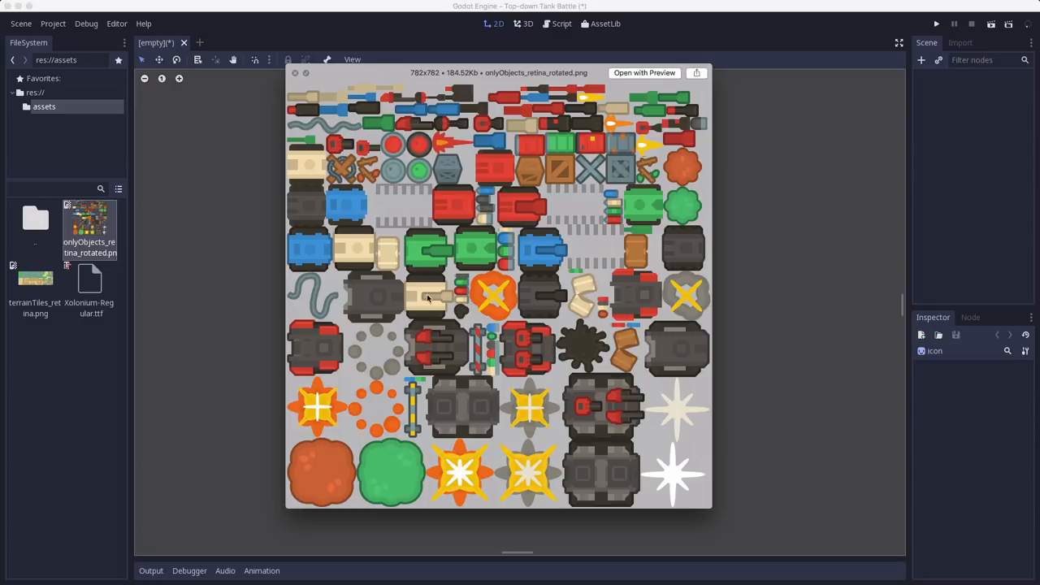
mouse_move(471, 415)
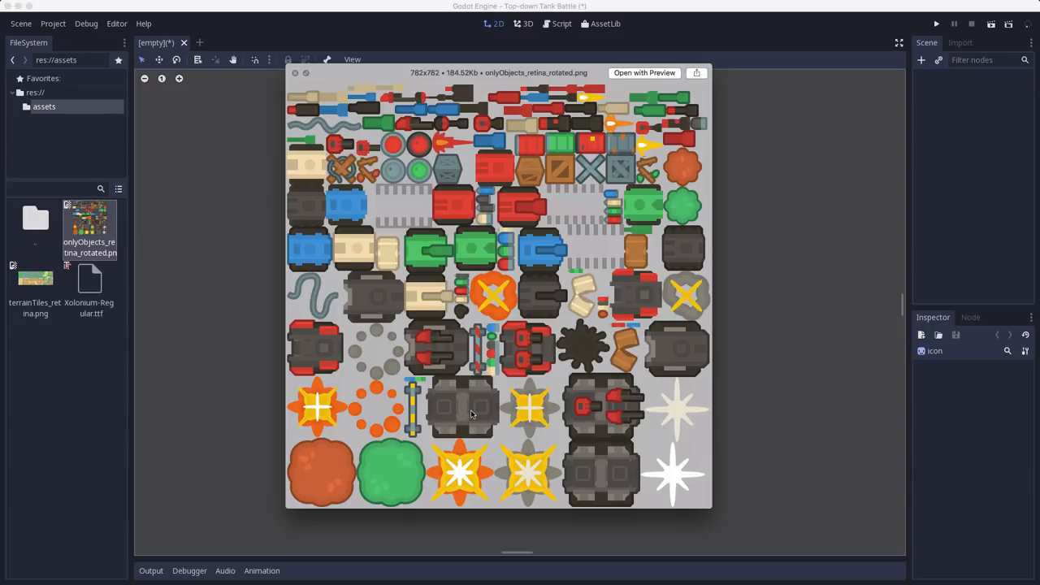
mouse_move(507, 236)
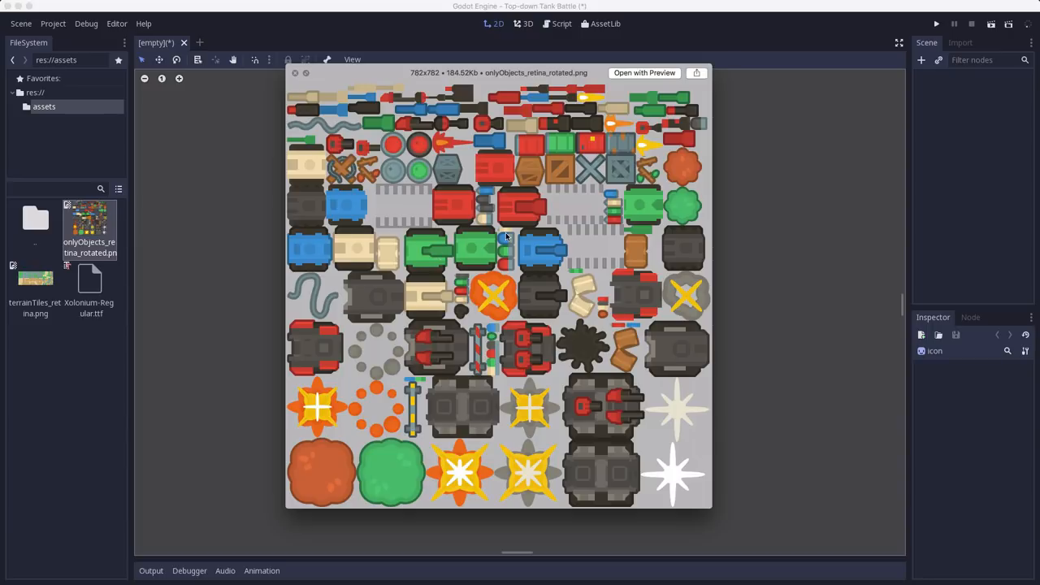
mouse_move(434, 196)
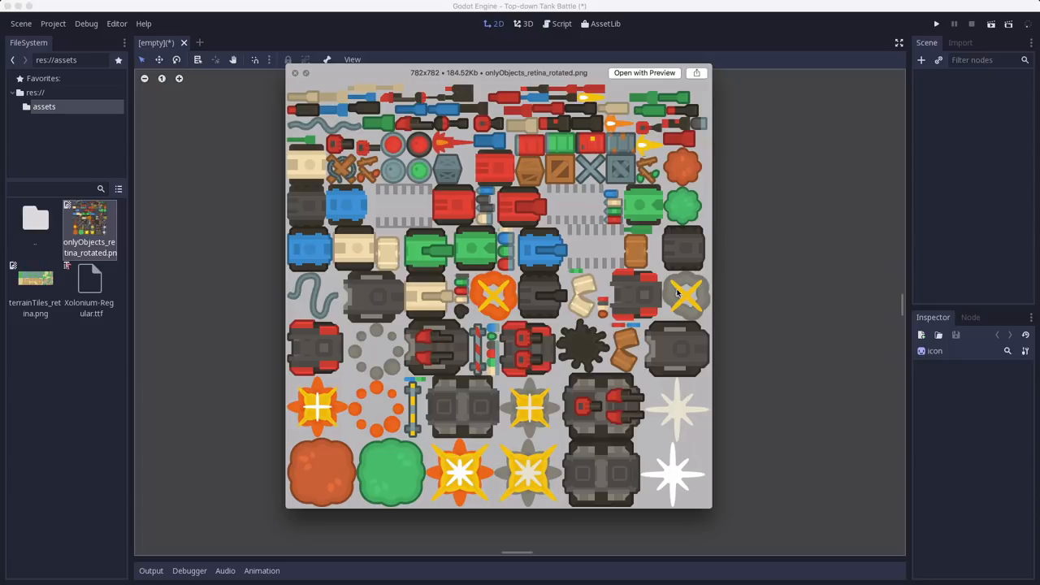
mouse_move(309, 184)
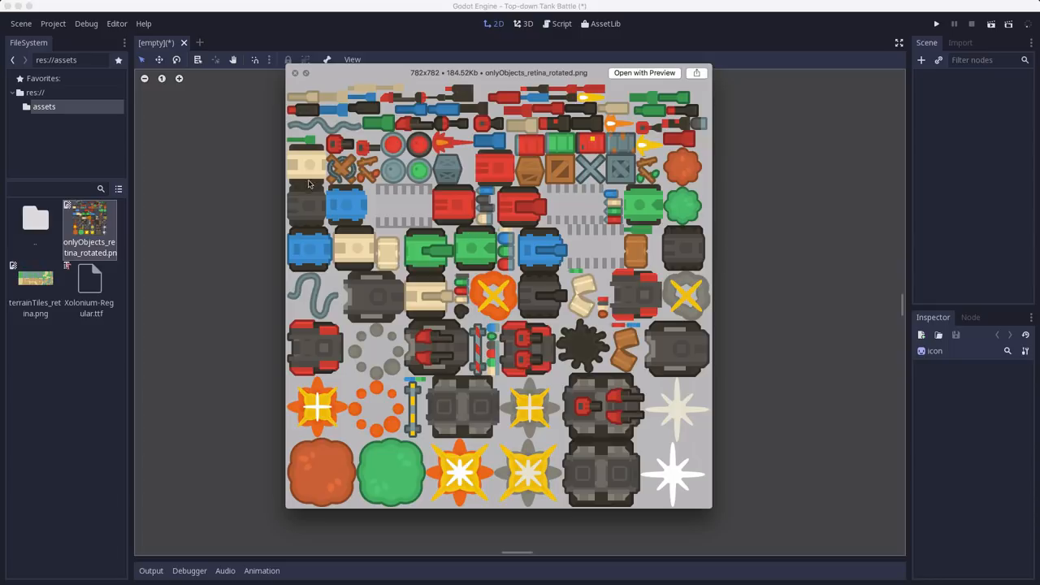
mouse_move(518, 233)
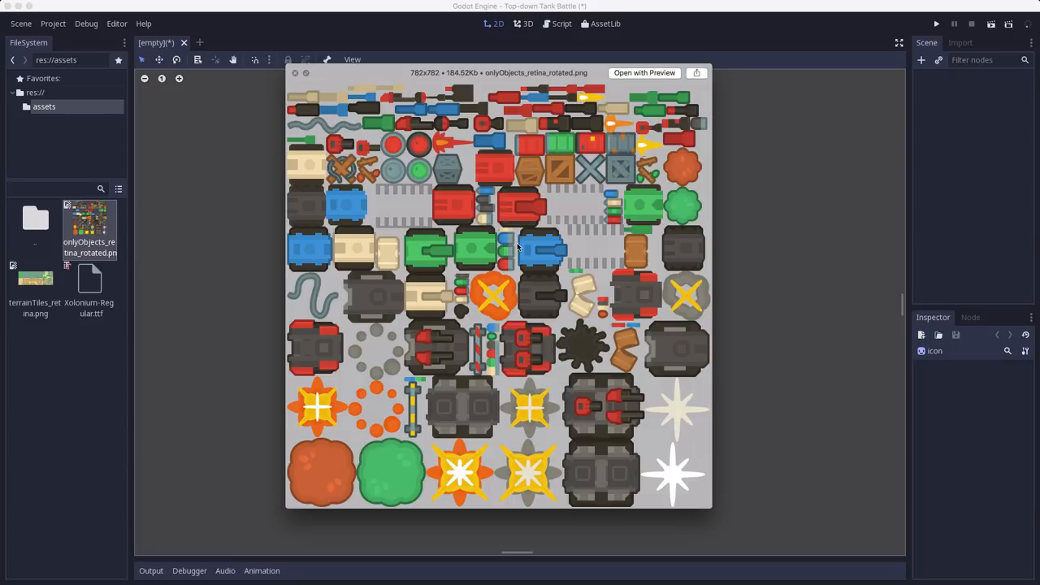
mouse_move(364, 199)
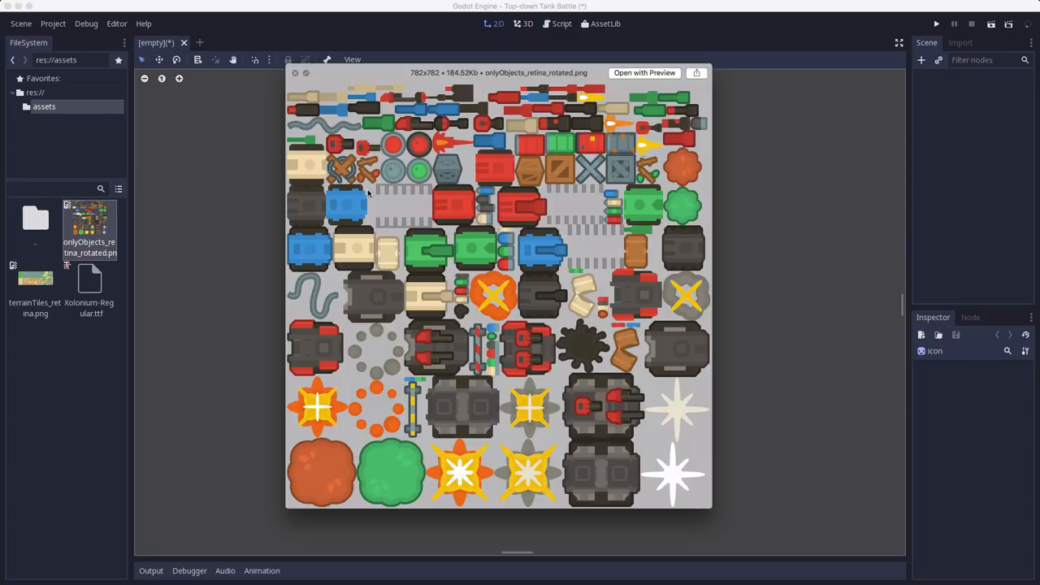
mouse_move(289, 242)
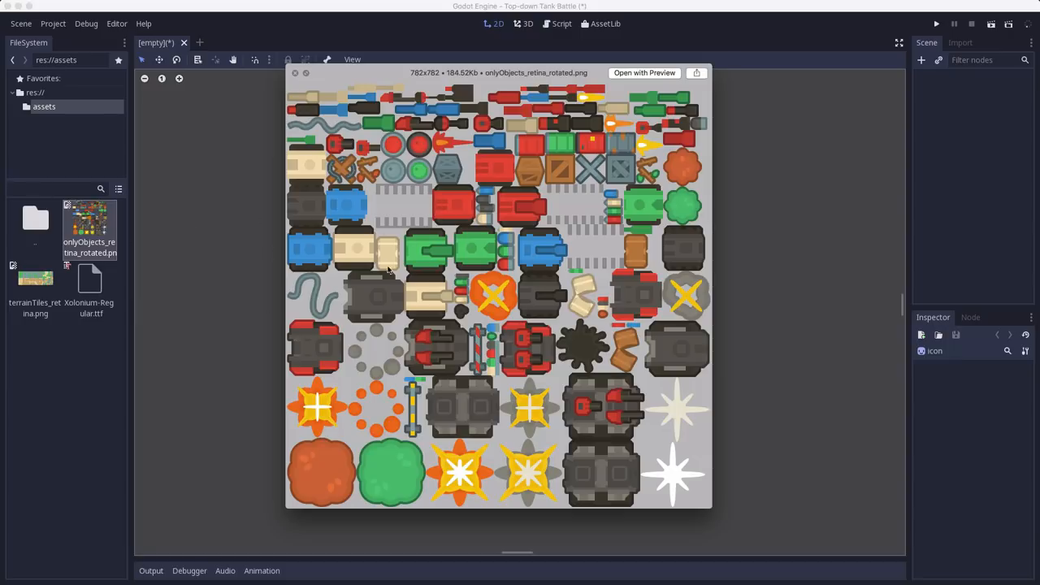
mouse_move(491, 188)
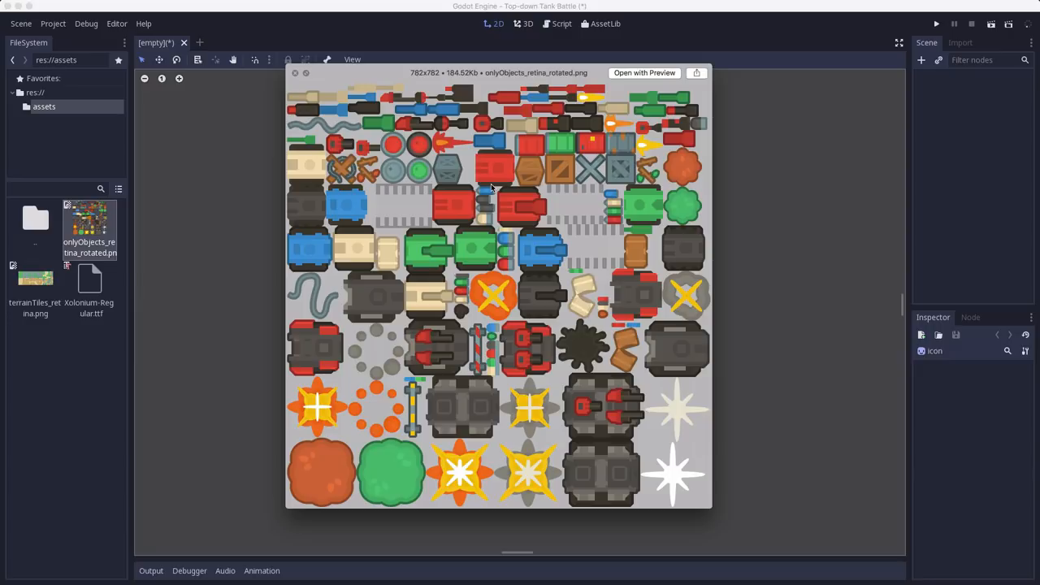
mouse_move(489, 231)
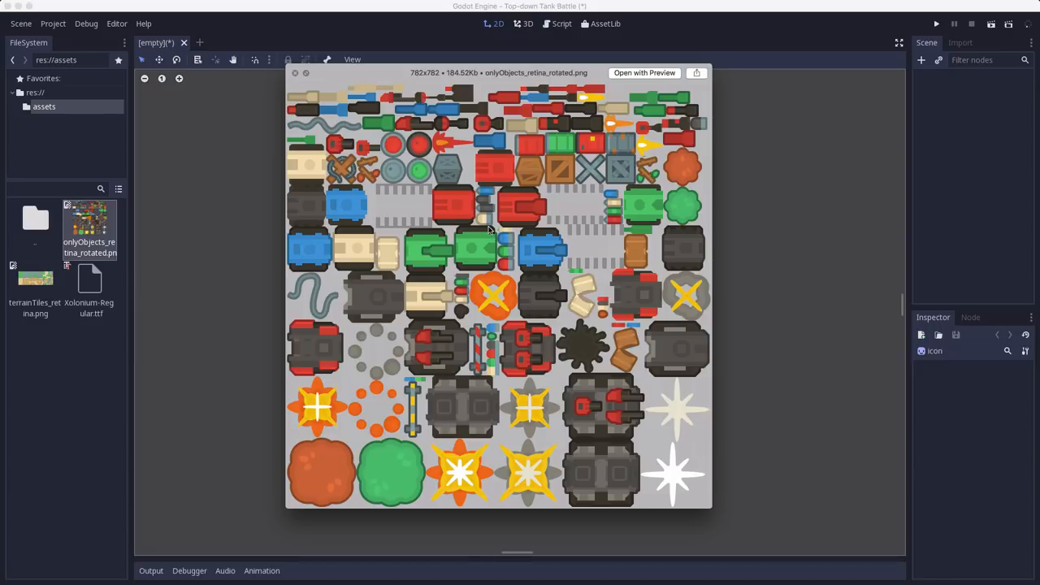
mouse_move(494, 268)
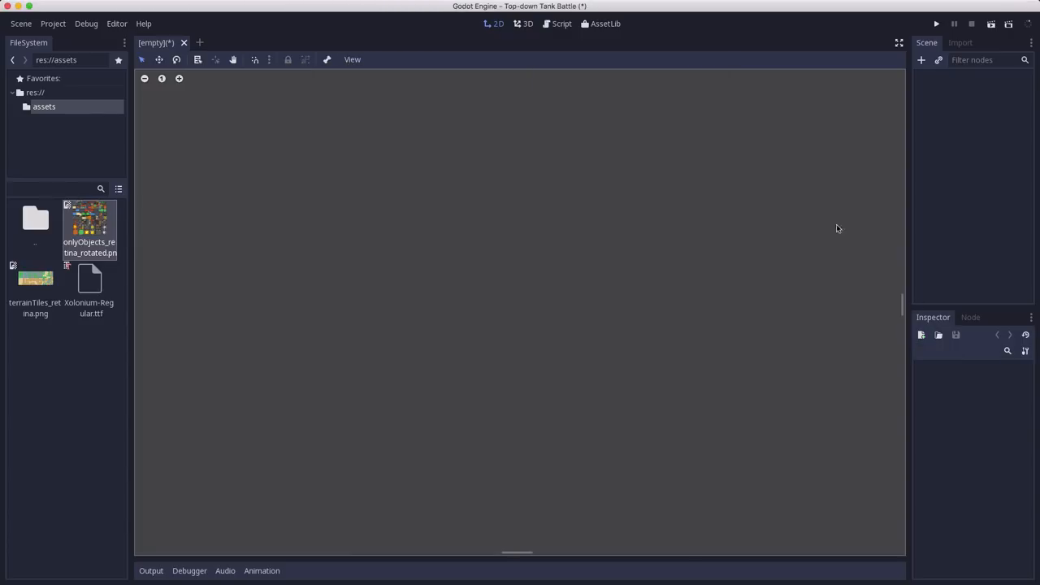
mouse_move(748, 191)
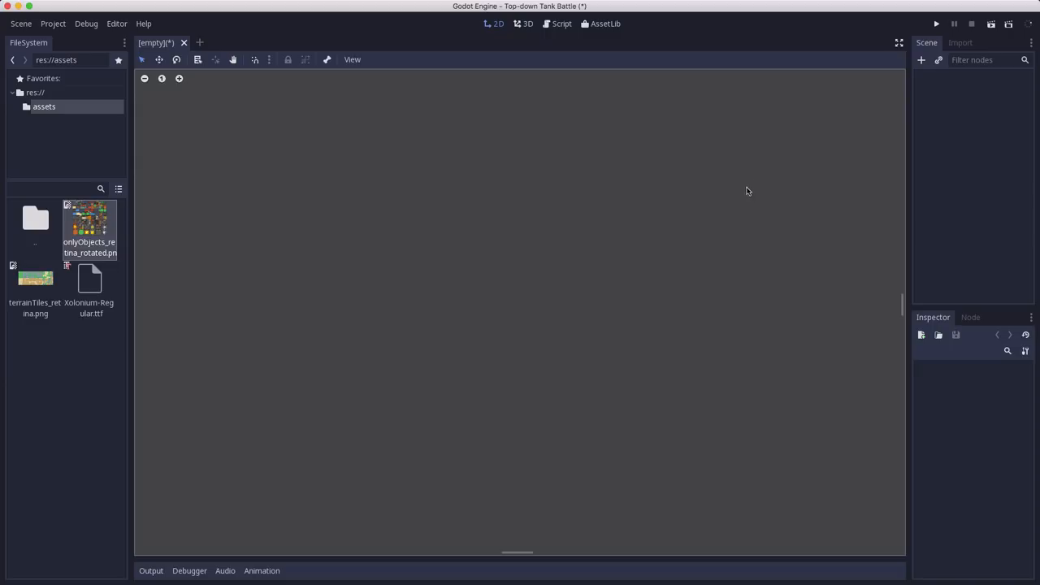
mouse_move(581, 299)
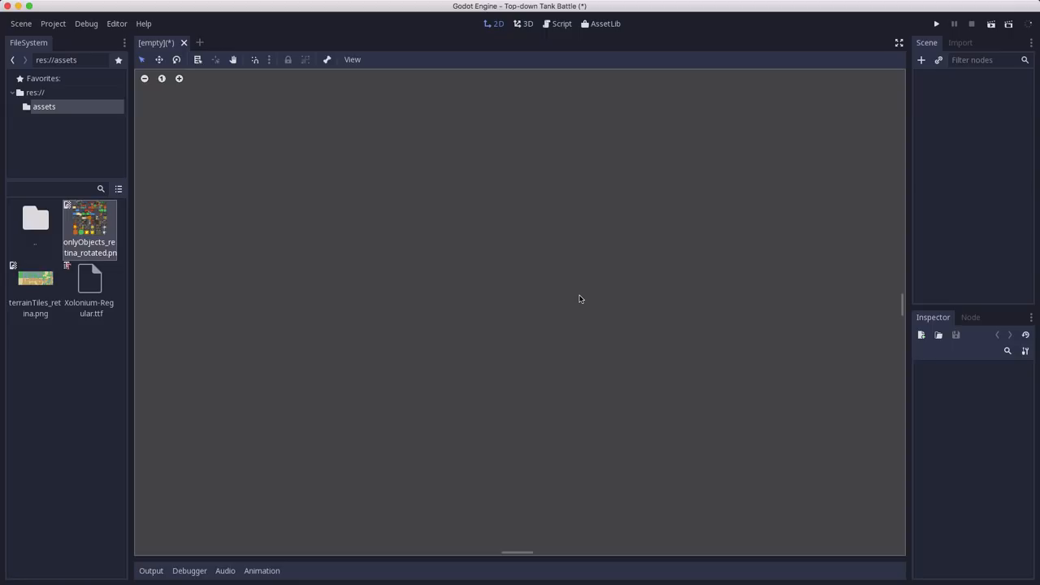
mouse_move(664, 245)
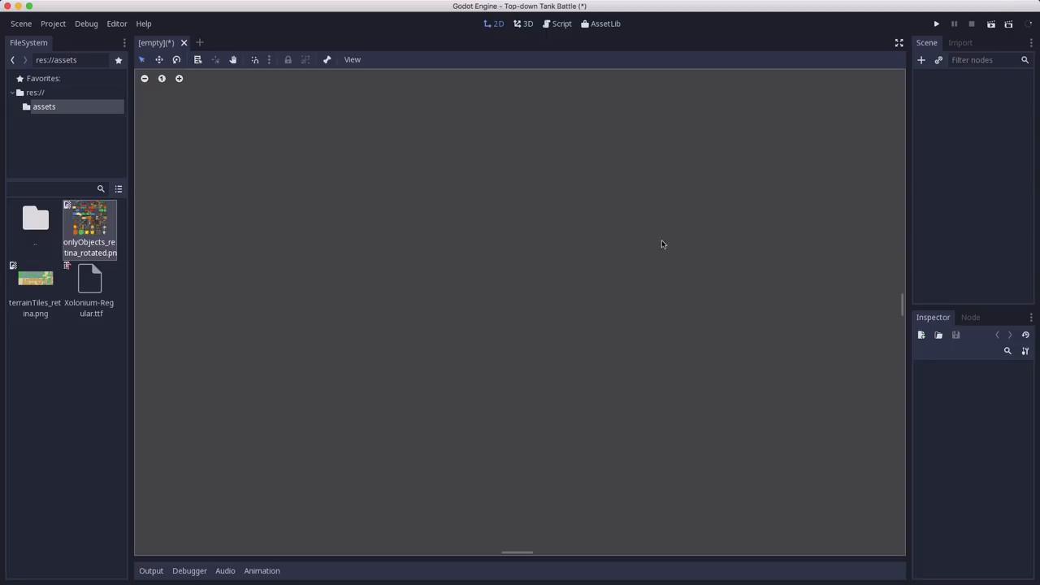
Step: Create a KinematicBody2D scene root and name it Tank
click(921, 61)
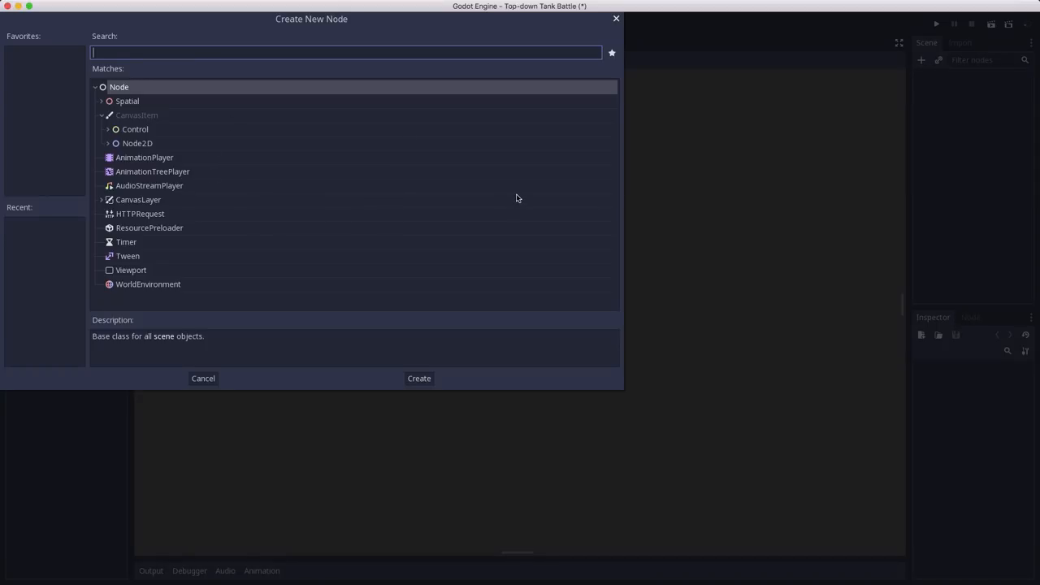
text(kin3)
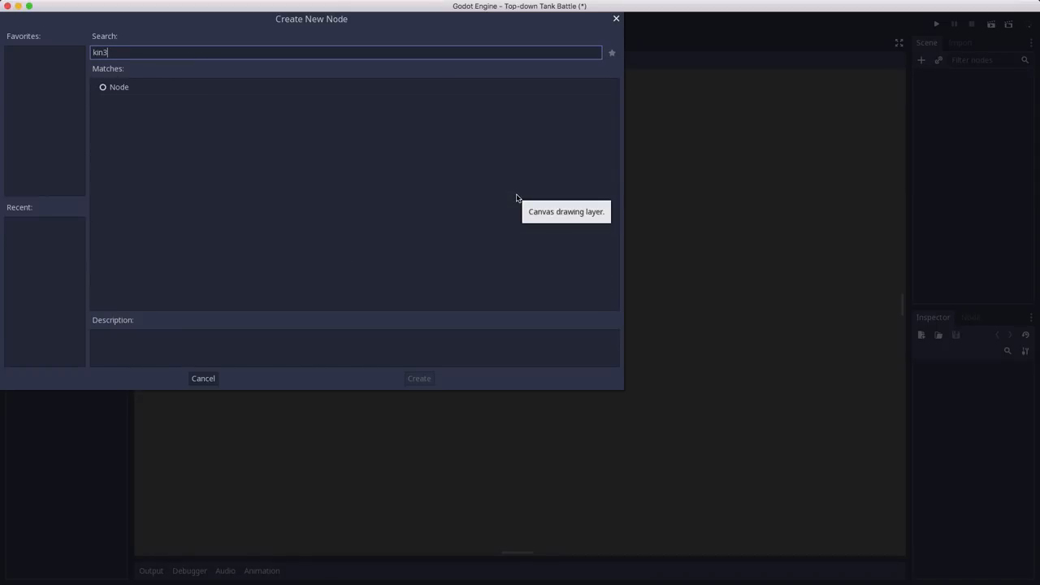
click(418, 378)
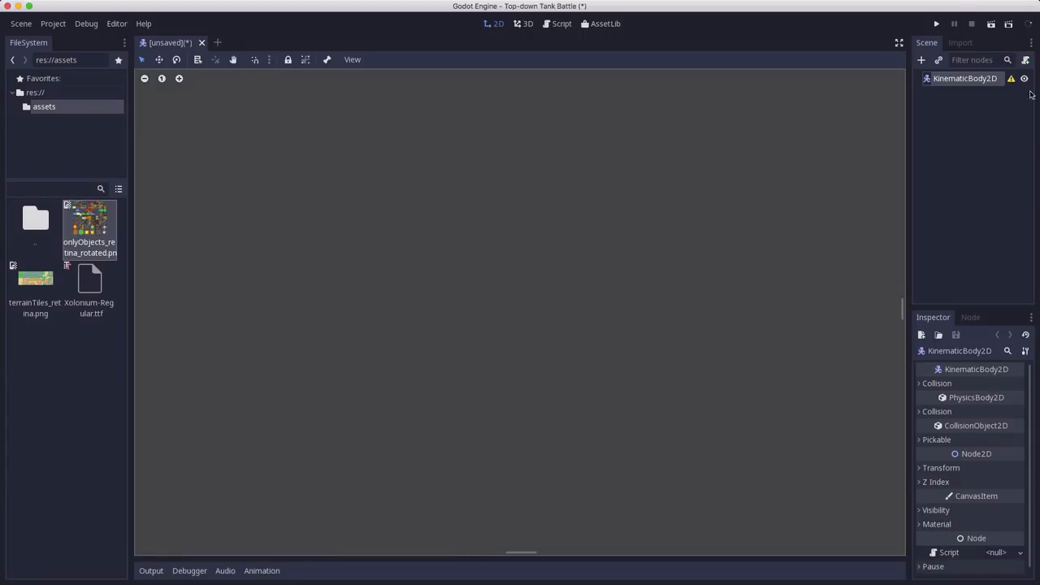
text(Tank)
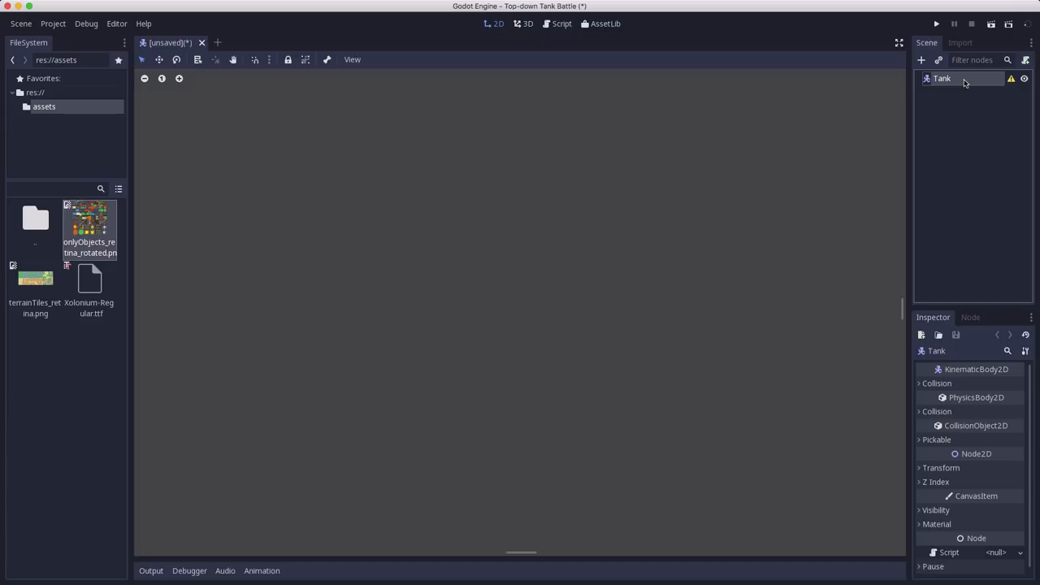
Step: Add a Body Sprite, a CollisionShape2D and a Turret Sprite as children of Tank
click(922, 60)
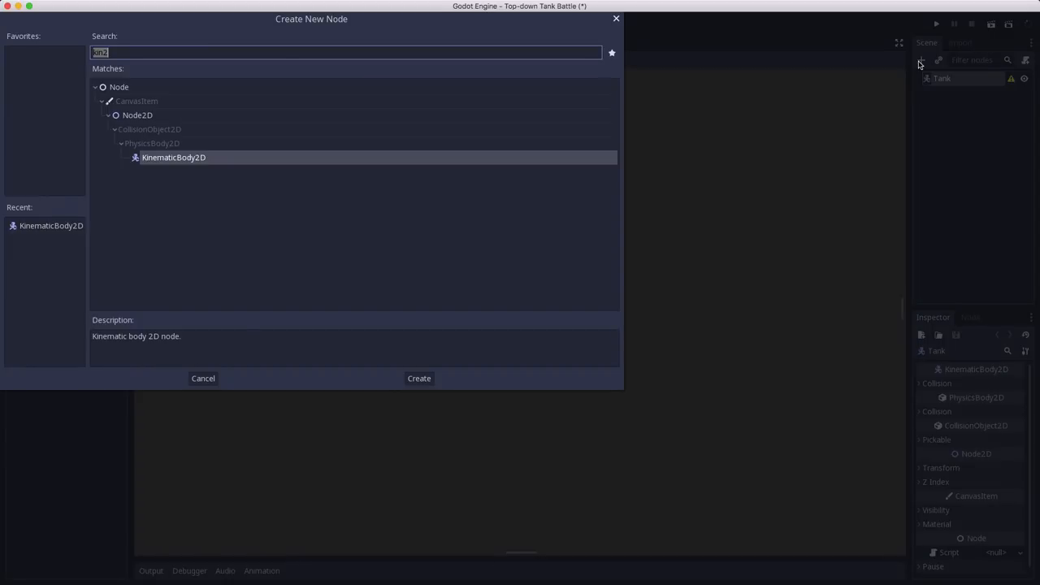
click(418, 378)
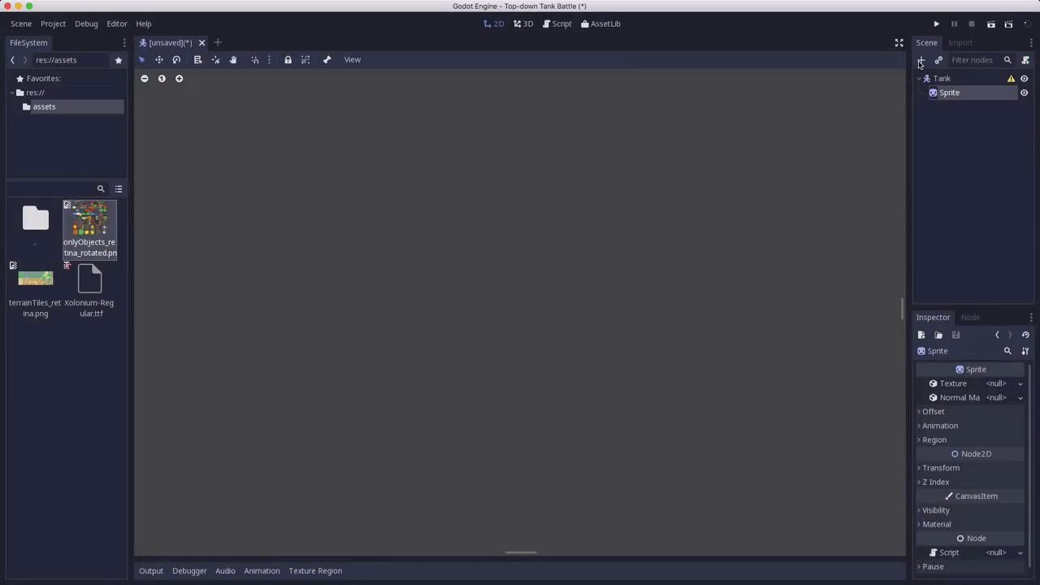
click(920, 61)
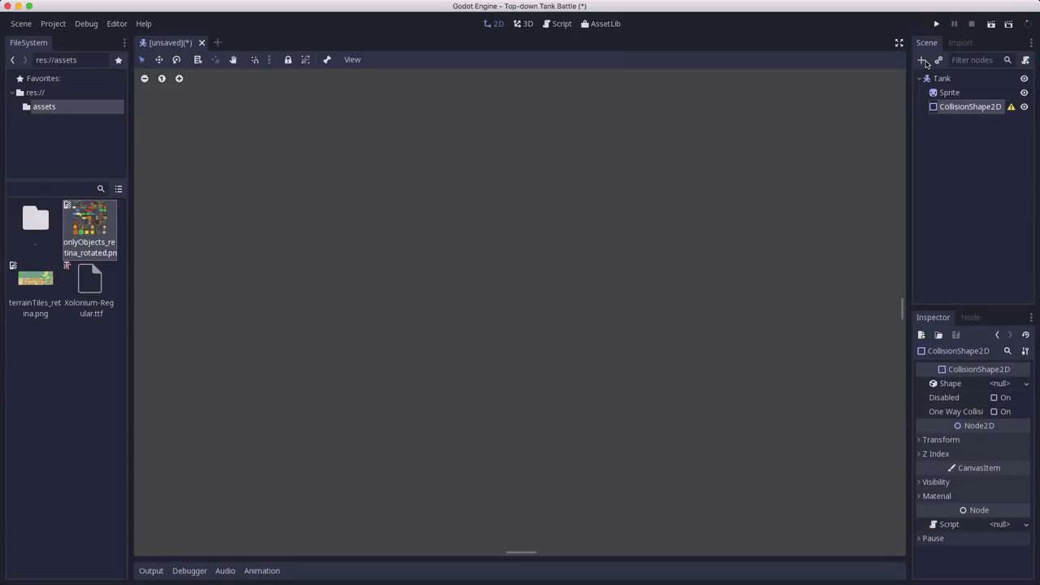
click(941, 78)
text(spri)
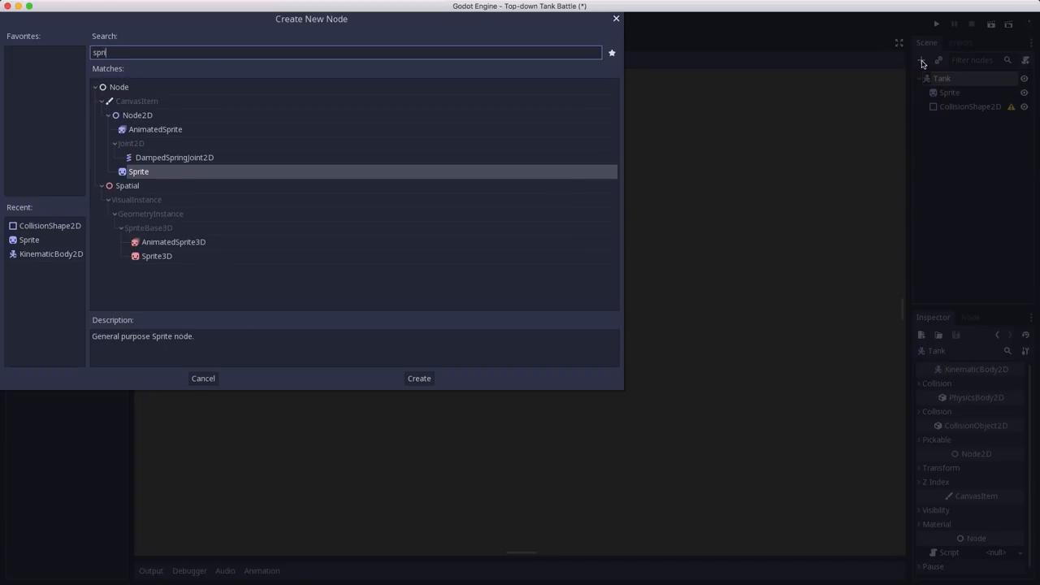
click(419, 378)
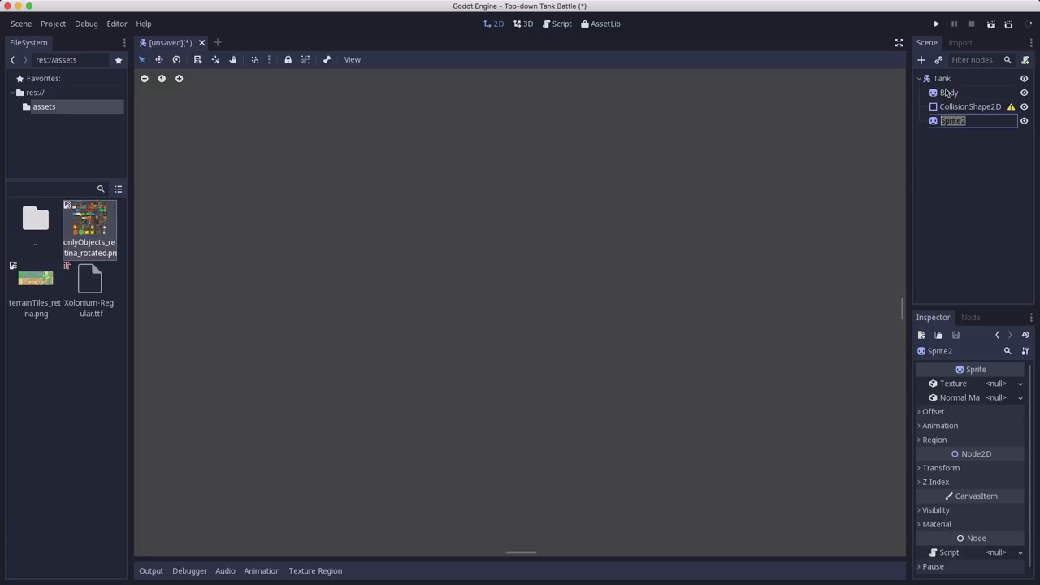
text(Turret)
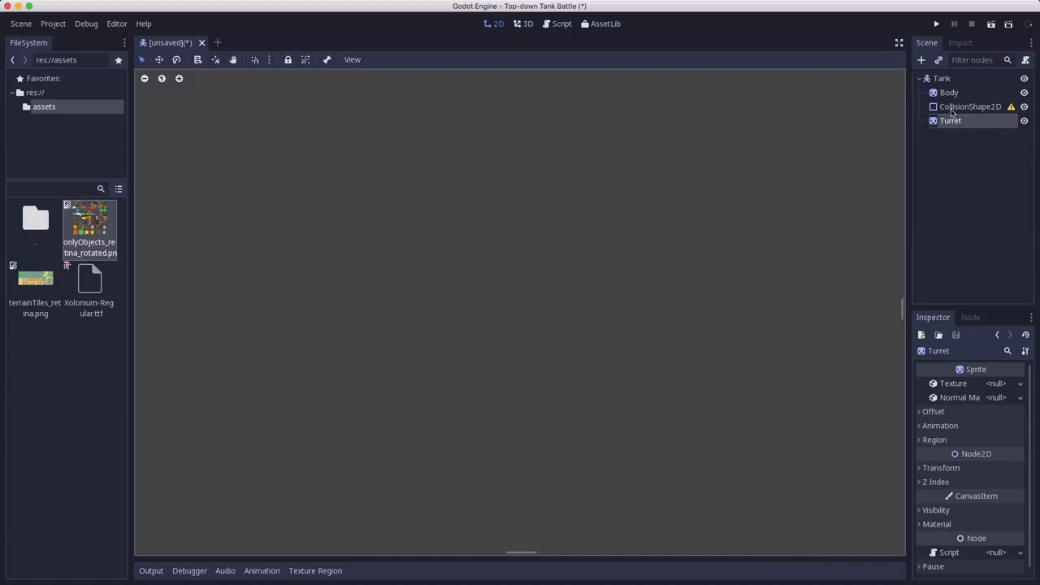
Step: Add a Muzzle Position2D under Turret and a GunTimer Timer under Tank
click(924, 60)
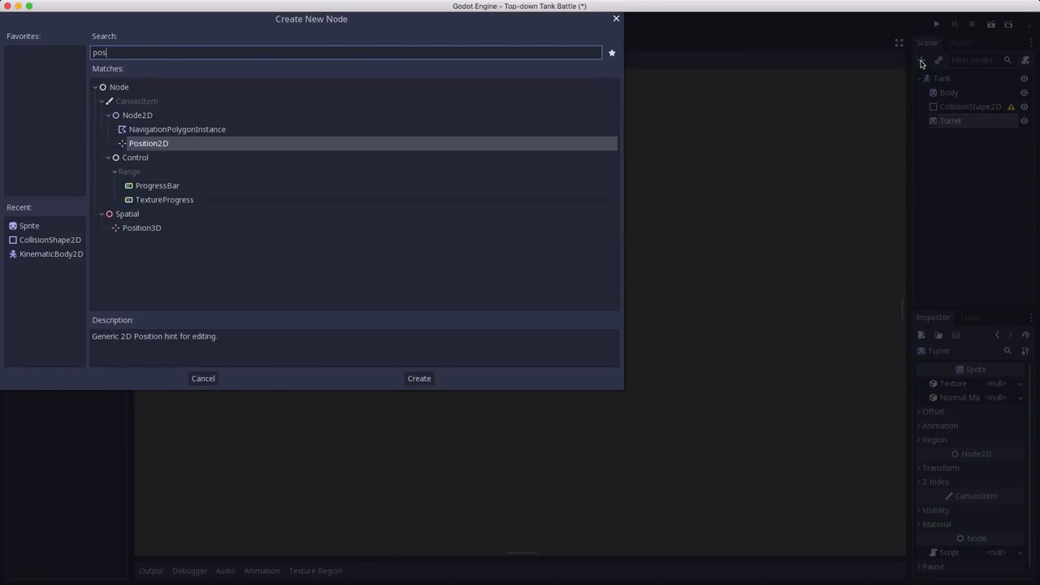
click(419, 378)
text(Muzze)
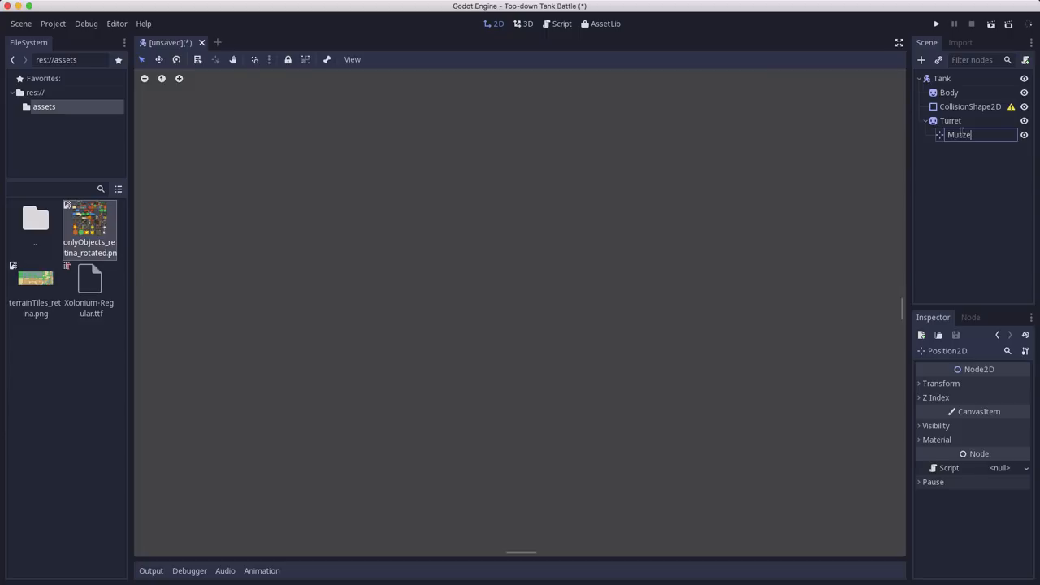
key(Return)
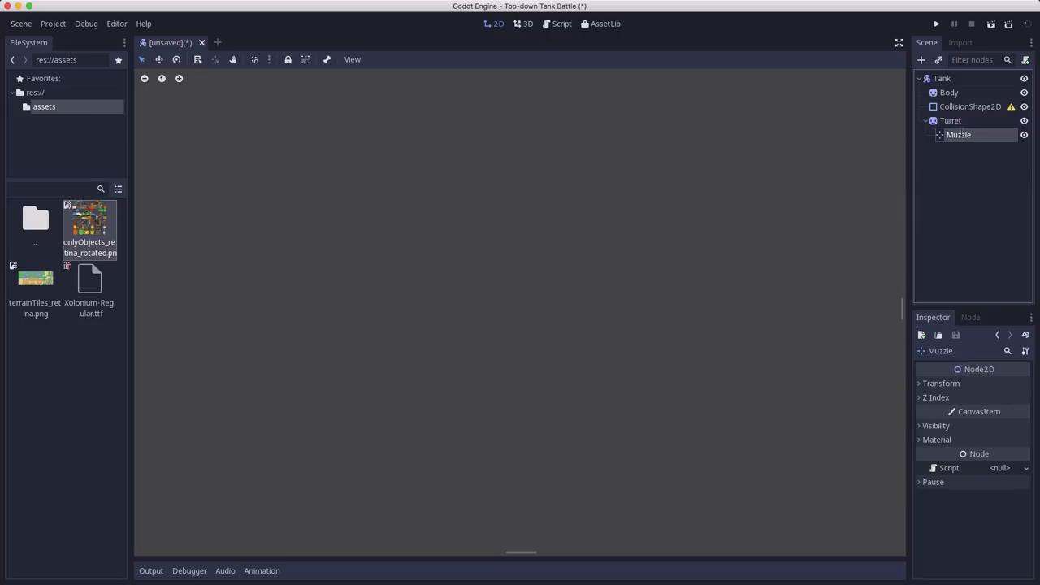
click(924, 60)
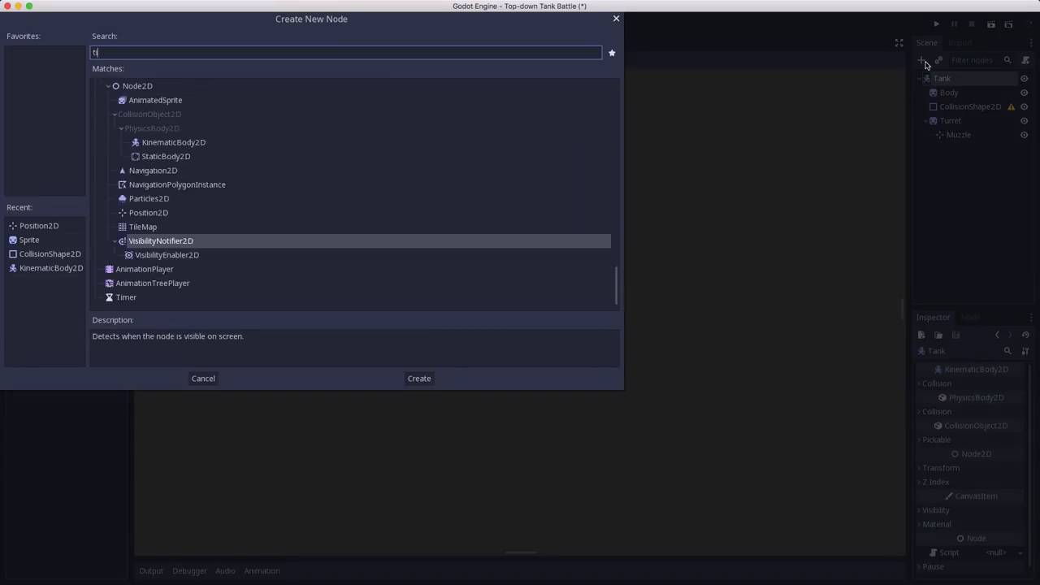
click(418, 378)
text(GunTimer)
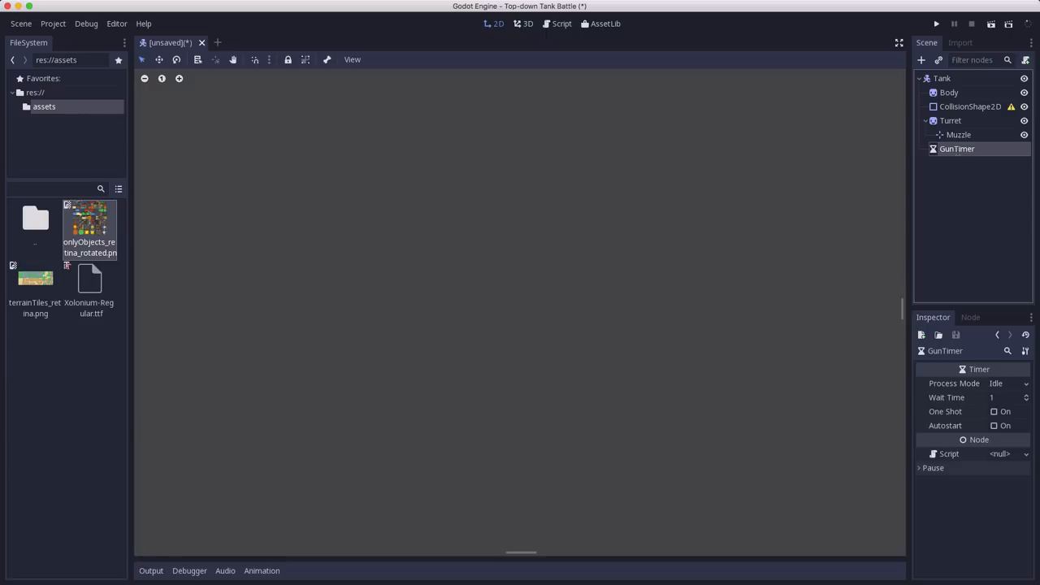
mouse_move(960, 151)
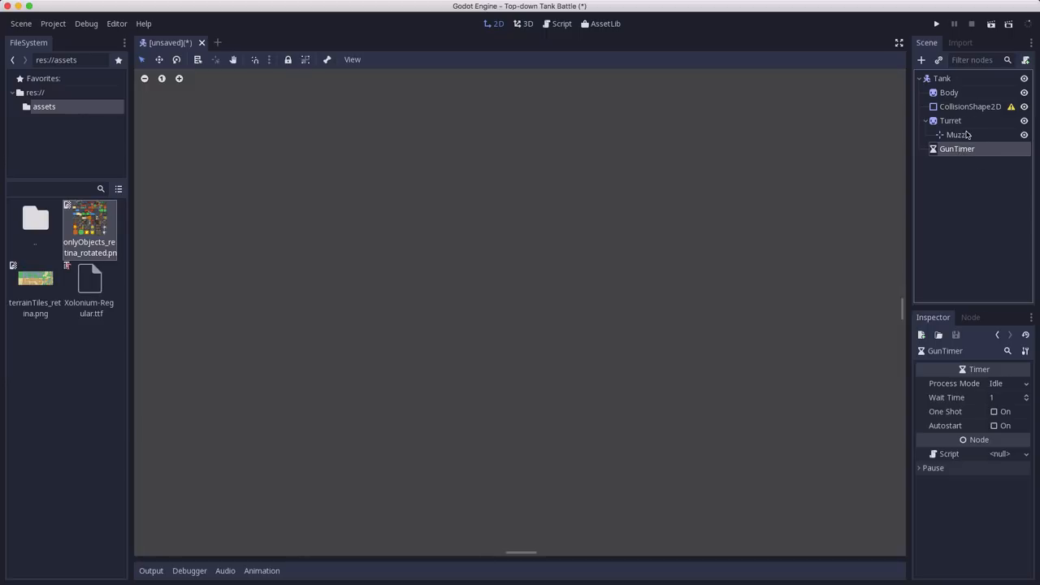
mouse_move(963, 183)
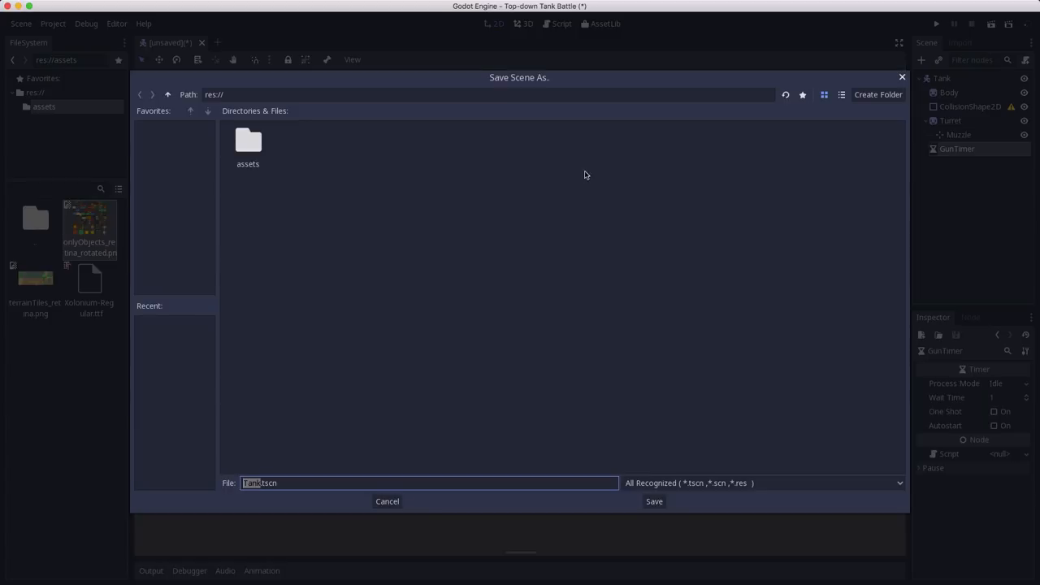
Step: Create a tanks folder in the Save Scene As dialog as the destination for Tank.tscn
click(878, 95)
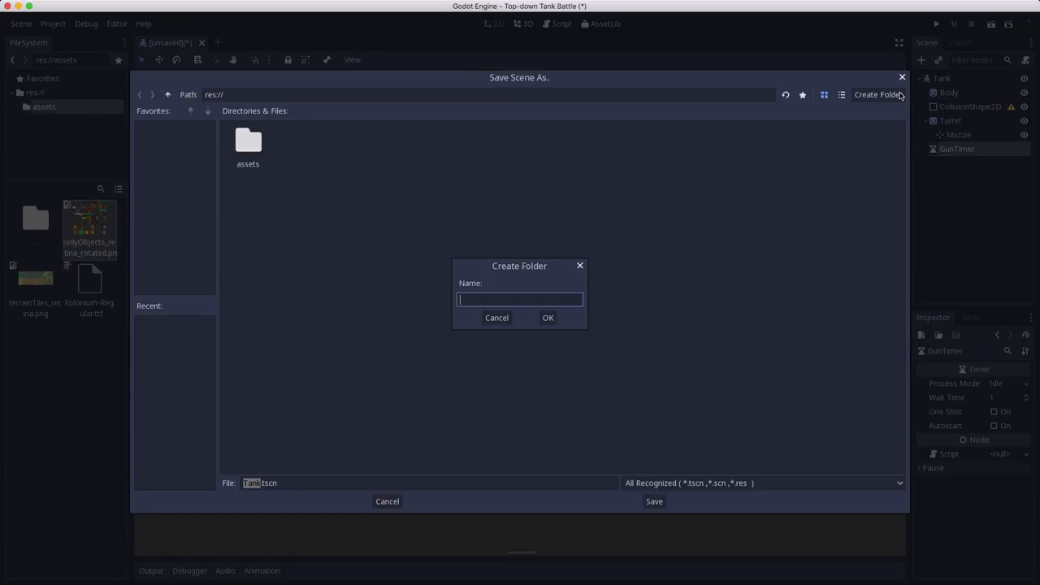
click(547, 318)
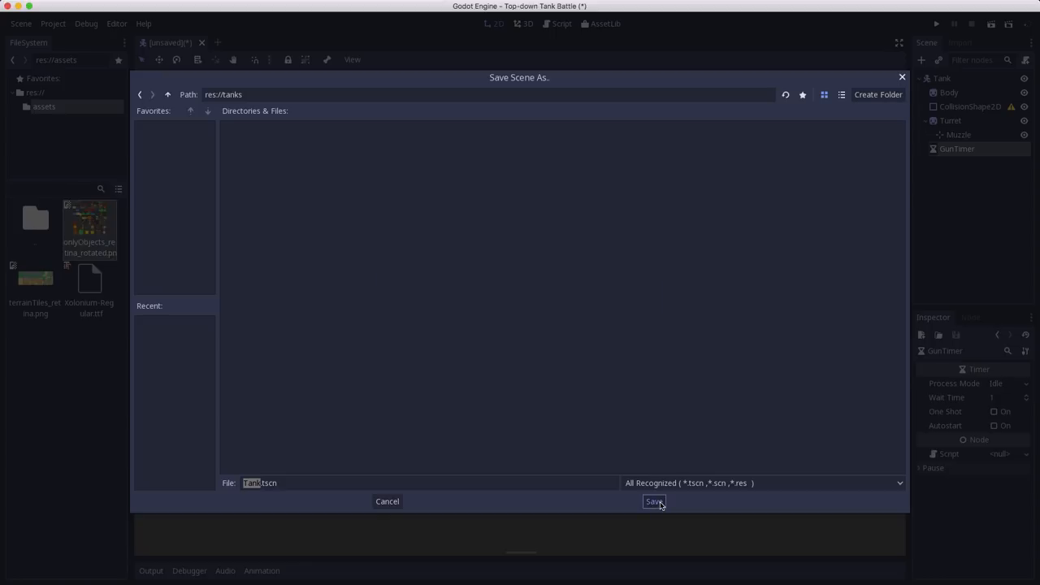
Step: Save the scene as Tank.tscn in the tanks folder and review its Body, root and Turret nodes
click(652, 501)
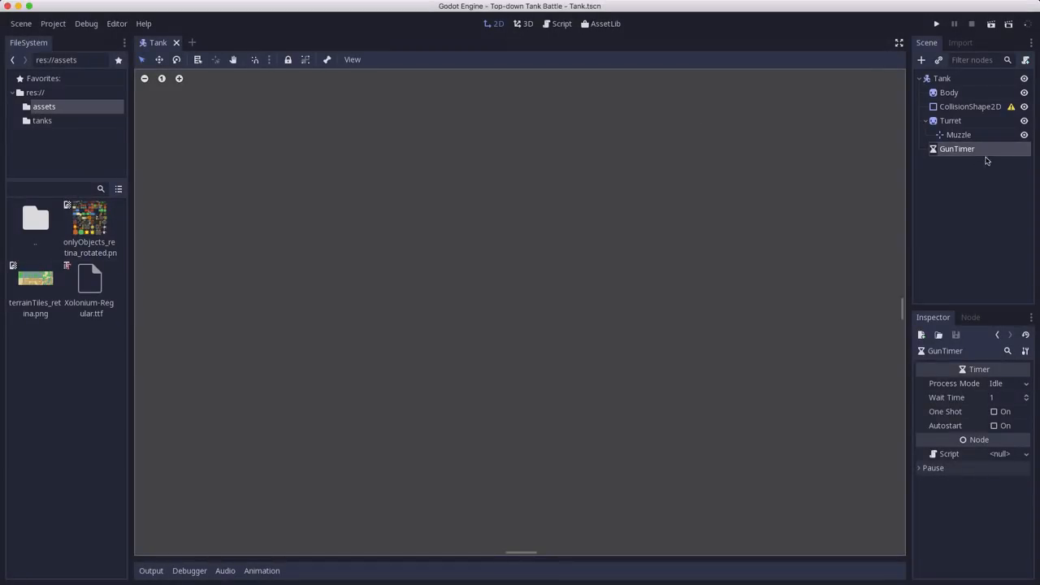
mouse_move(1001, 148)
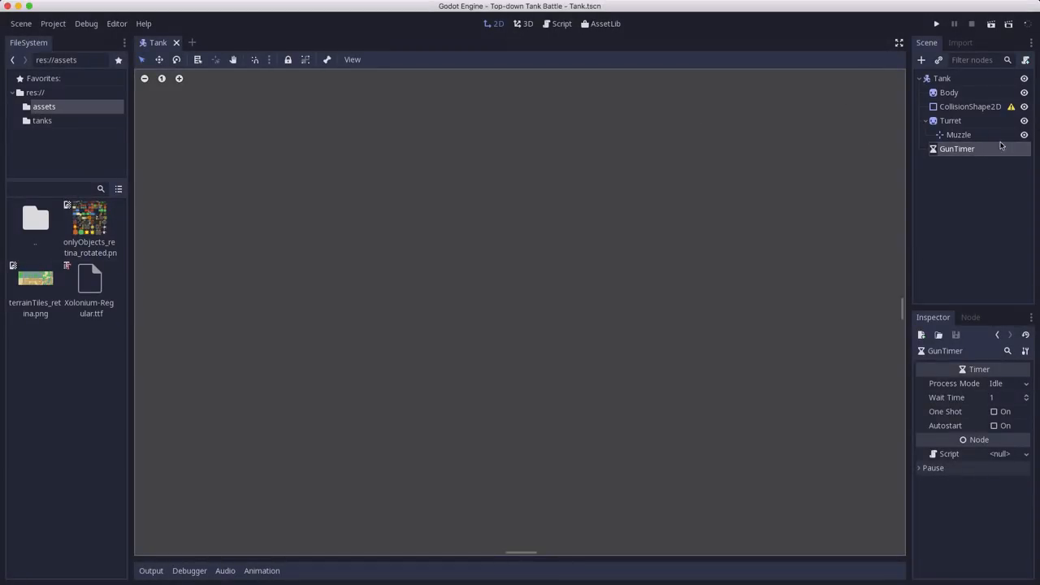
click(945, 91)
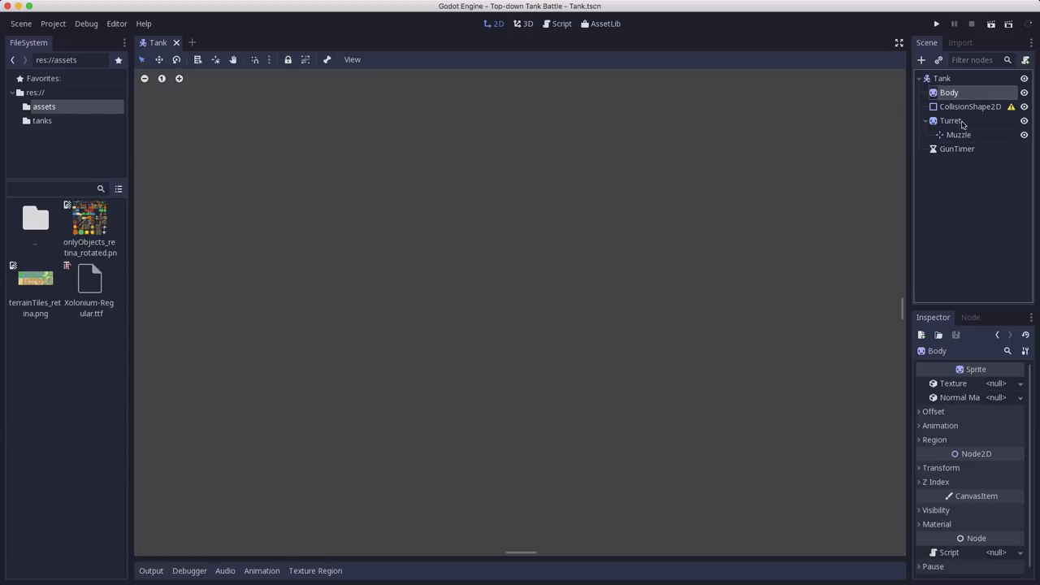
click(943, 77)
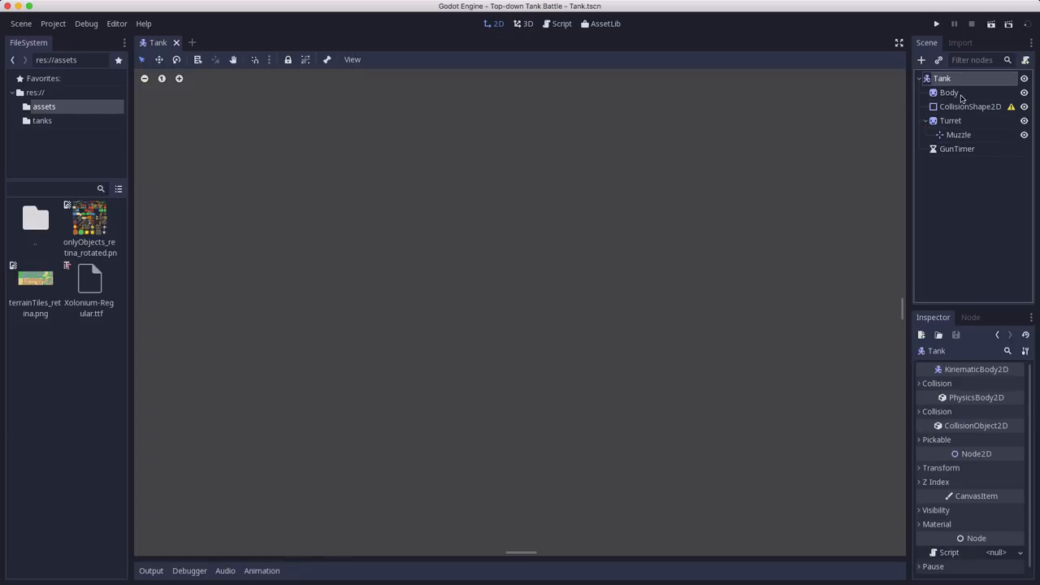
click(951, 120)
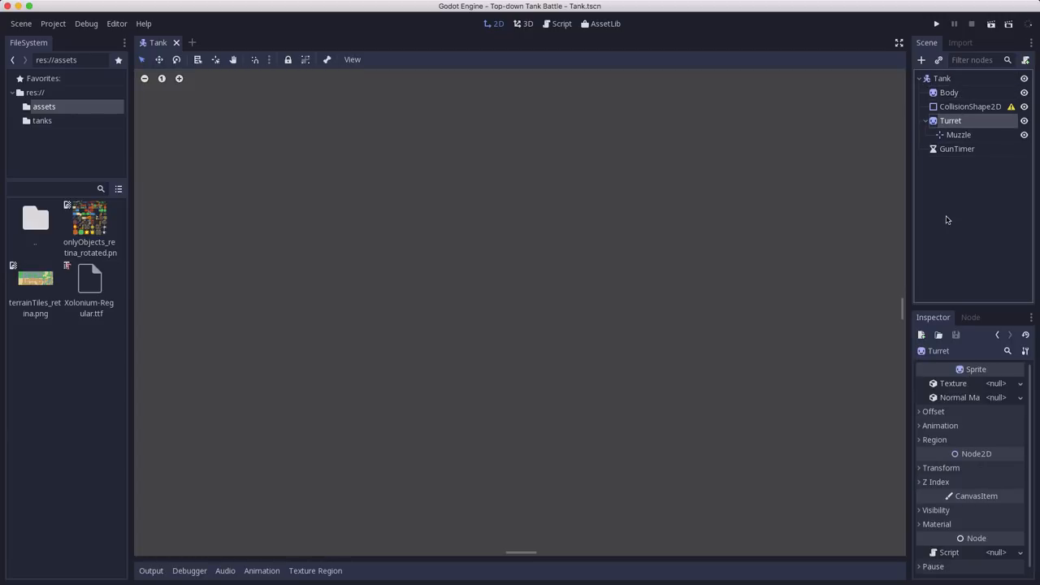
Step: Create an inherited scene from Tank.tscn, rename its root to Player and save it as Player.tscn
click(21, 24)
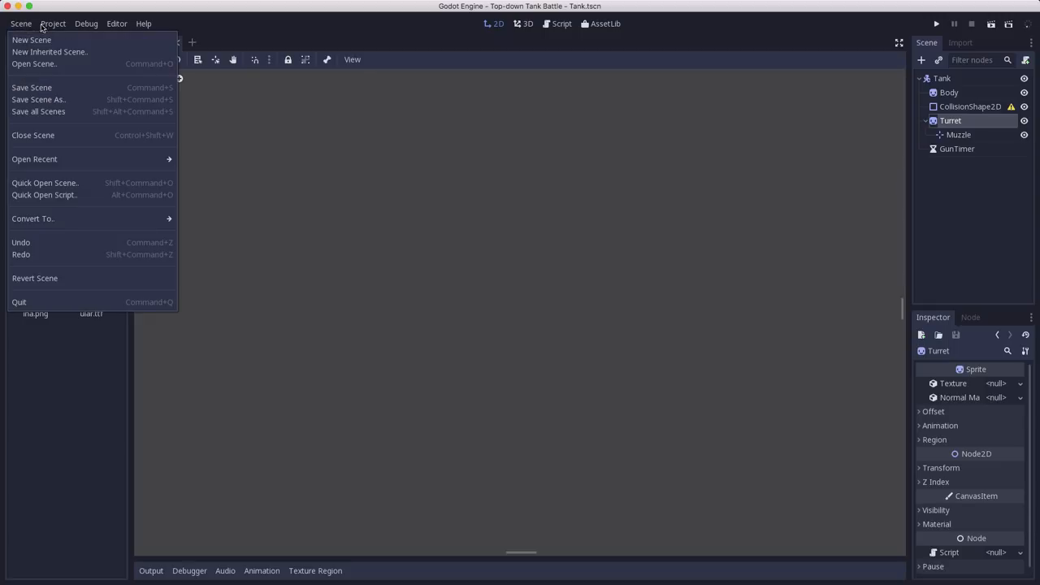
mouse_move(60, 55)
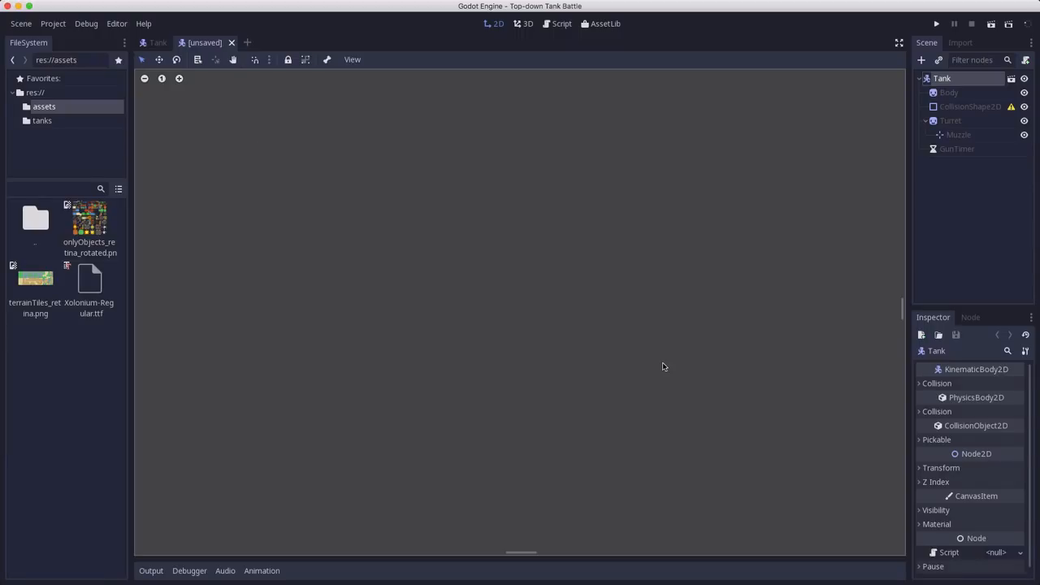
double_click(943, 78)
text(Player)
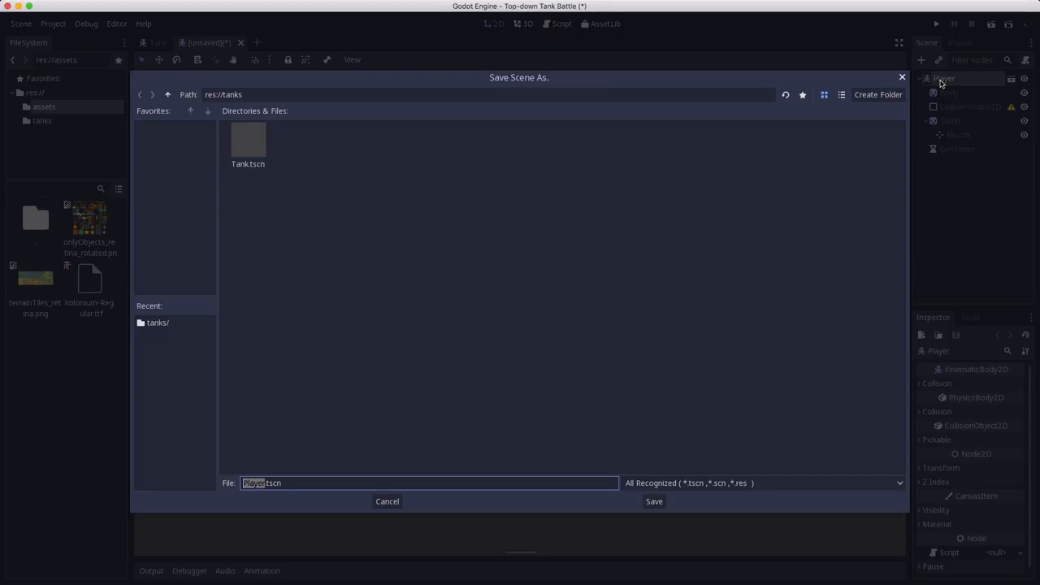
click(654, 501)
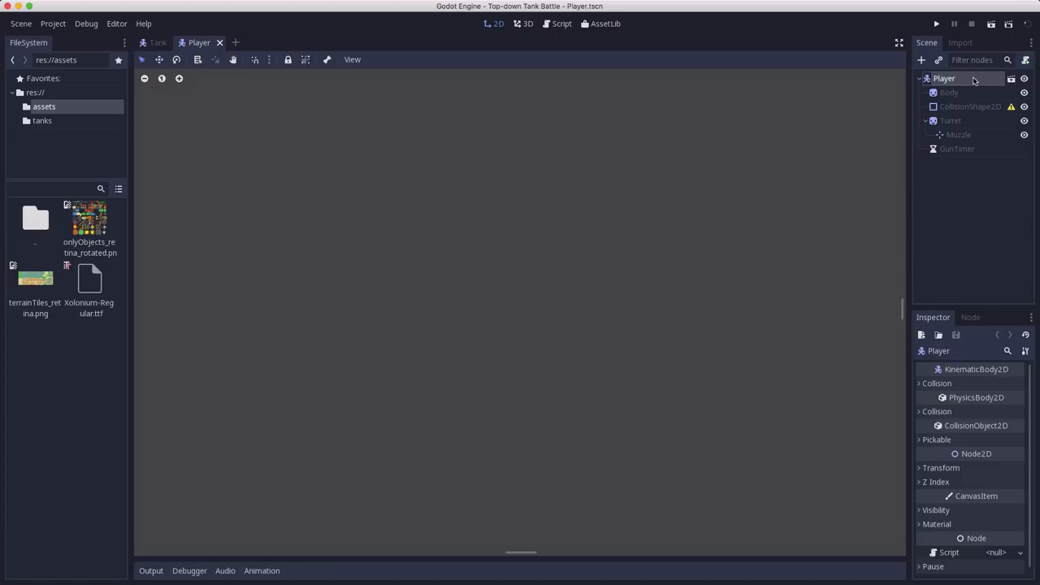
Step: Enable region mode on the Body sprite and bring up its sprite sheet in the Texture Region editor
click(948, 92)
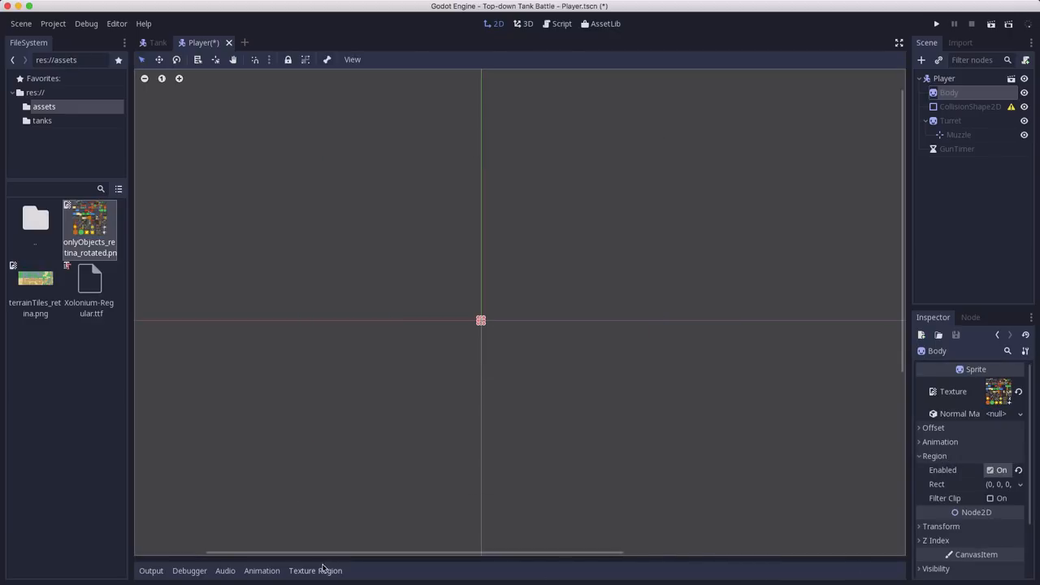
click(316, 570)
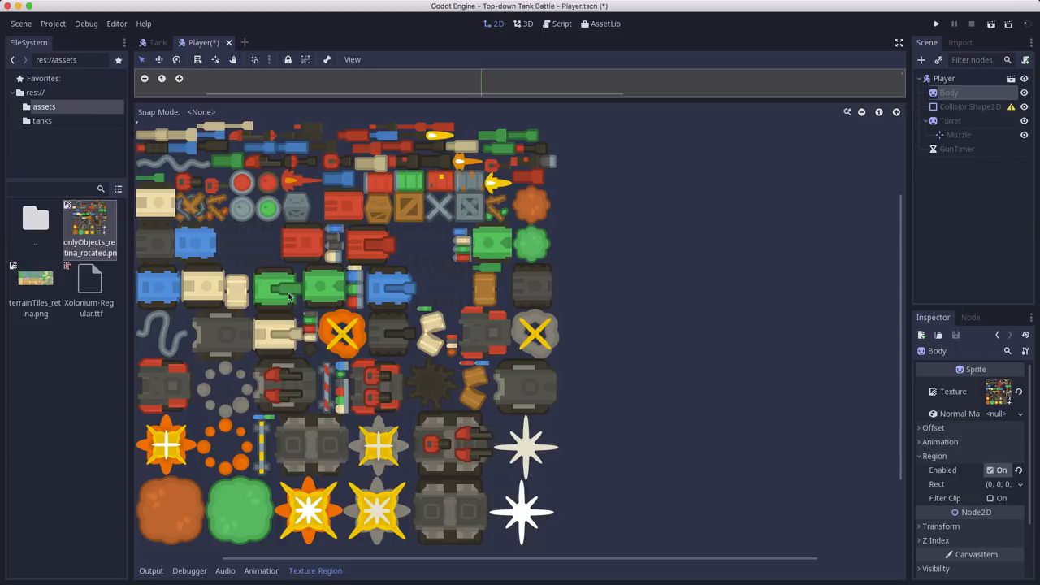
mouse_move(264, 288)
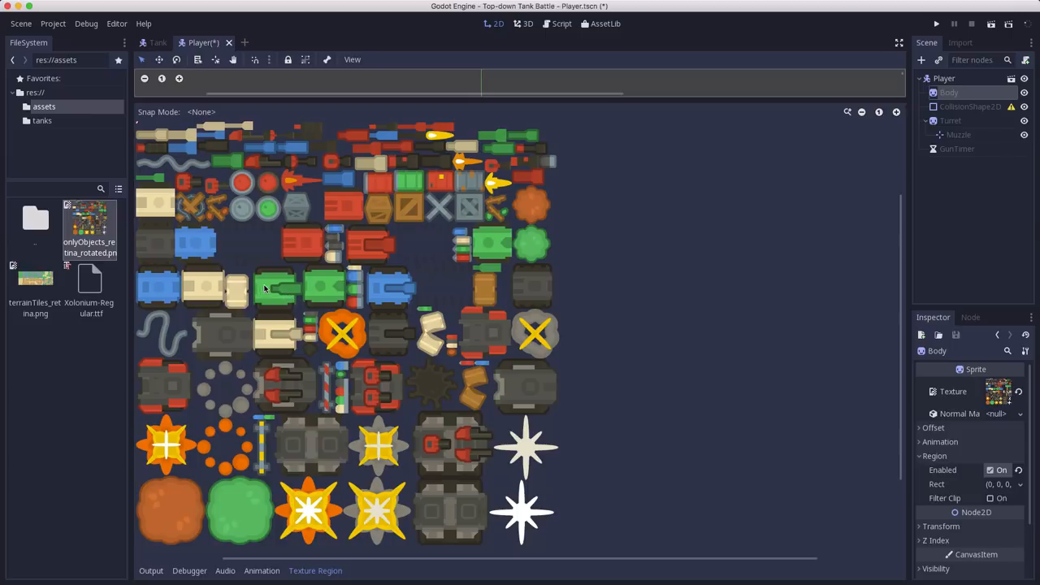
mouse_move(273, 274)
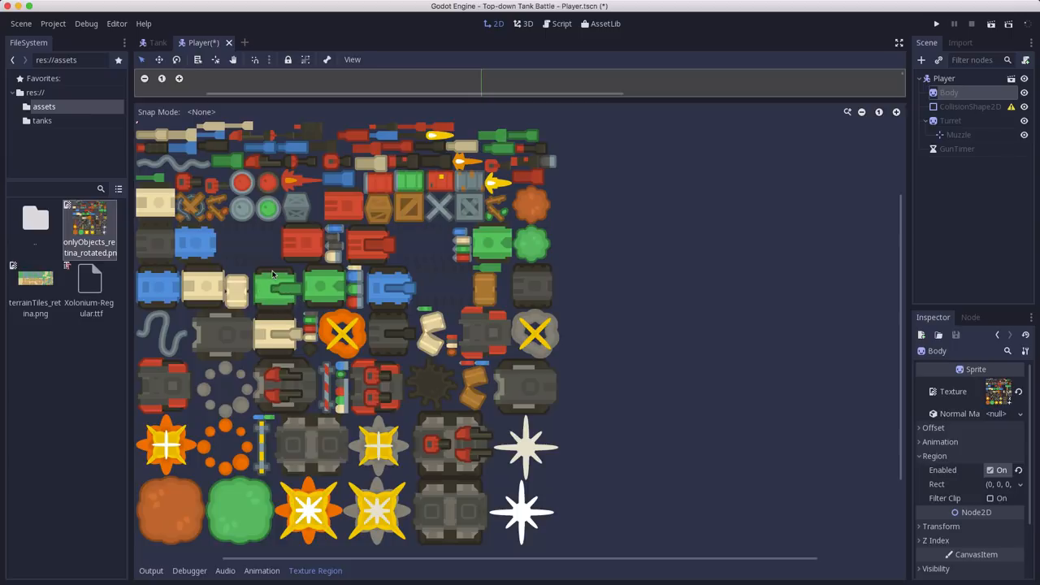
mouse_move(361, 295)
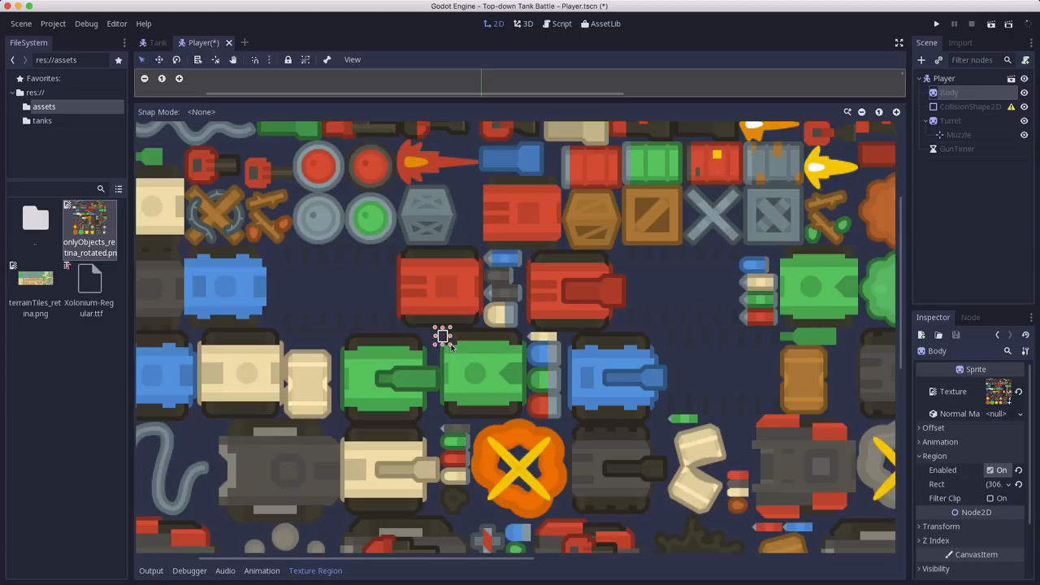
Step: Outline the green tank hull as the Body region and set the snap mode to Pixel Snap
drag(437, 328, 508, 399)
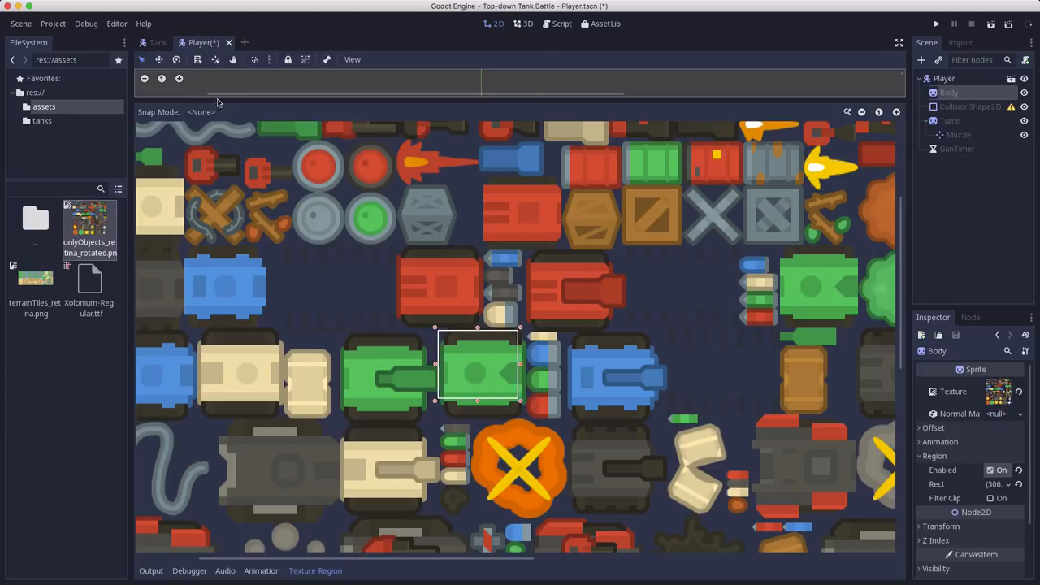
click(201, 112)
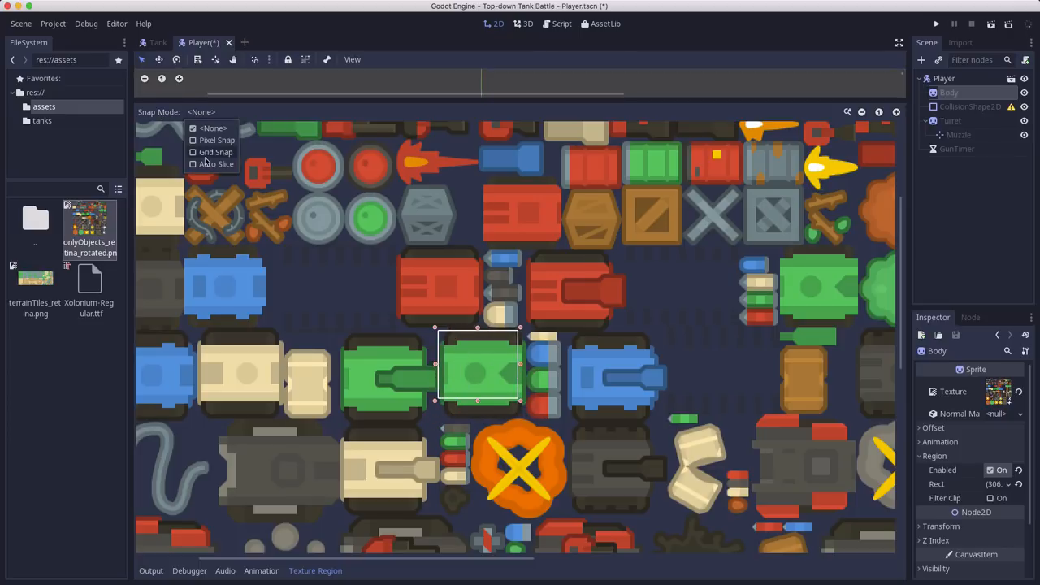
mouse_move(213, 164)
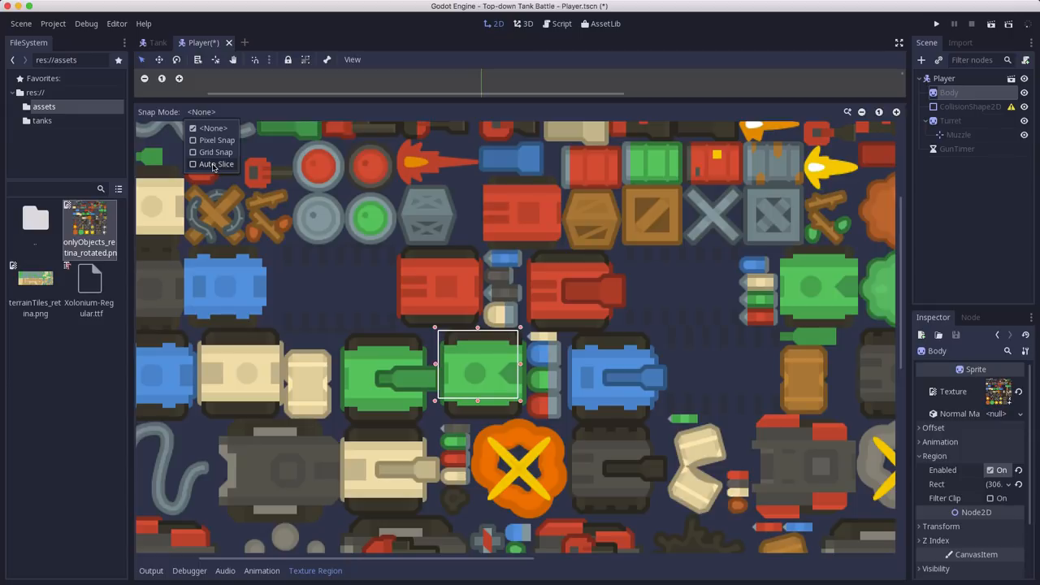
click(214, 164)
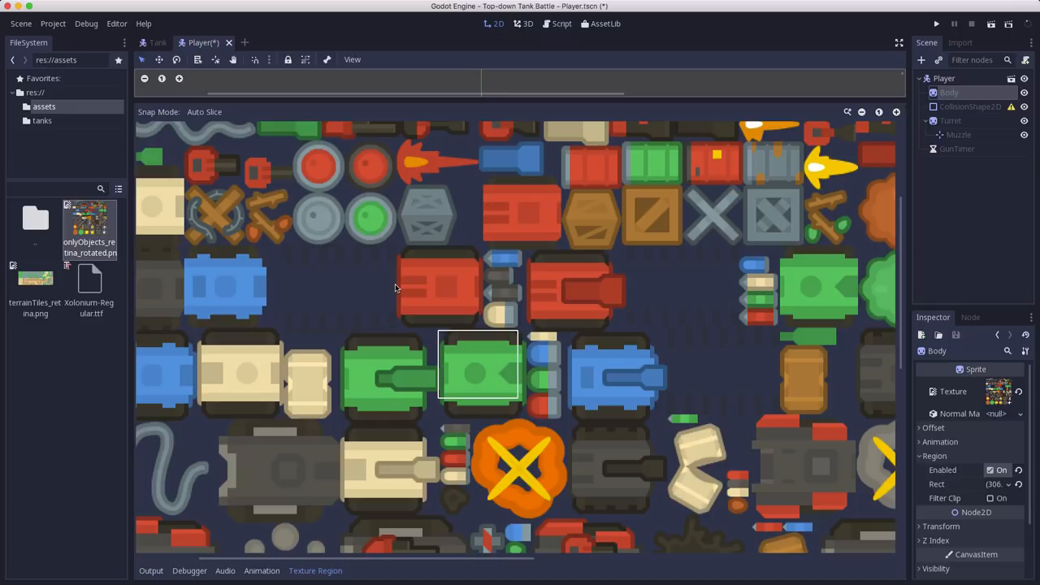
mouse_move(389, 470)
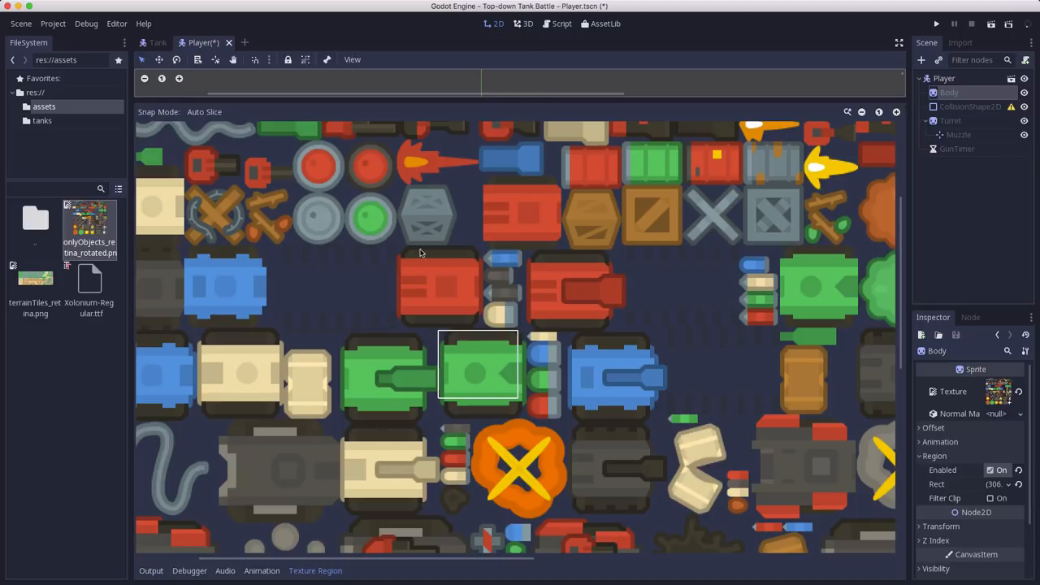
mouse_move(363, 257)
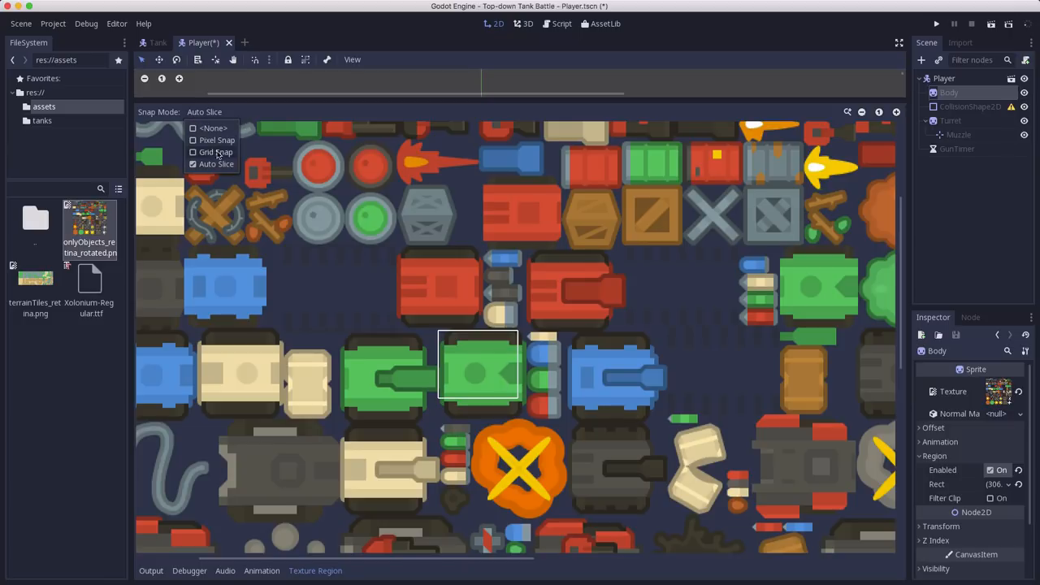
click(216, 139)
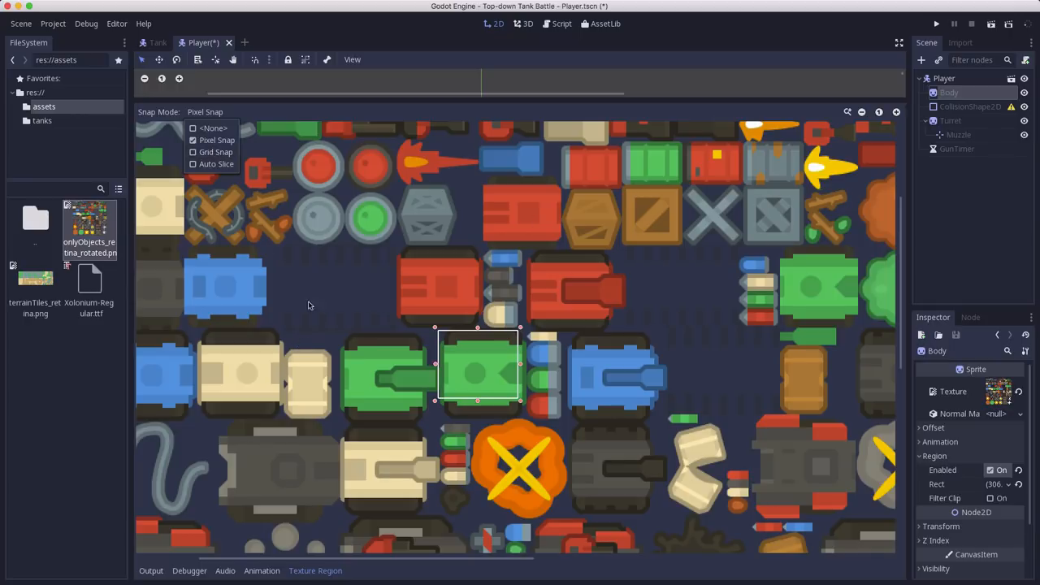
mouse_move(745, 512)
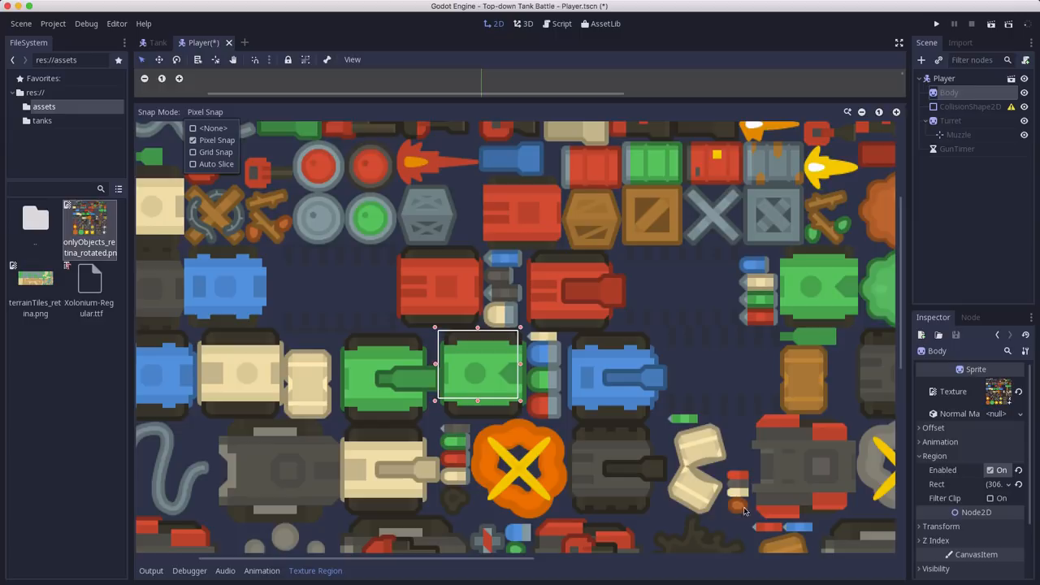
mouse_move(324, 196)
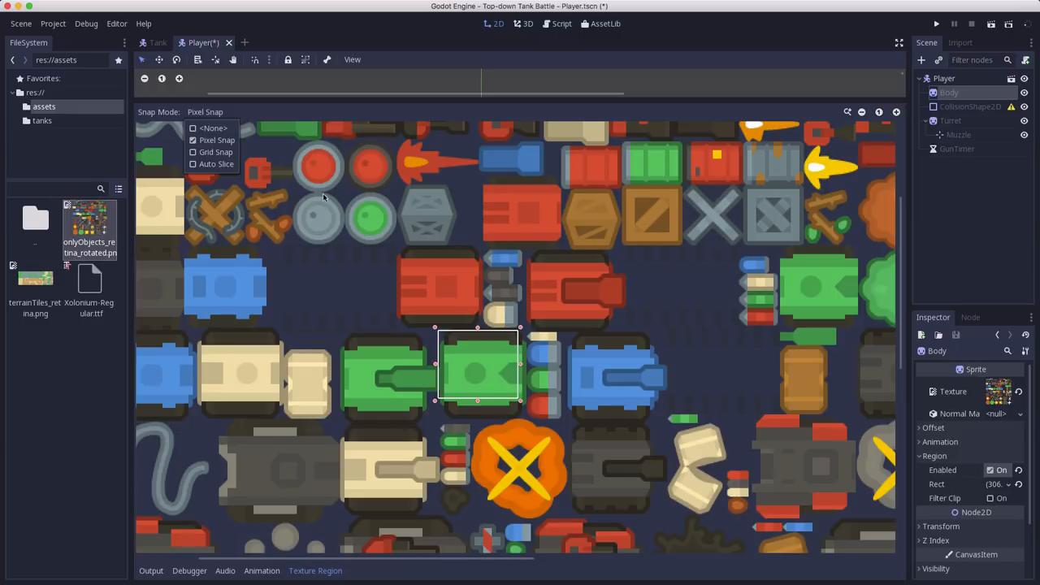
mouse_move(211, 152)
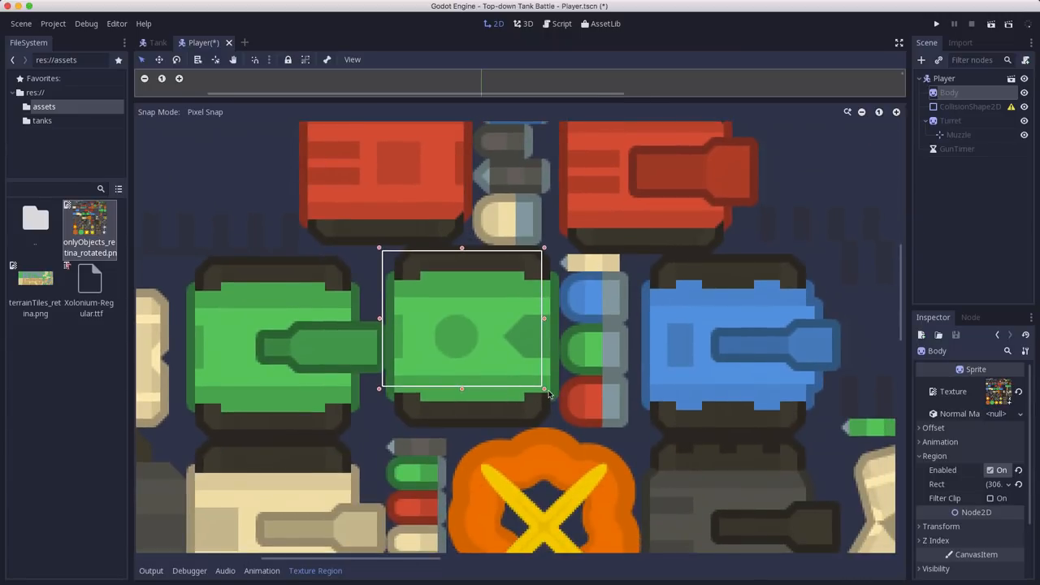
Step: Adjust the region box edges so it fits the green hull exactly
drag(544, 390, 561, 427)
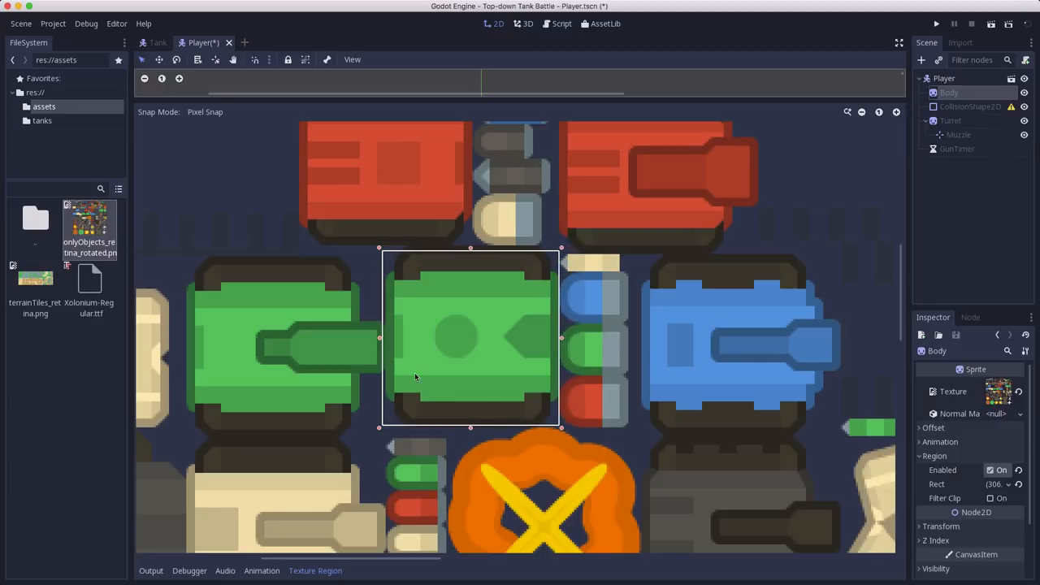
drag(380, 338, 384, 338)
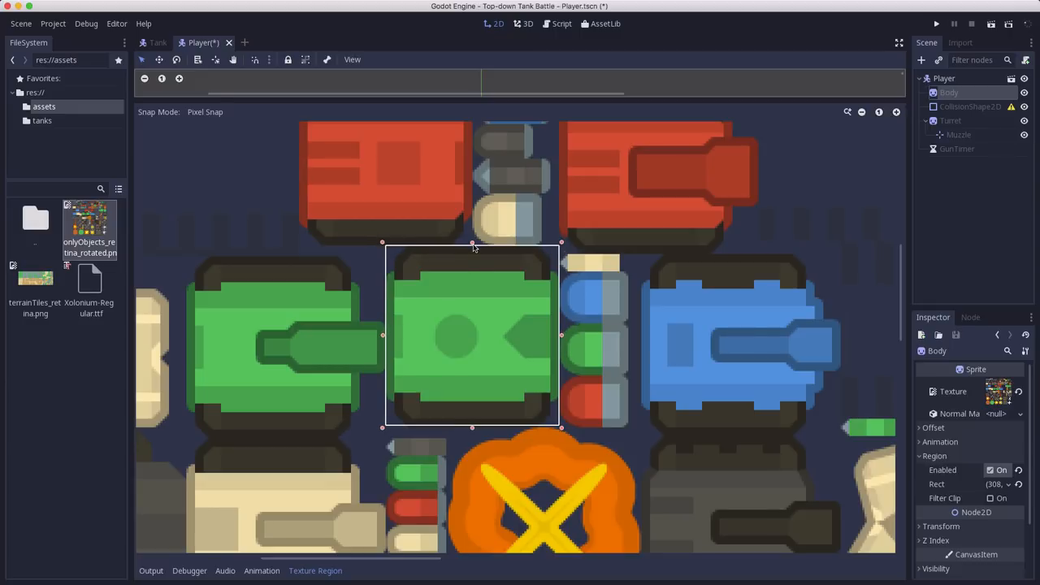
mouse_move(400, 241)
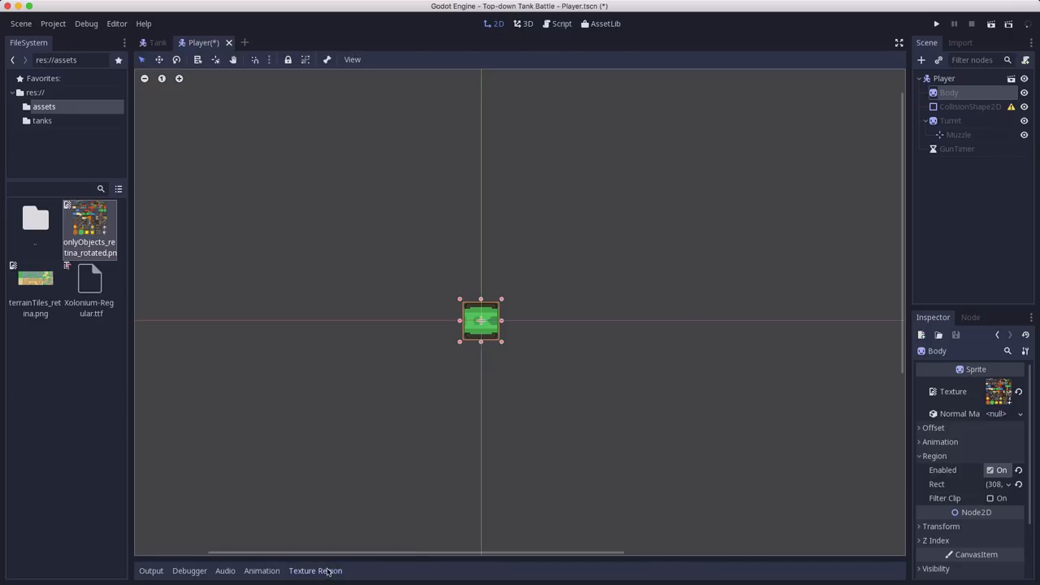
Step: Assign the objects sprite sheet as the Turret's texture, cropped to the green barrel
drag(480, 319, 643, 382)
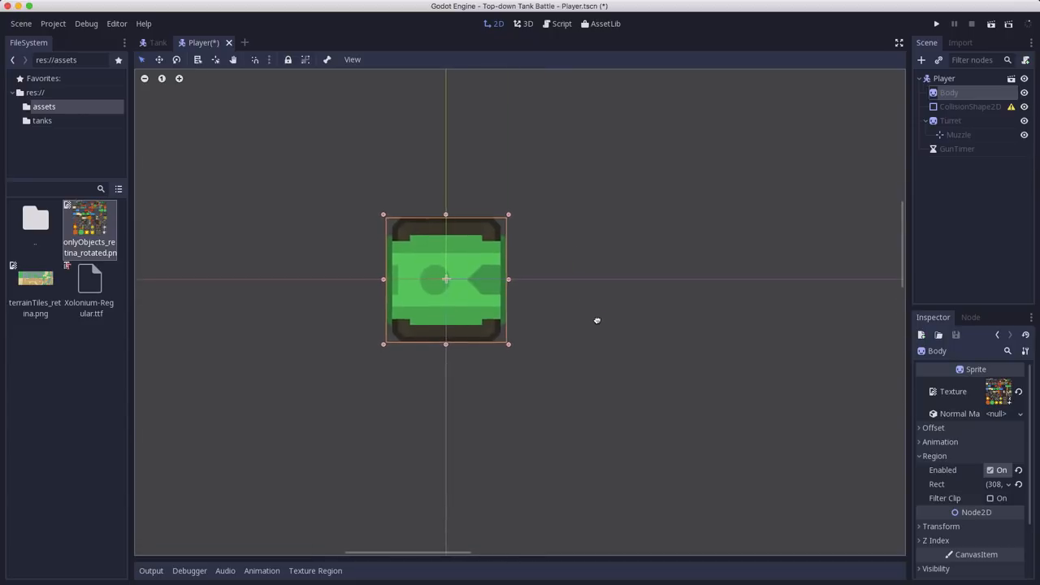
click(946, 120)
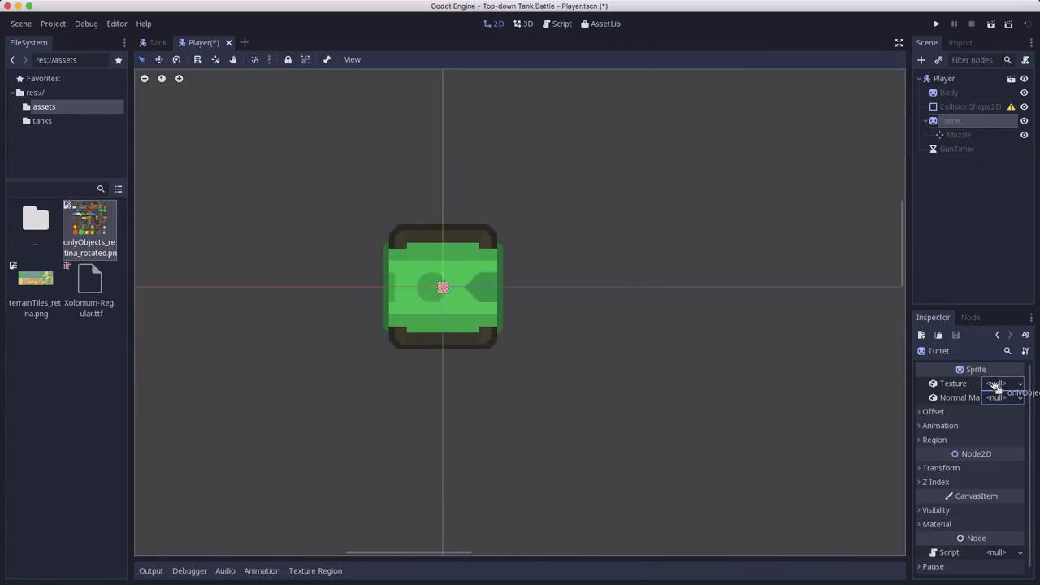
click(1011, 390)
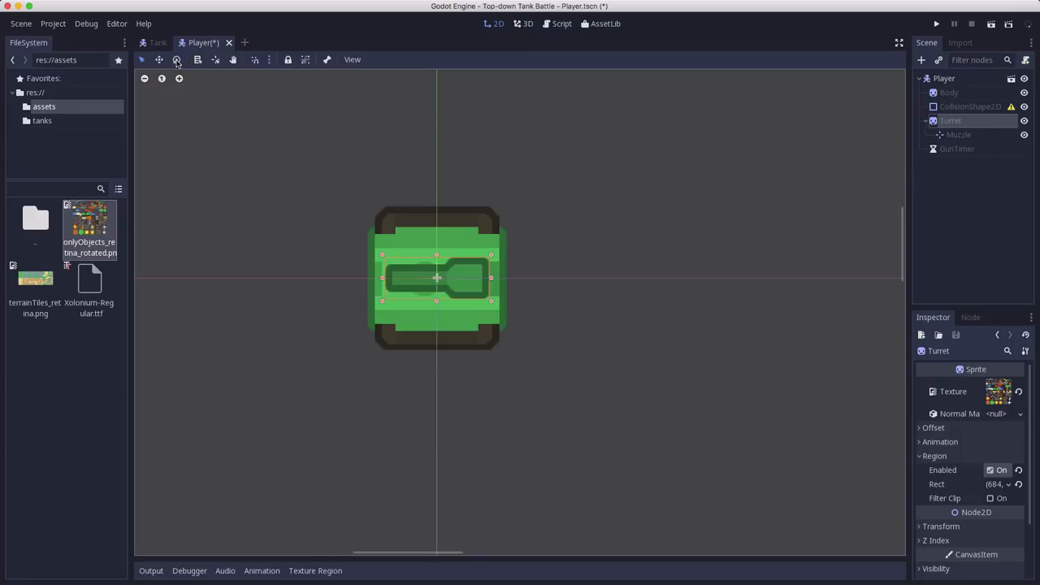
mouse_move(177, 59)
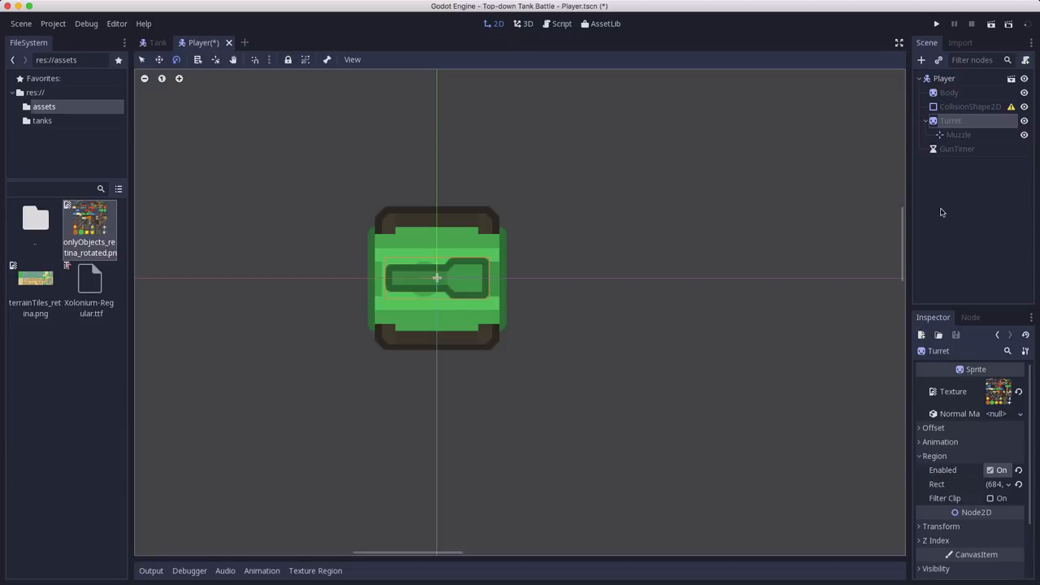
Step: Set the Turret sprite's Offset x to 20 so the barrel extends past the hull
click(926, 428)
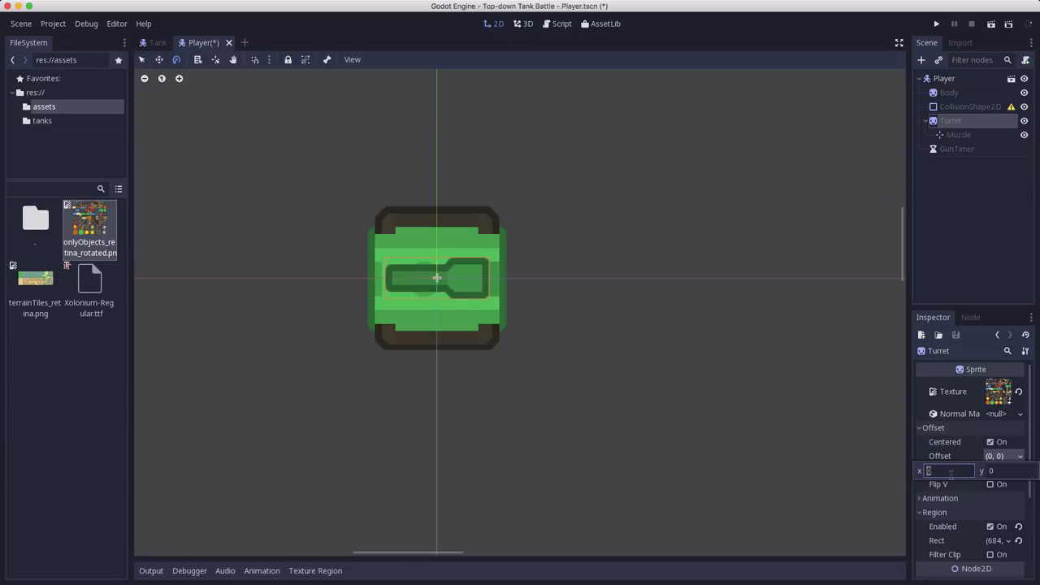
text(20)
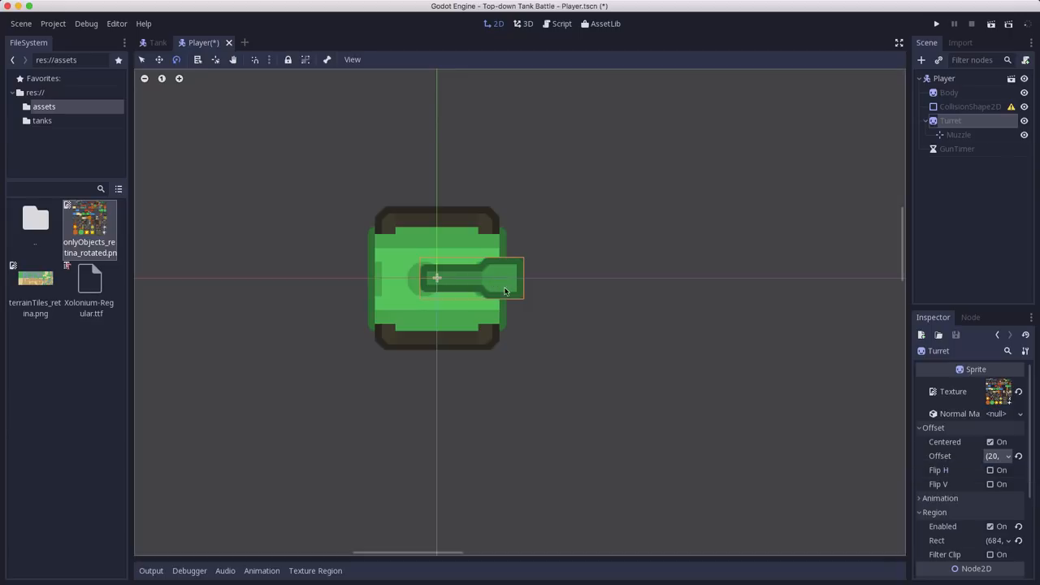
drag(504, 281, 520, 313)
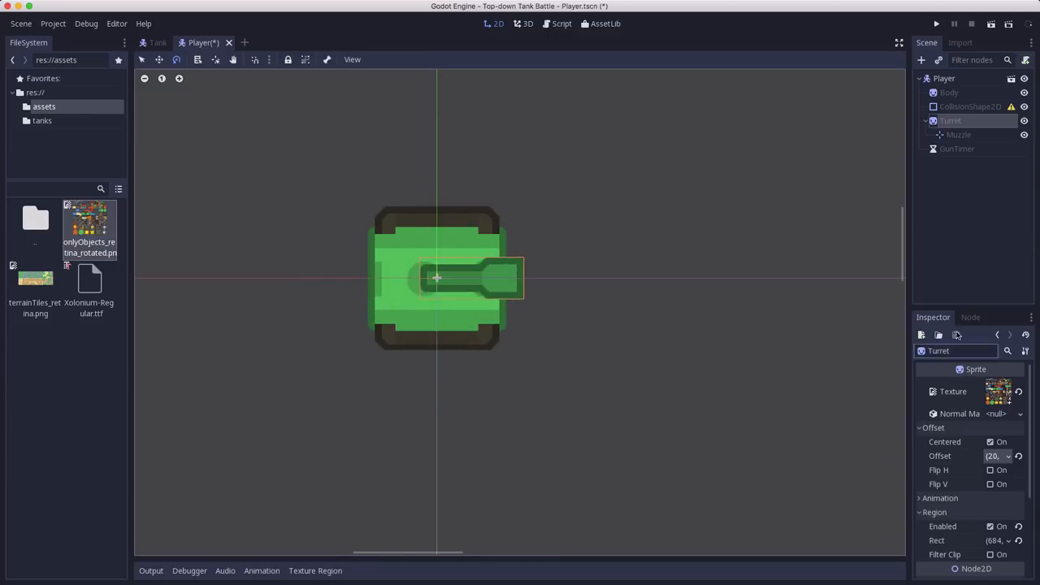
Step: Set the Muzzle node's Position x to 55, at the tip of the barrel
click(956, 134)
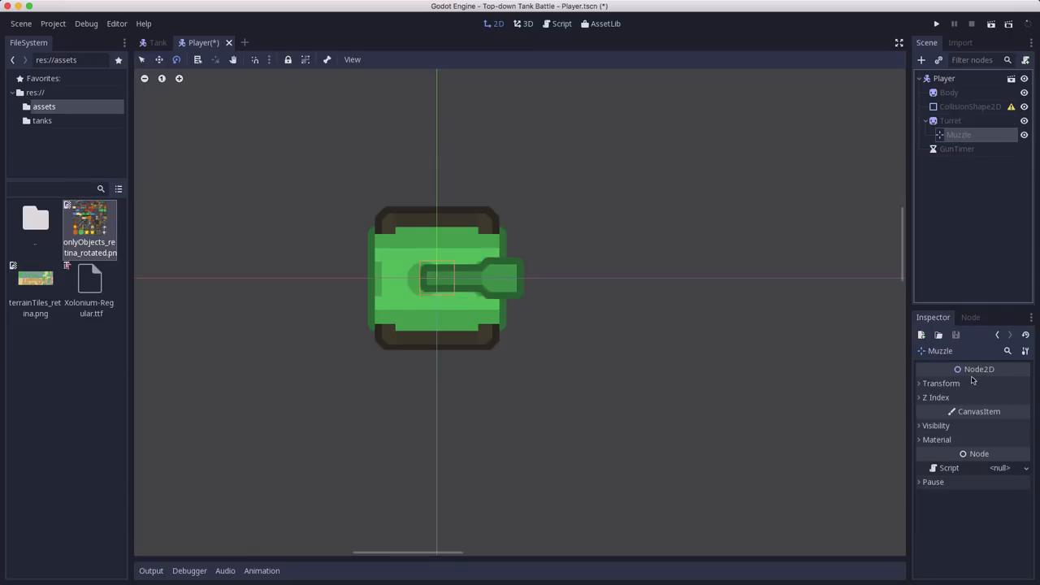
click(934, 383)
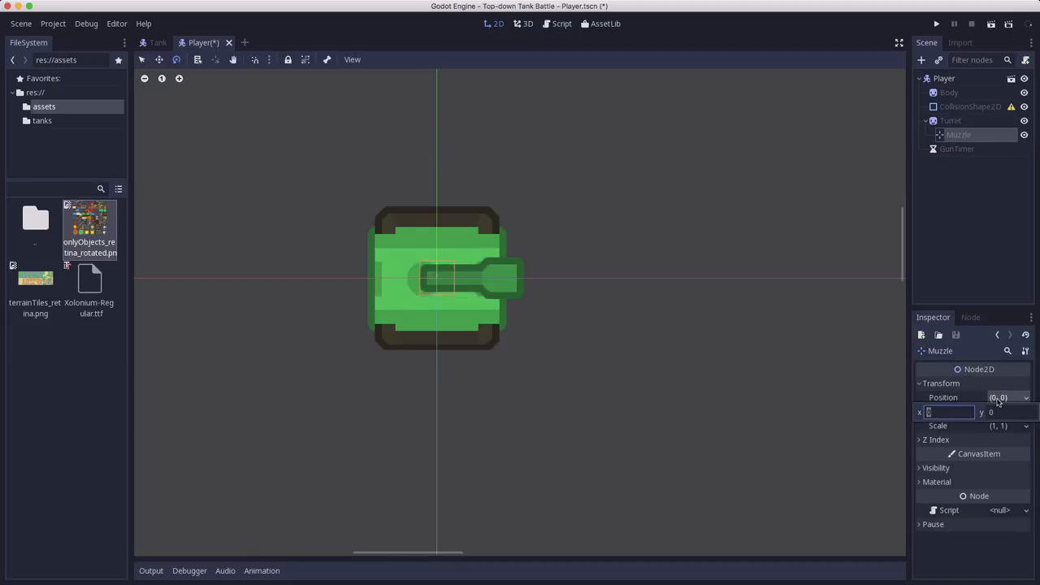
text(50)
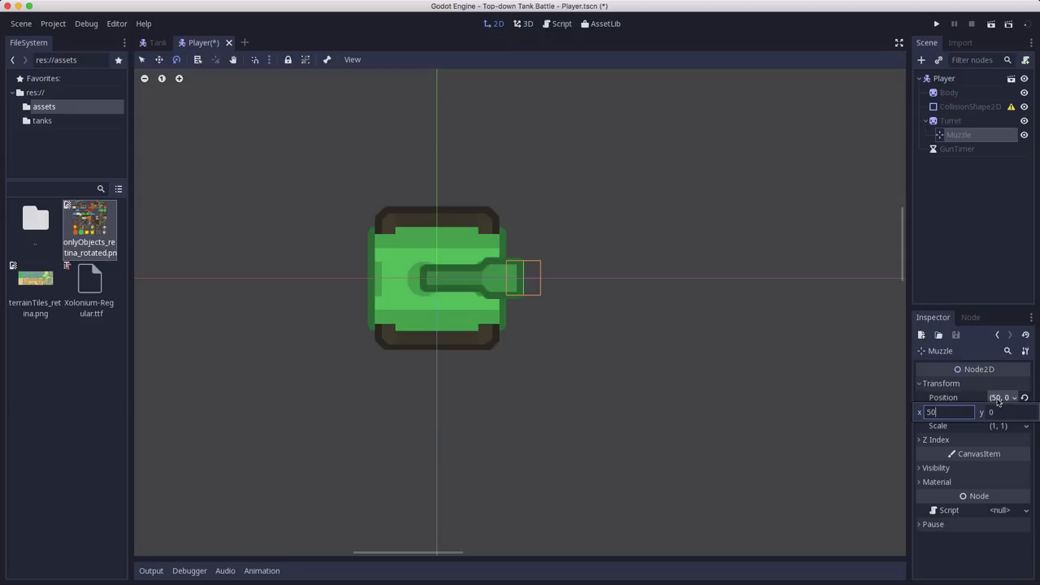
text(55)
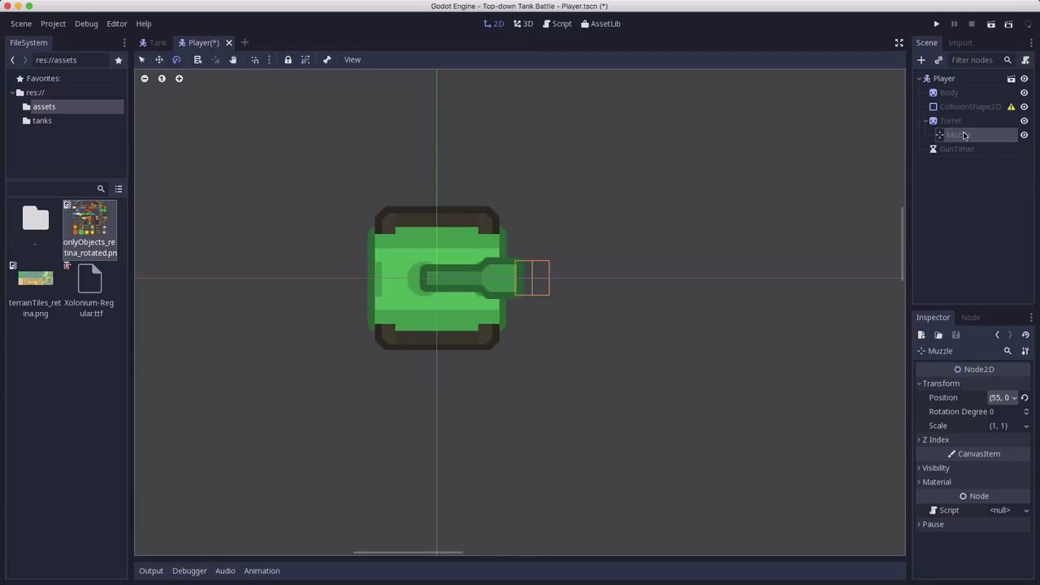
click(952, 121)
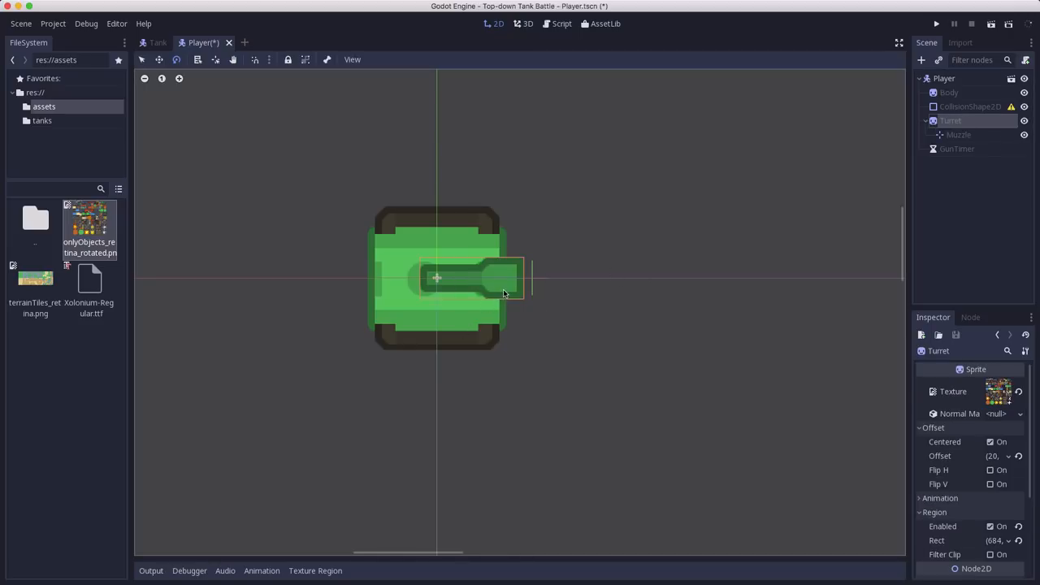
drag(520, 293, 500, 329)
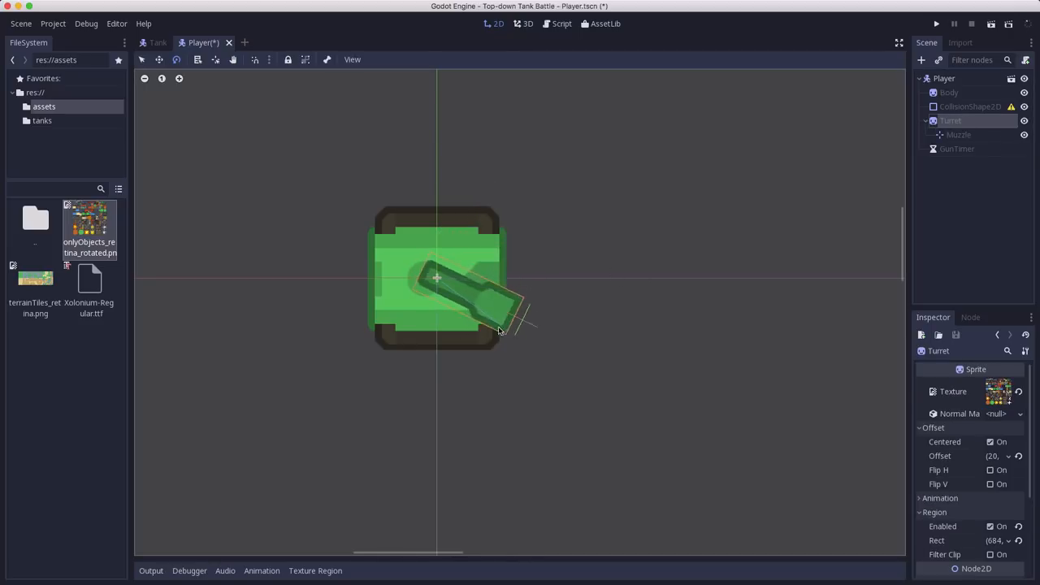
drag(520, 317, 368, 272)
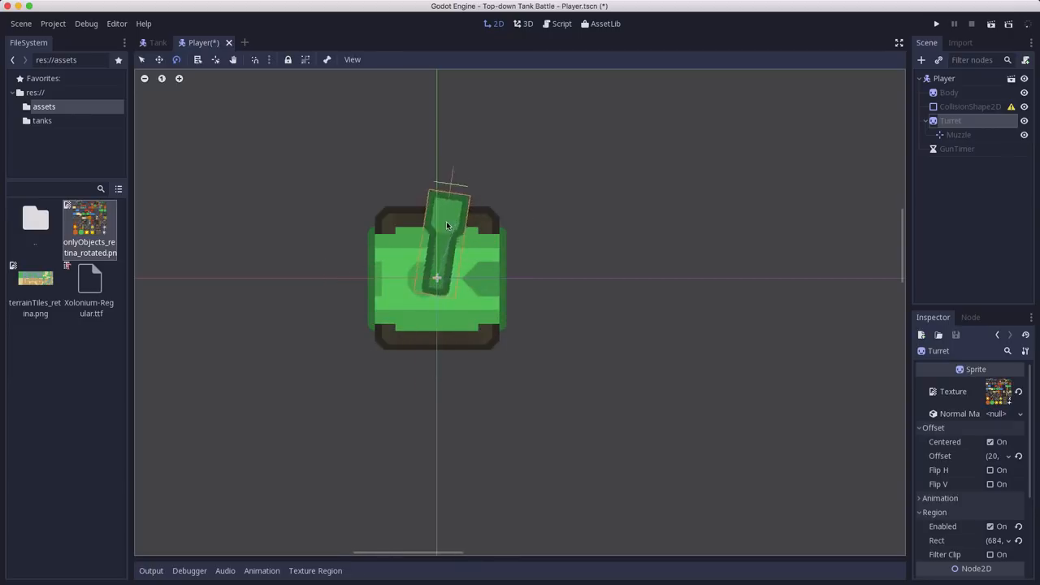
drag(447, 186, 528, 252)
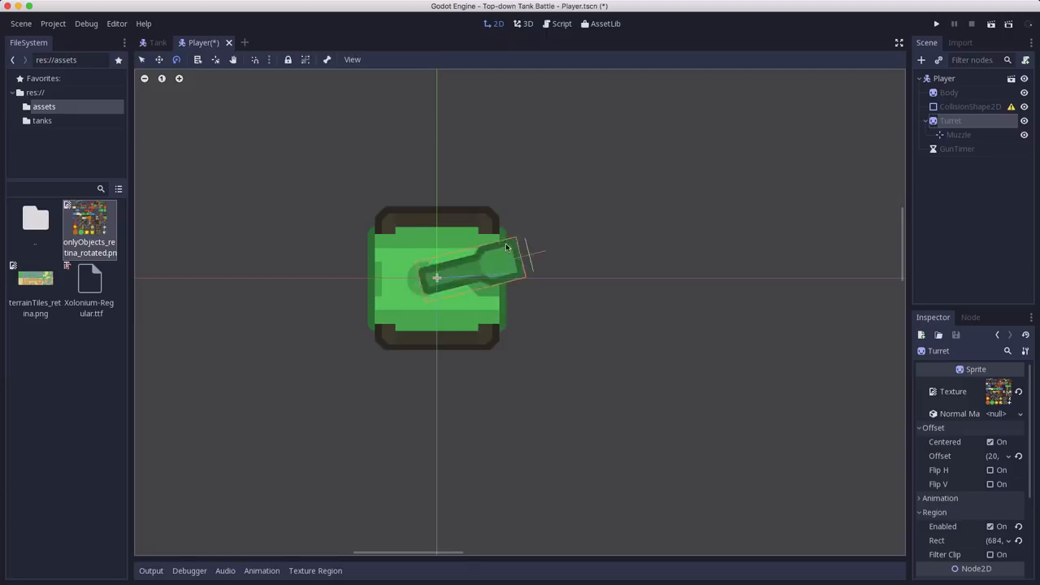
drag(508, 248, 533, 317)
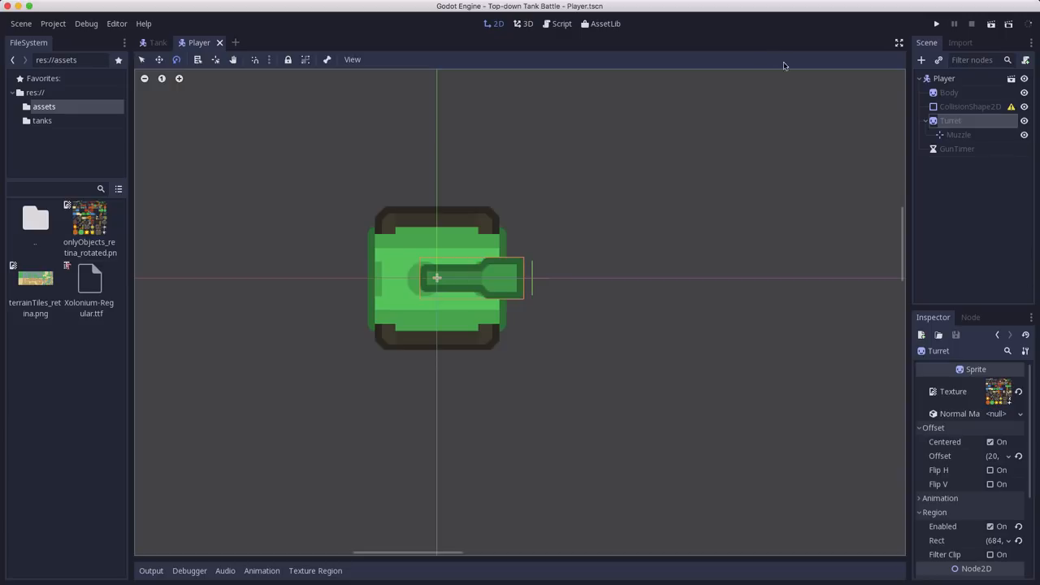
Step: Position the Turret over the centre of the Body sprite in the Player scene
click(943, 78)
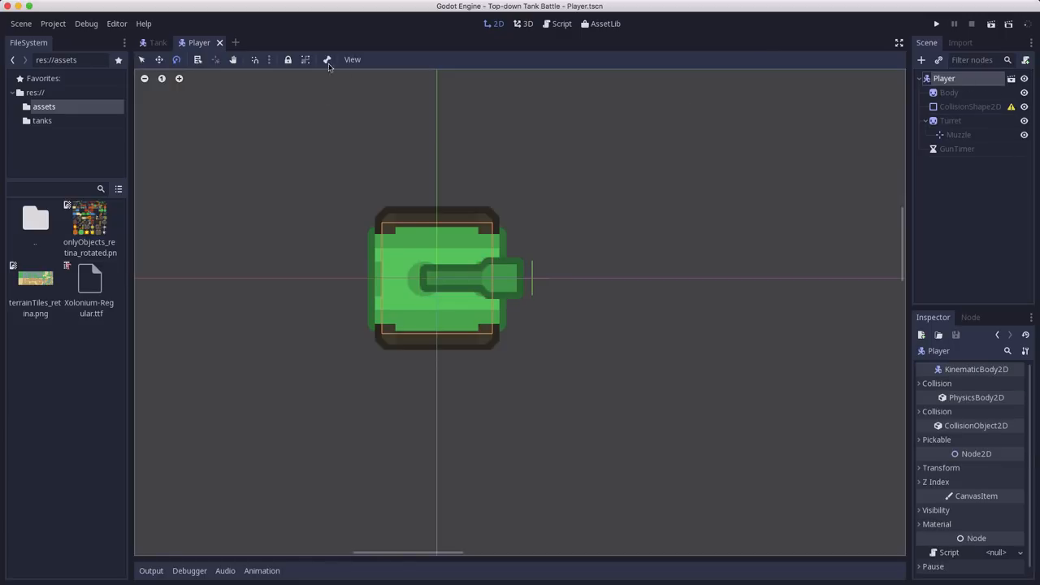
mouse_move(306, 60)
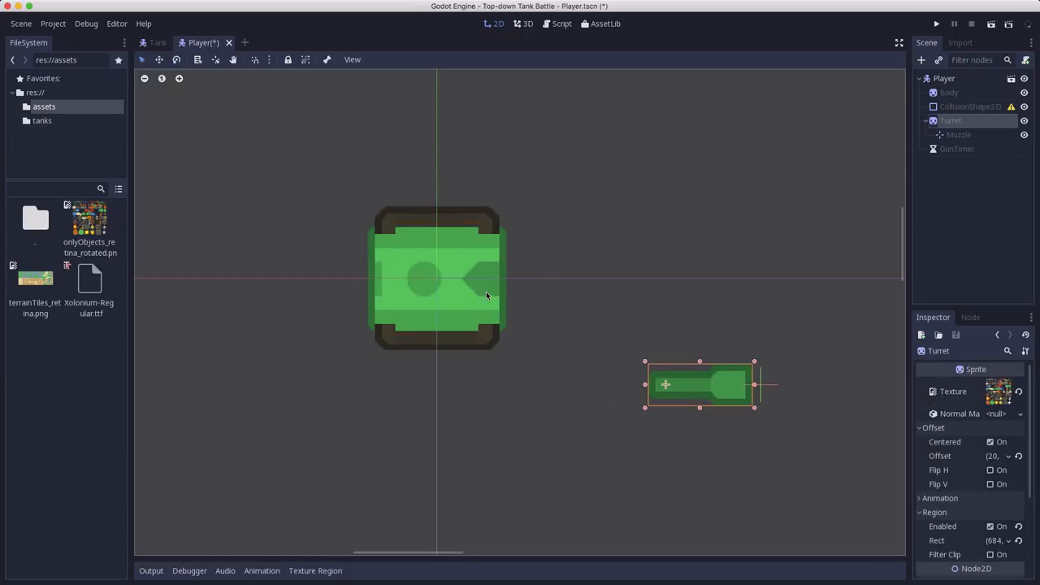
click(949, 92)
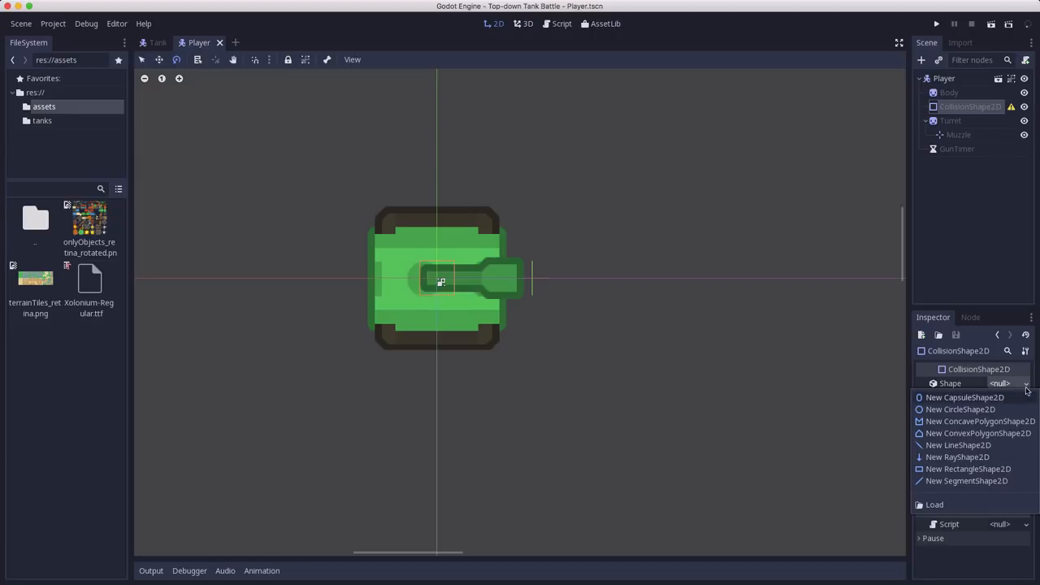
mouse_move(969, 470)
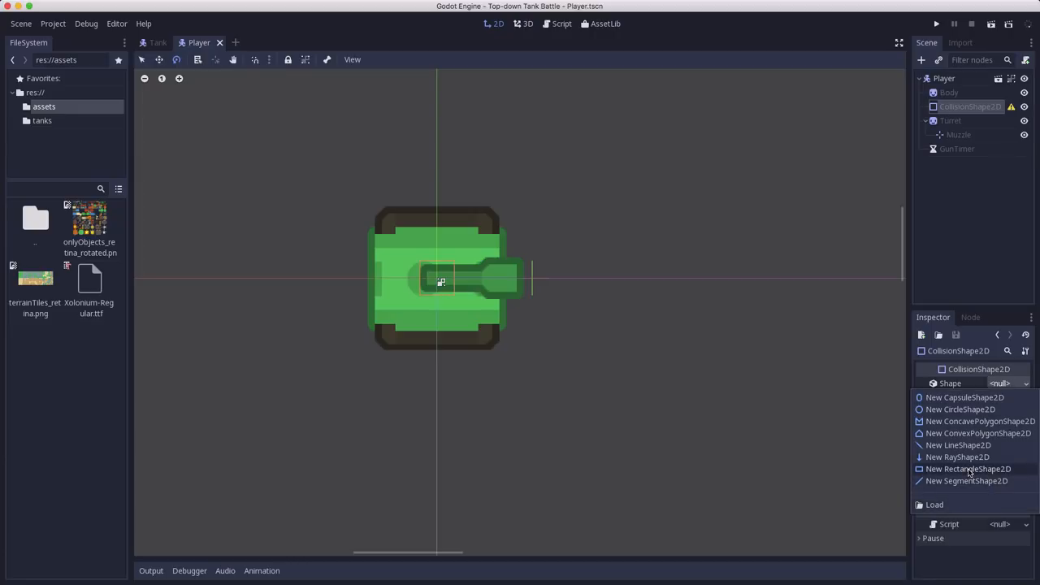
Step: Give the CollisionShape2D a new RectangleShape2D sized to cover the tank hull
click(965, 469)
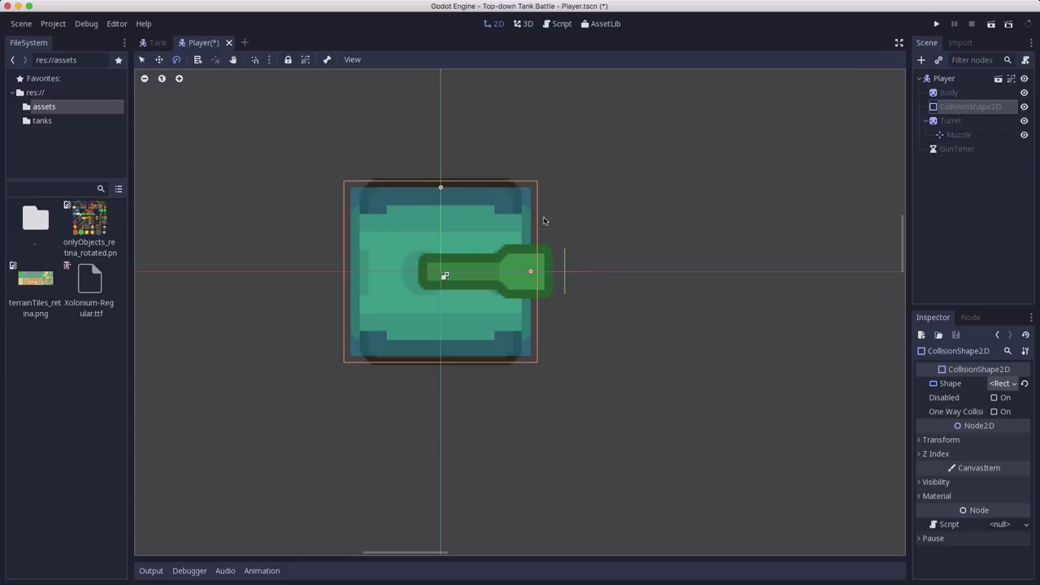
mouse_move(470, 269)
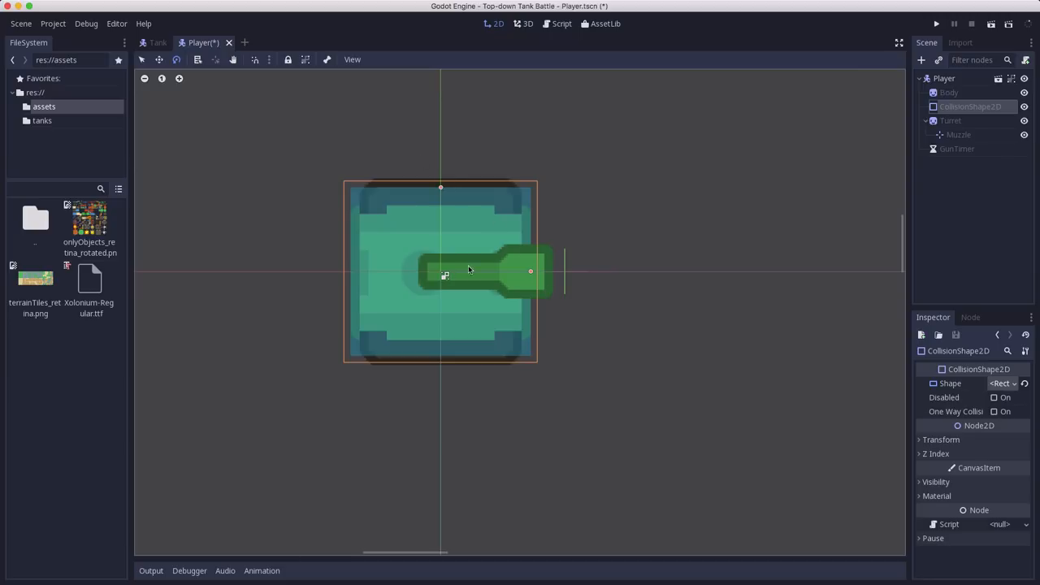
mouse_move(518, 220)
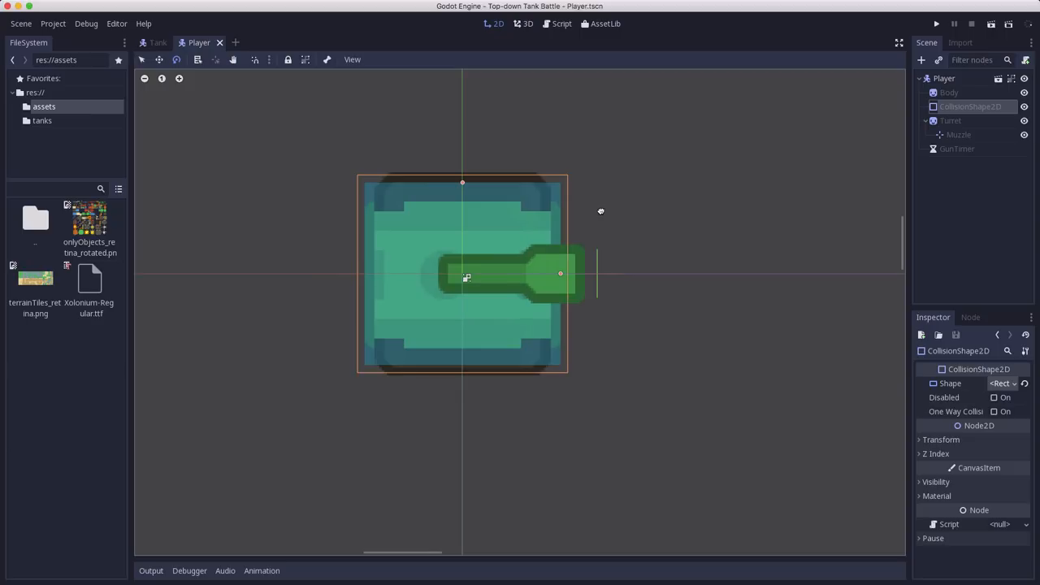
mouse_move(662, 265)
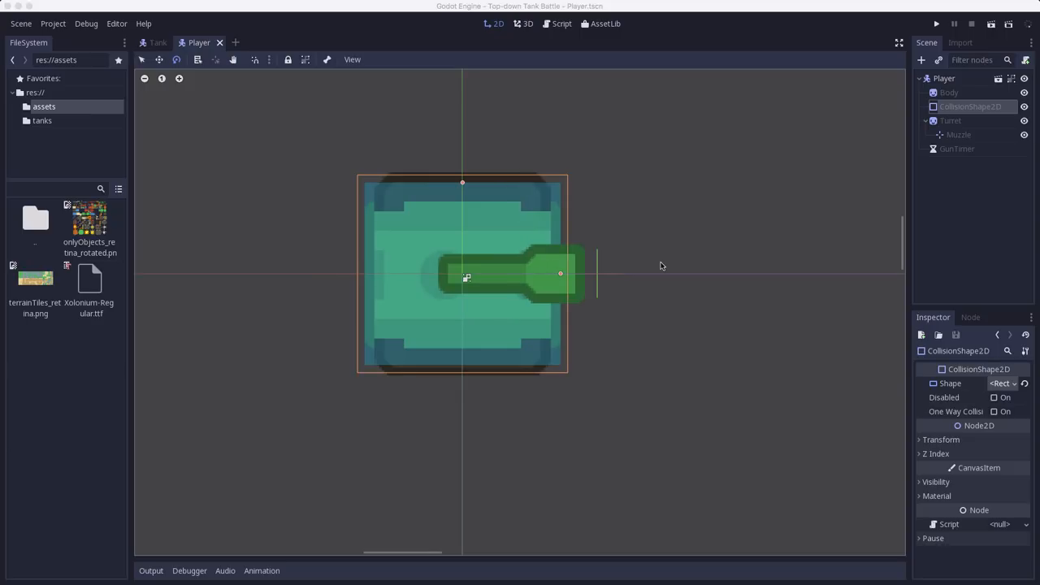
mouse_move(657, 293)
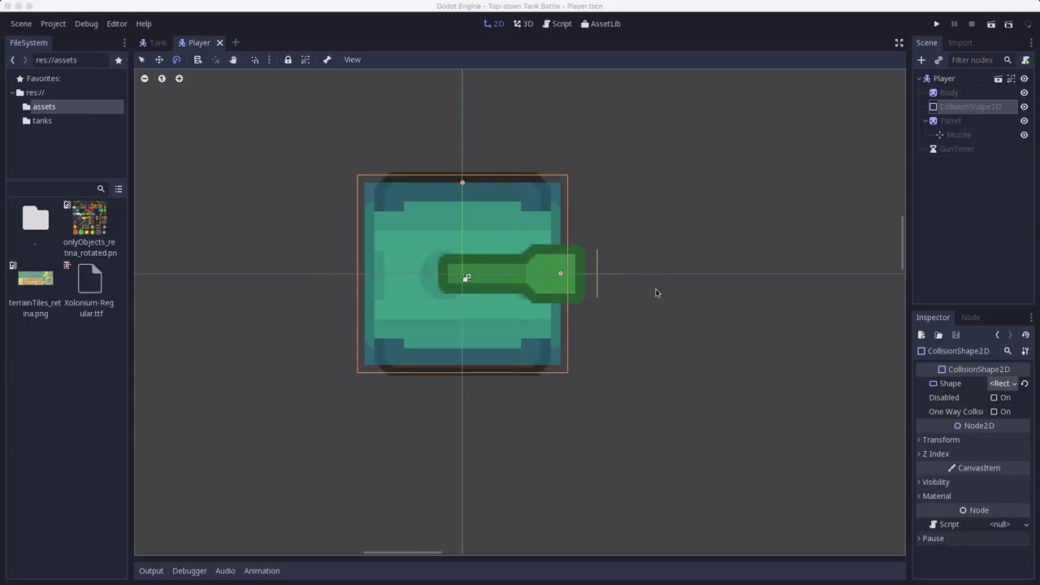
mouse_move(766, 209)
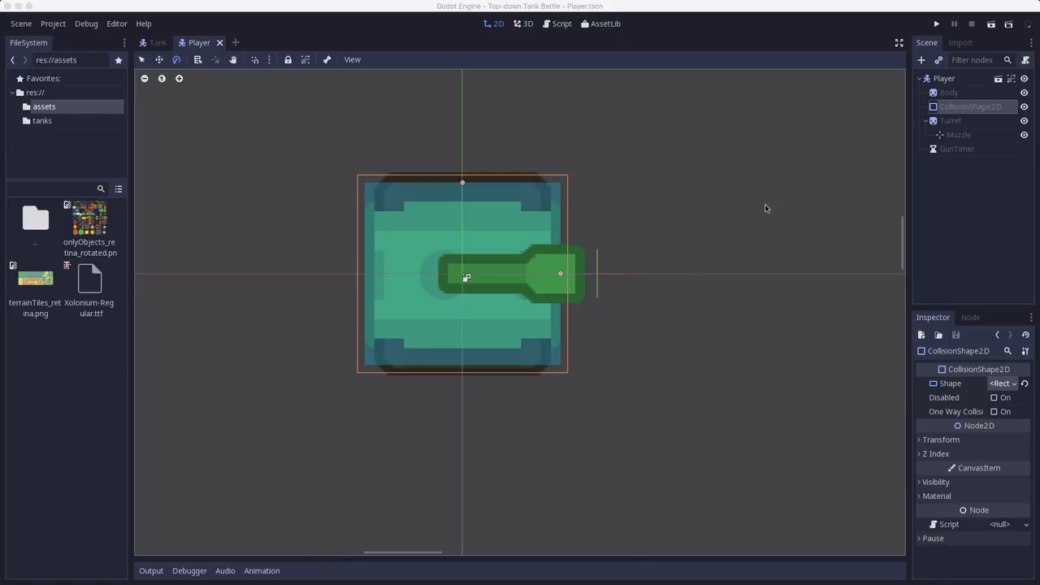
mouse_move(451, 228)
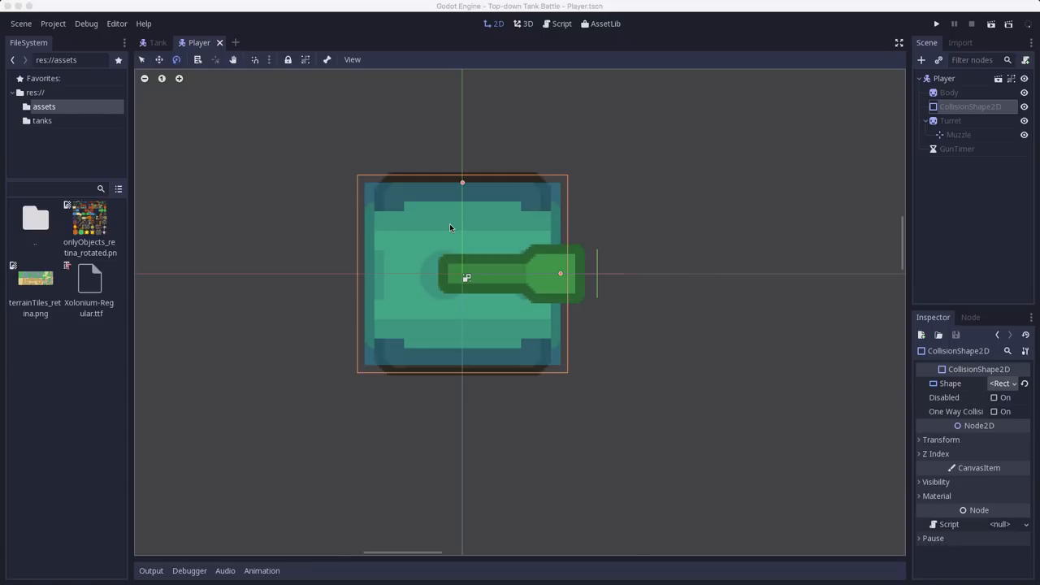
mouse_move(417, 226)
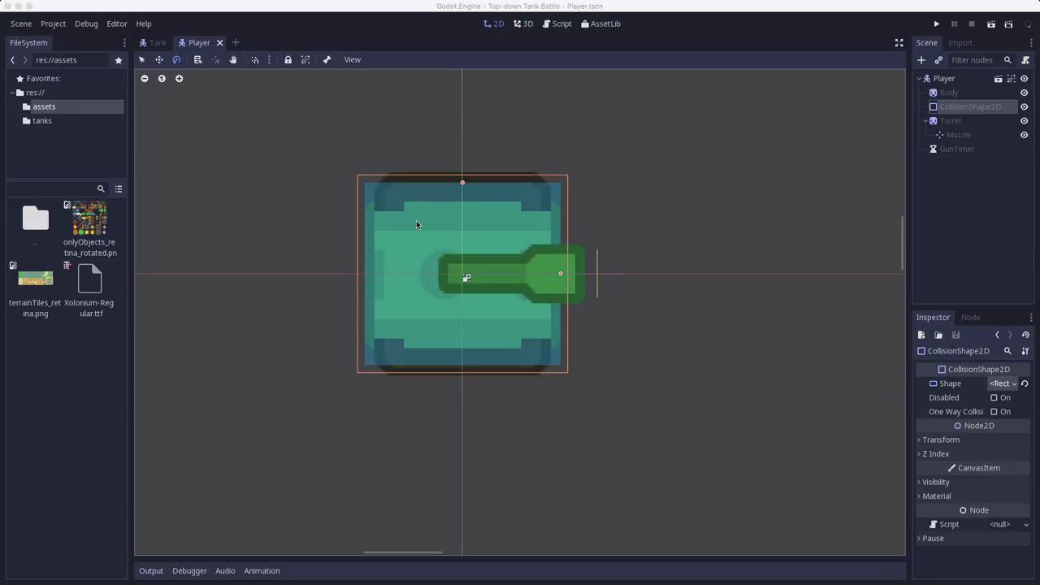
mouse_move(641, 323)
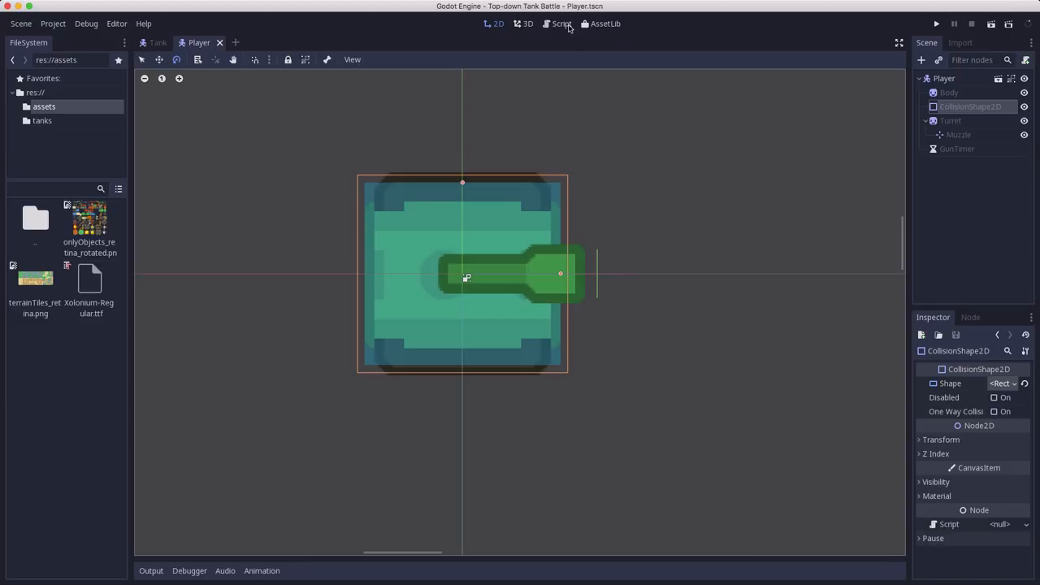
Step: Start a new script in the Script workspace inheriting from KinematicBody2D
click(555, 24)
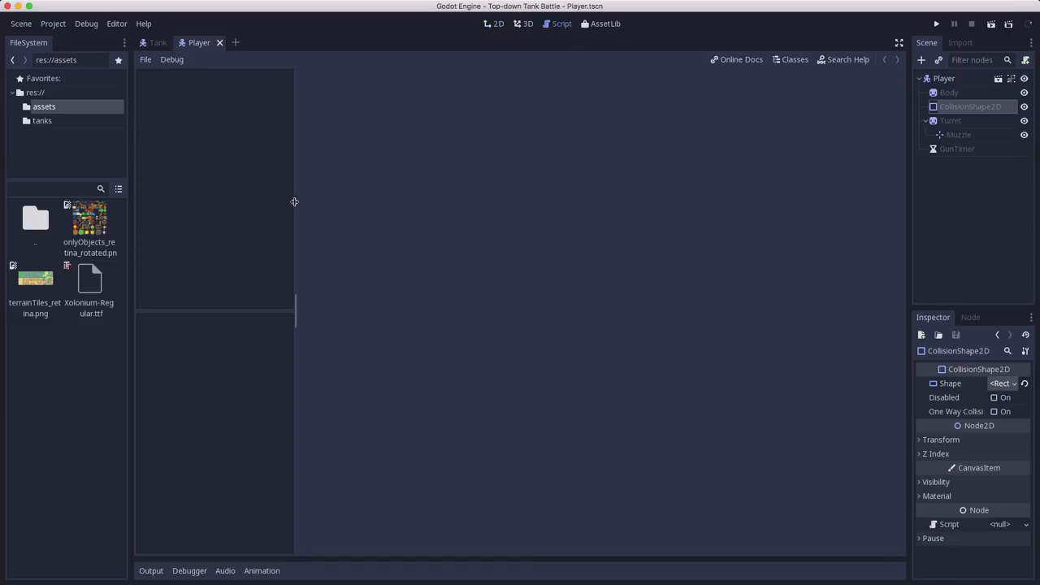
click(146, 59)
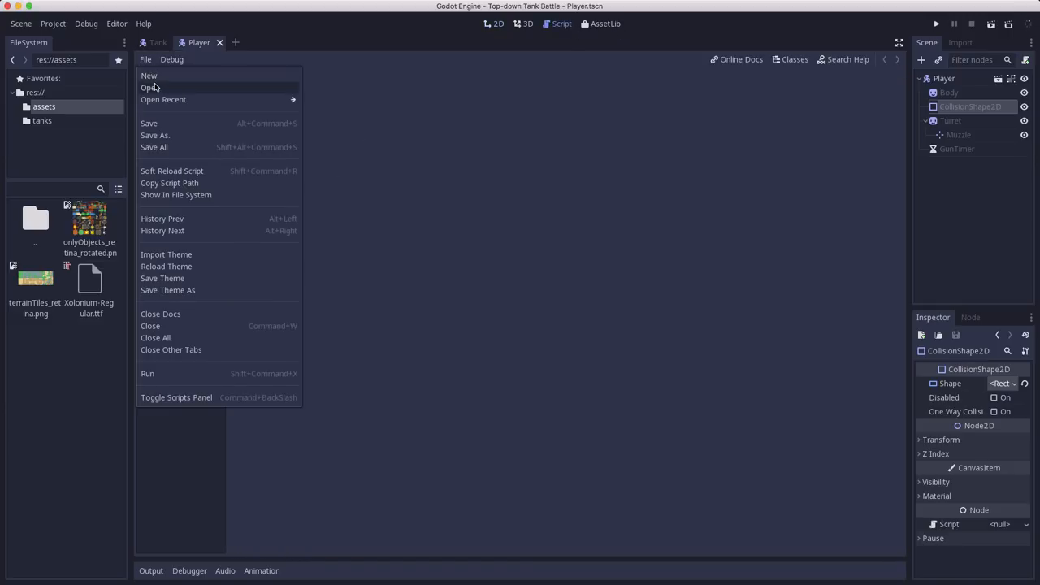
click(150, 75)
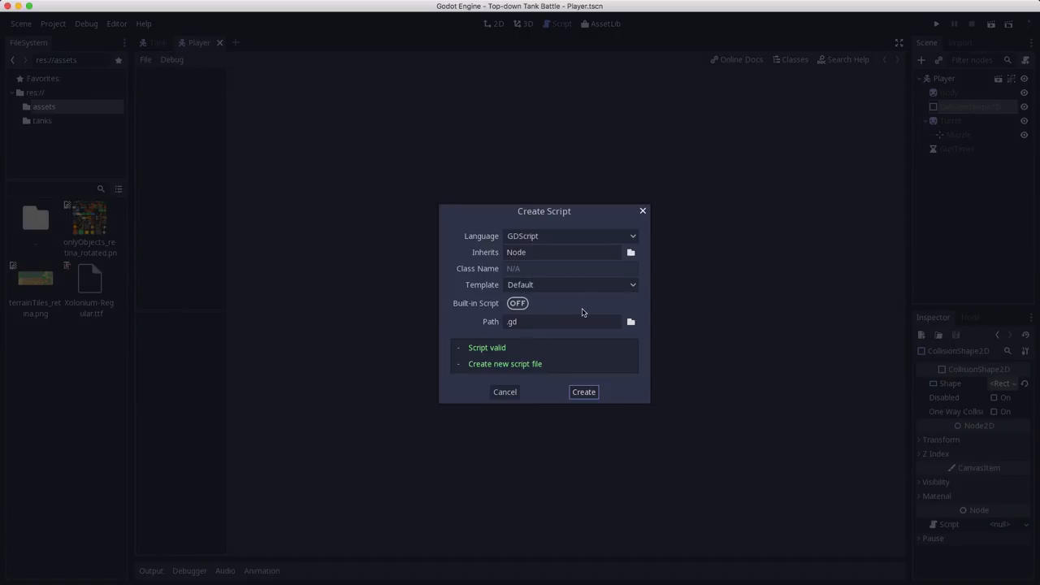
text(KinematicBody2D)
text(Tank)
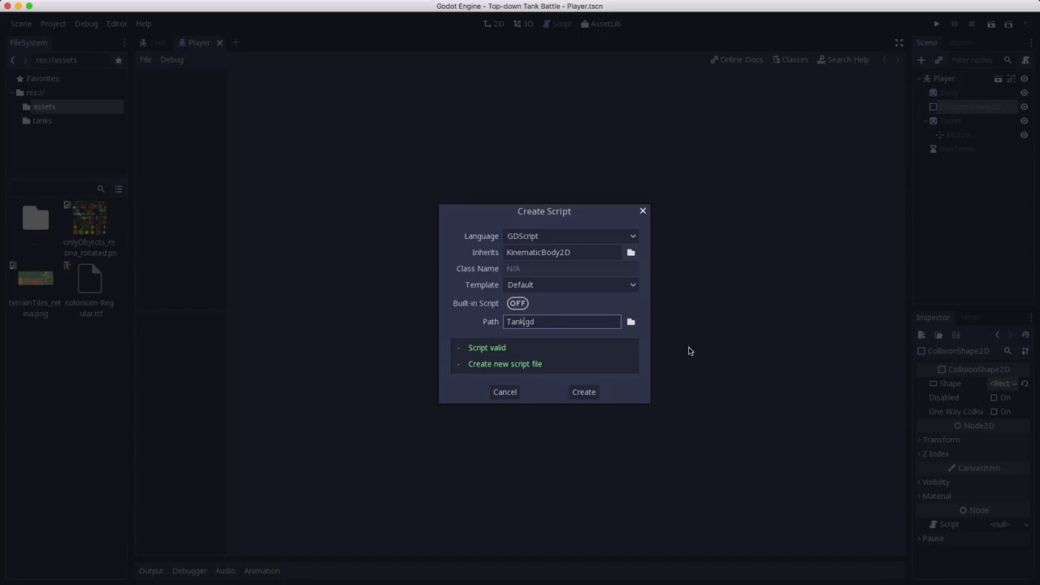
Step: Save it as res://tanks/Tank.gd with the Empty template and create it
click(631, 322)
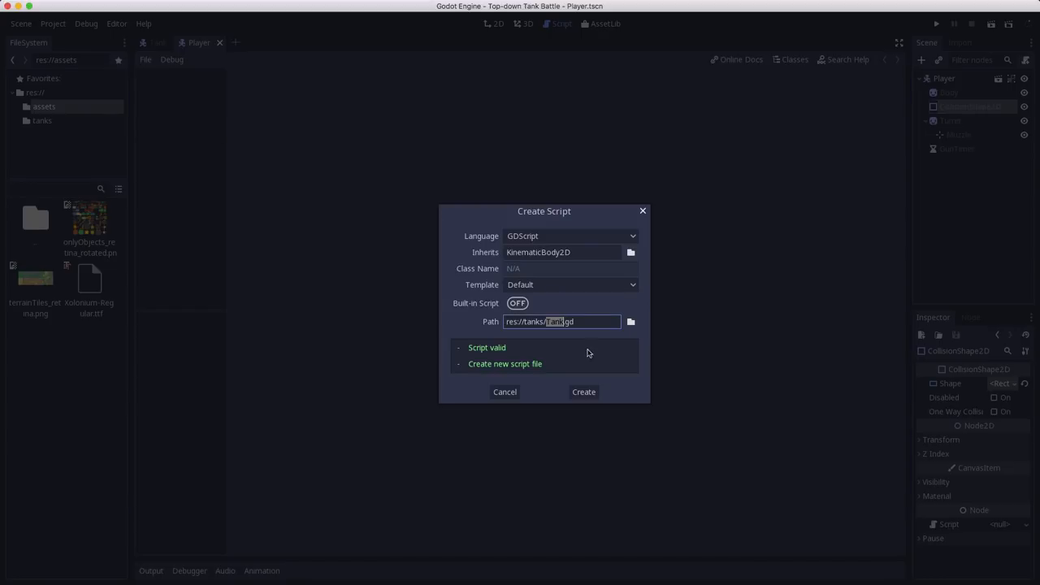
click(571, 285)
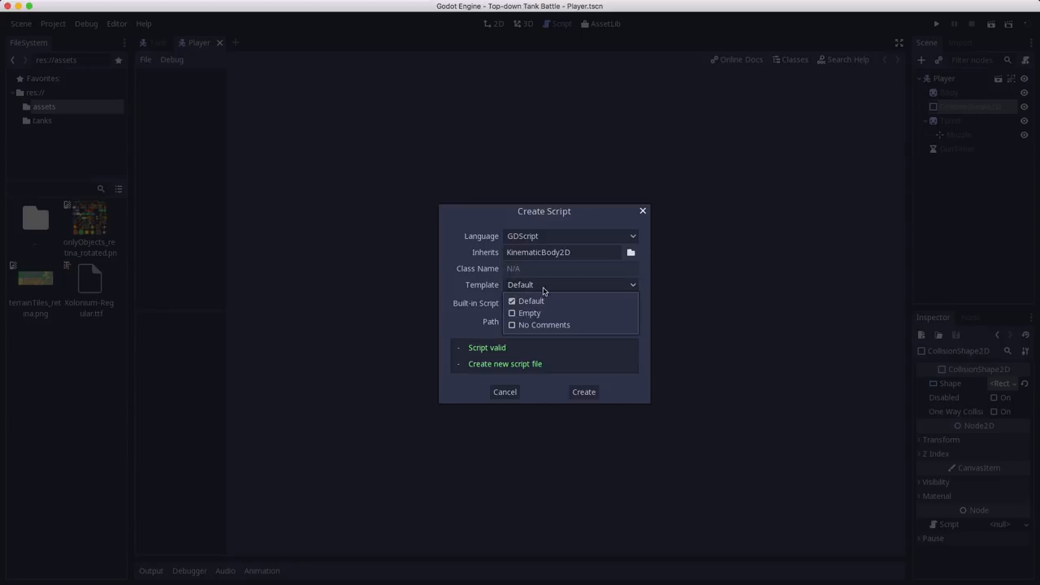
click(530, 313)
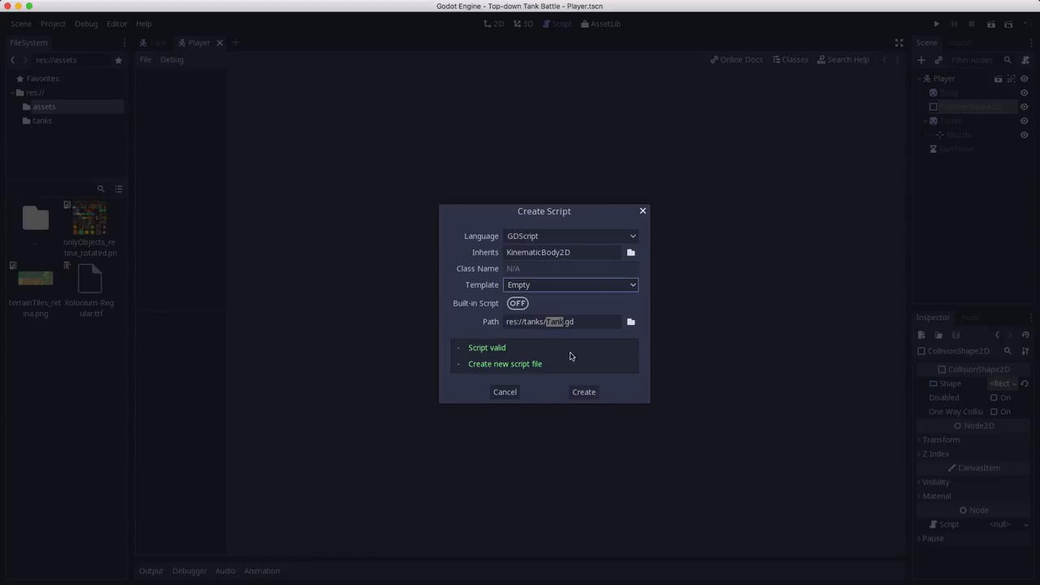
click(583, 392)
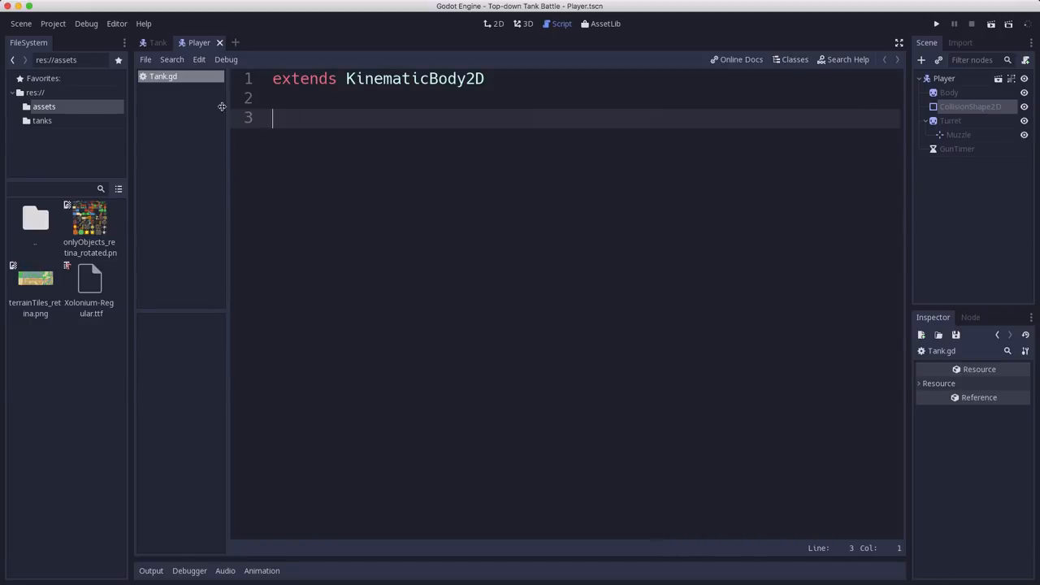
Step: Declare 'signal health_changed' and 'signal dead' in Tank.gd and begin an export line
click(41, 121)
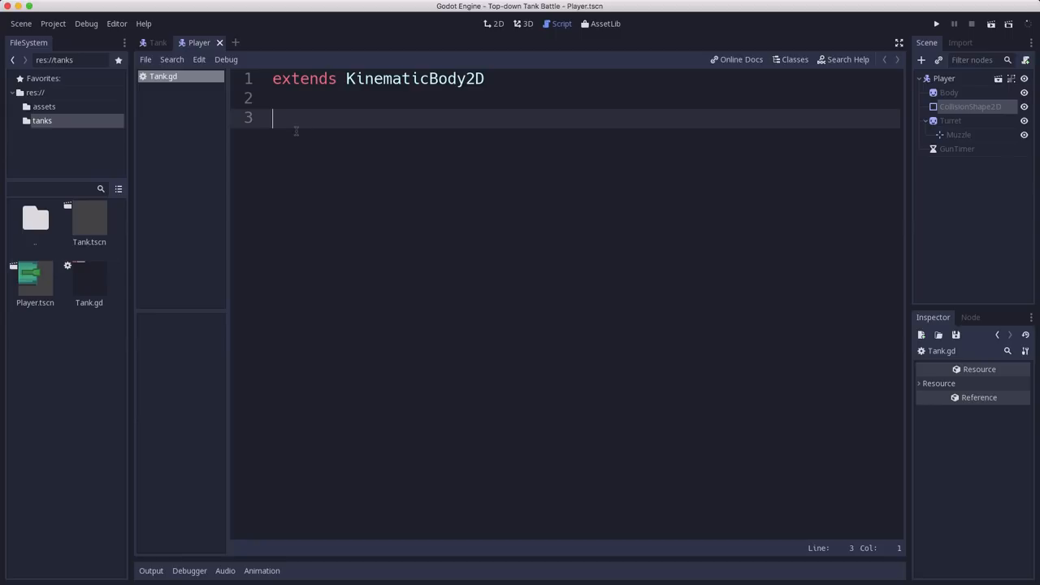
text(export)
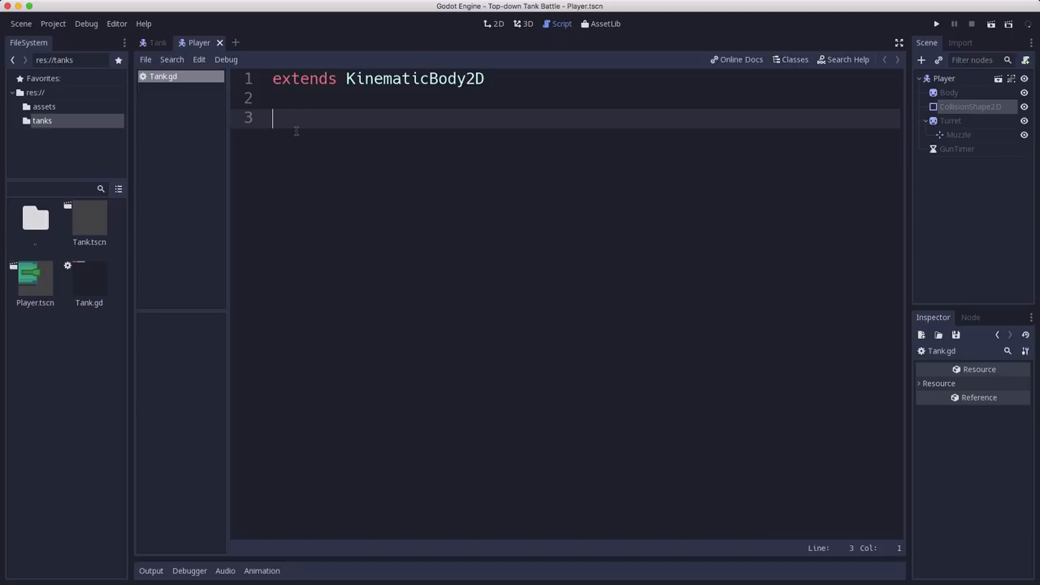
text(sig)
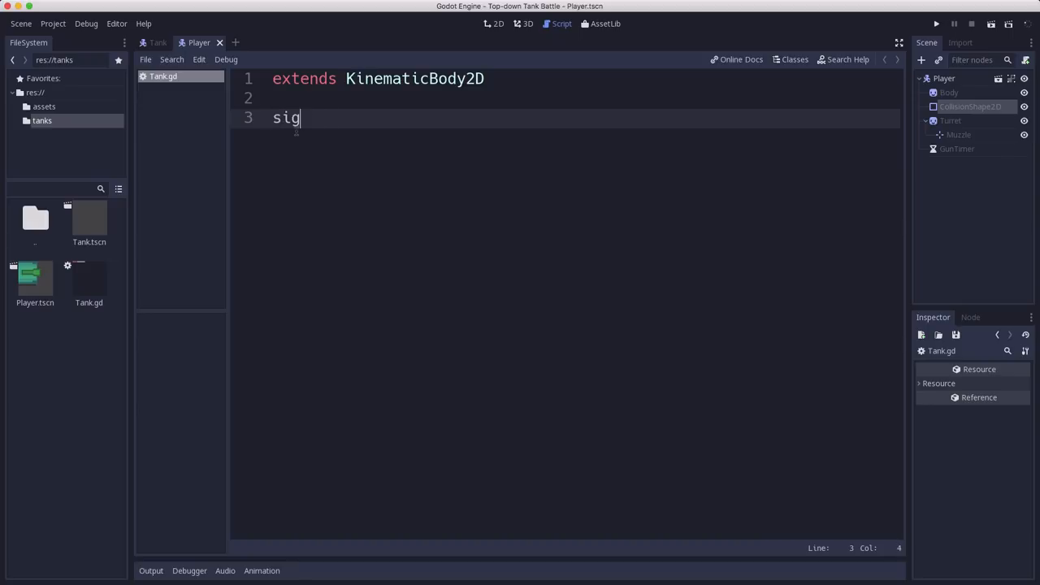
text(nal hearl)
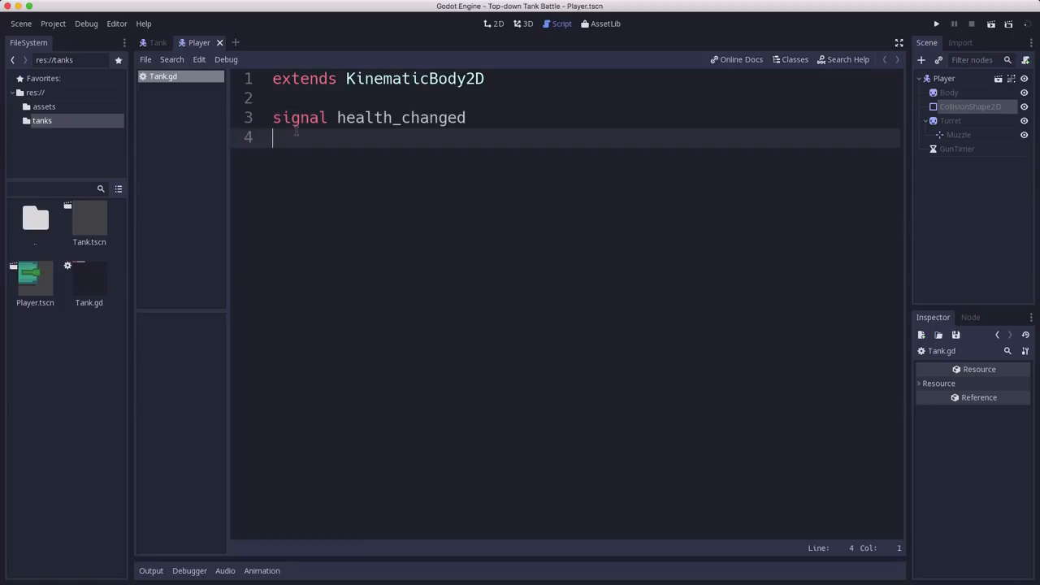
text(signal dead)
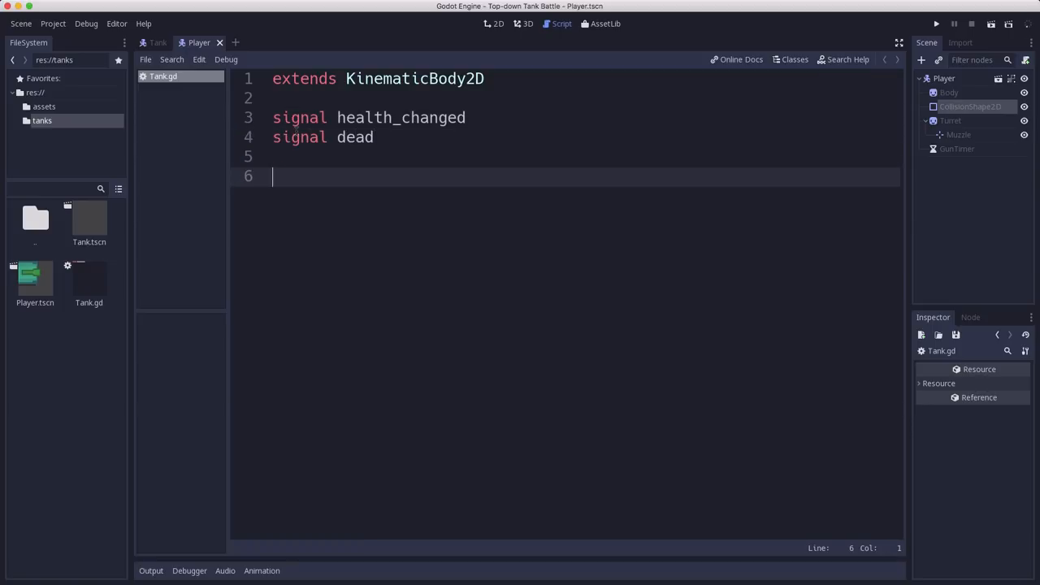
text(export (P)
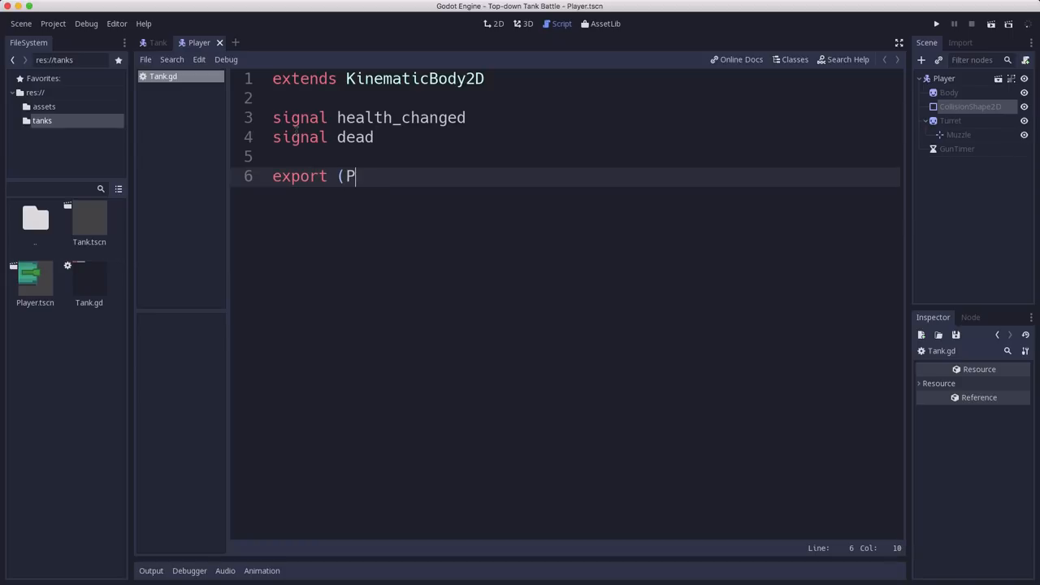
Step: Export a PackedScene Bullet variable and an int speed variable in Tank.gd
text(ackedScene)
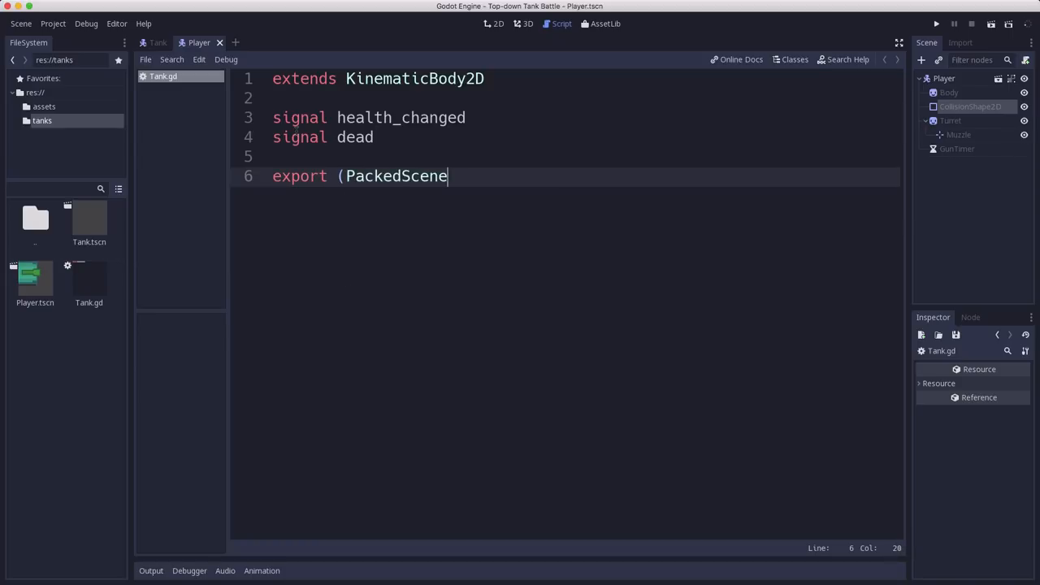
text() var Bau)
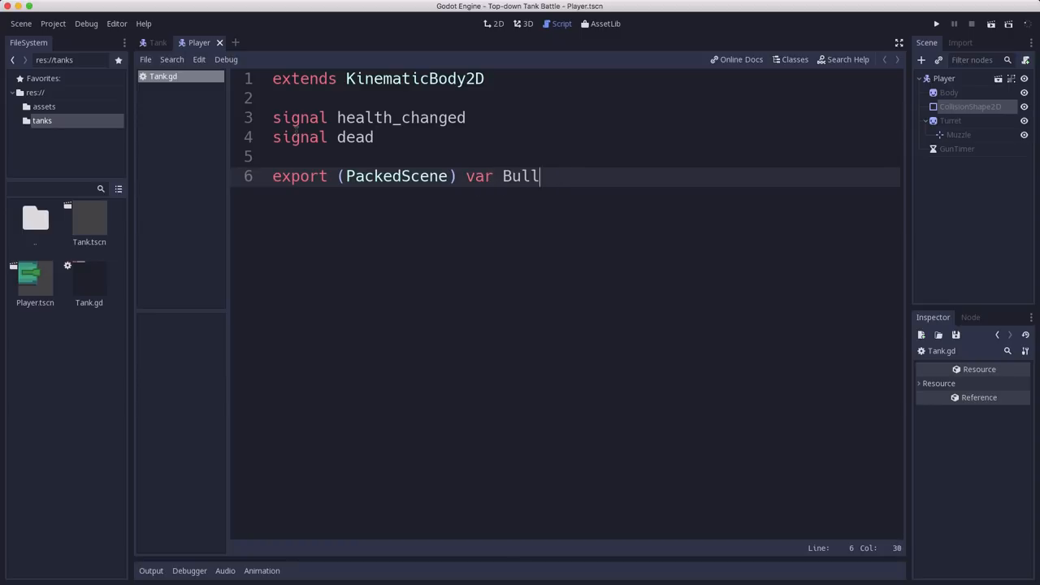
text(et)
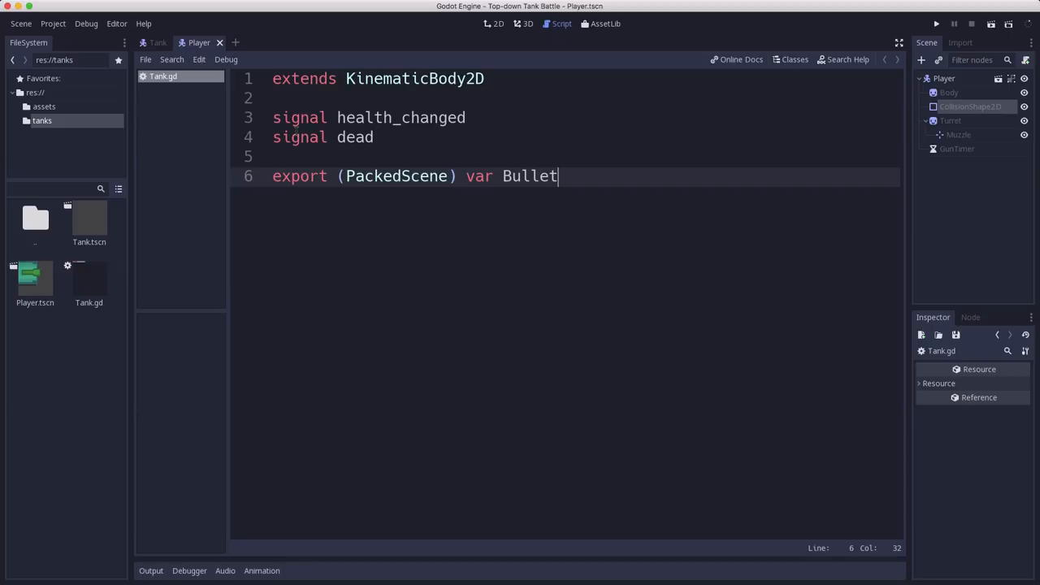
text(export (int)
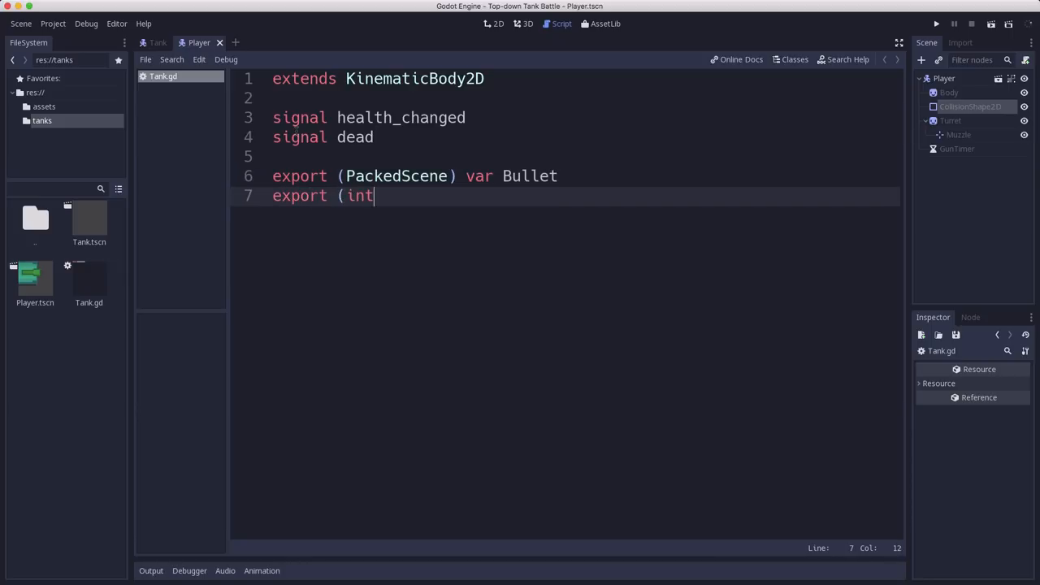
text() var sppeed)
text(export)
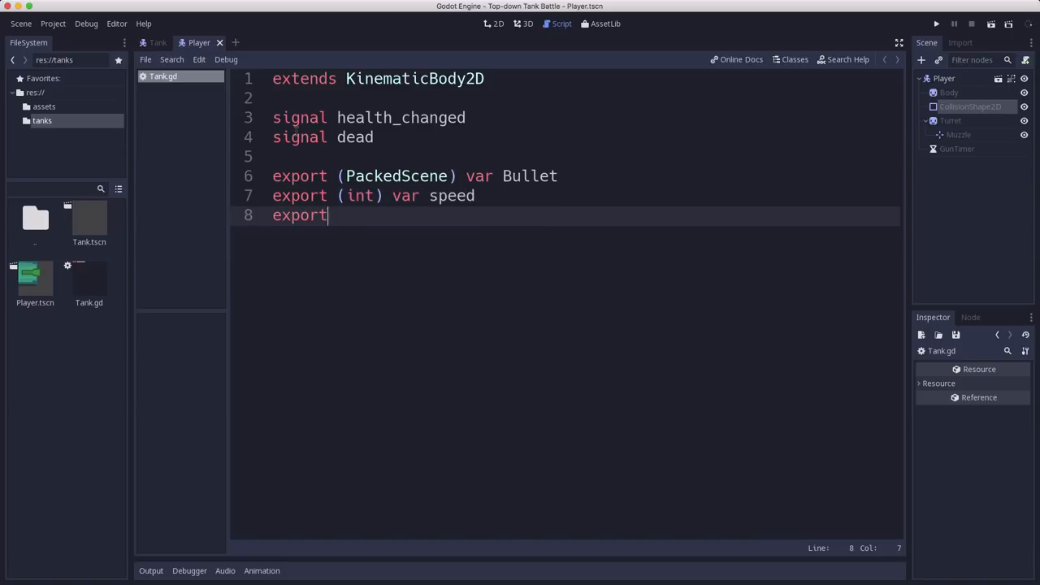
Step: Export float rotation_speed and float gun_cooldown variables
text((floa)
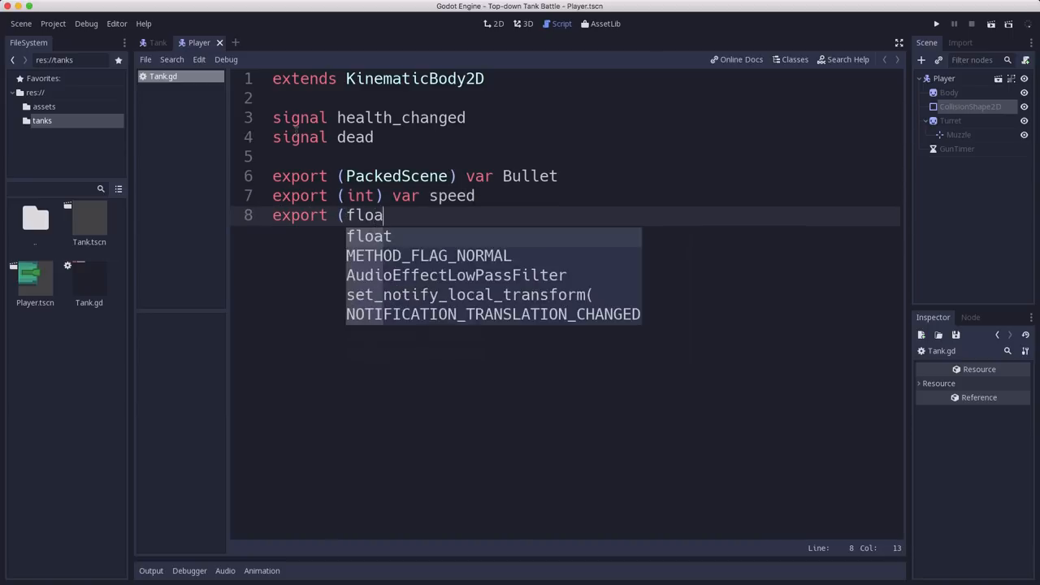
text(t) var rot)
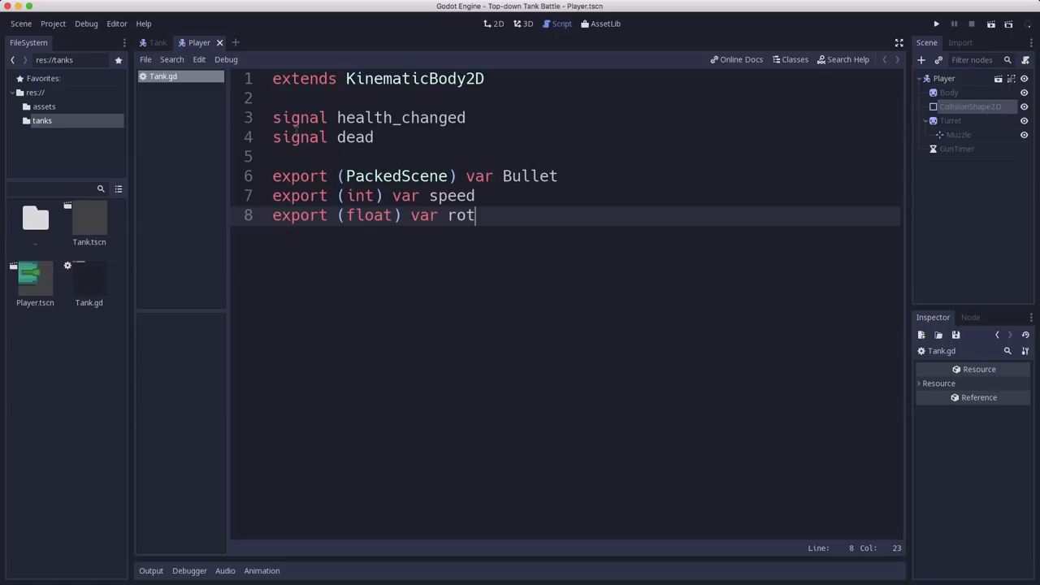
text(ation_spee)
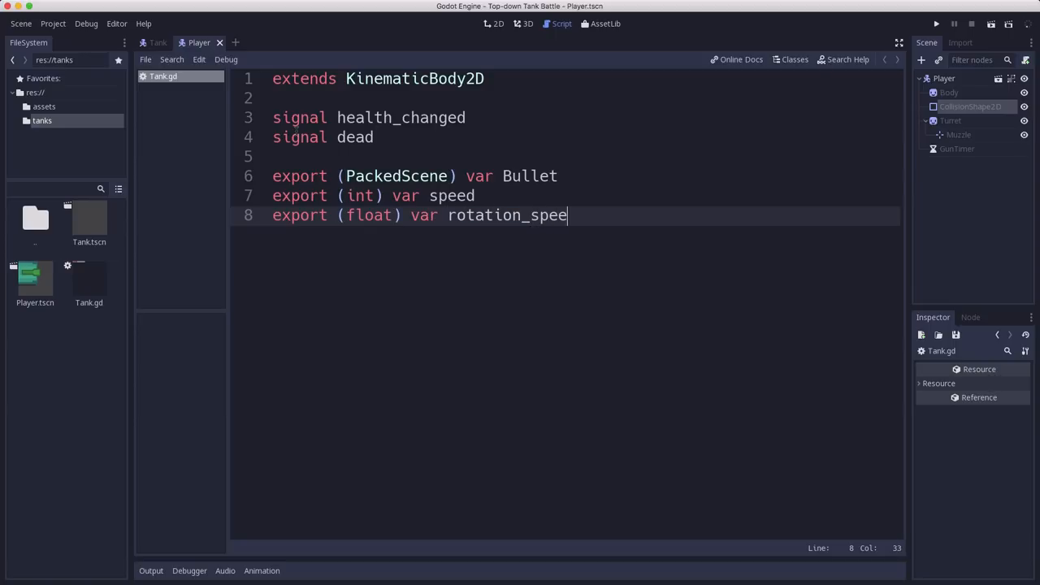
text(d)
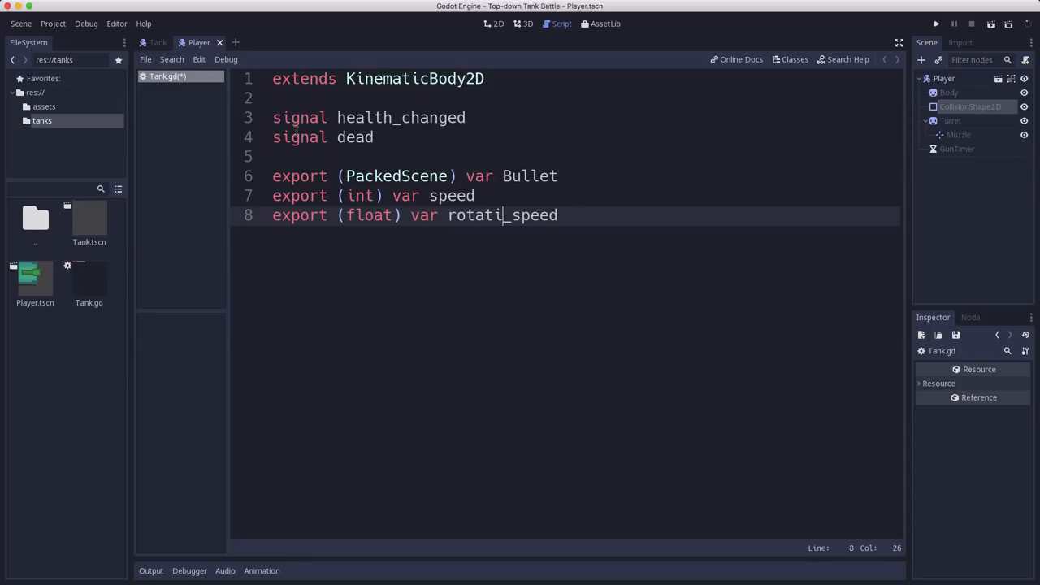
text(on)
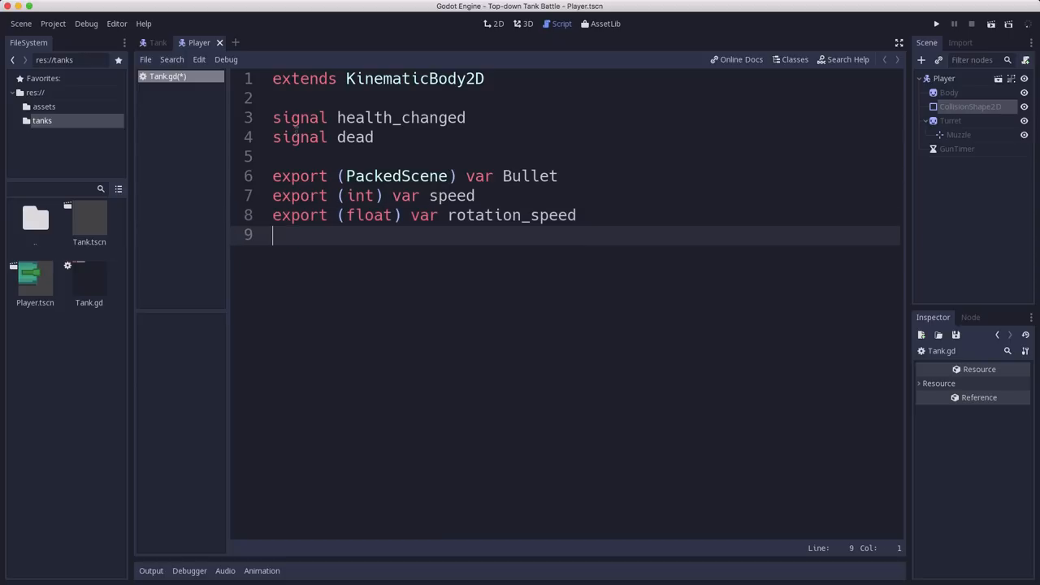
text(exprot)
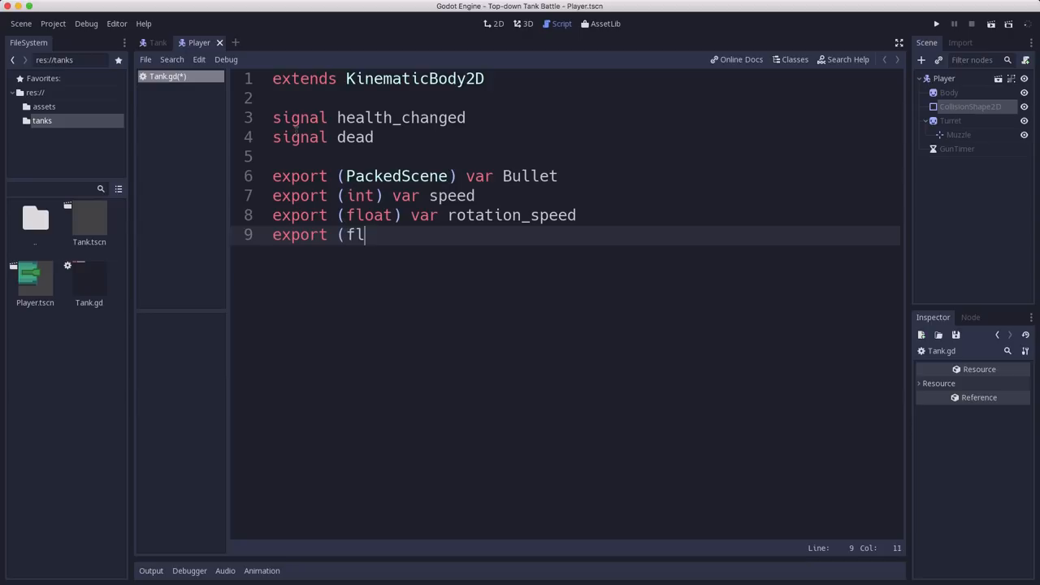
text(oat))
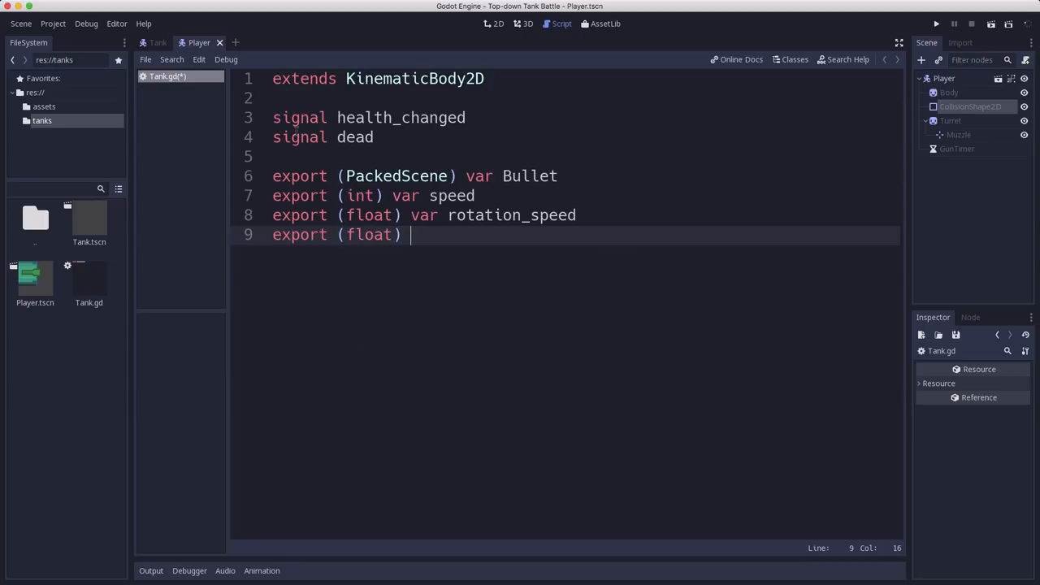
text(var fire)
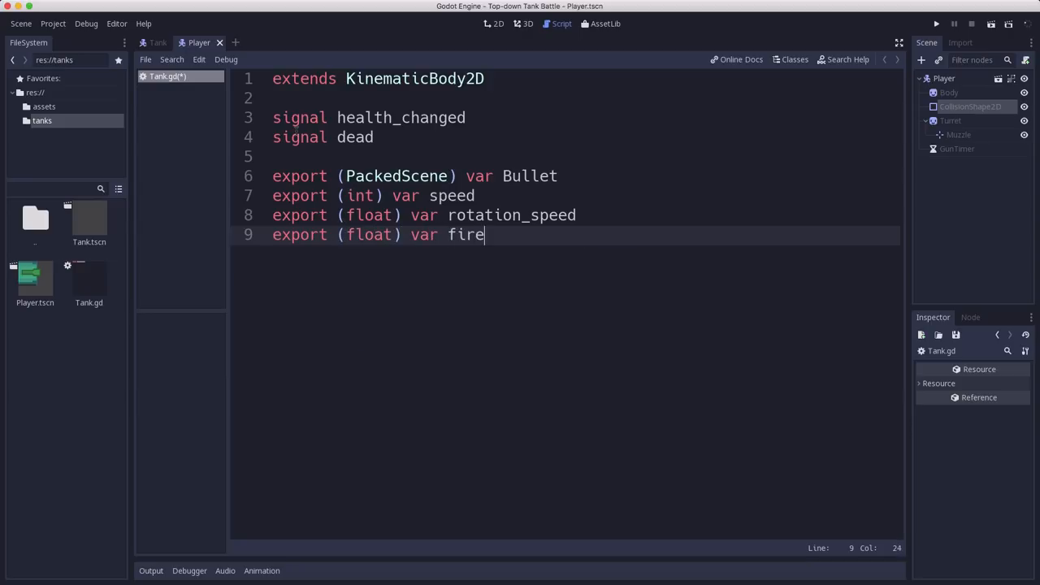
text(gun_co)
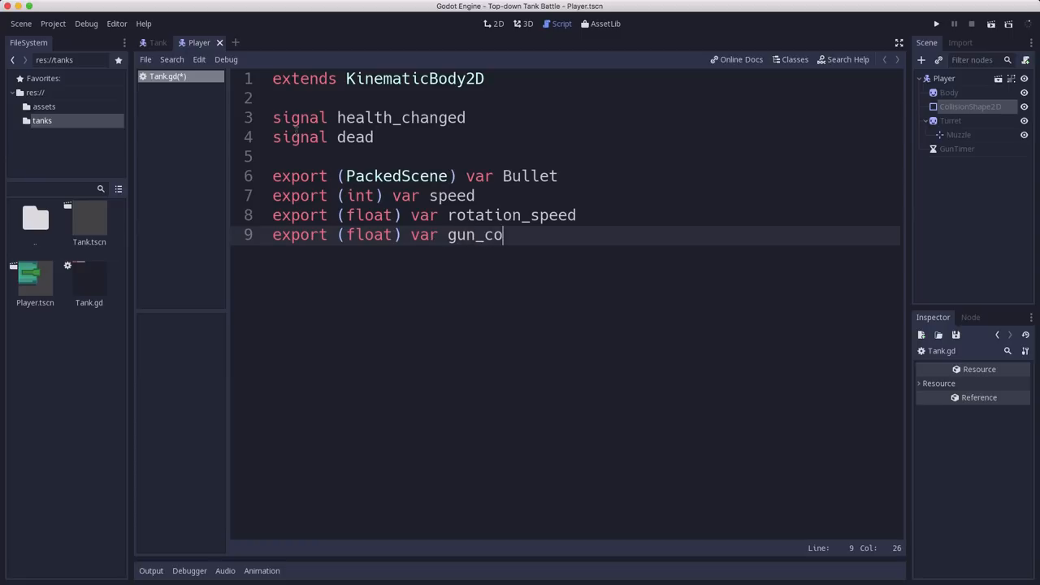
text(oldown)
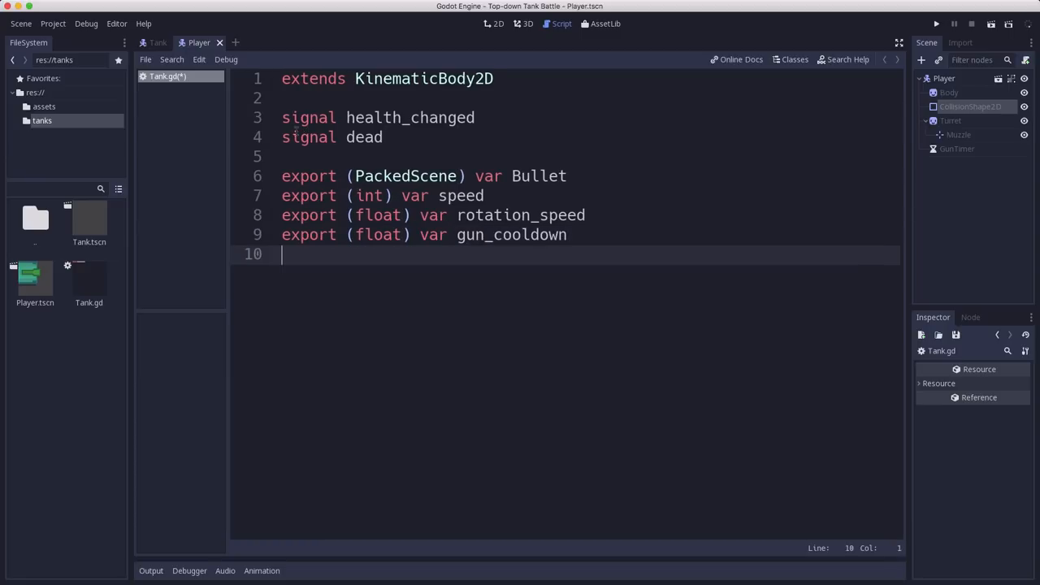
Step: Export an int health variable and leave a blank line after the exports
text(expo)
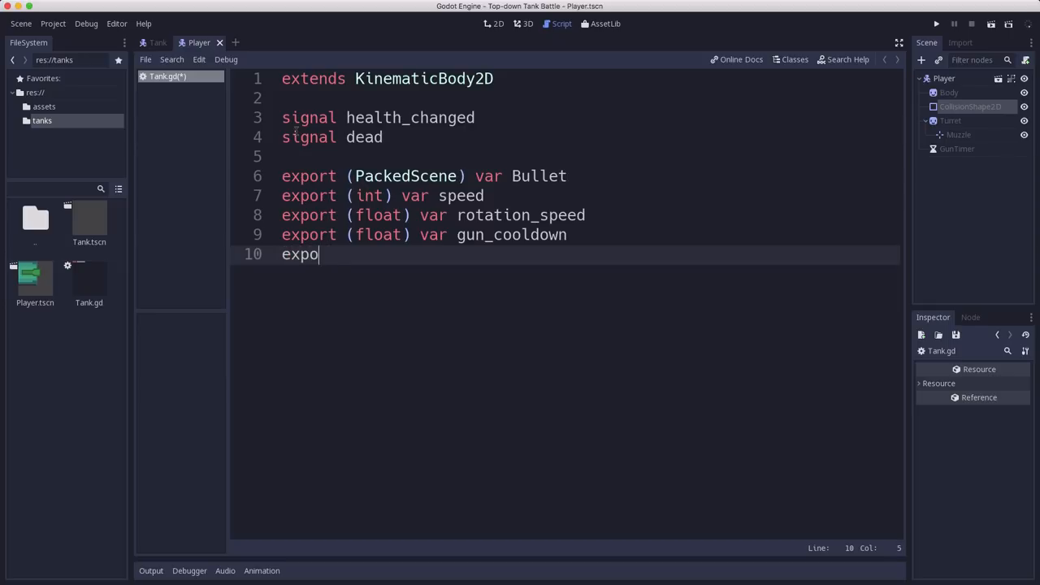
text(rt (int))
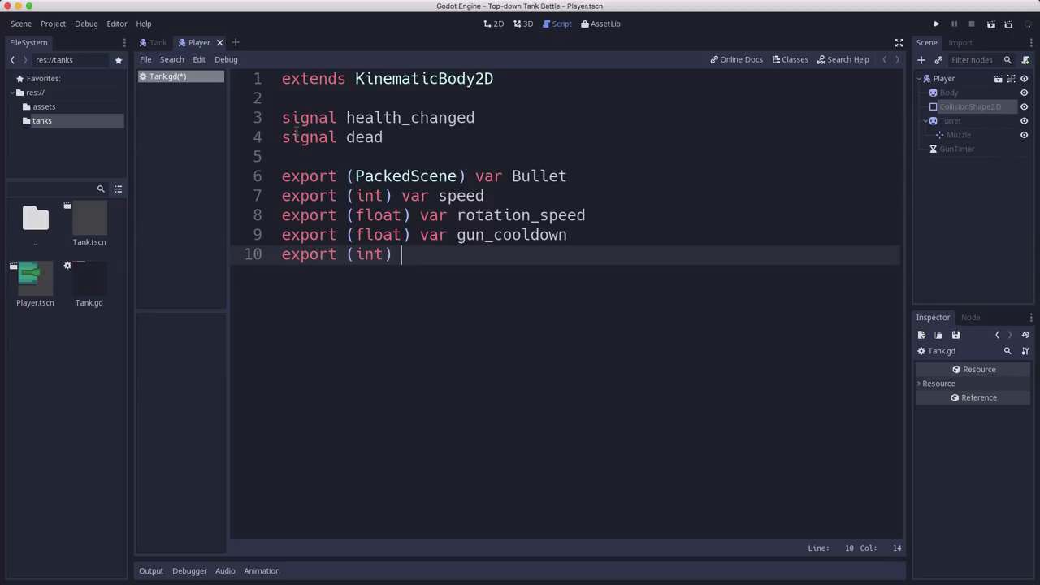
text(var health)
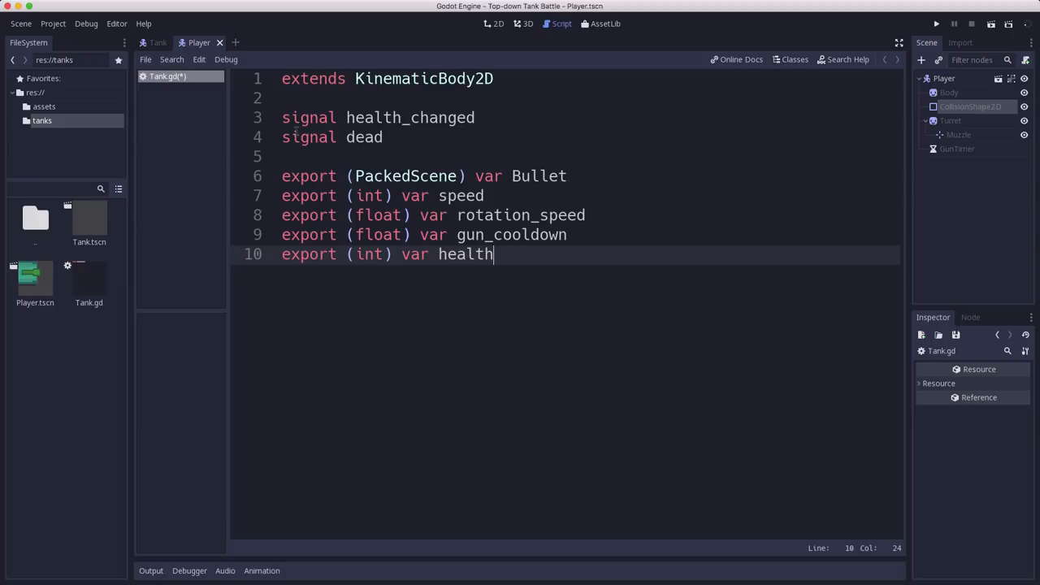
key(Enter)
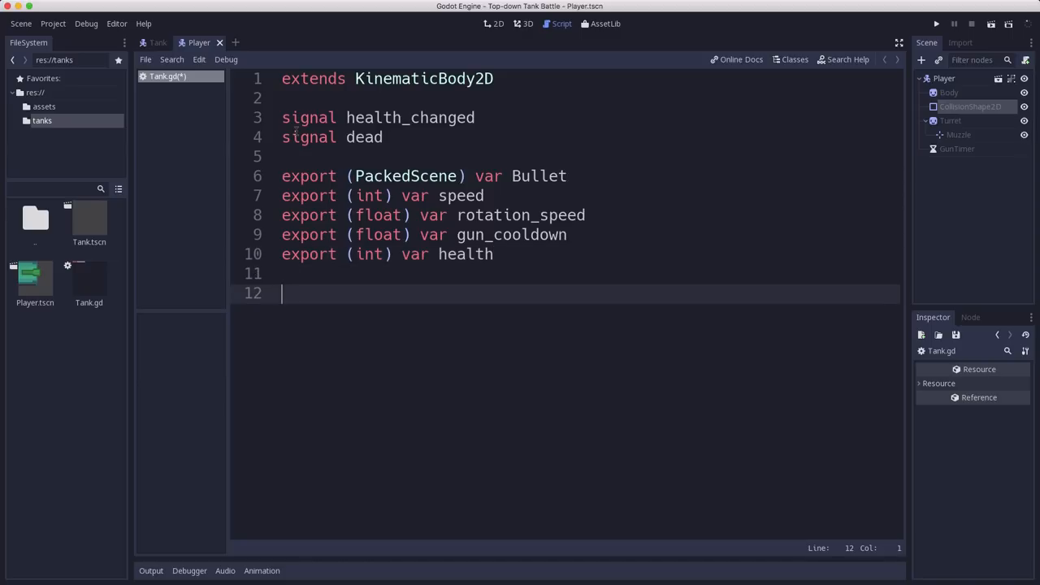
mouse_move(398, 308)
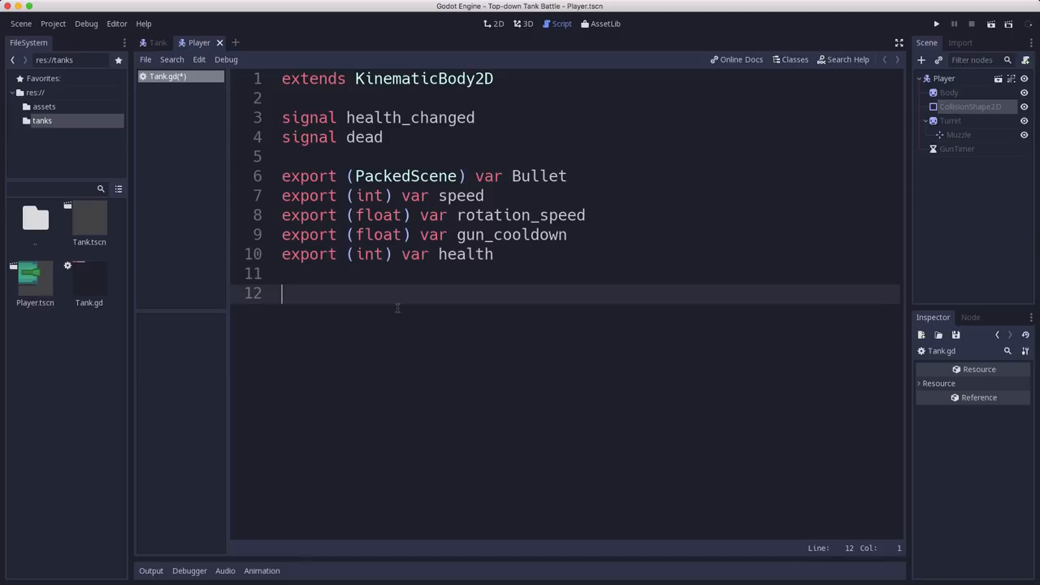
Step: Declare var velocity = Vector2(), var can_shoot = true and var alive = true
text(var)
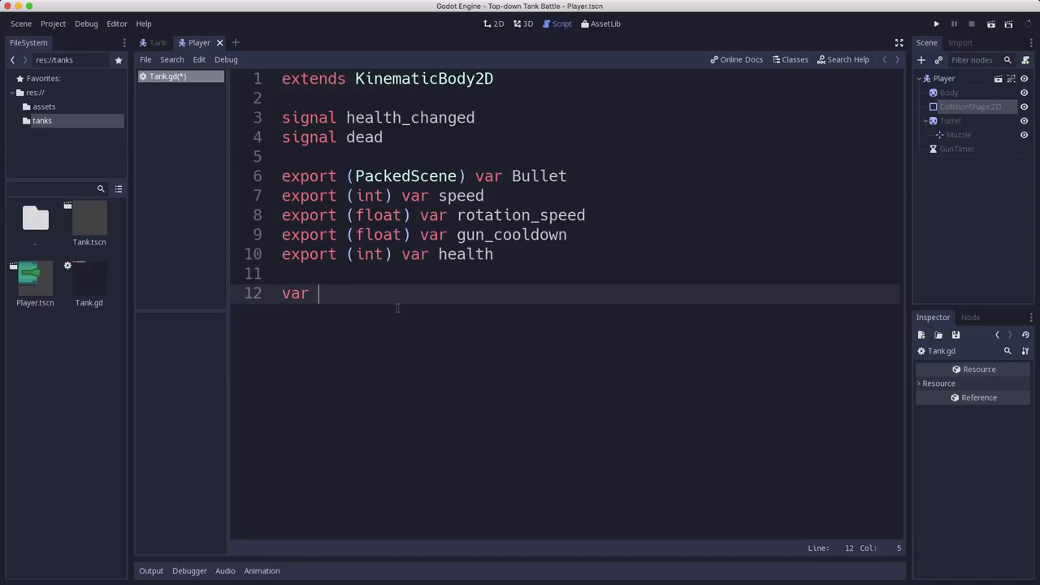
text(vel)
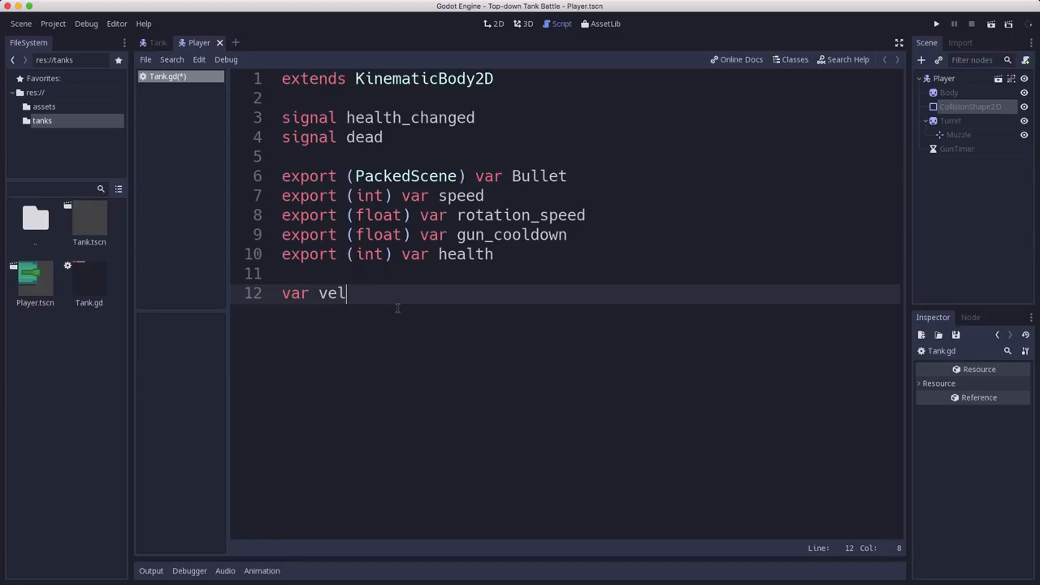
text(ocity = Vector2()
text(var)
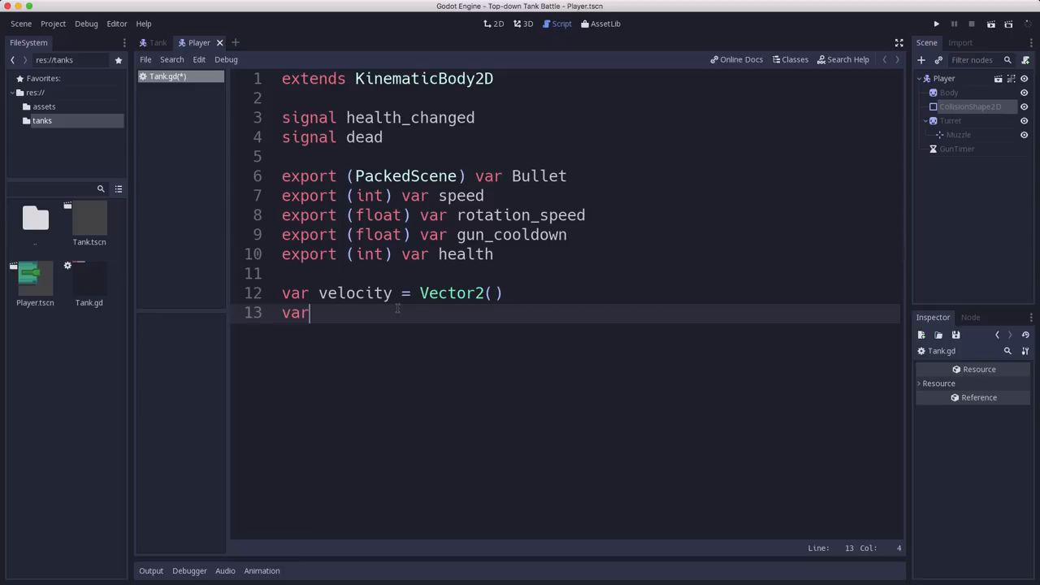
text(can_shoot)
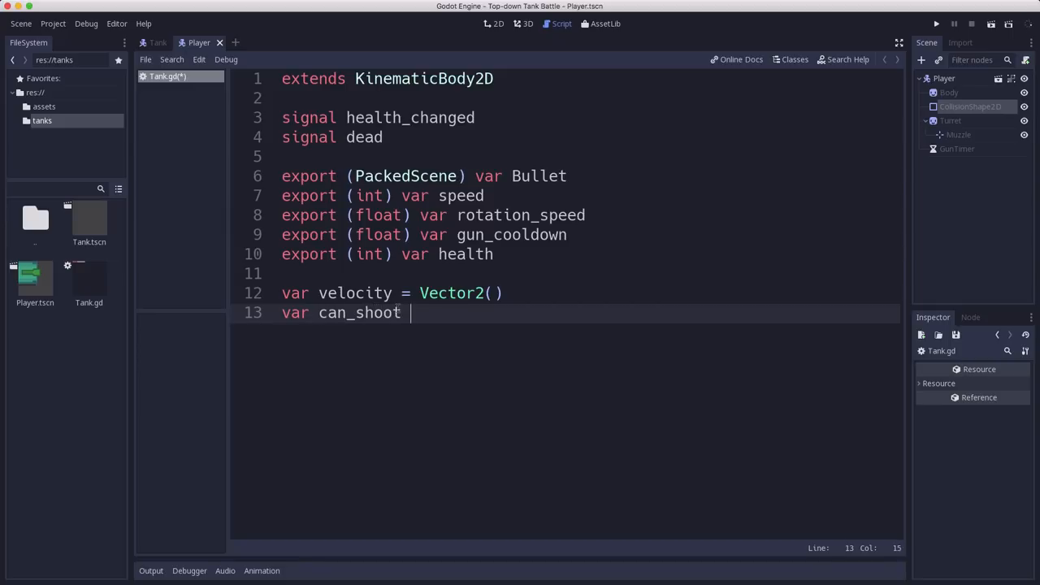
text(= tr)
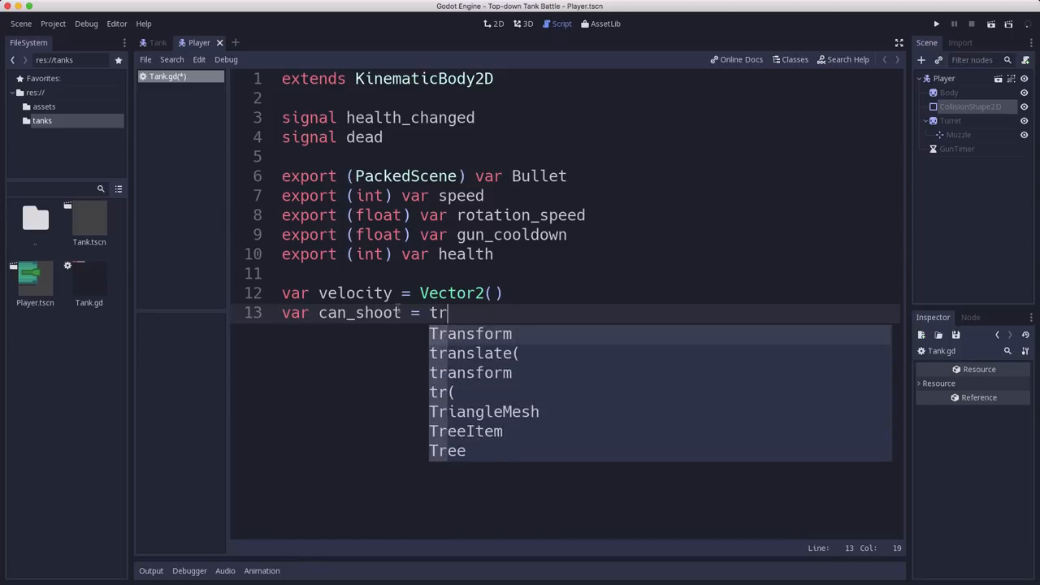
text(ue)
text(var a)
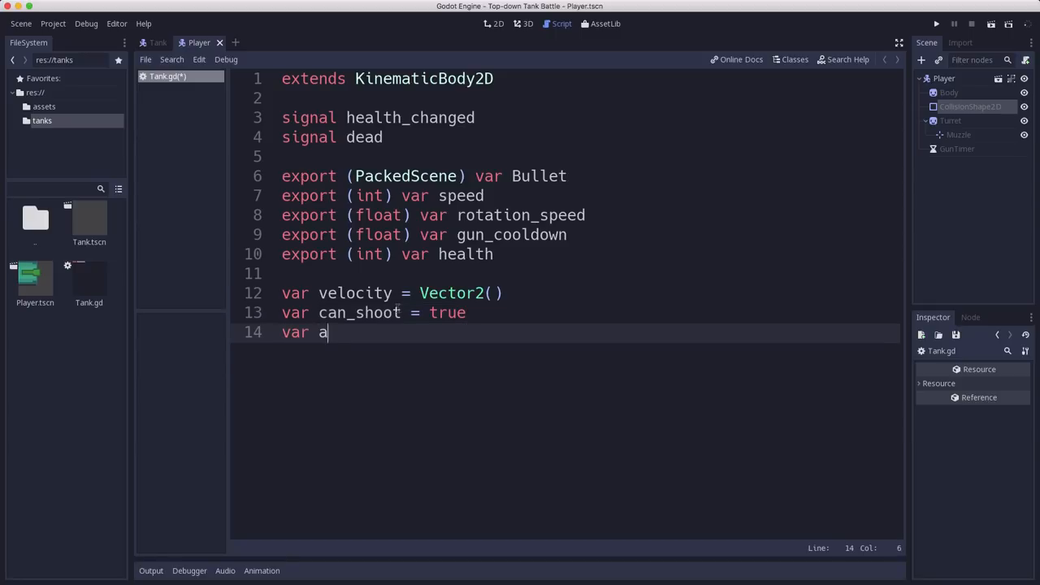
text(live = true)
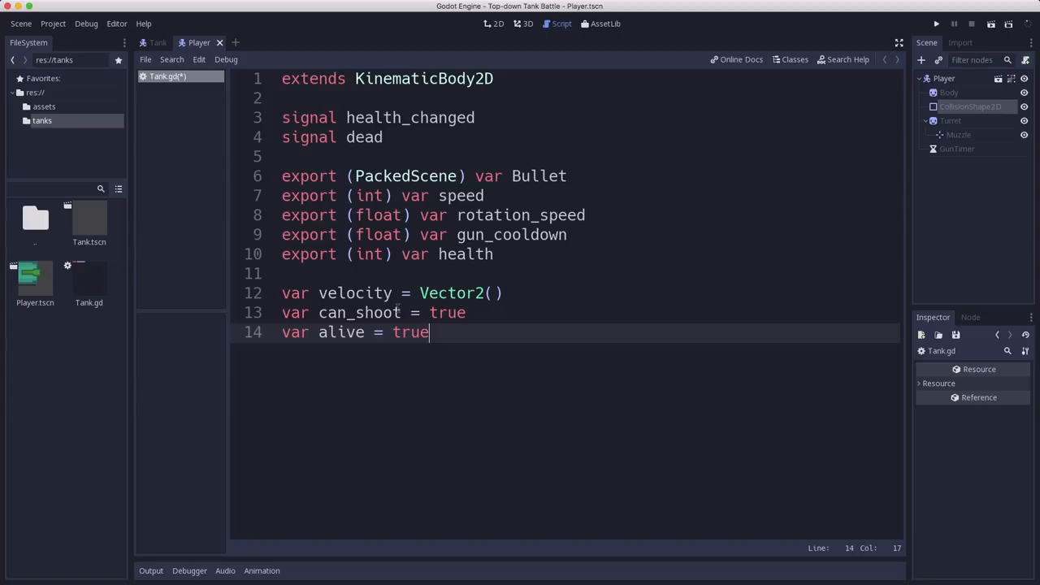
key(Enter)
text(func )
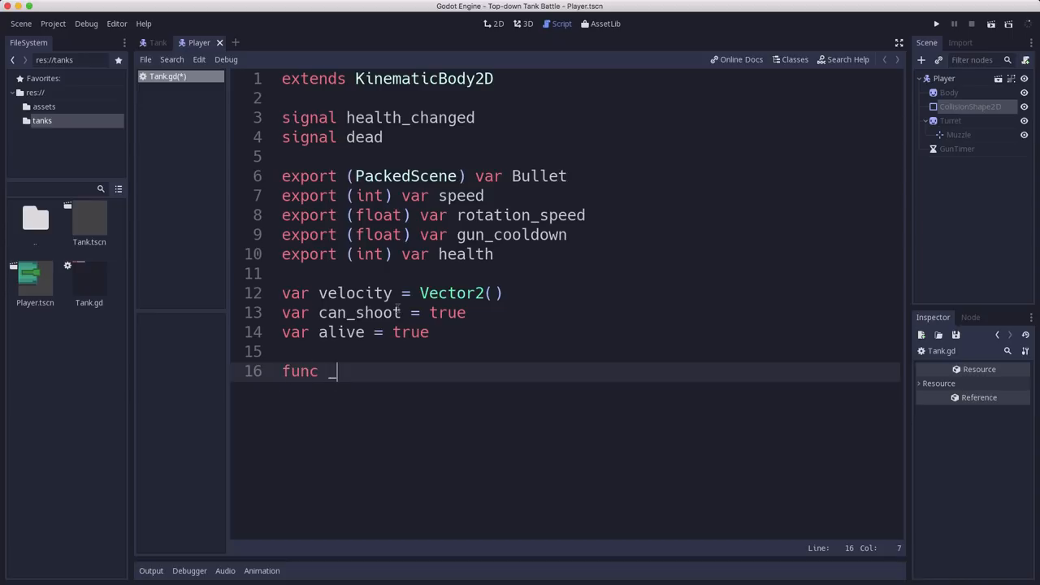
Step: Write _ready() setting $GunTimer.wait_time = gun_cooldown
text(_ready():)
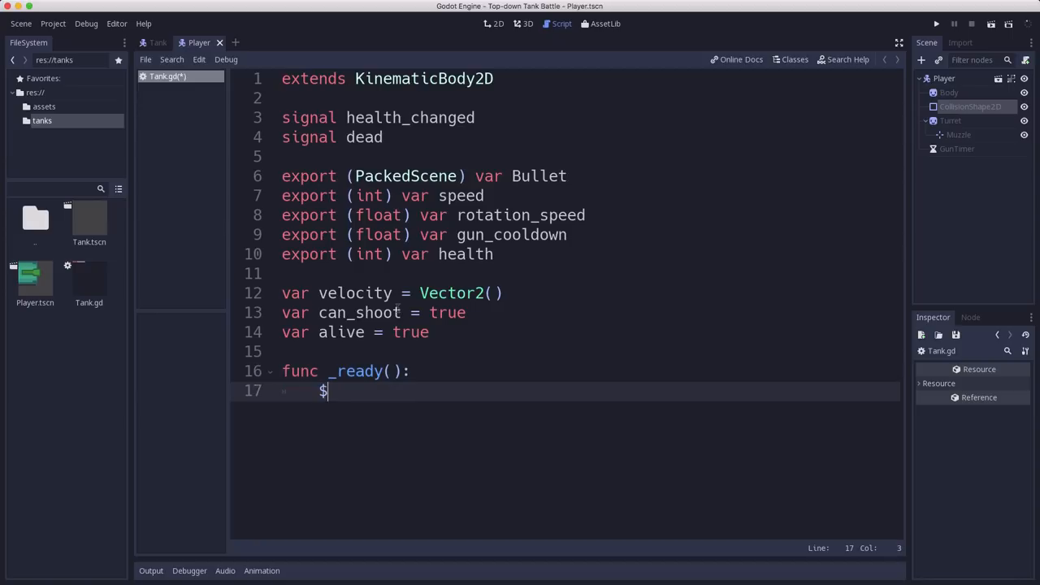
text(Gun)
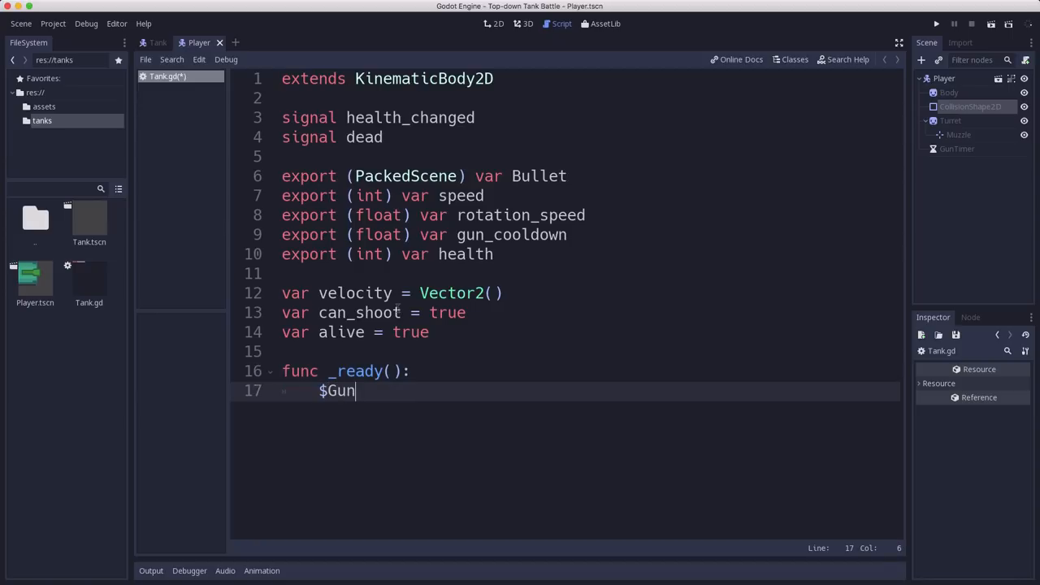
text(Timer.)
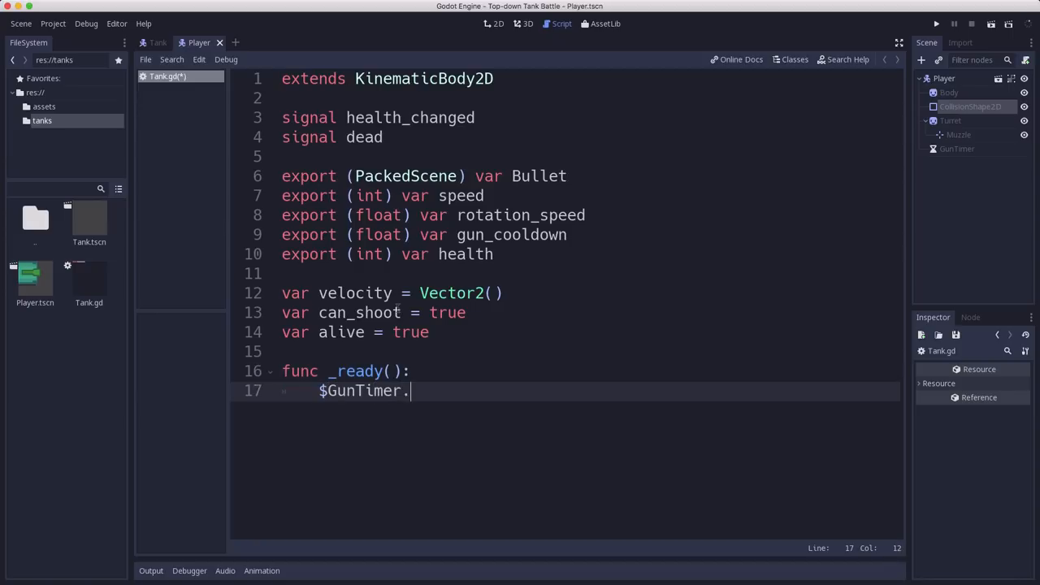
text(wait_time = gun_cooldown)
text(f)
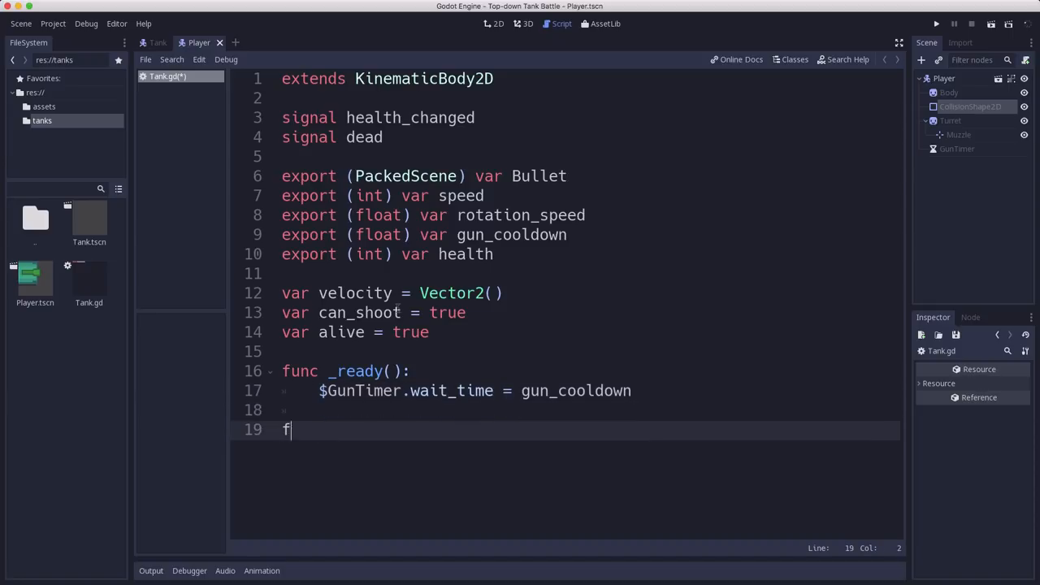
Step: Add an empty control() with pass and begin func _physics_process(delta)
text(unc ca)
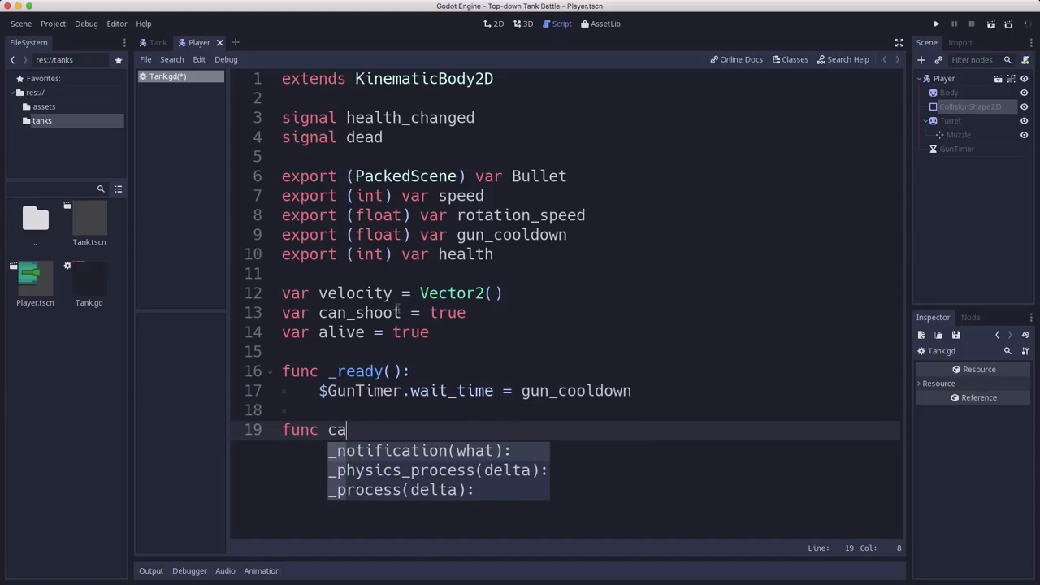
text(ntrol)
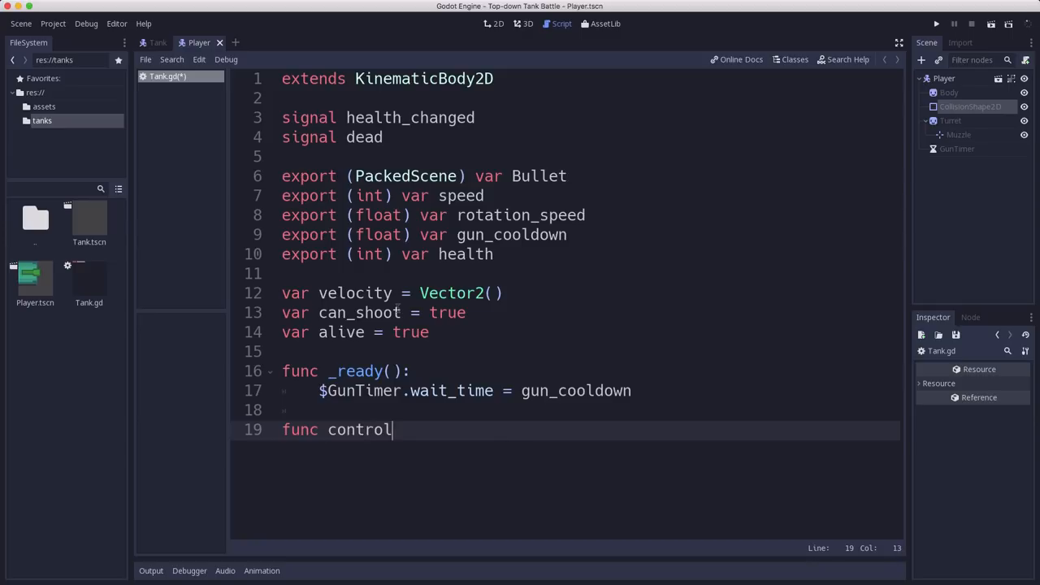
text(():)
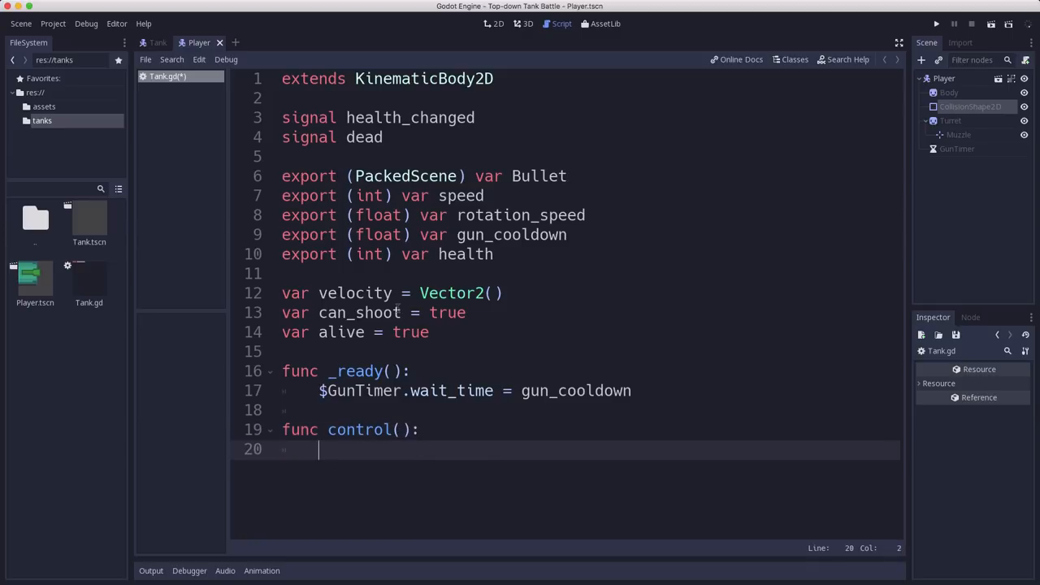
text(pass)
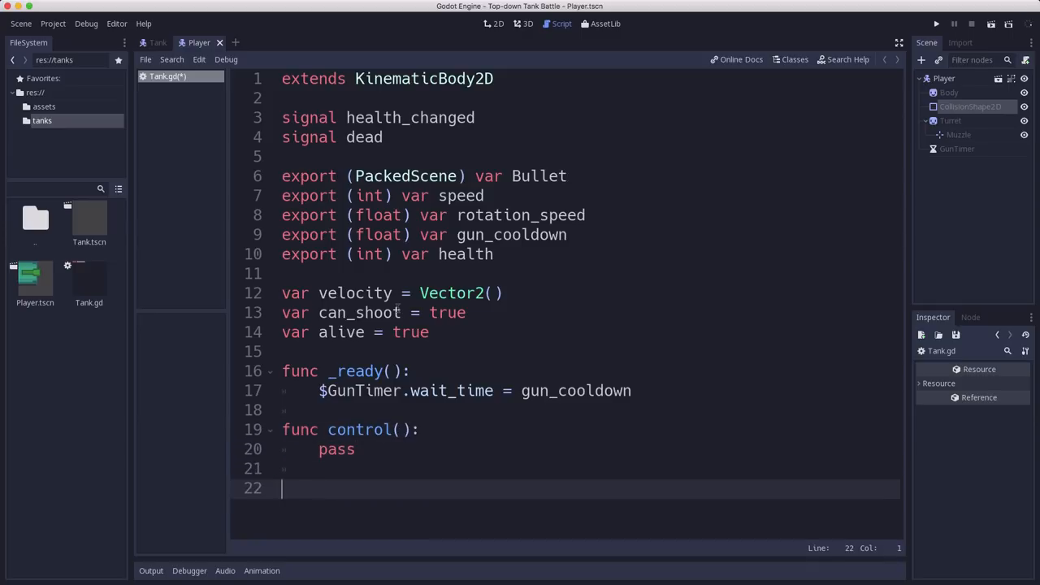
text(func)
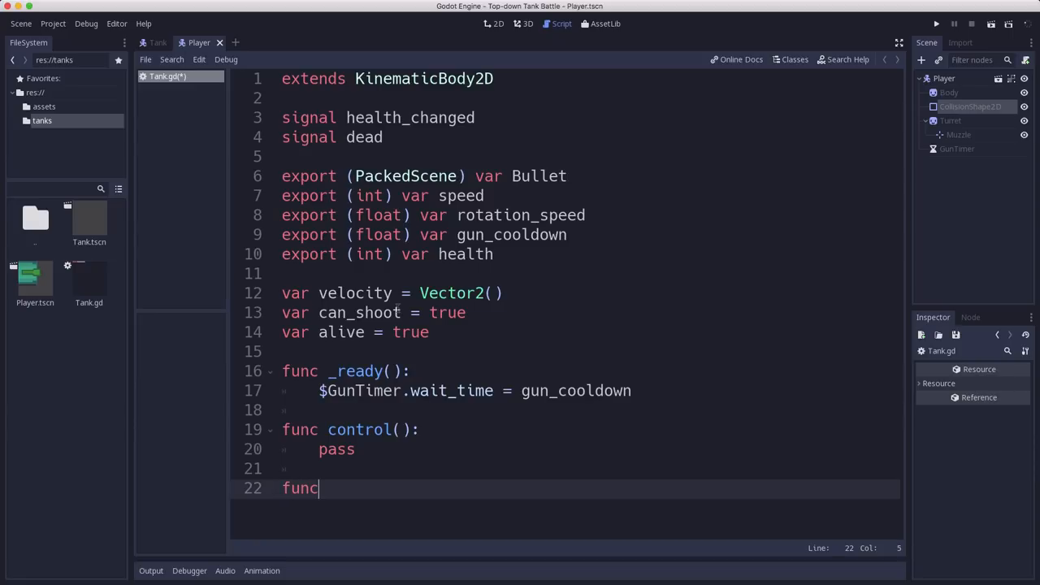
text(_physics_process(delta):)
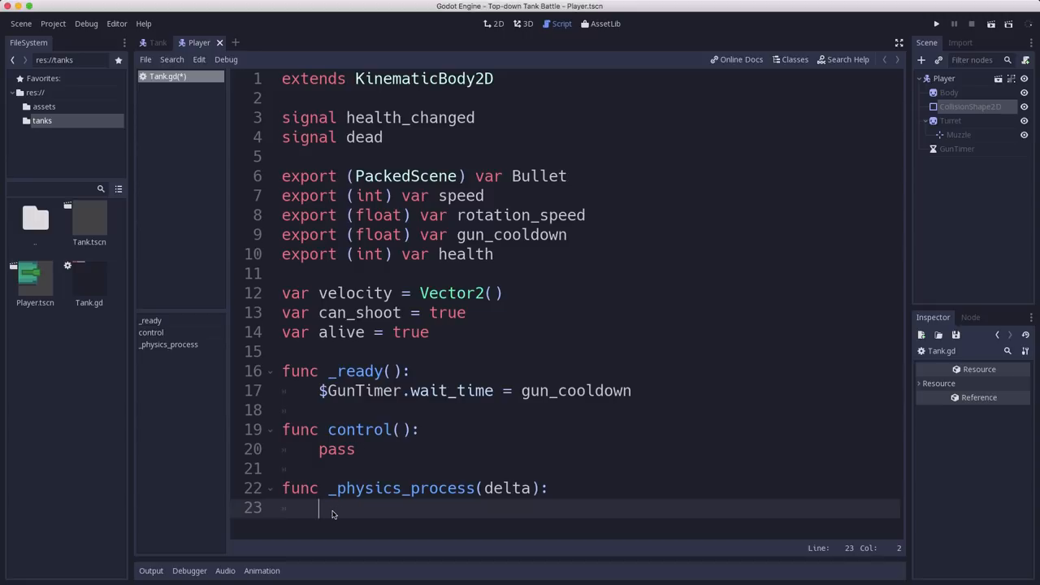
Step: In _physics_process, return if not alive, call control() and move_and_slide(velocity)
text(if)
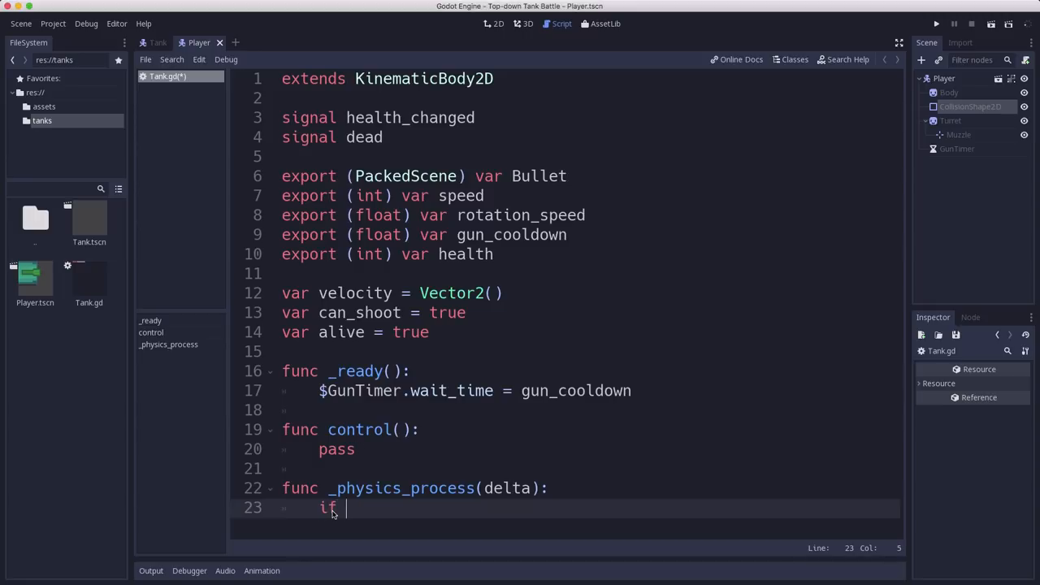
text(not alive:)
text(return)
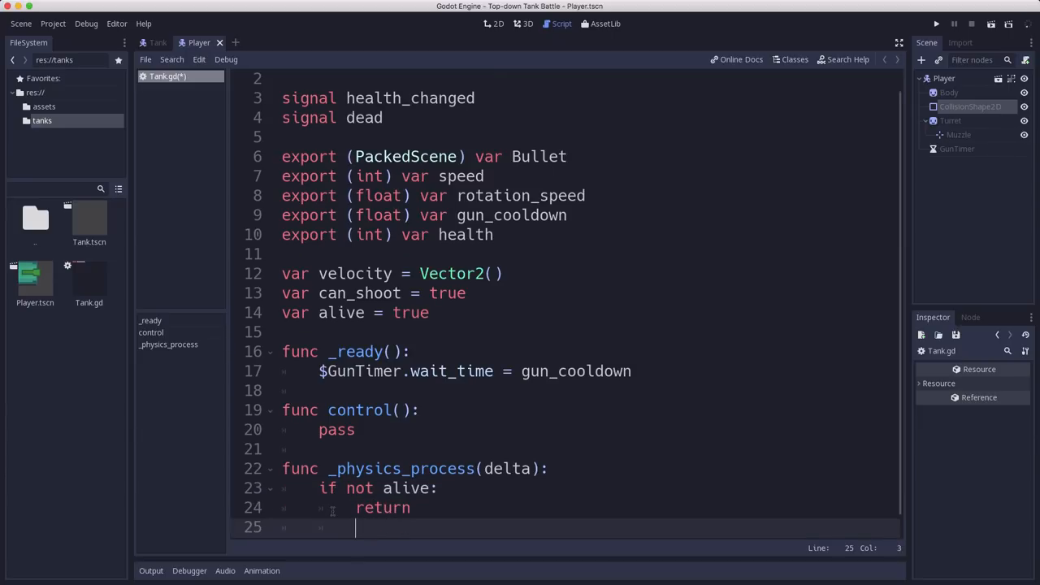
text(control()
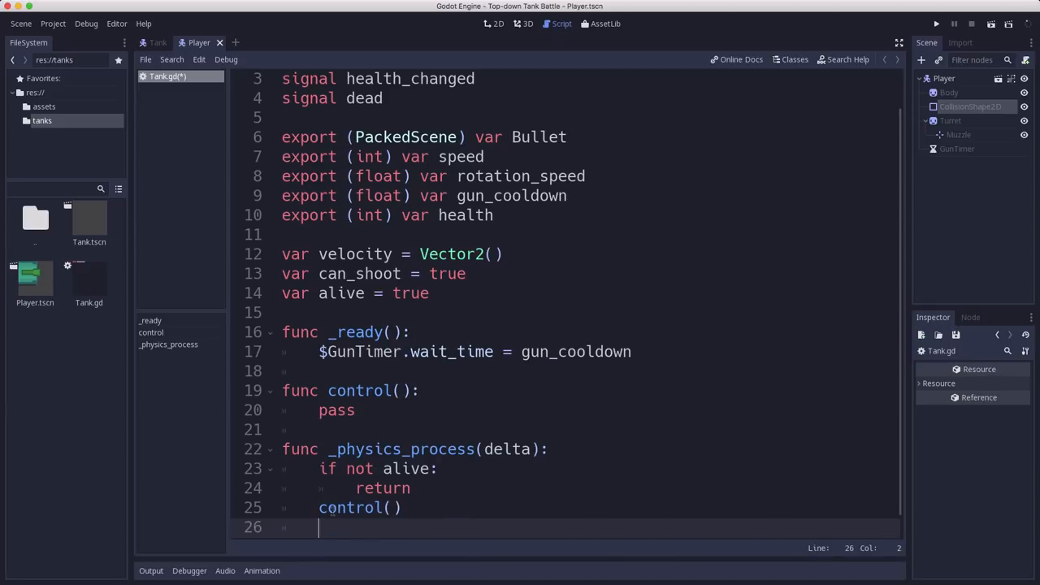
text(move_and_slide()
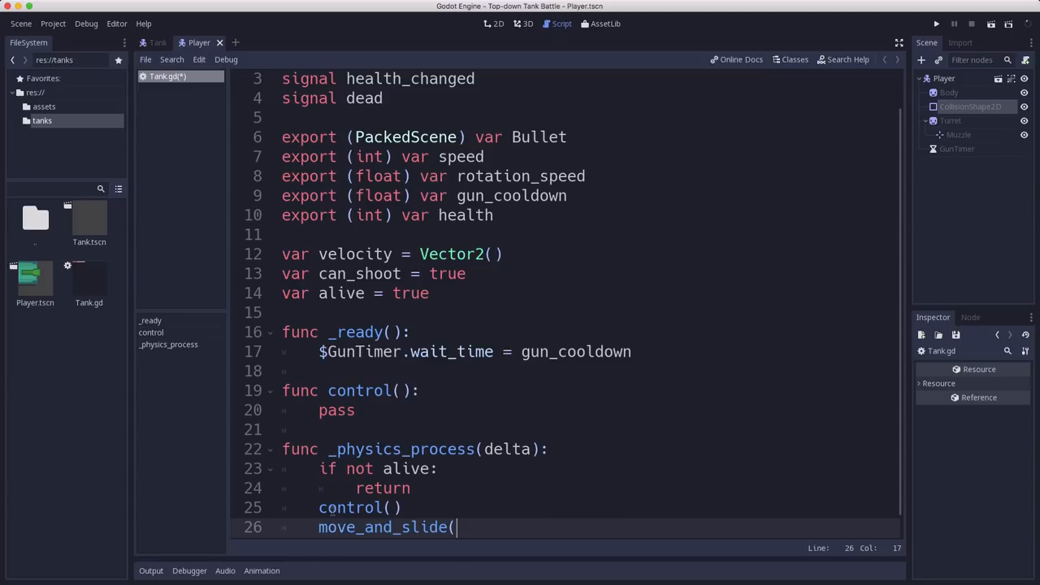
text(velocity))
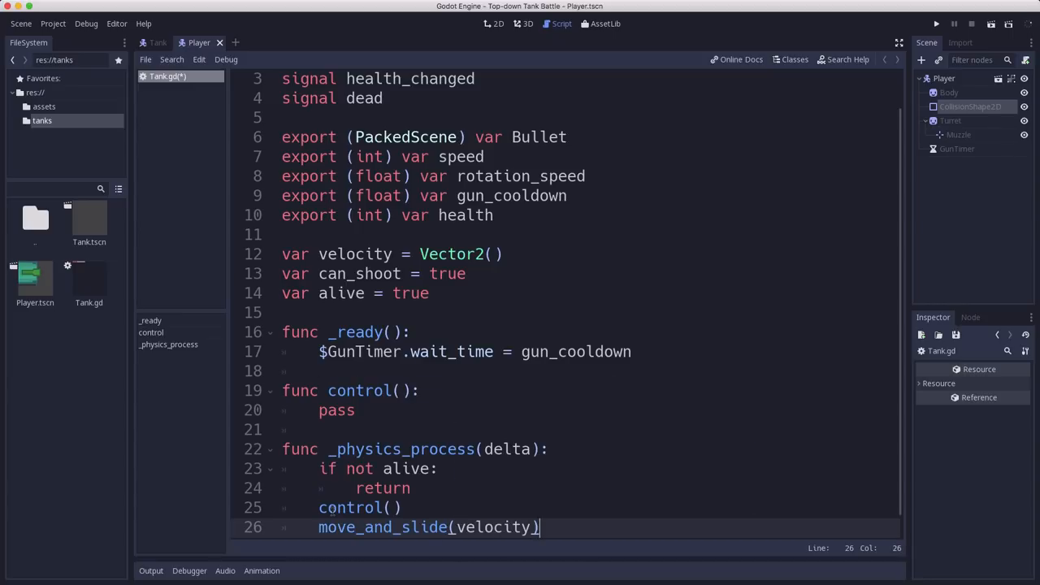
mouse_move(412, 375)
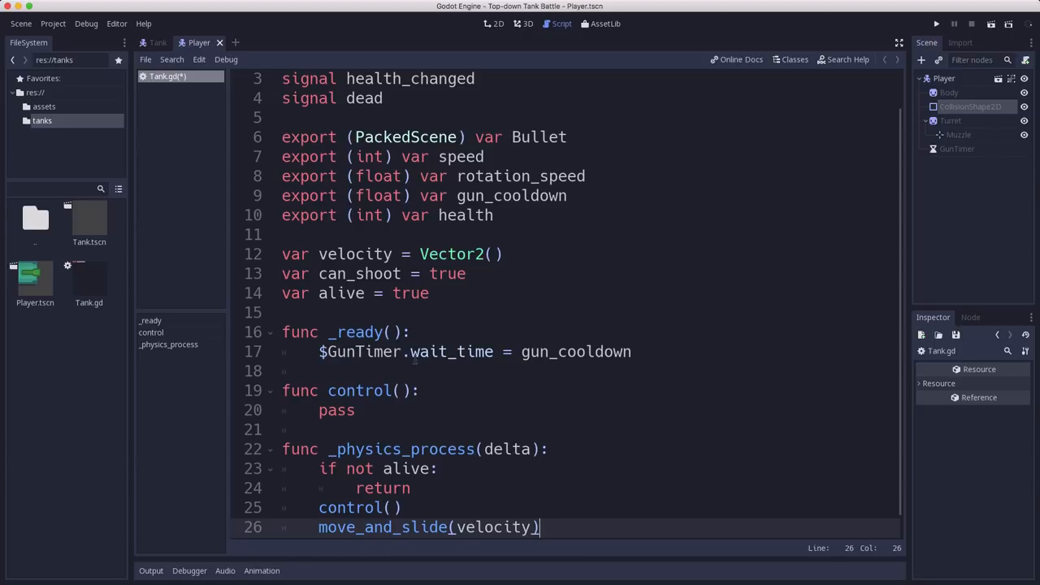
Step: Pass delta into the control call and add a delta parameter to control()
scroll(down, 3)
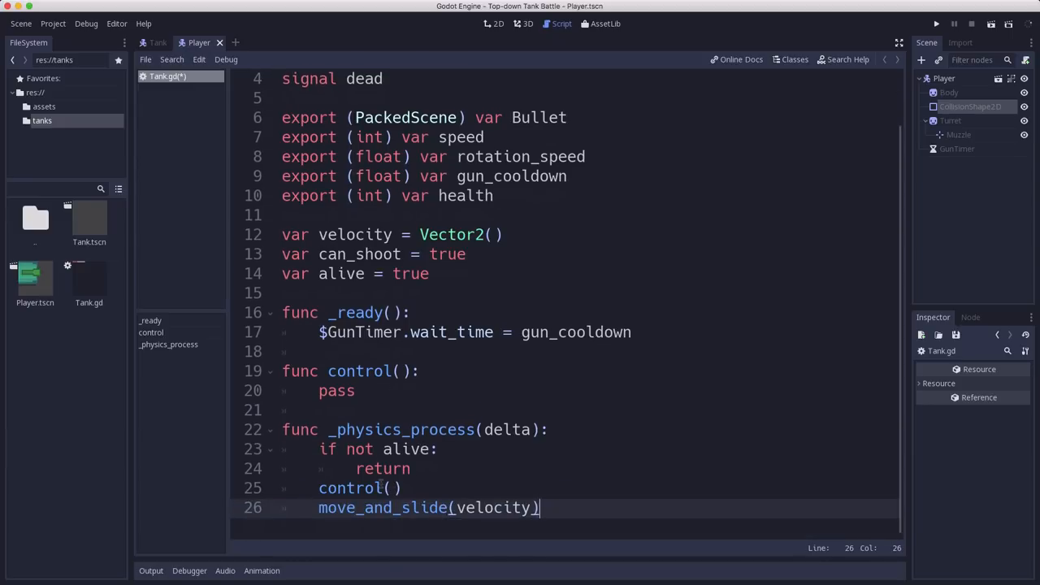
text(delta)
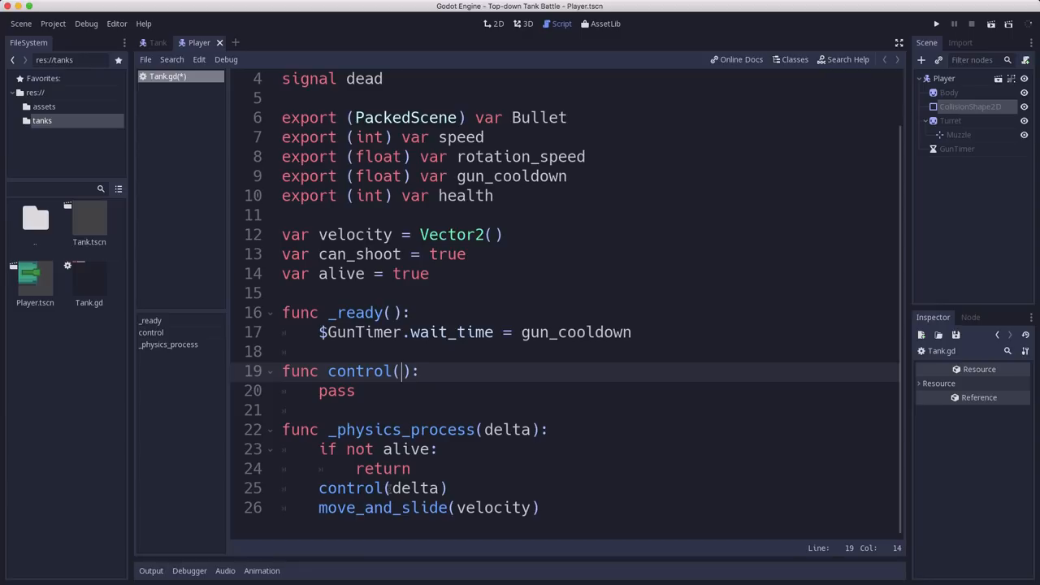
text(delta)
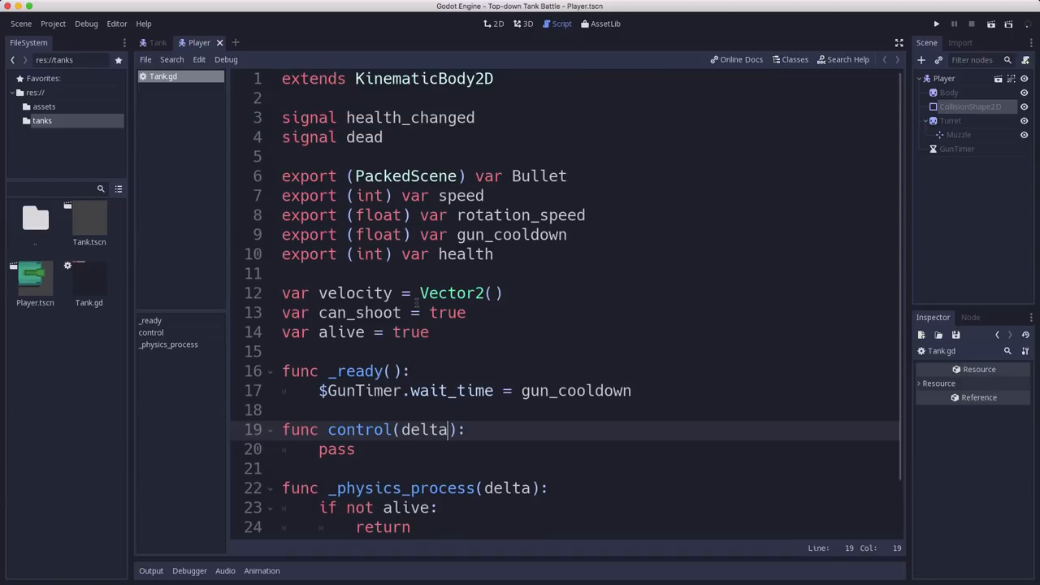
Step: Attach a new Player.gd script to Player that inherits from res://tanks/Tank.gd
scroll(down, 3)
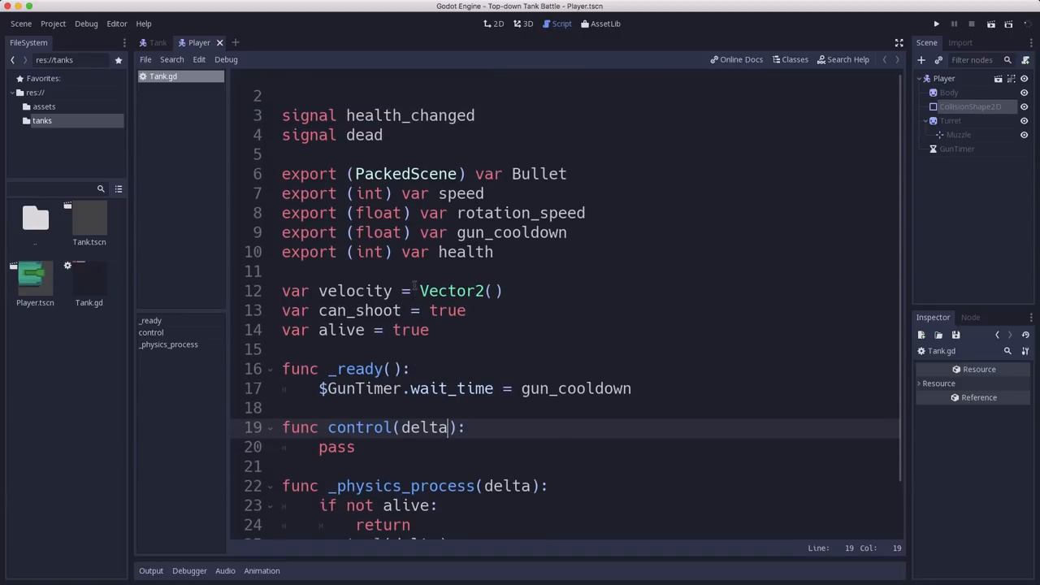
scroll(down, 3)
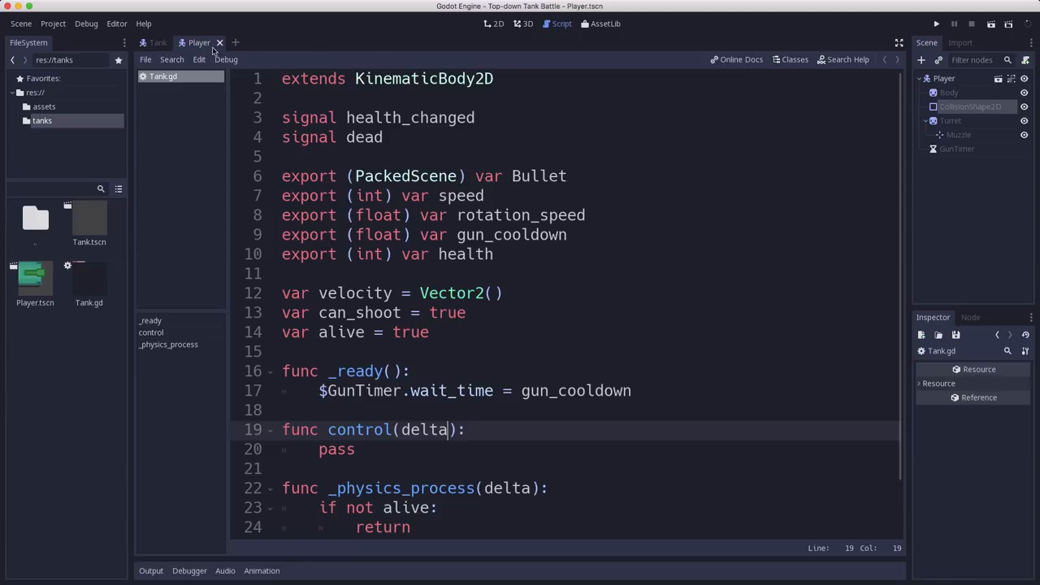
click(494, 23)
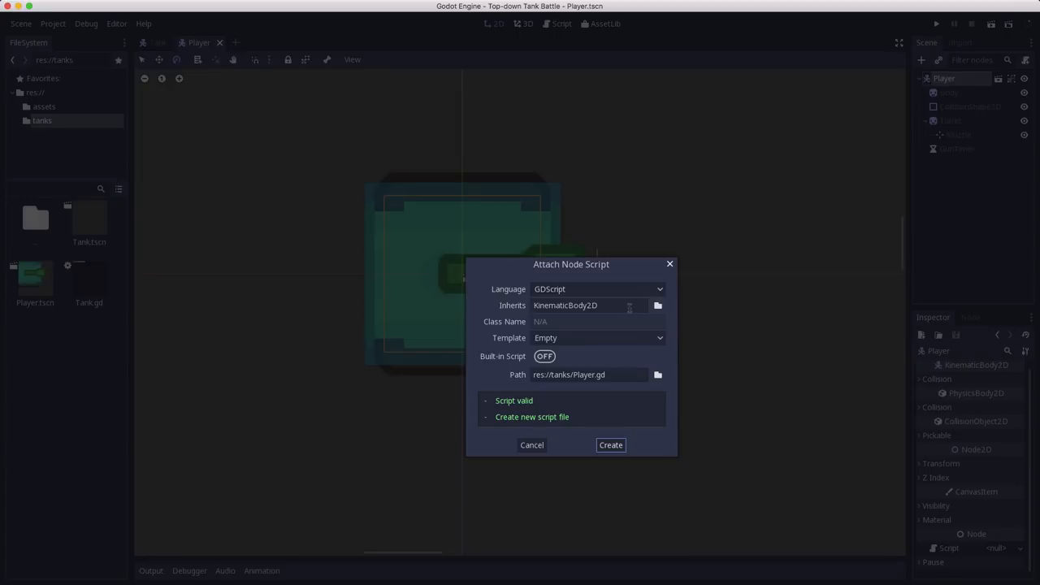
click(658, 374)
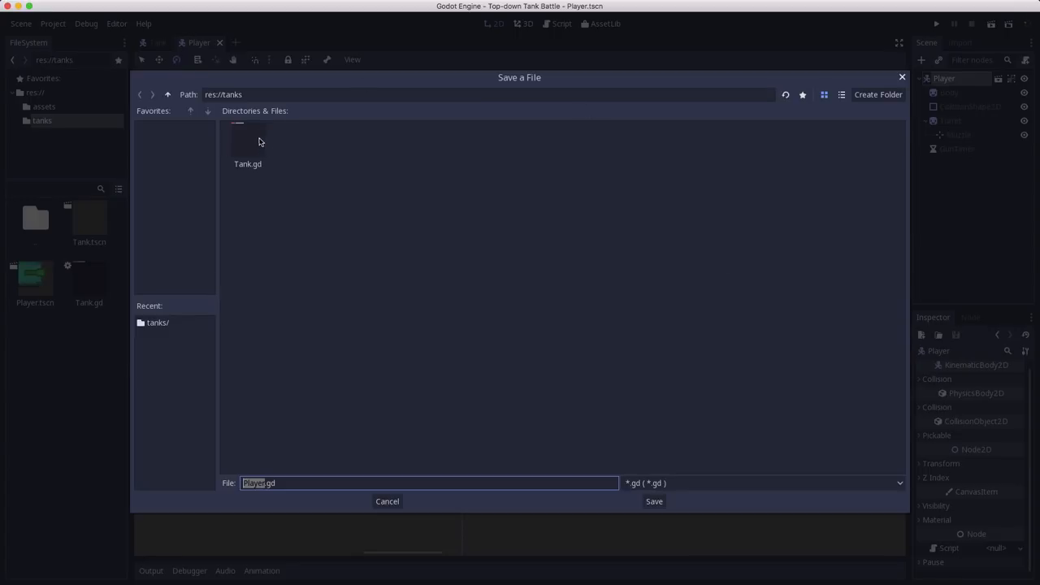
click(653, 502)
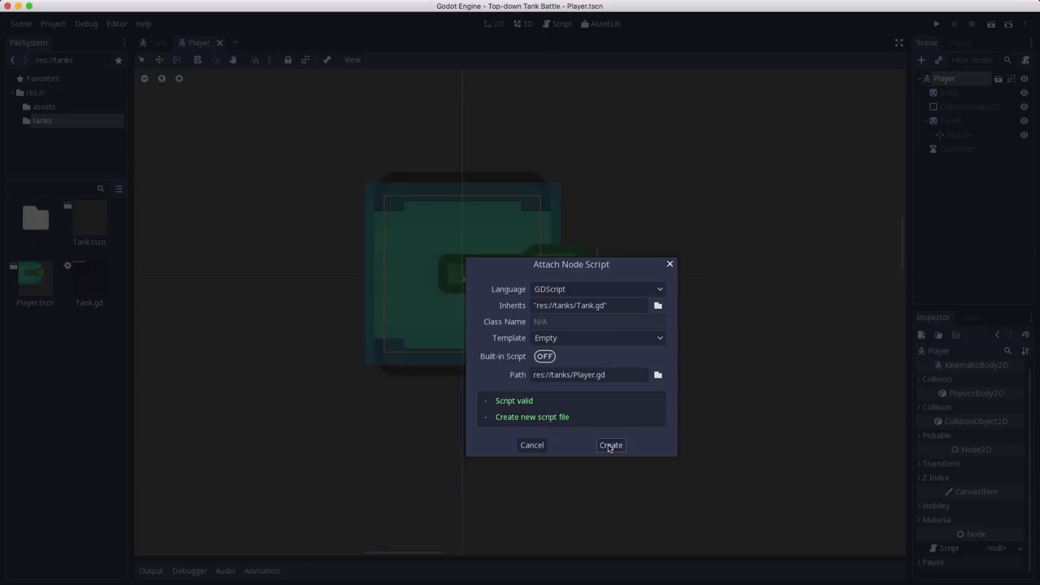
click(611, 445)
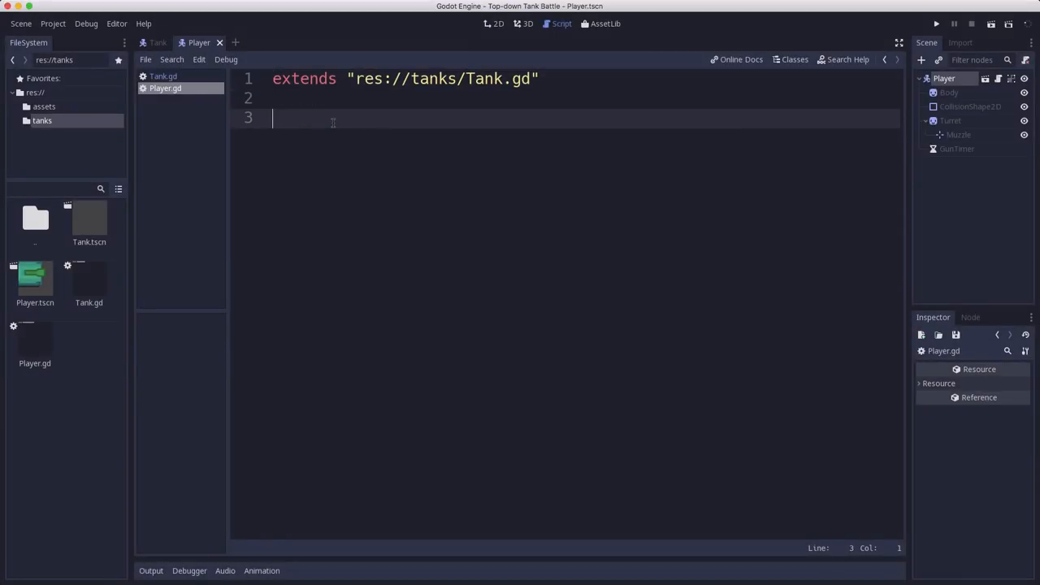
Step: Set the Player node's Speed to 200 in the Inspector
click(491, 25)
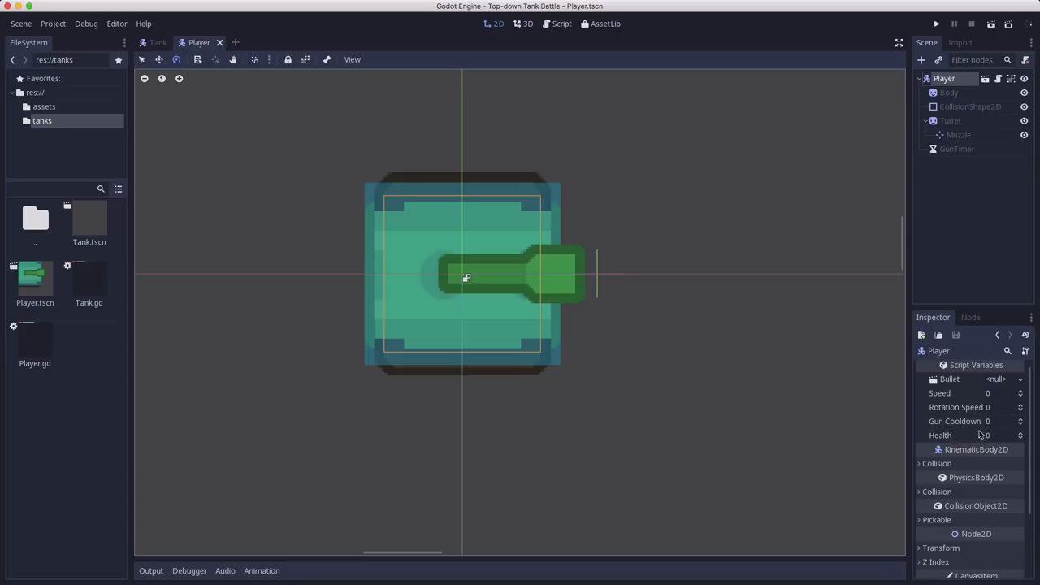
click(991, 392)
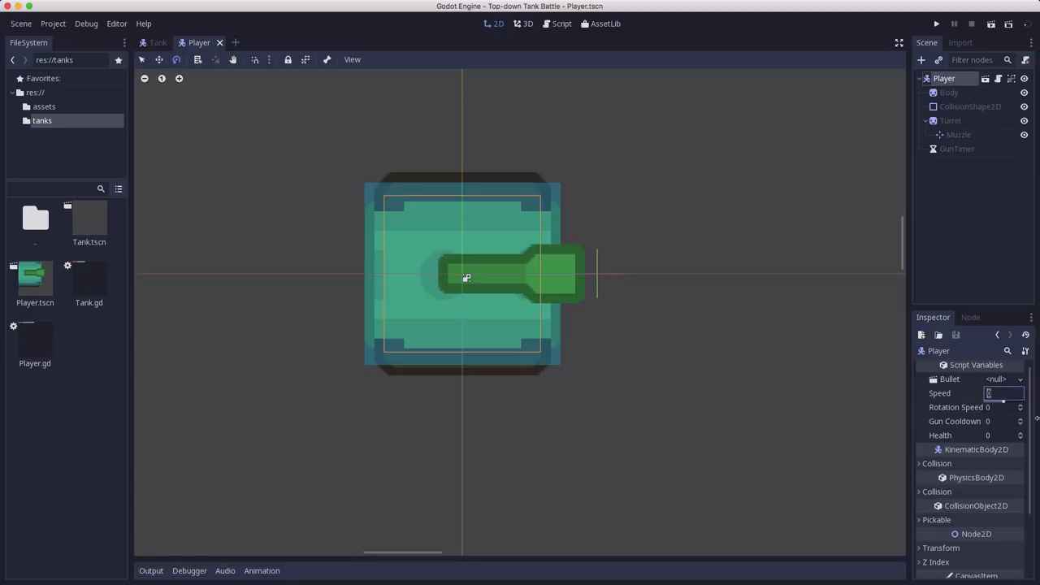
text(200)
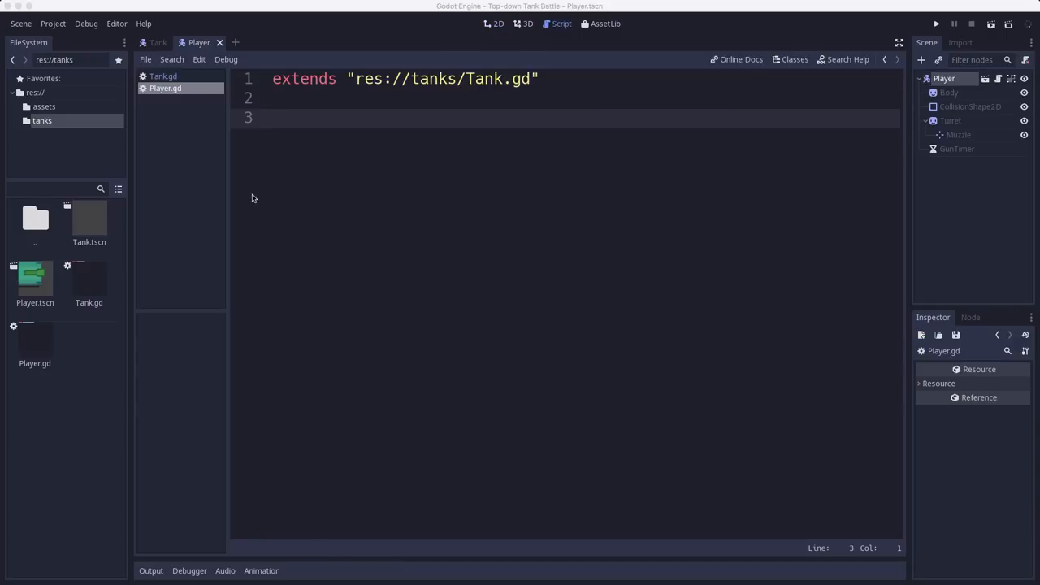
Step: Write func control(delta) making $Turret look_at the global mouse position
text(fun)
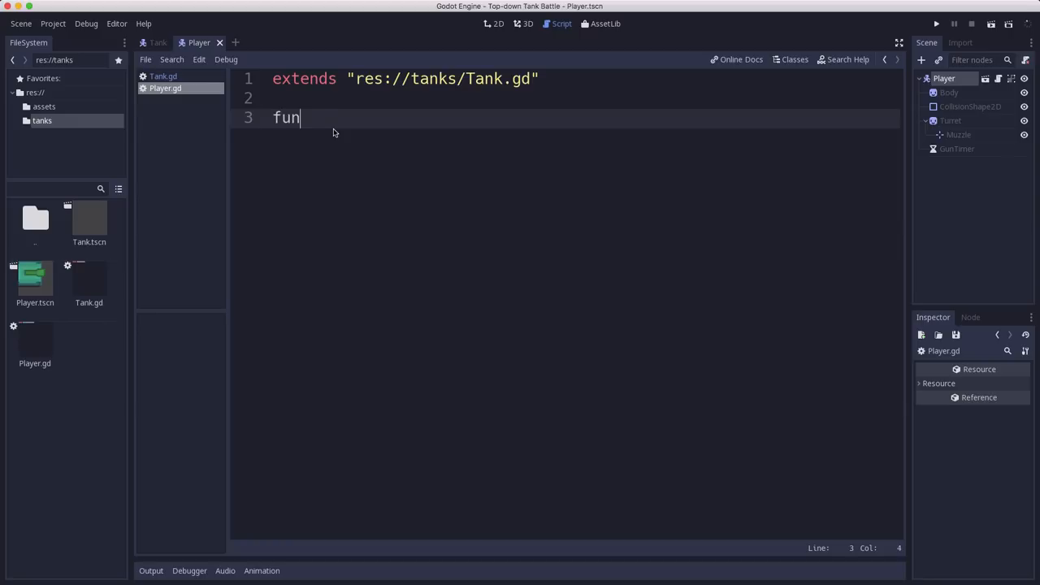
text(c control)
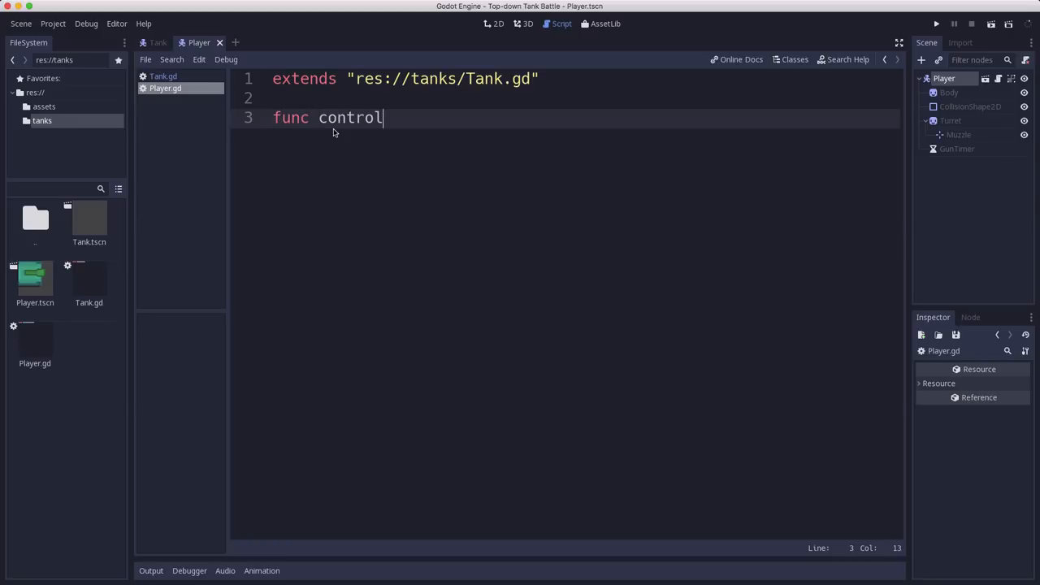
text((delta):)
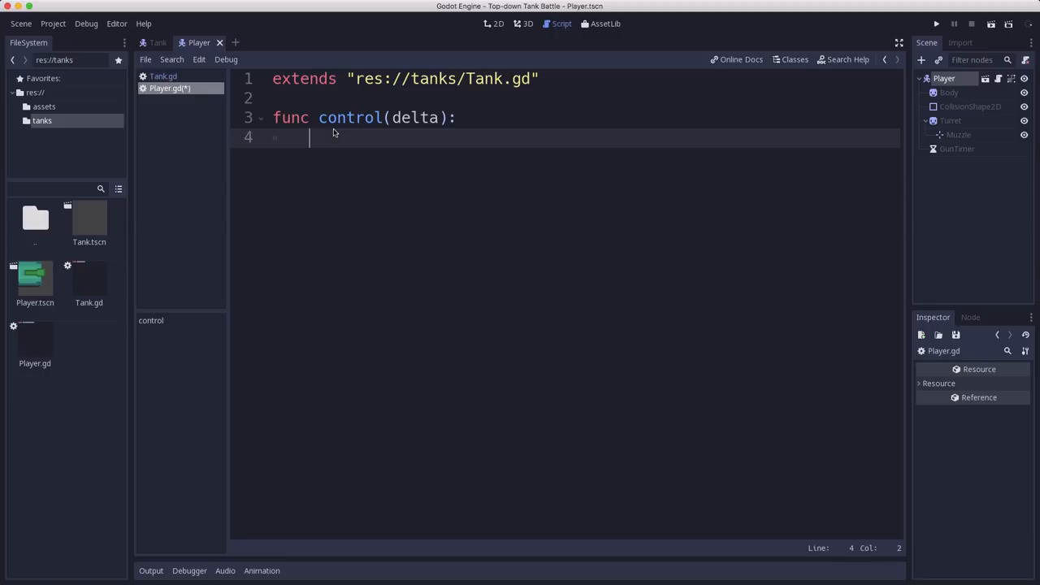
text($)
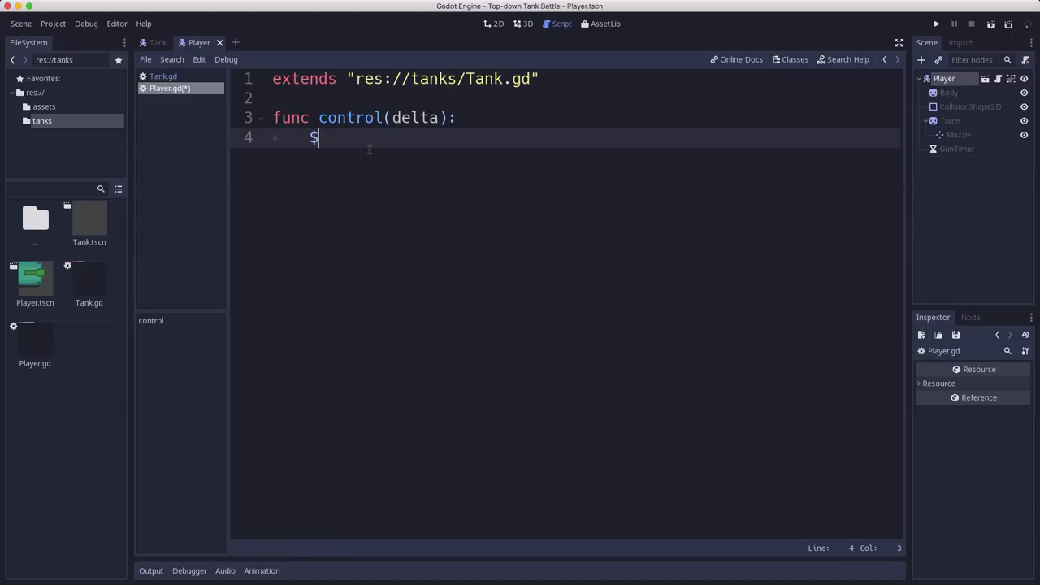
text(Turret.look)
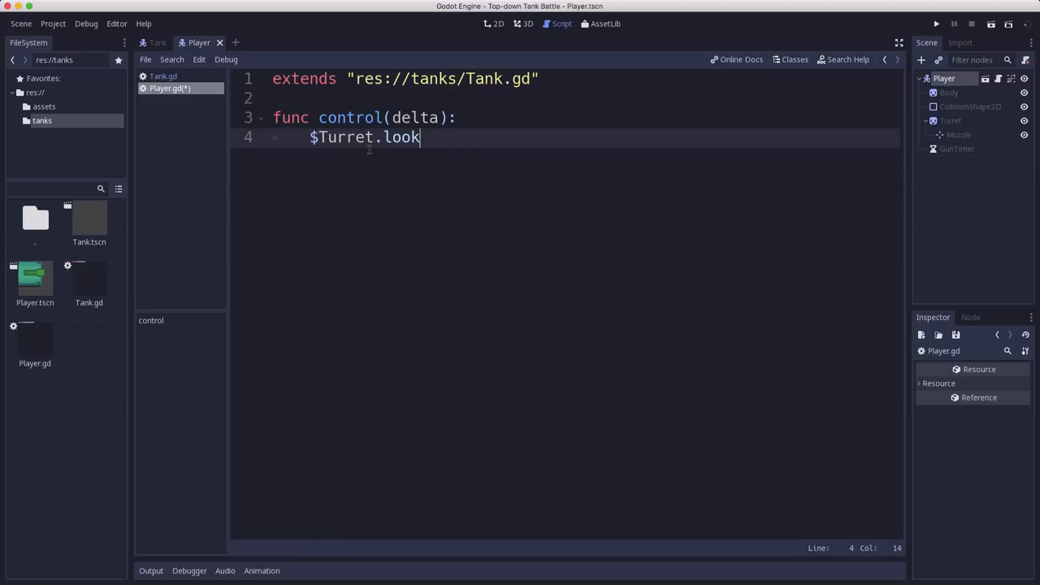
text(_at(getc)
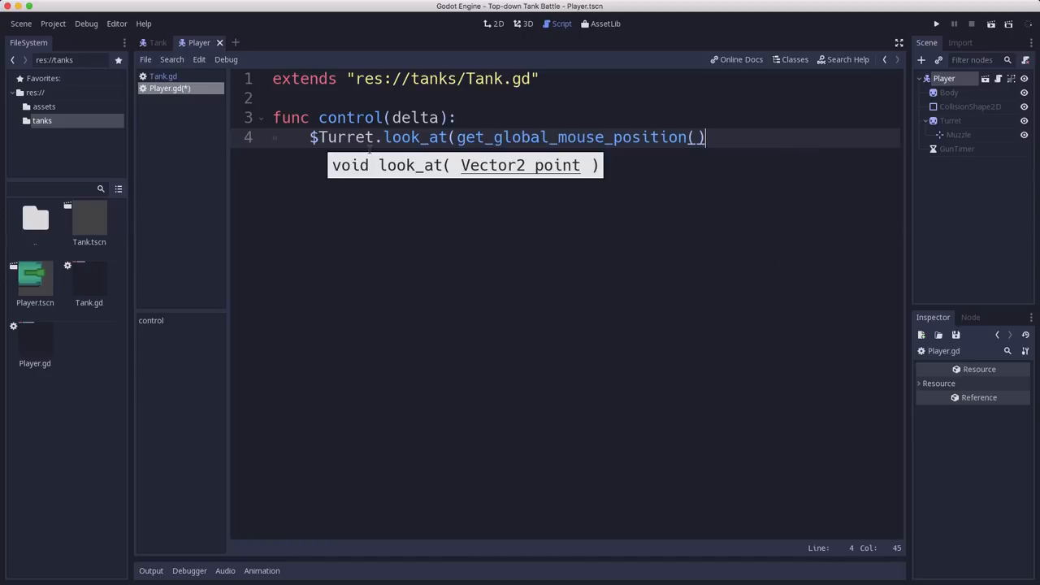
text())
key(Enter)
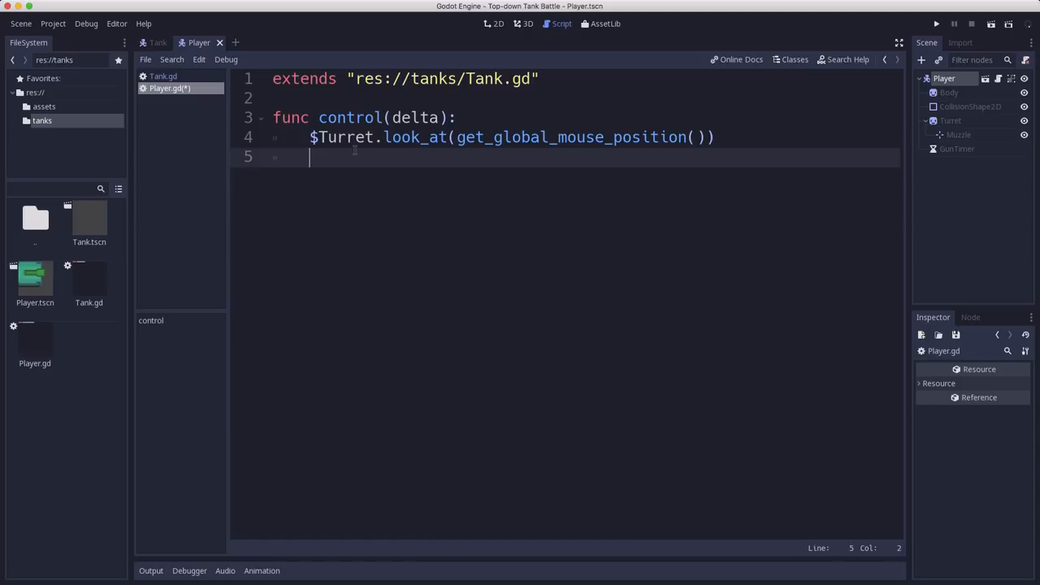
Step: Declare rot_dir = 0 and set it from the turn_right/turn_left input actions
text(var rot_)
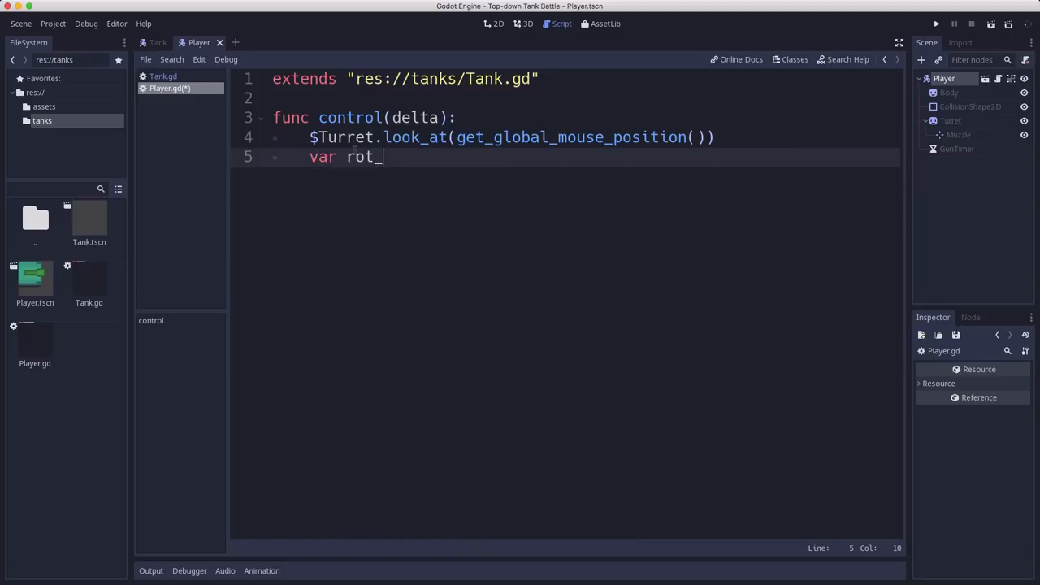
text(dir)
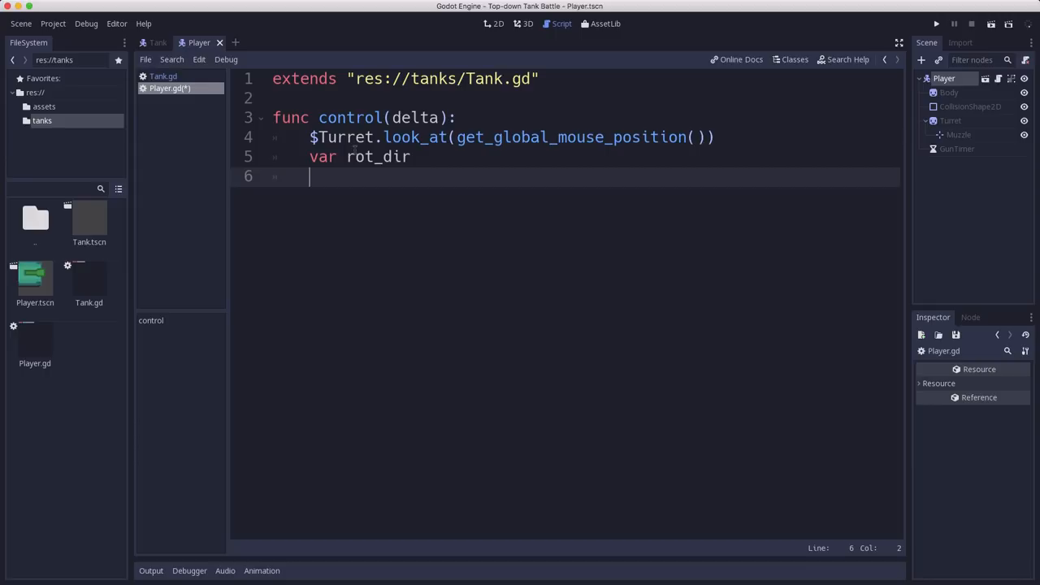
text(= 0)
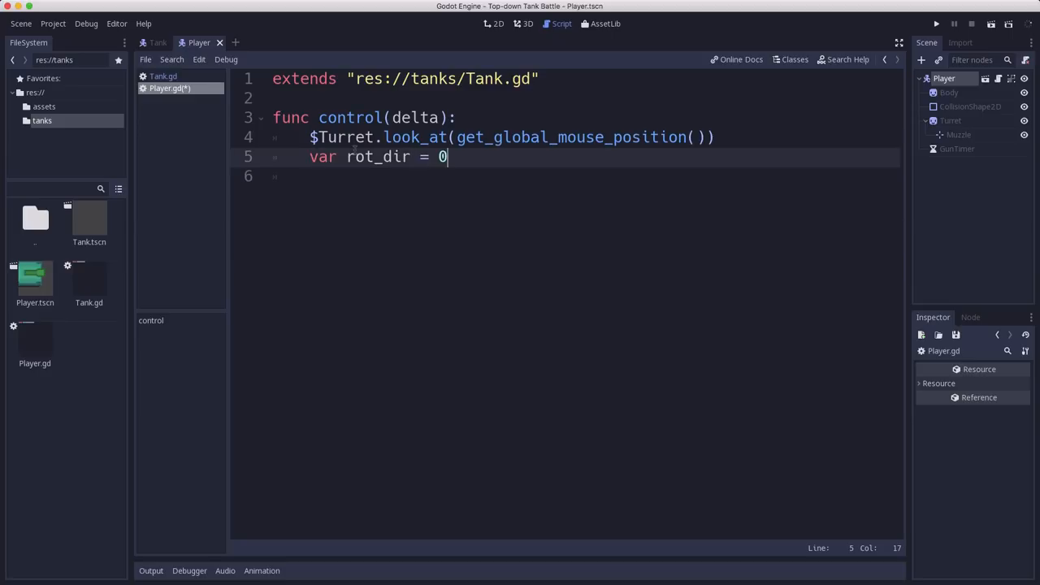
key(Enter)
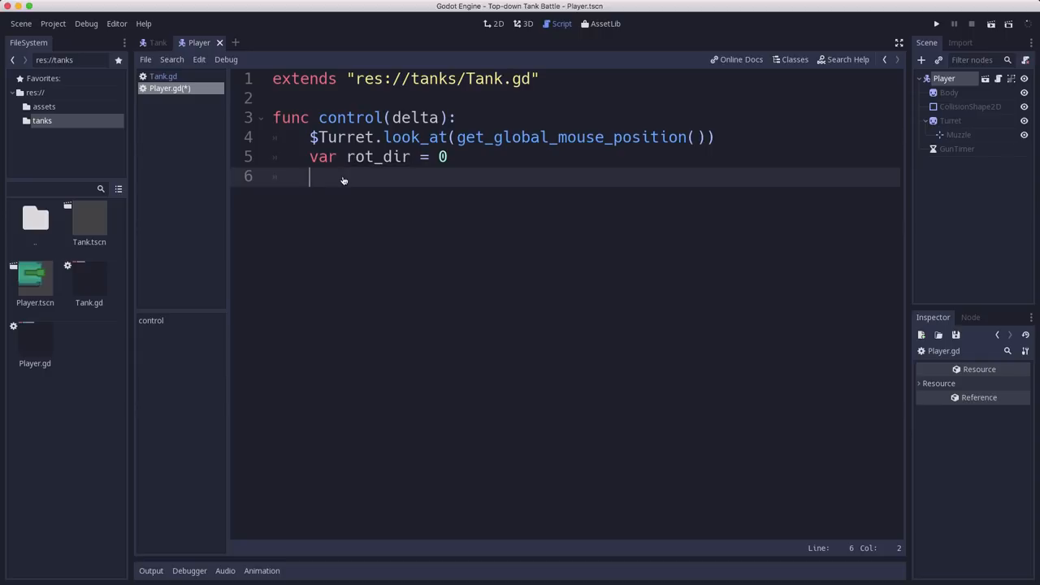
text(if Inpu)
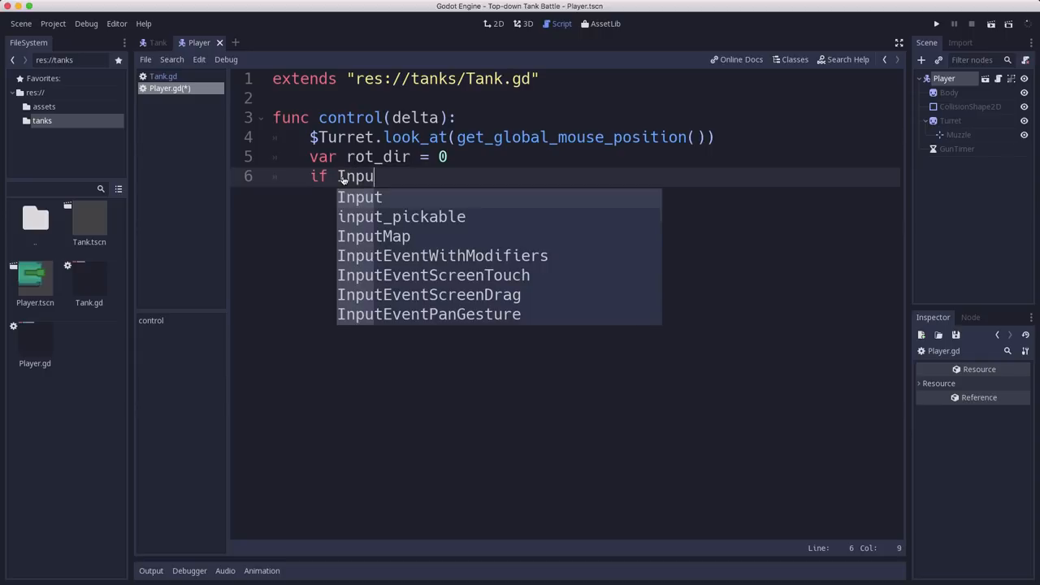
text(.is)
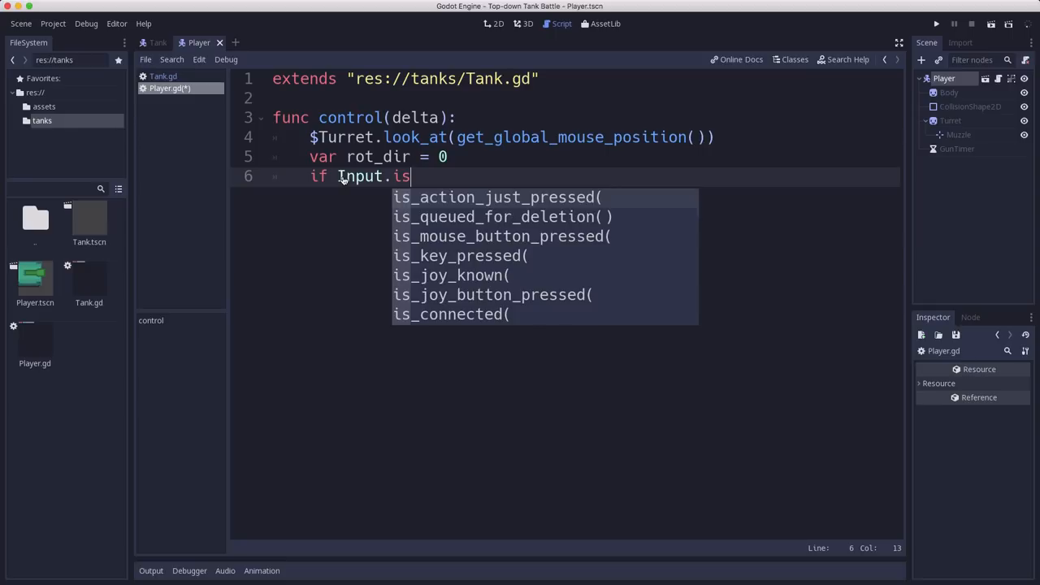
text(_action_)
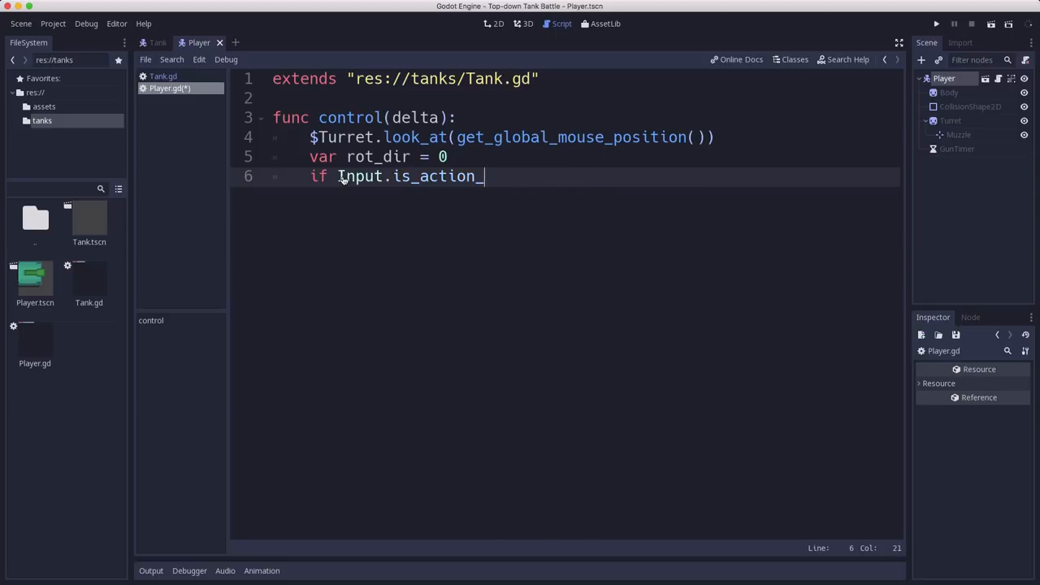
text(pressed(')
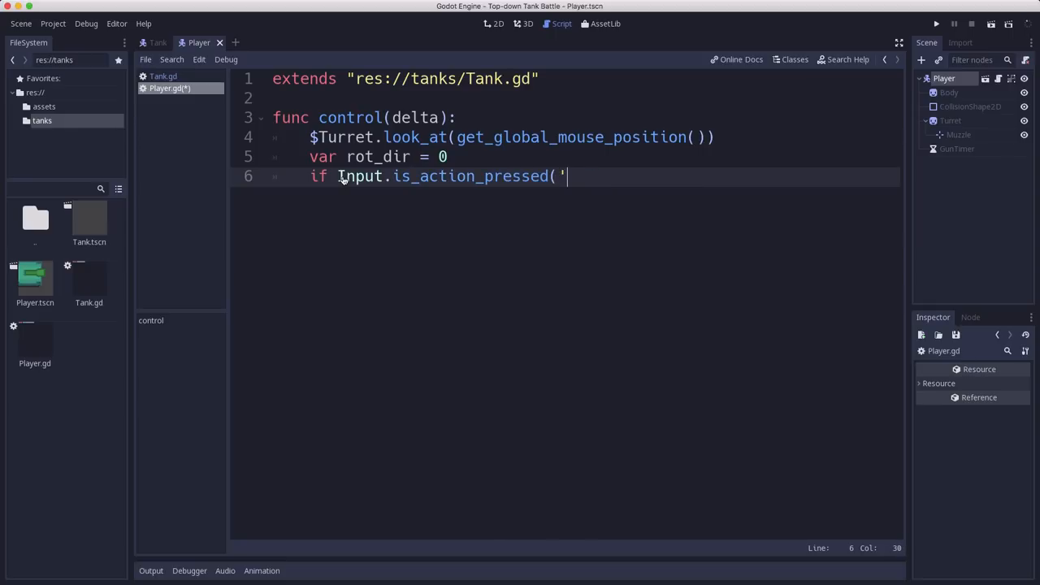
text(turn_right'):)
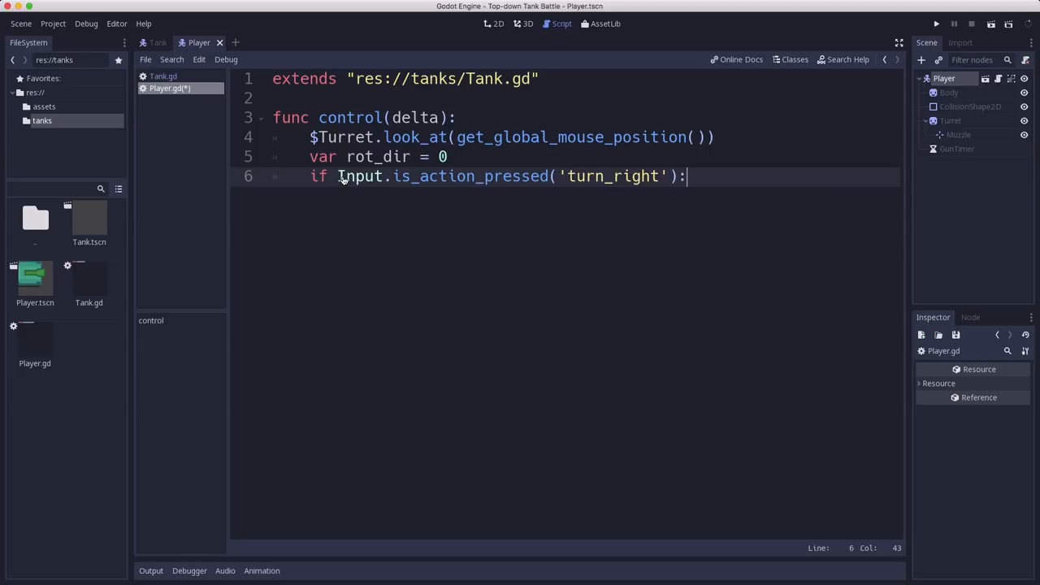
text(rot_dir +)
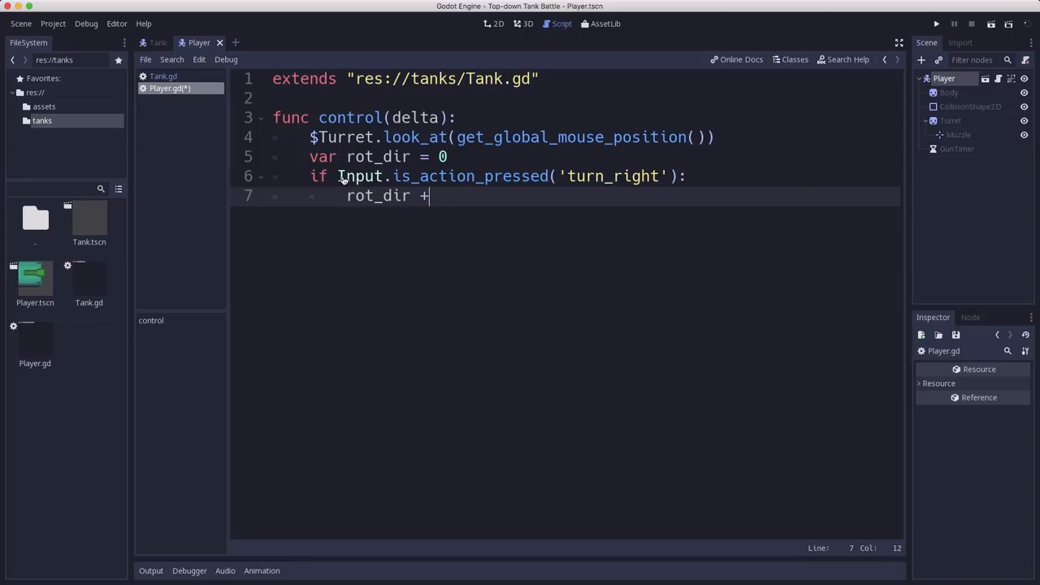
text(= 1)
text(r)
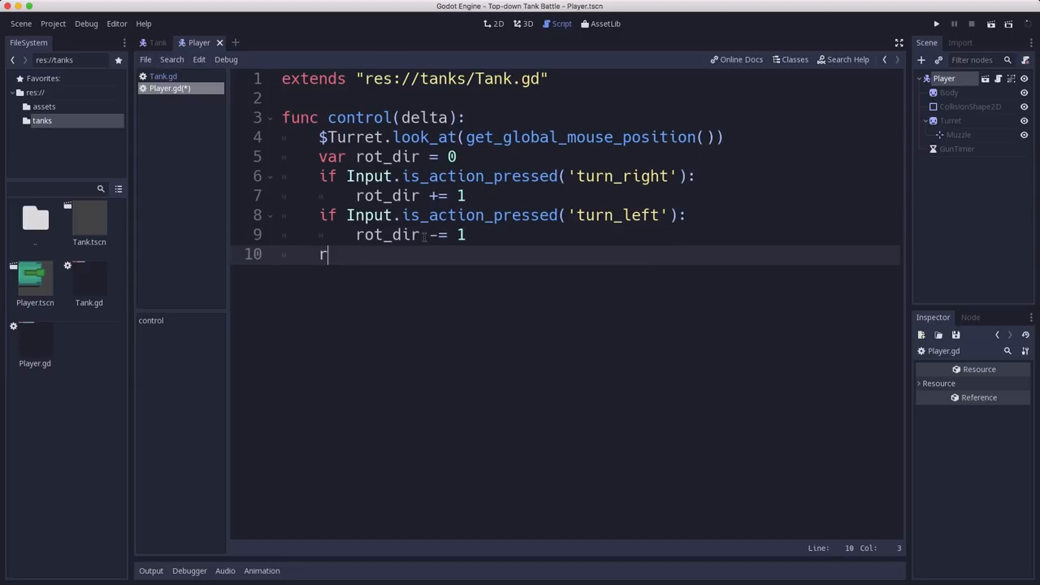
Step: Add rotation_speed * rot_dir * delta to rotation
text(otation +=)
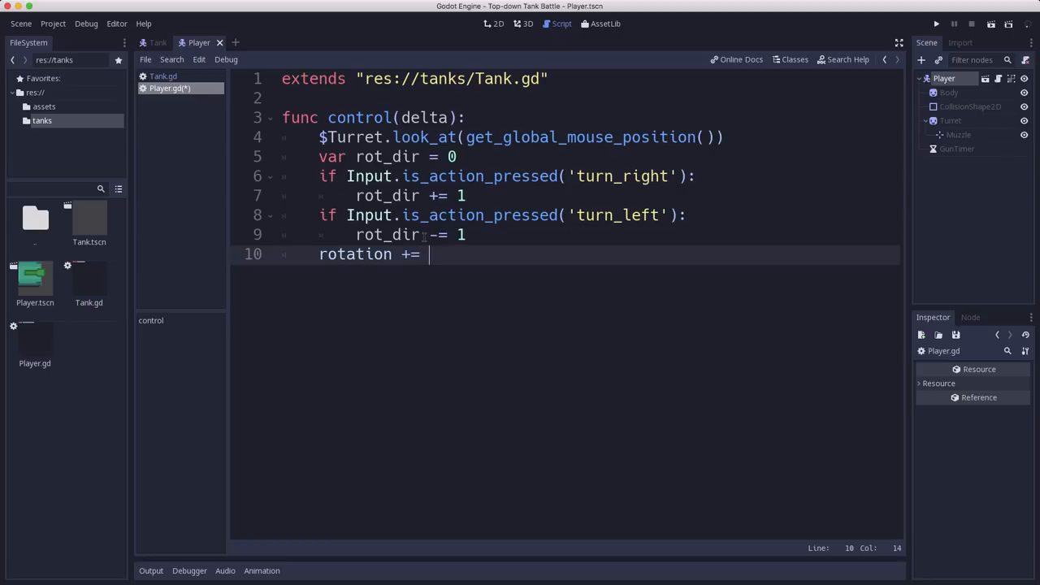
text(rotation_speed)
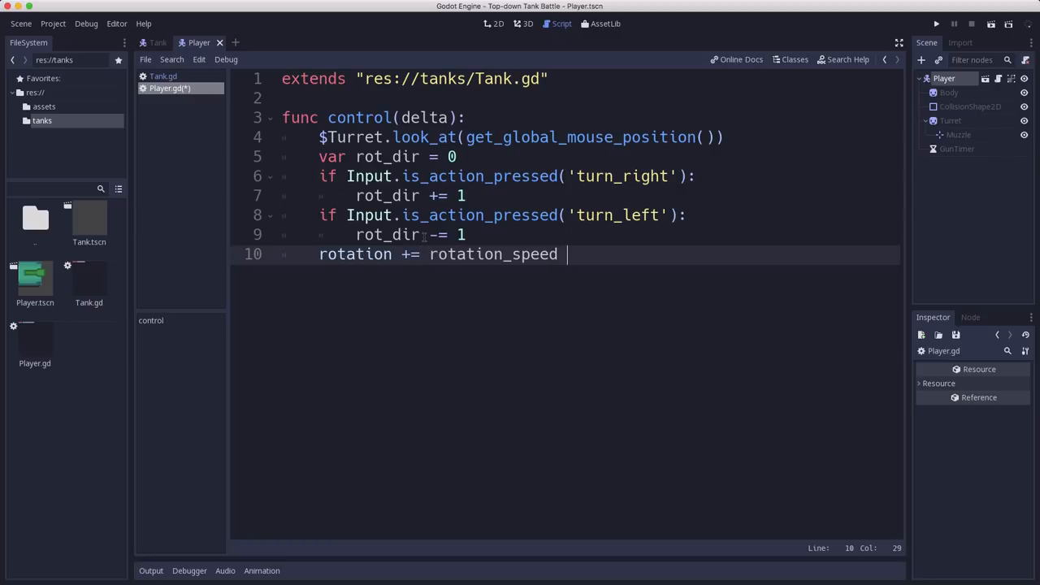
text(* rot_dir)
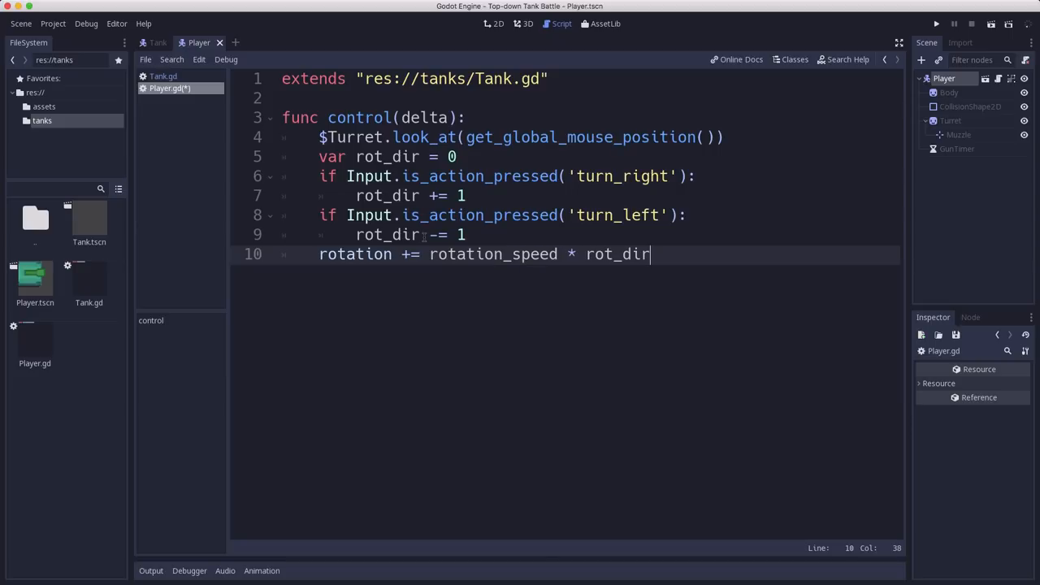
text(* delta)
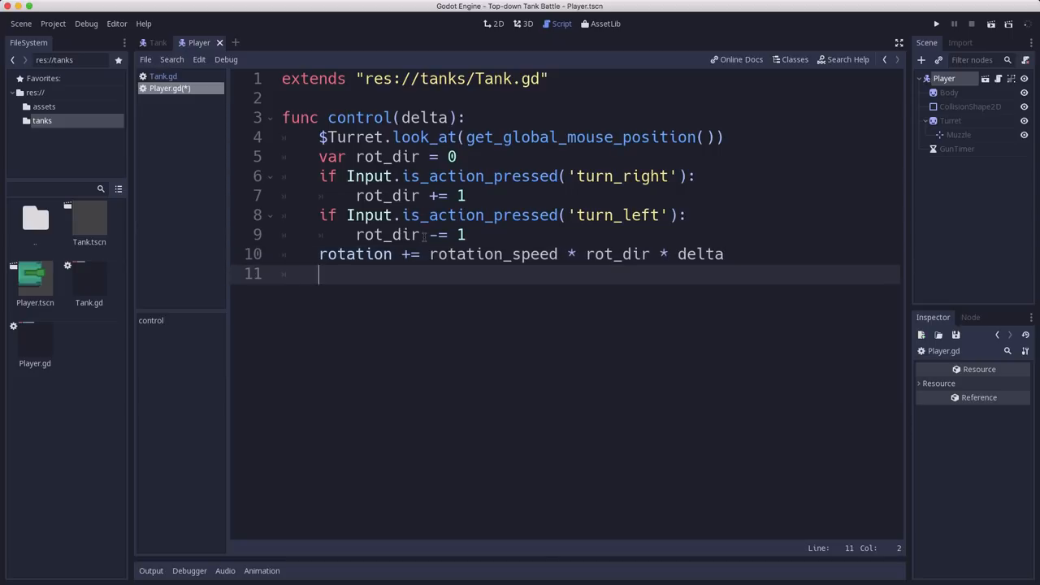
Step: Reset velocity and set it to Vector2(speed, 0).rotated(rotation) on forward input
text(vo)
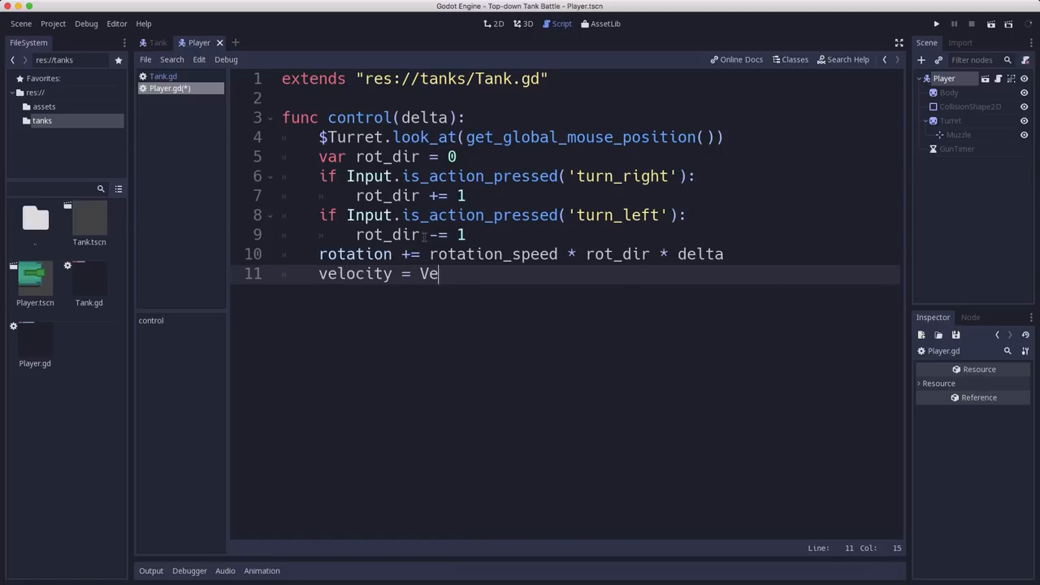
text(Ve)
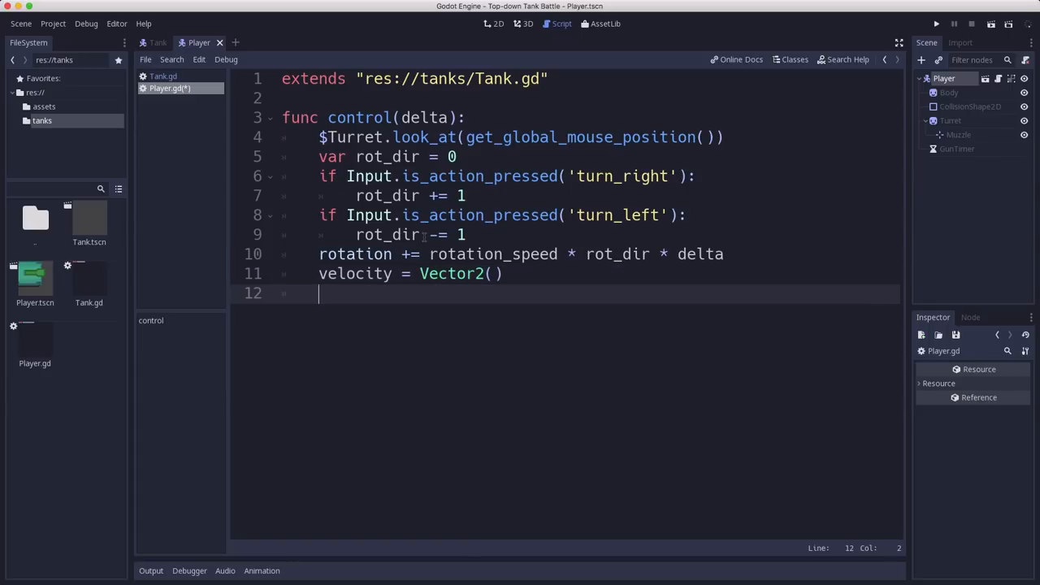
text(if)
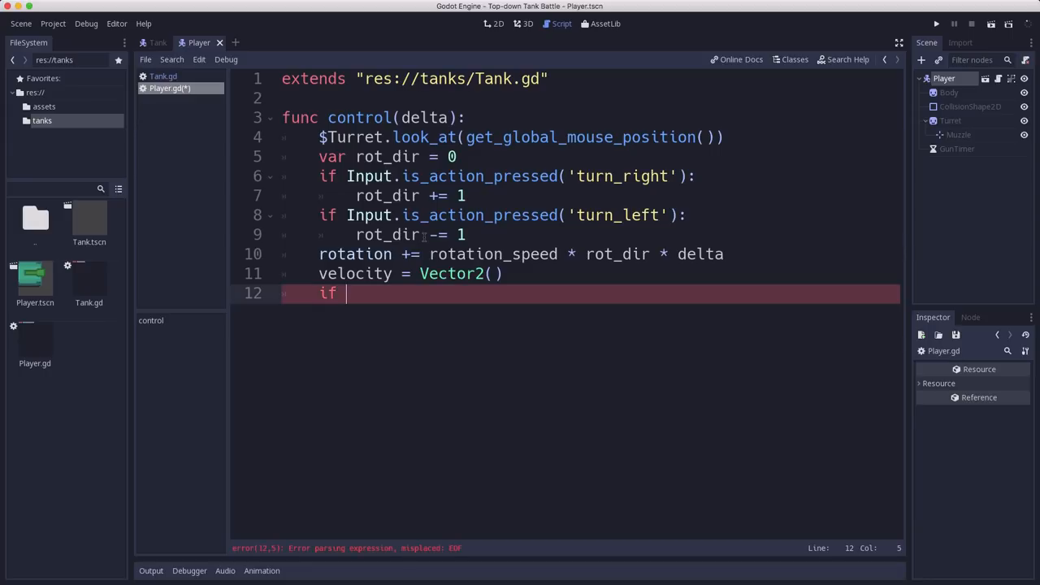
text(Inp)
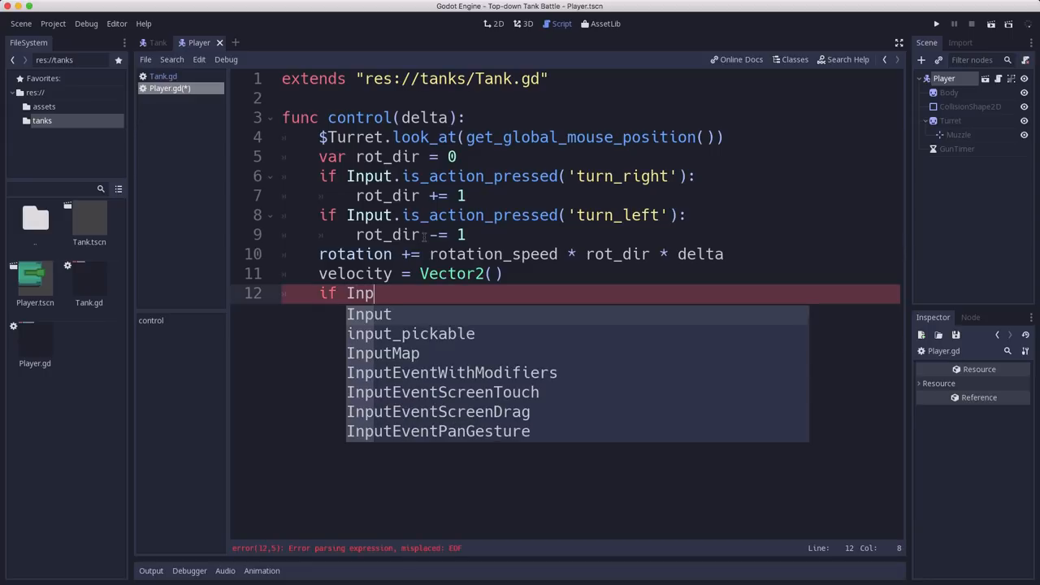
text(ut.is)
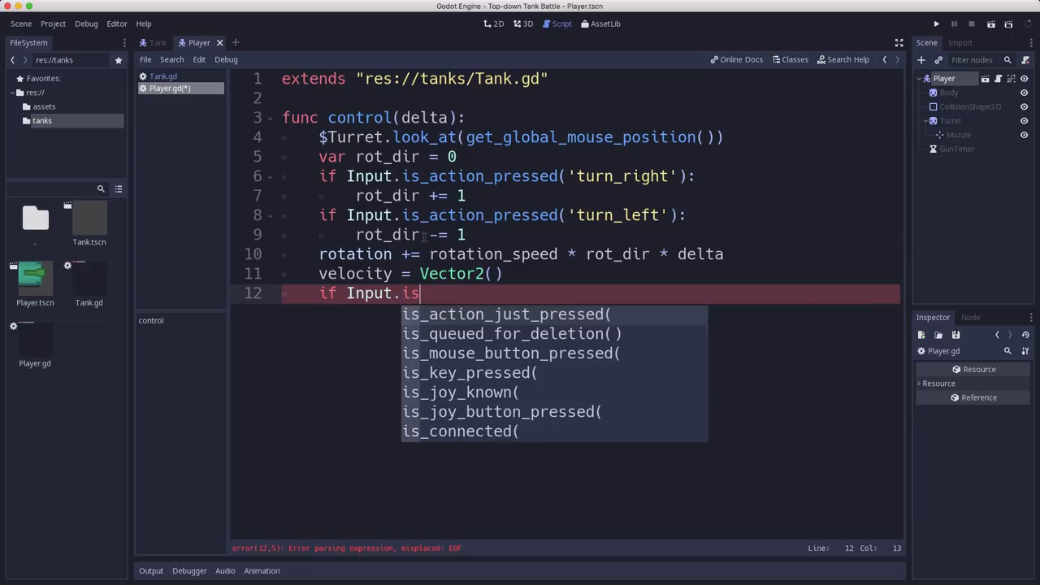
text(pressed('forward'):)
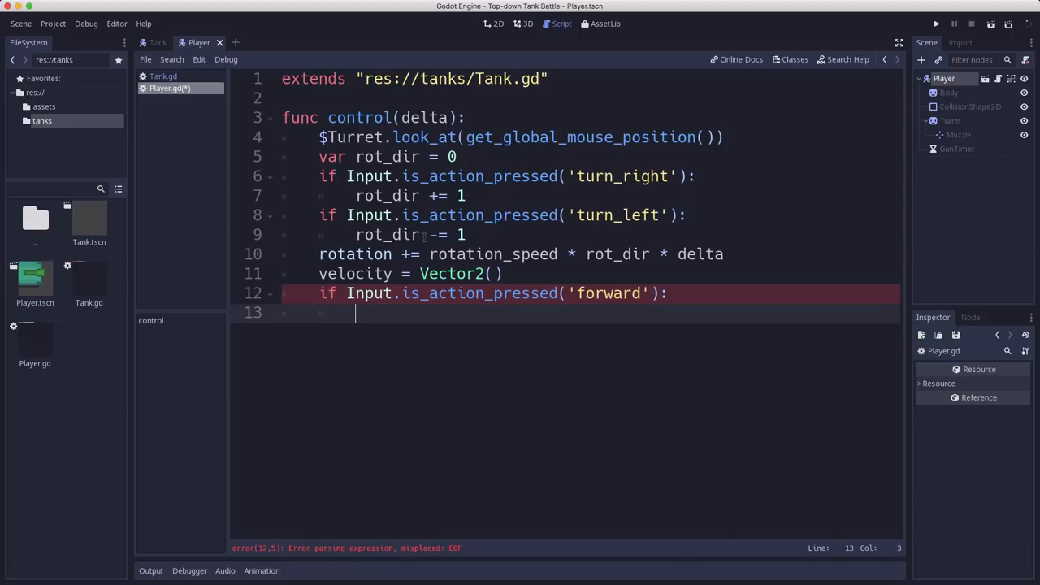
text(velocity =)
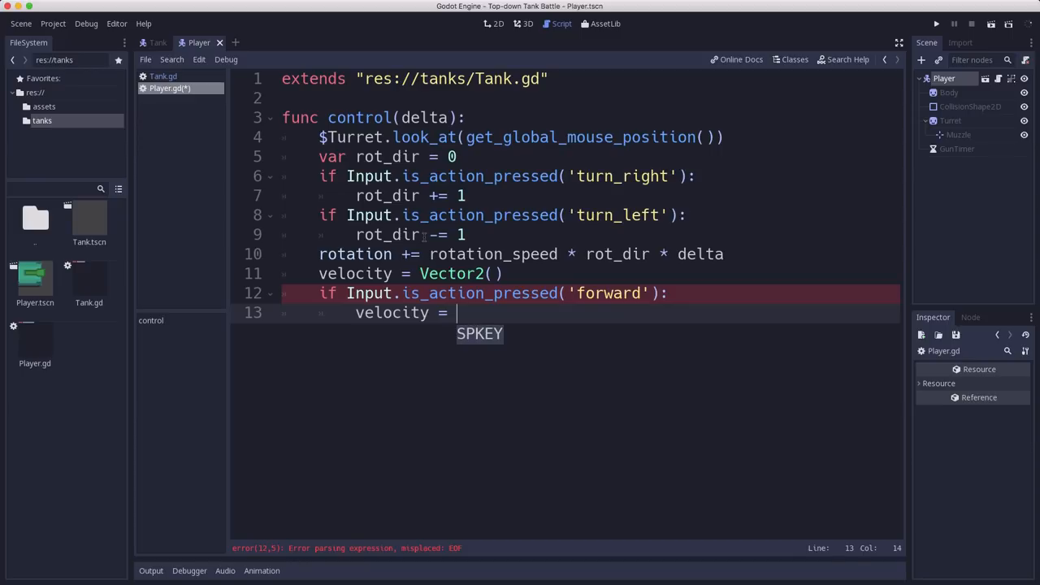
text(Vector2)
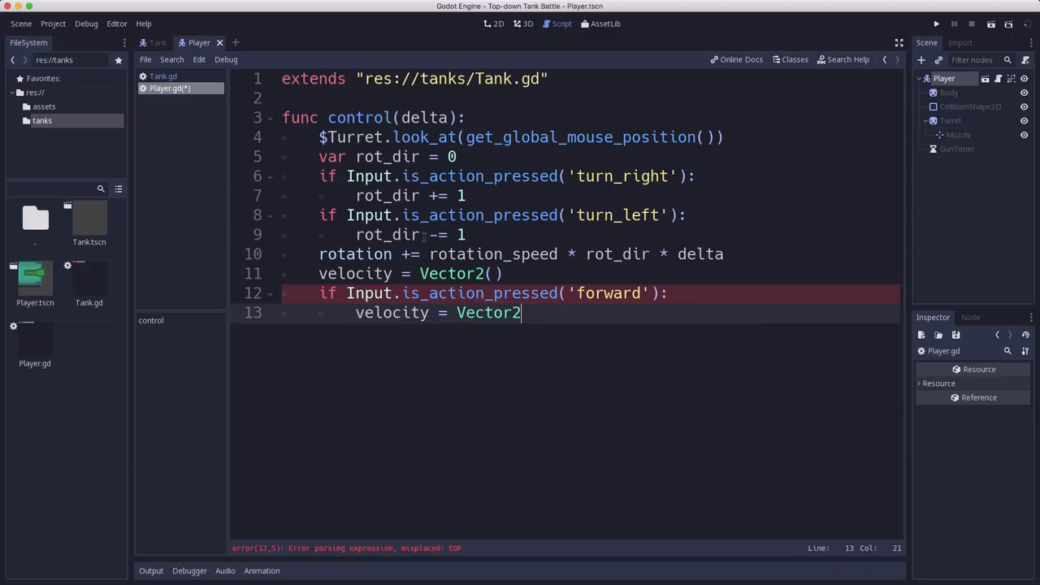
text((speed)
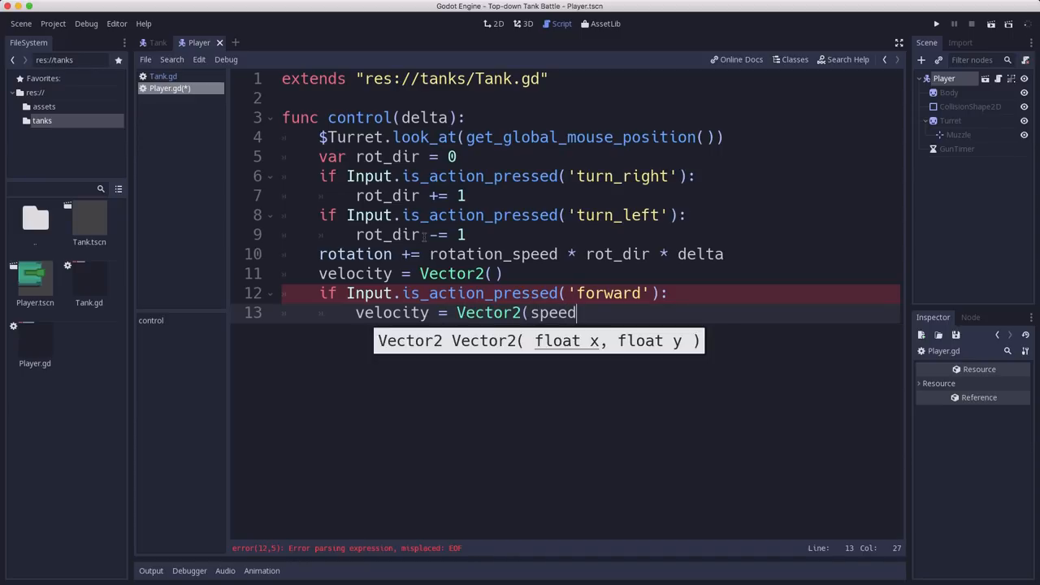
text(, 0))
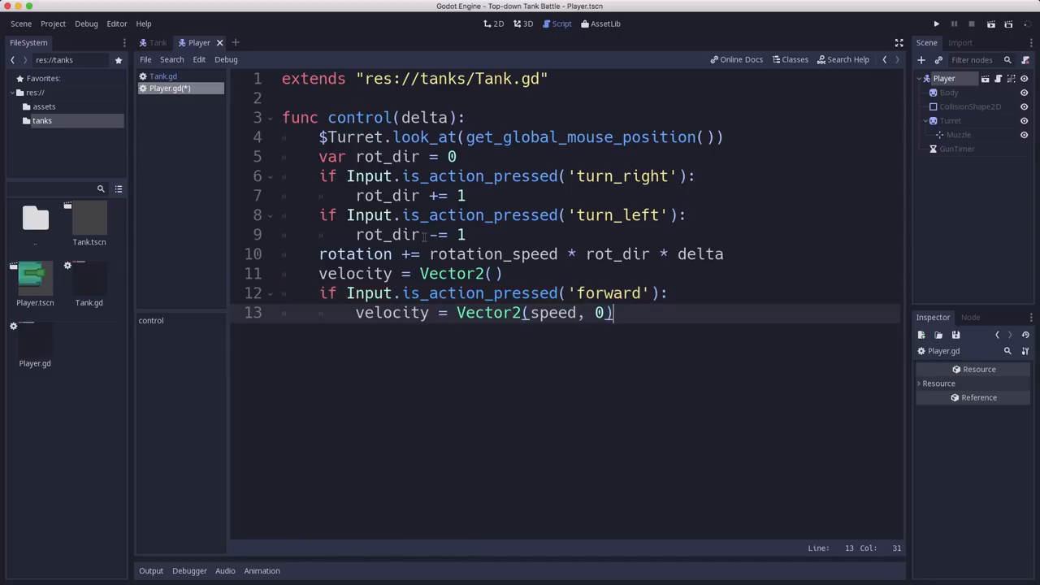
text(.ro)
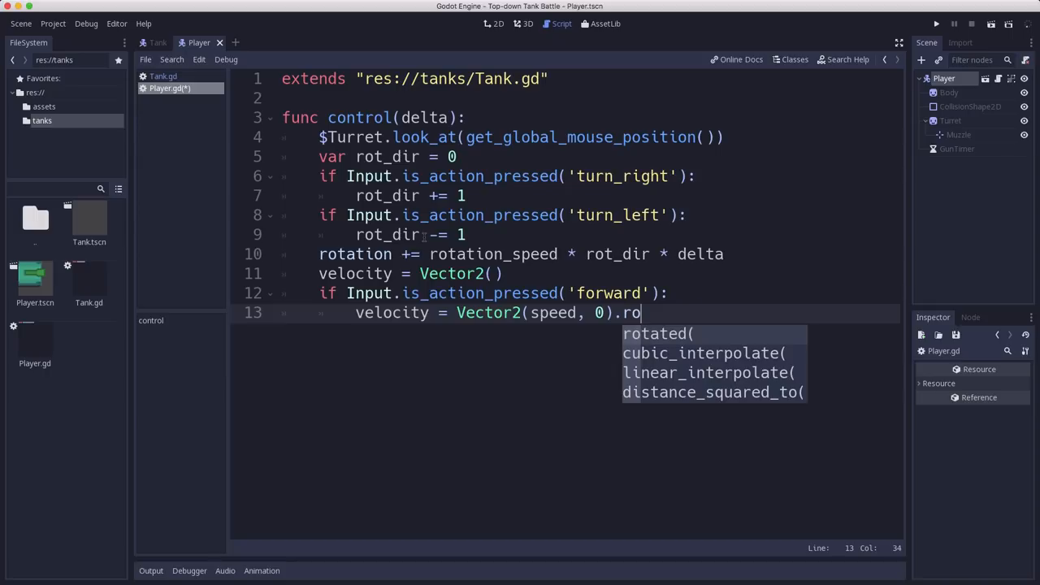
text(tated(rotation)
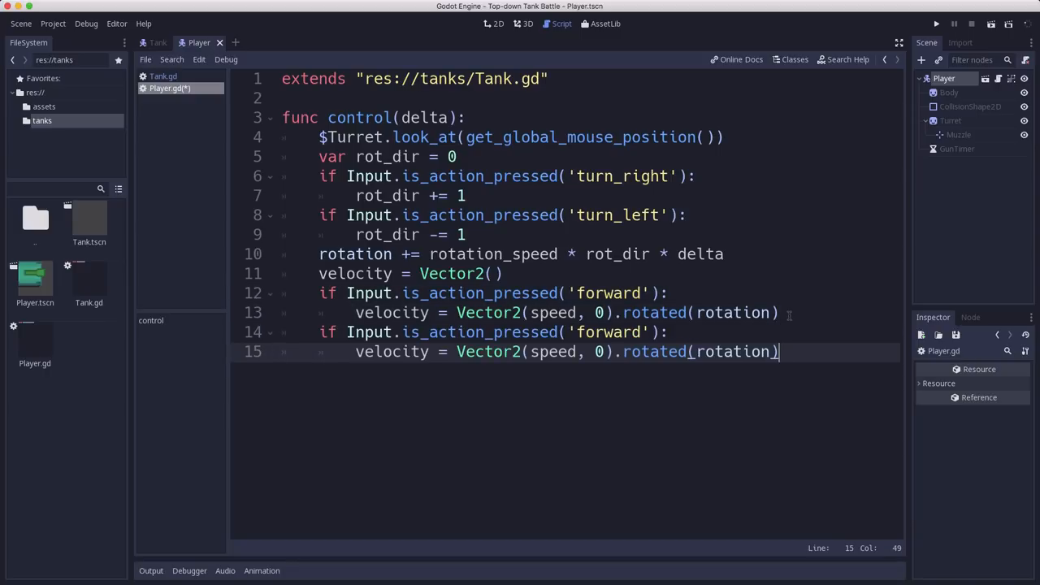
Step: Copy the check for the back action using -speed/2, then run the game
click(565, 332)
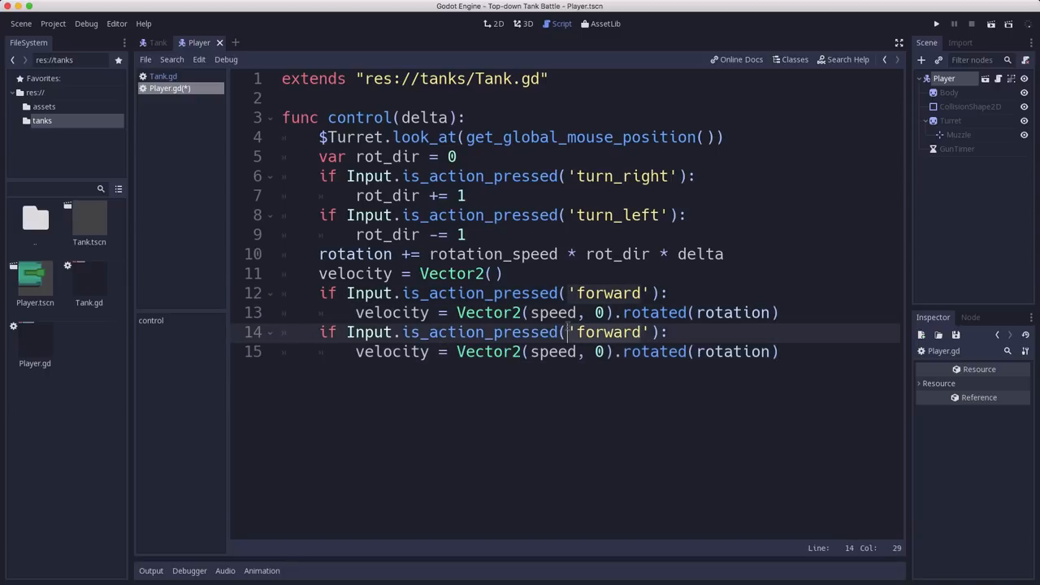
text(back')
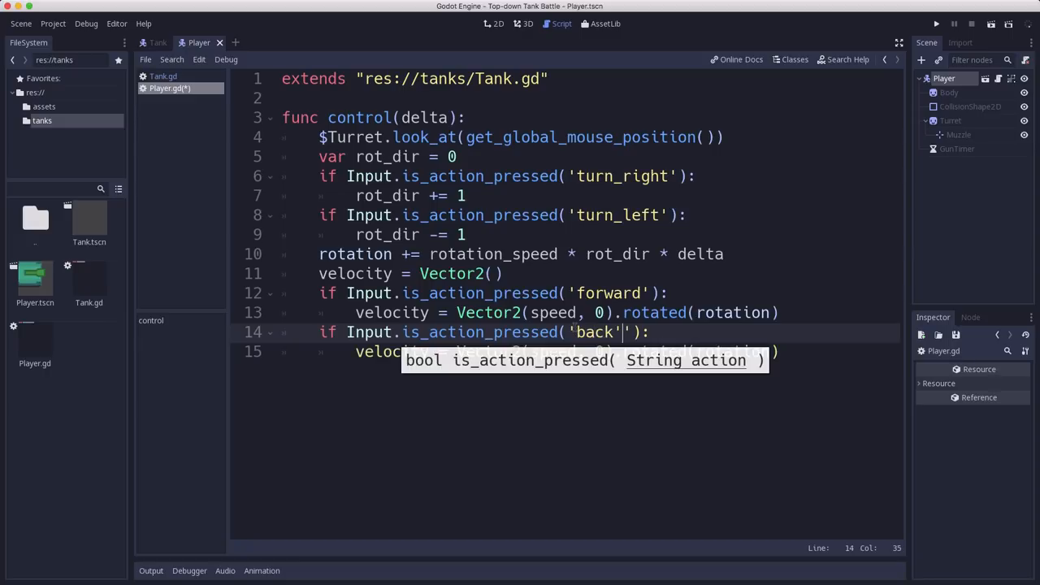
key(Backspace)
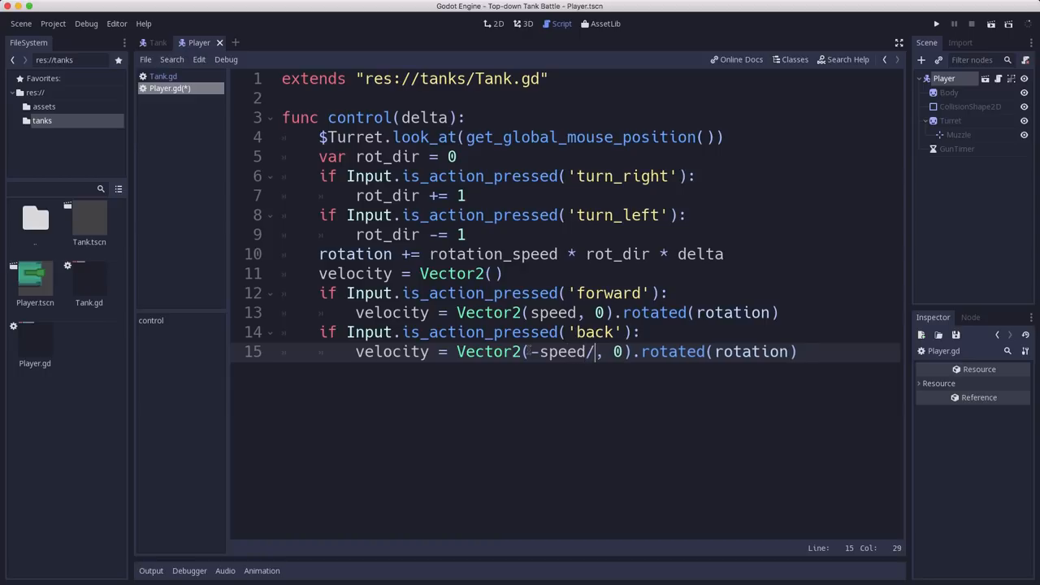
text(2)
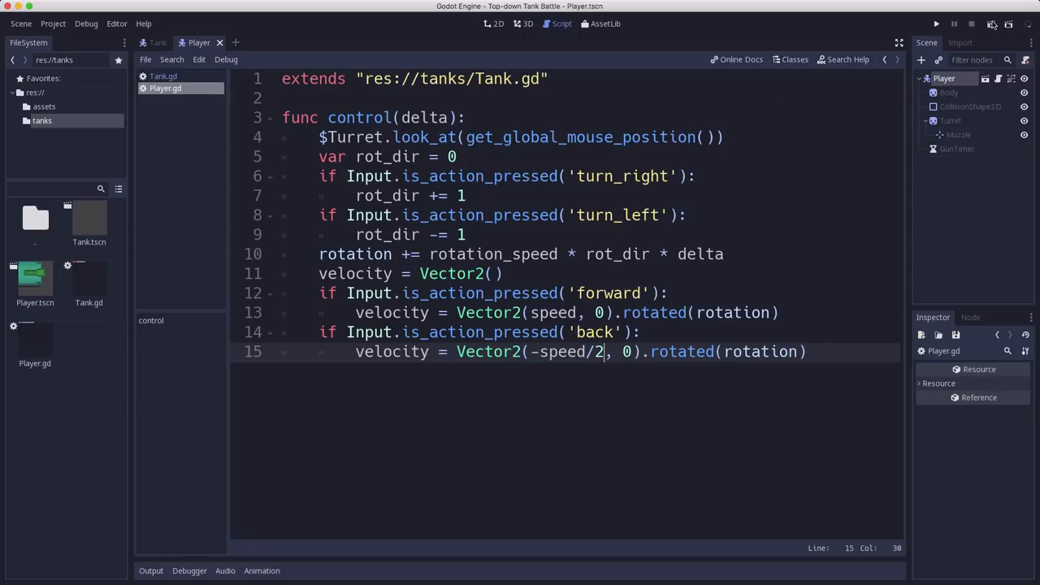
click(931, 24)
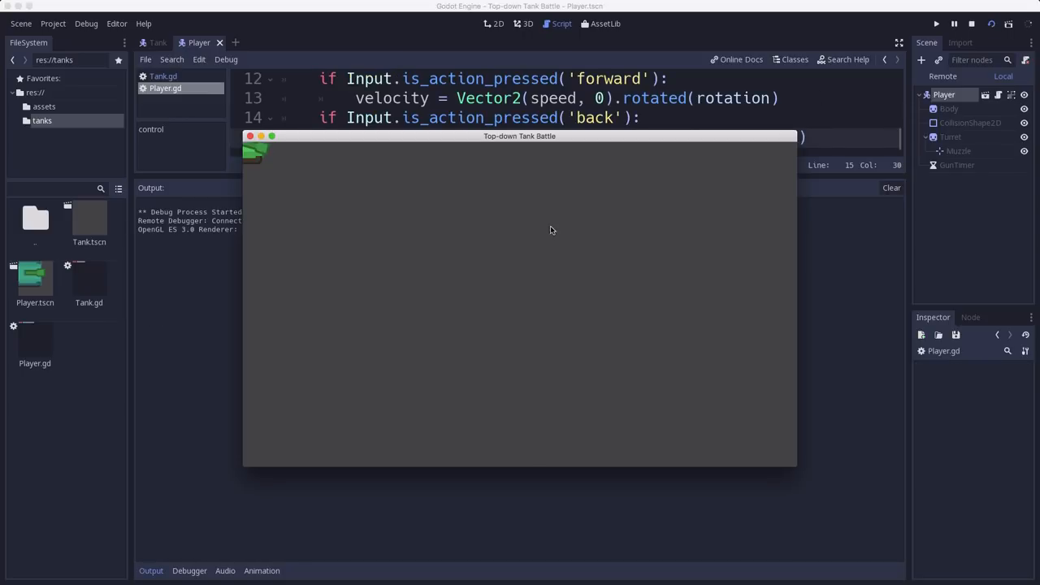